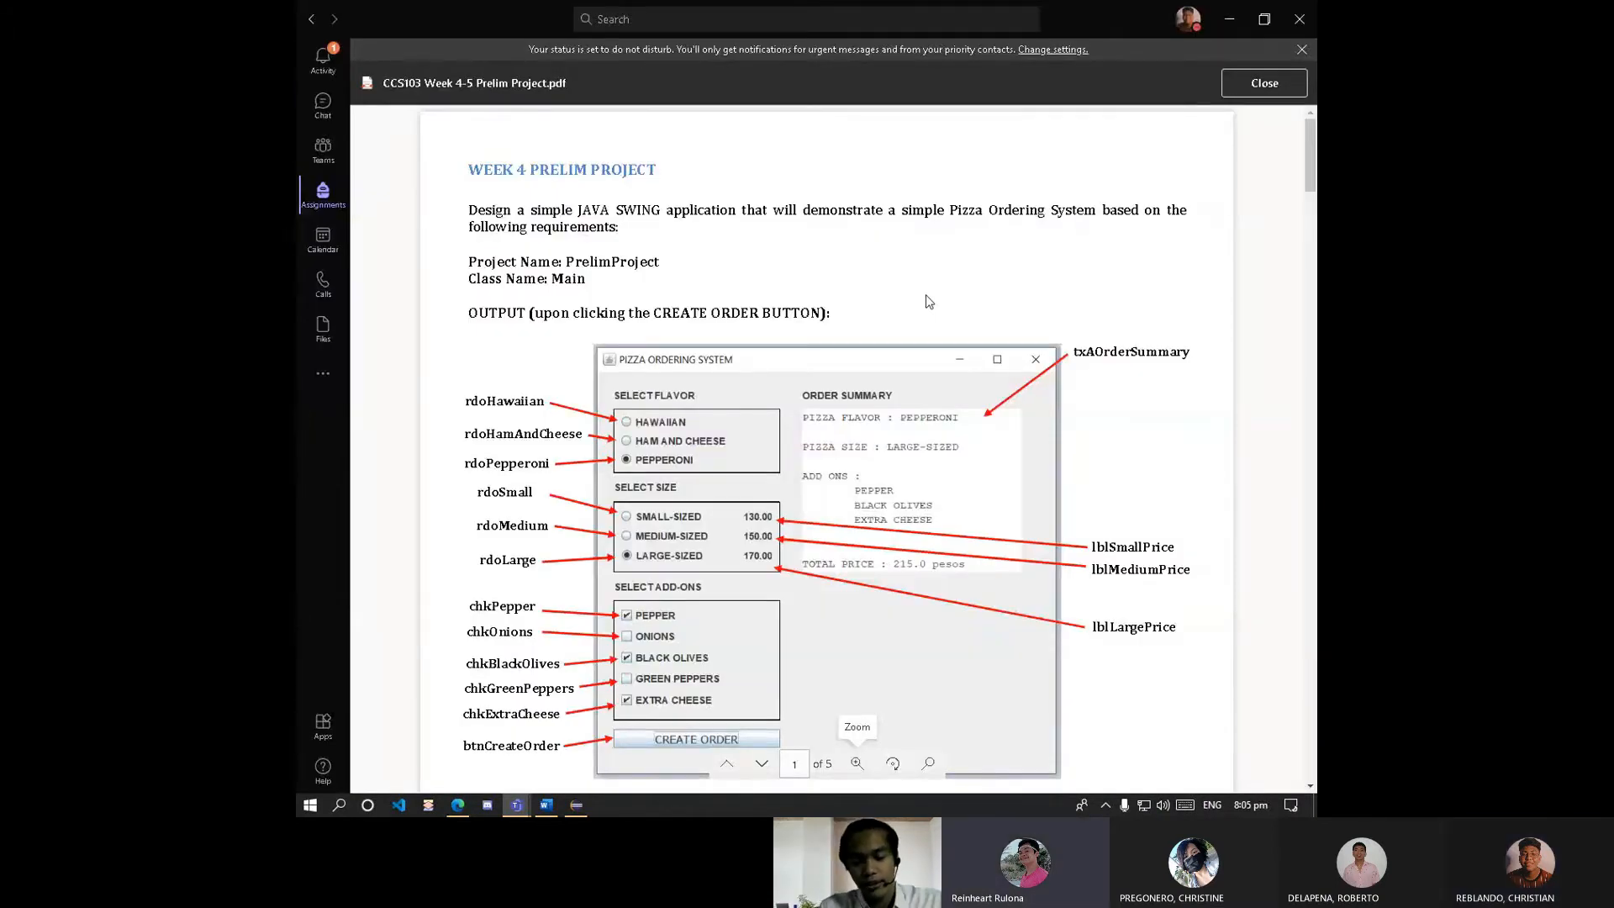
pyautogui.moveTo(834, 341)
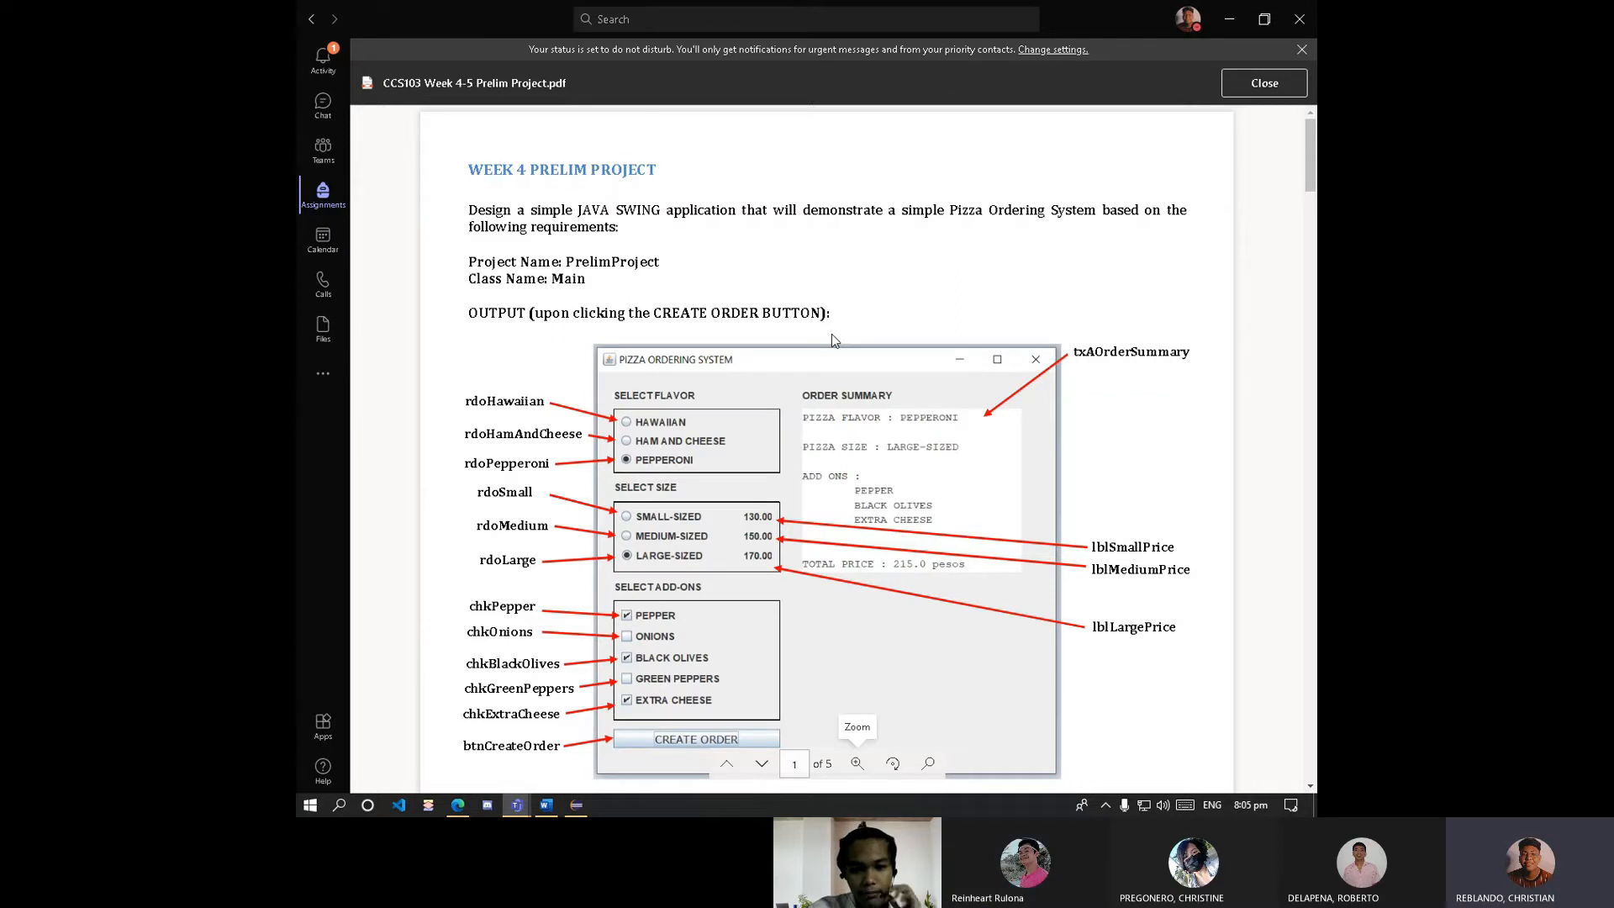
pyautogui.moveTo(869, 318)
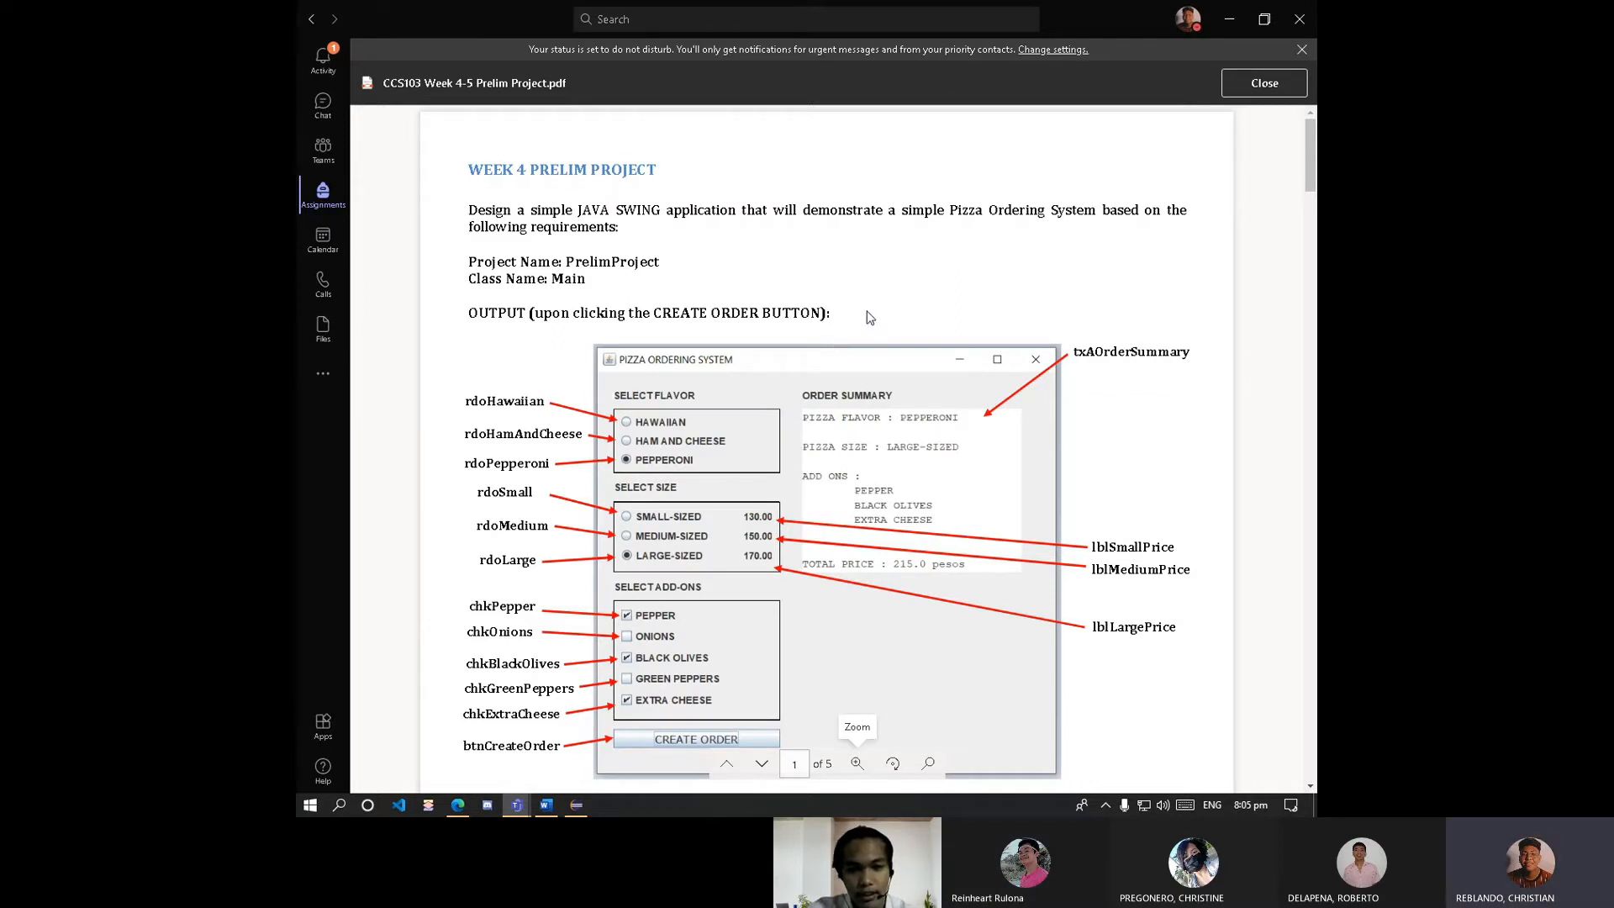
pyautogui.moveTo(844, 352)
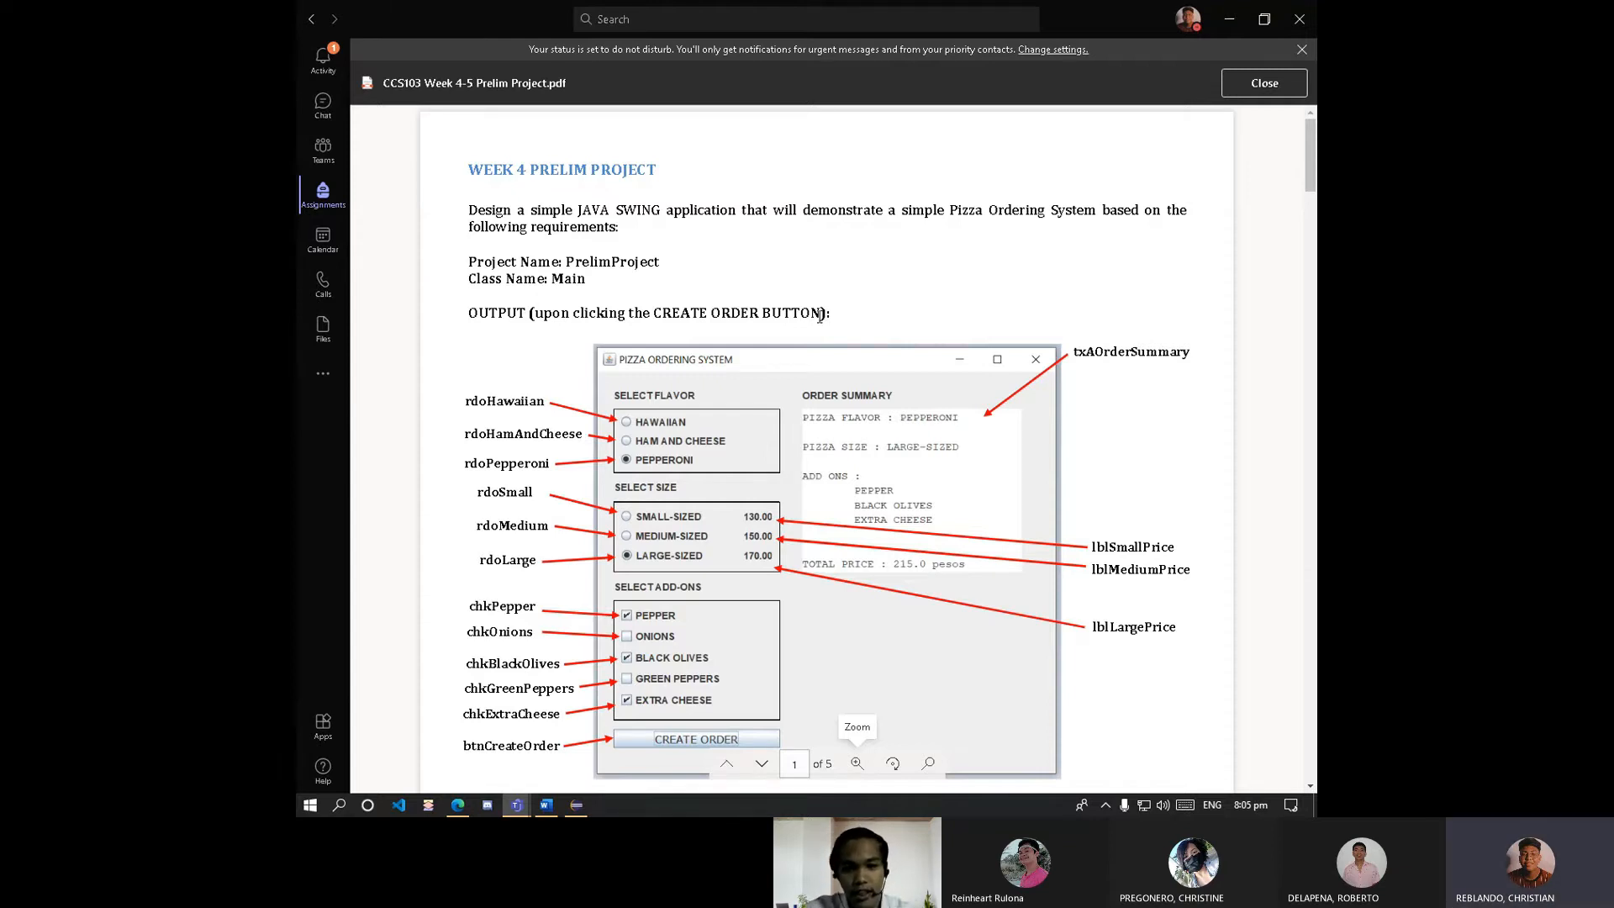
# Scroll through the assignment description, then switch over to the Eclipse project.
pyautogui.scroll(-3)
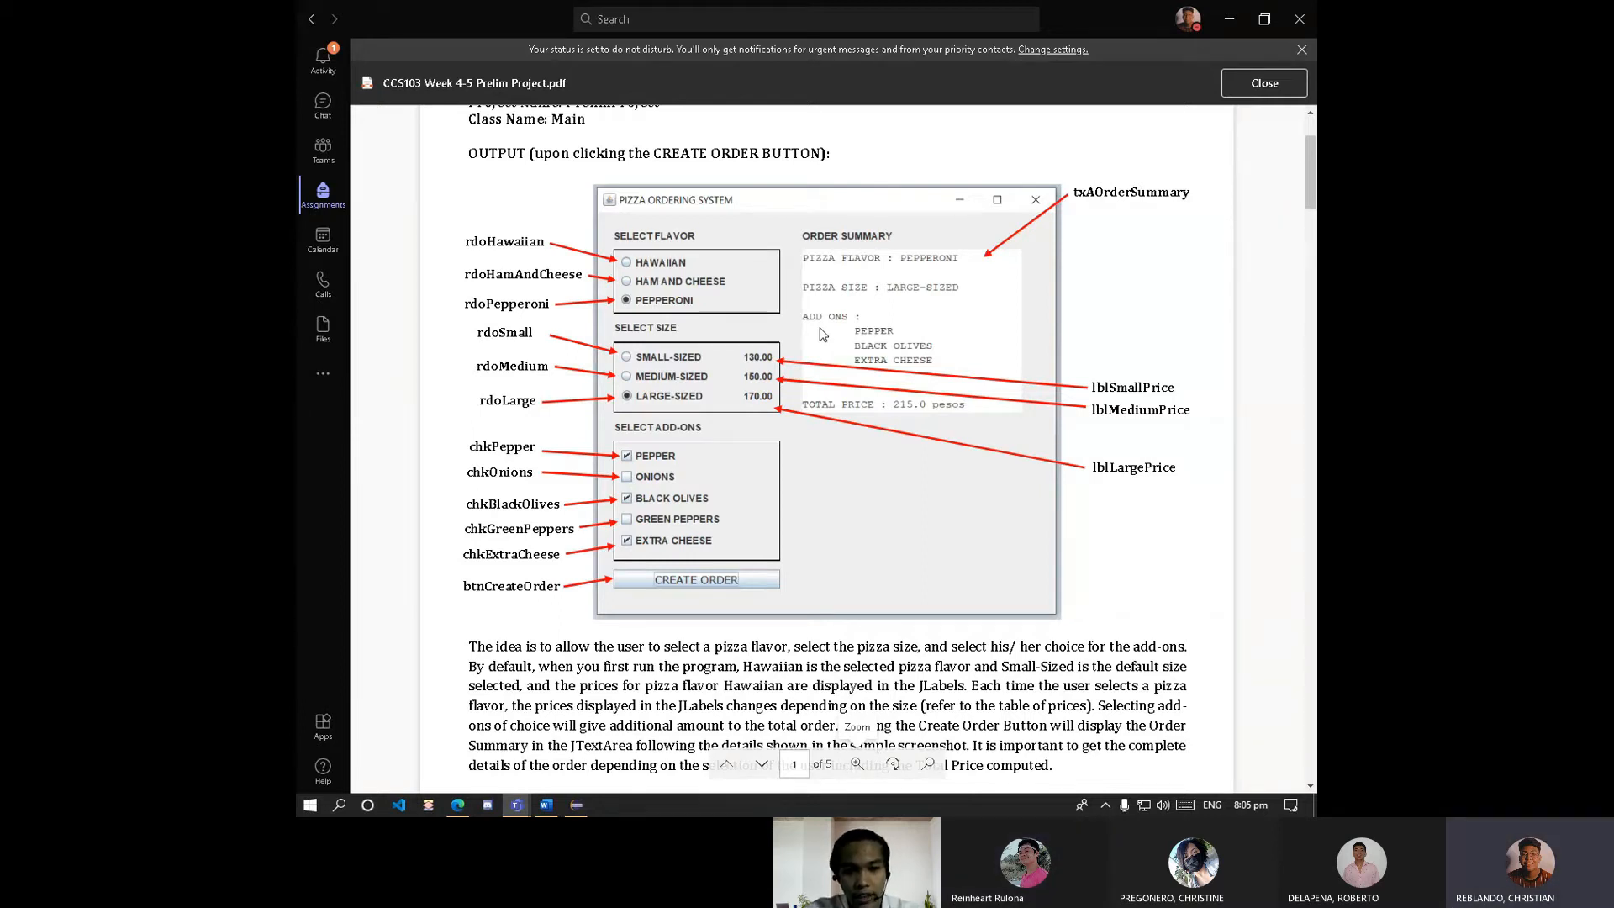
pyautogui.moveTo(721, 534)
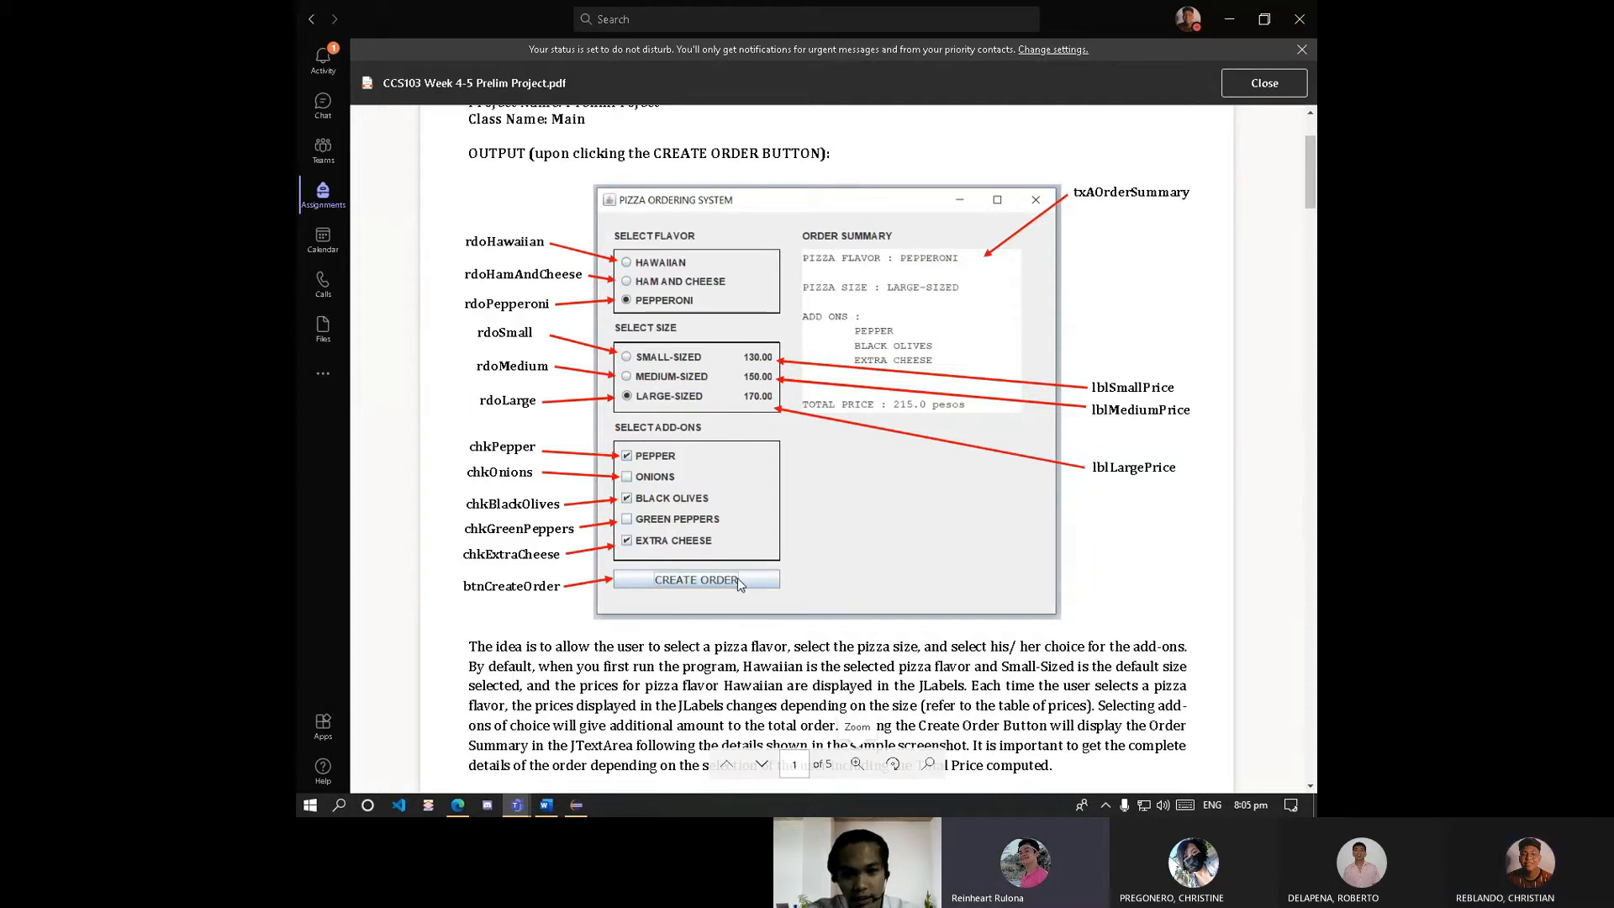
pyautogui.moveTo(897, 316)
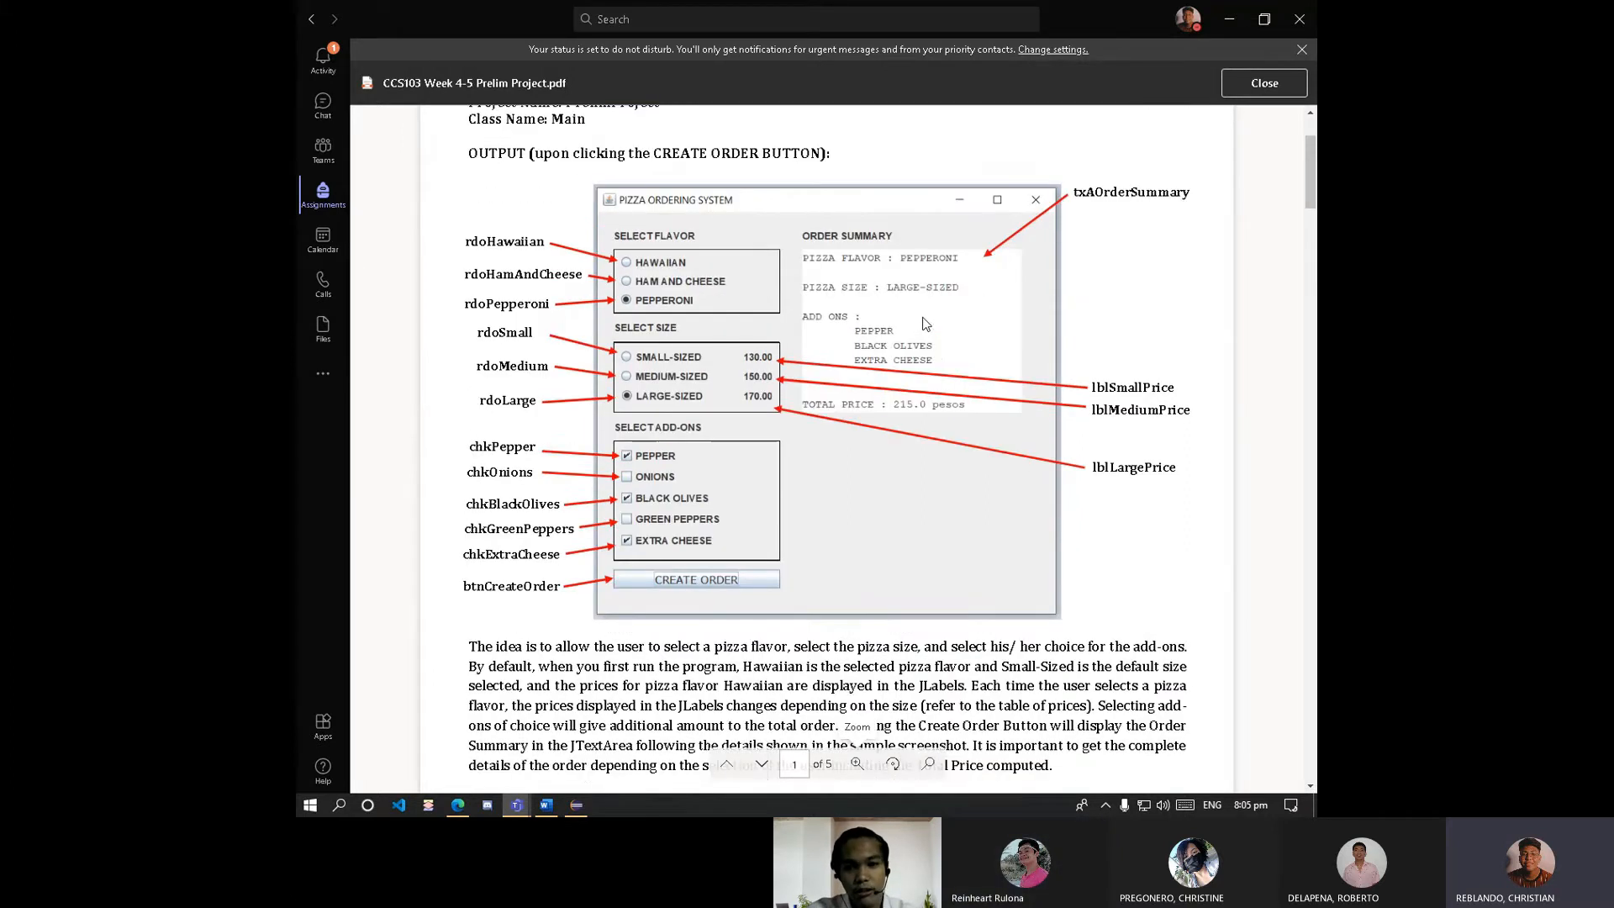
pyautogui.scroll(3)
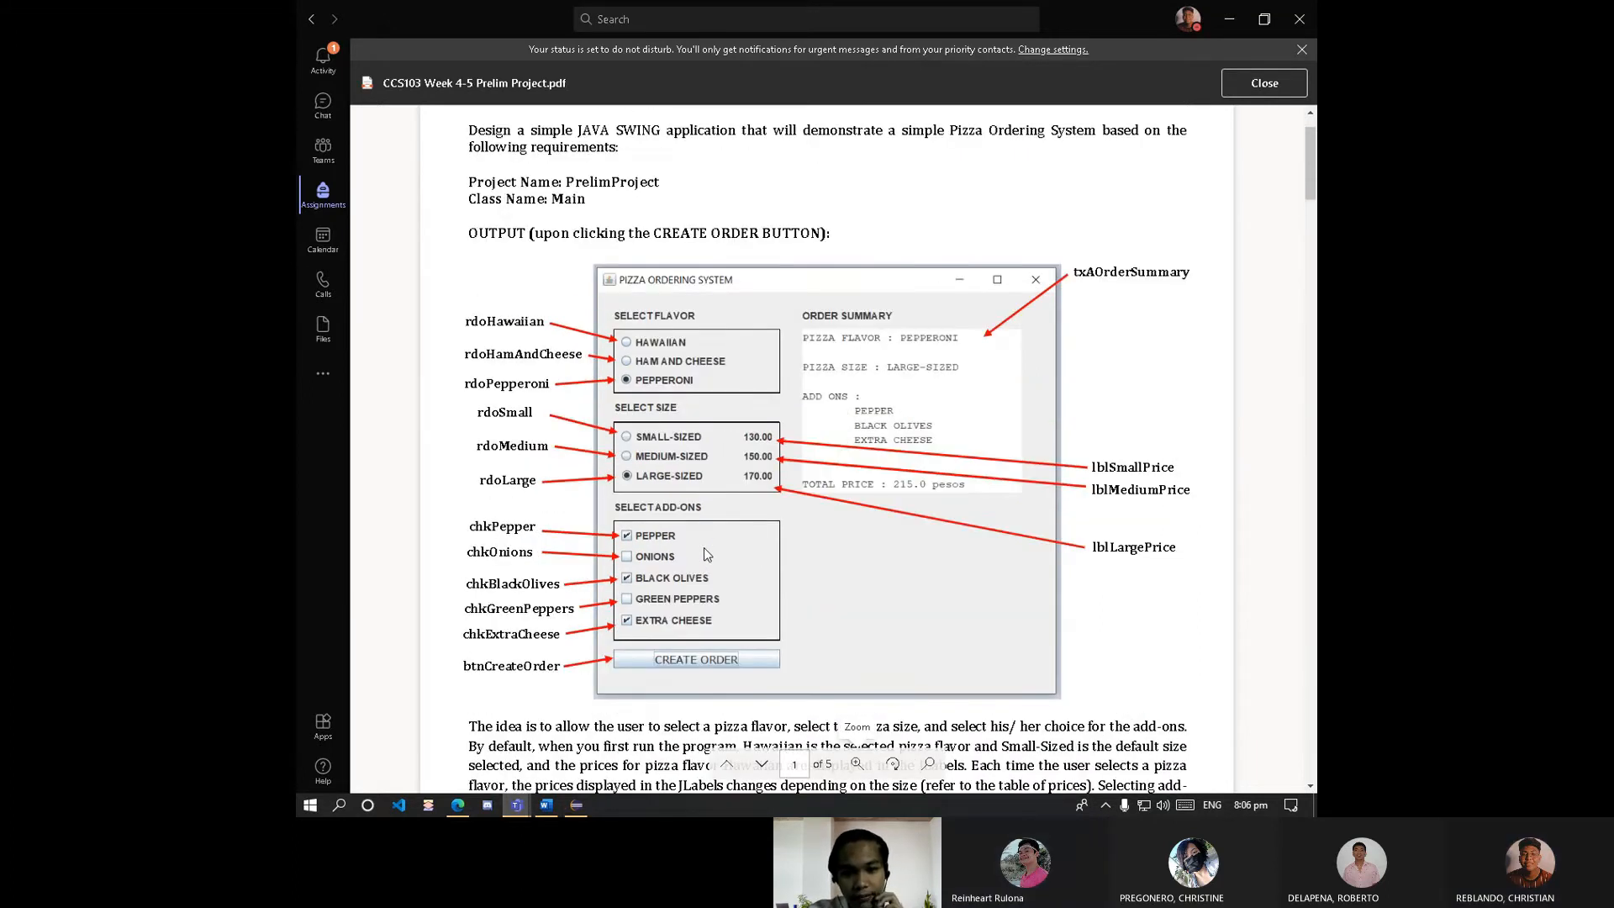
pyautogui.scroll(-3)
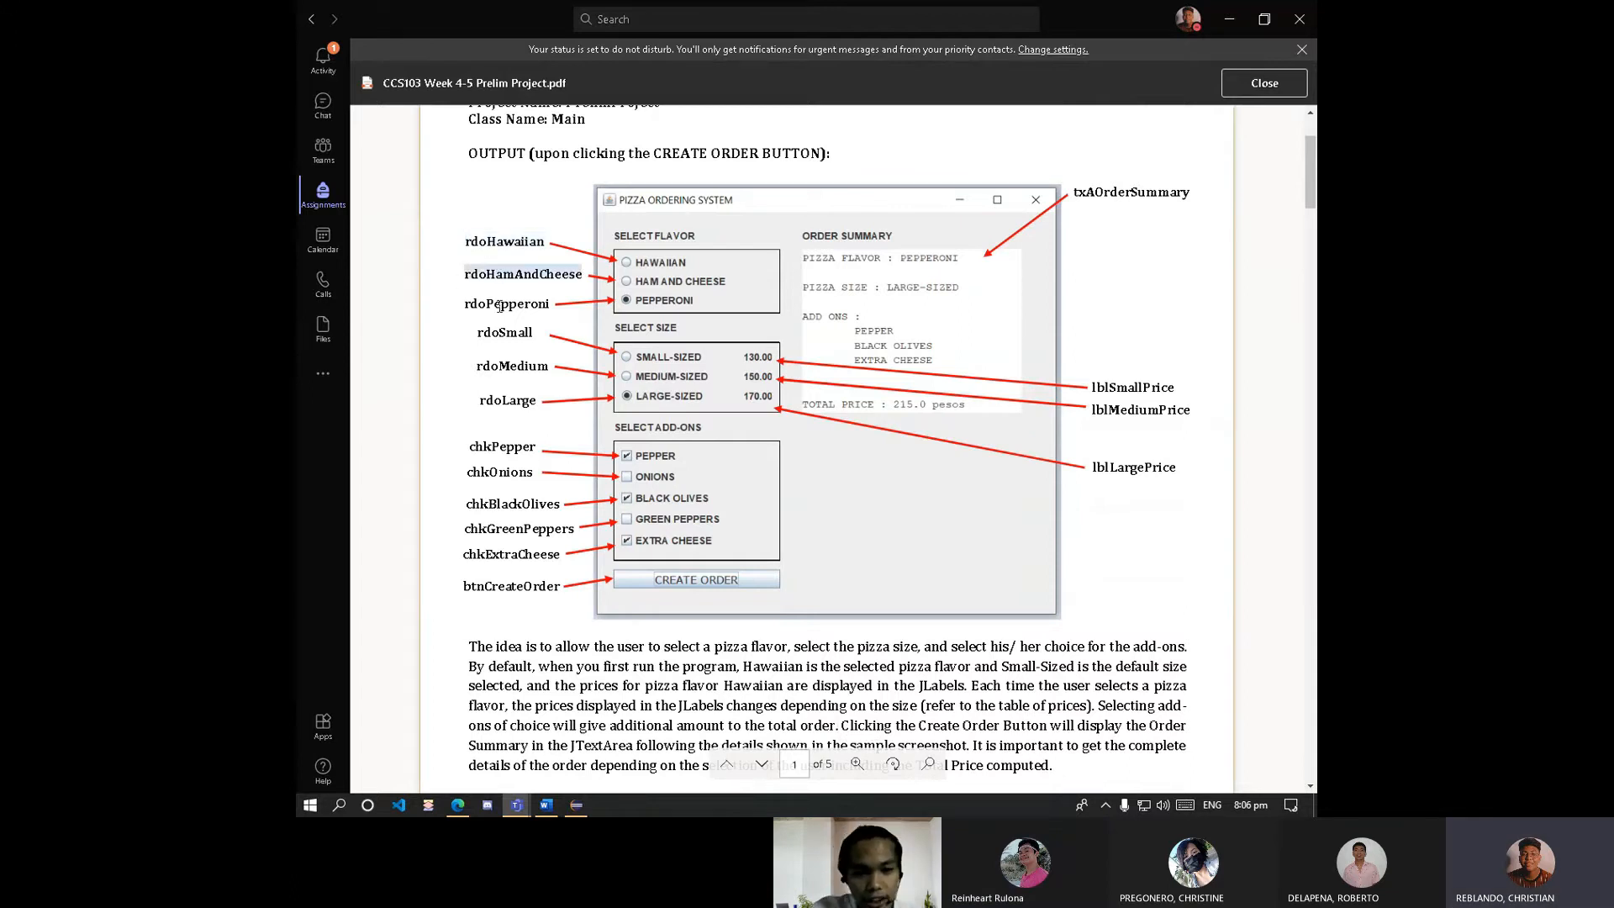
pyautogui.moveTo(460, 290)
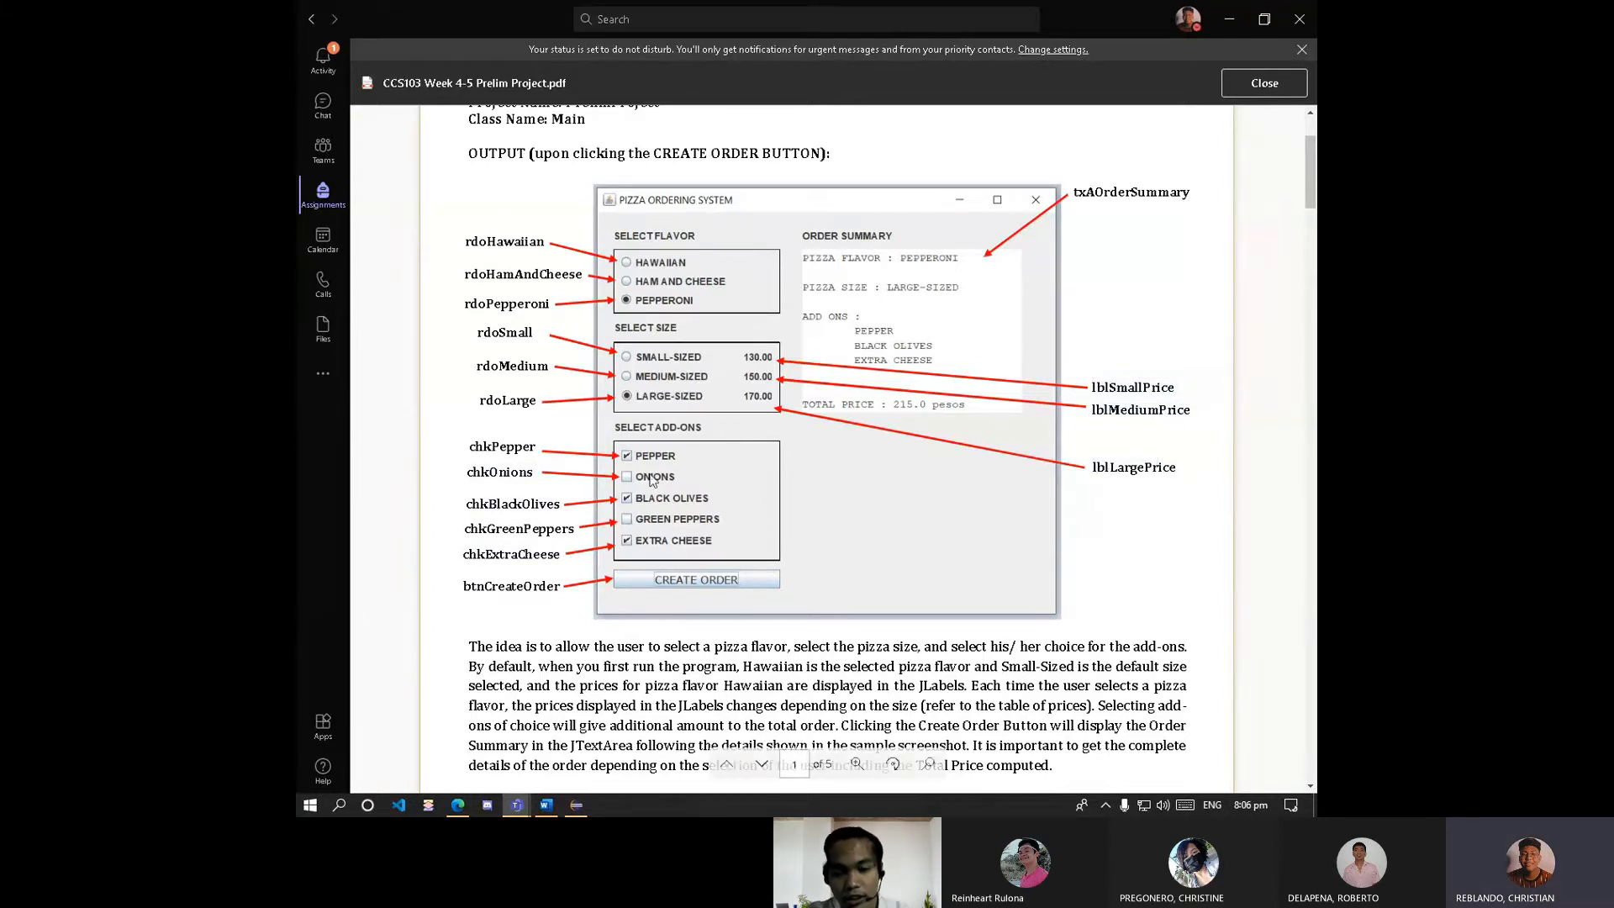
pyautogui.moveTo(455, 448)
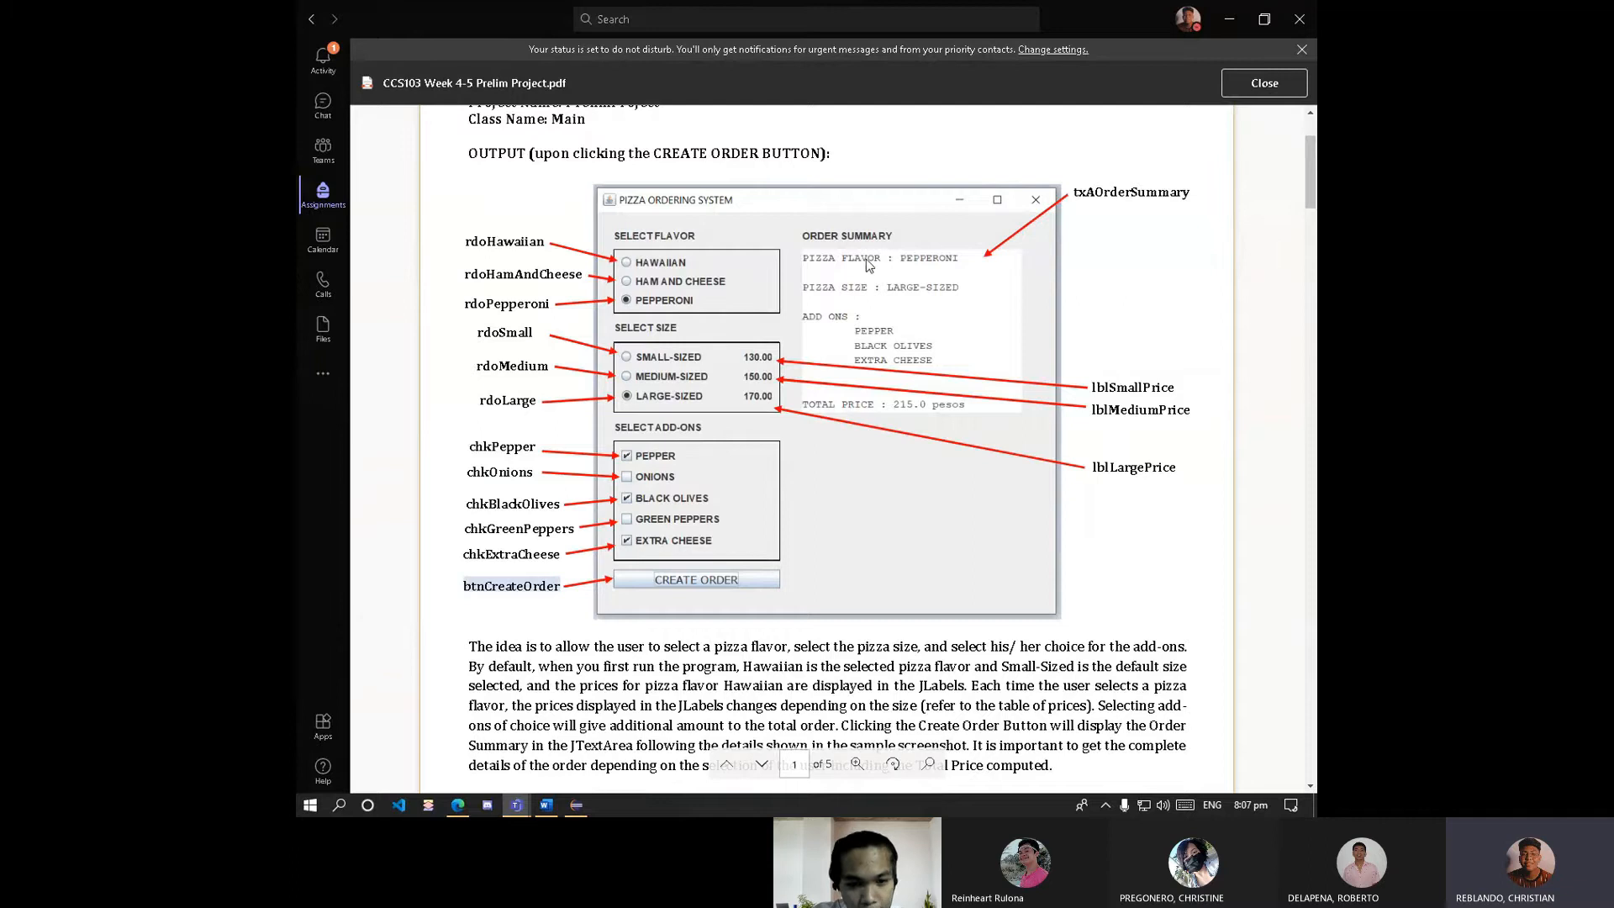
pyautogui.moveTo(804, 260)
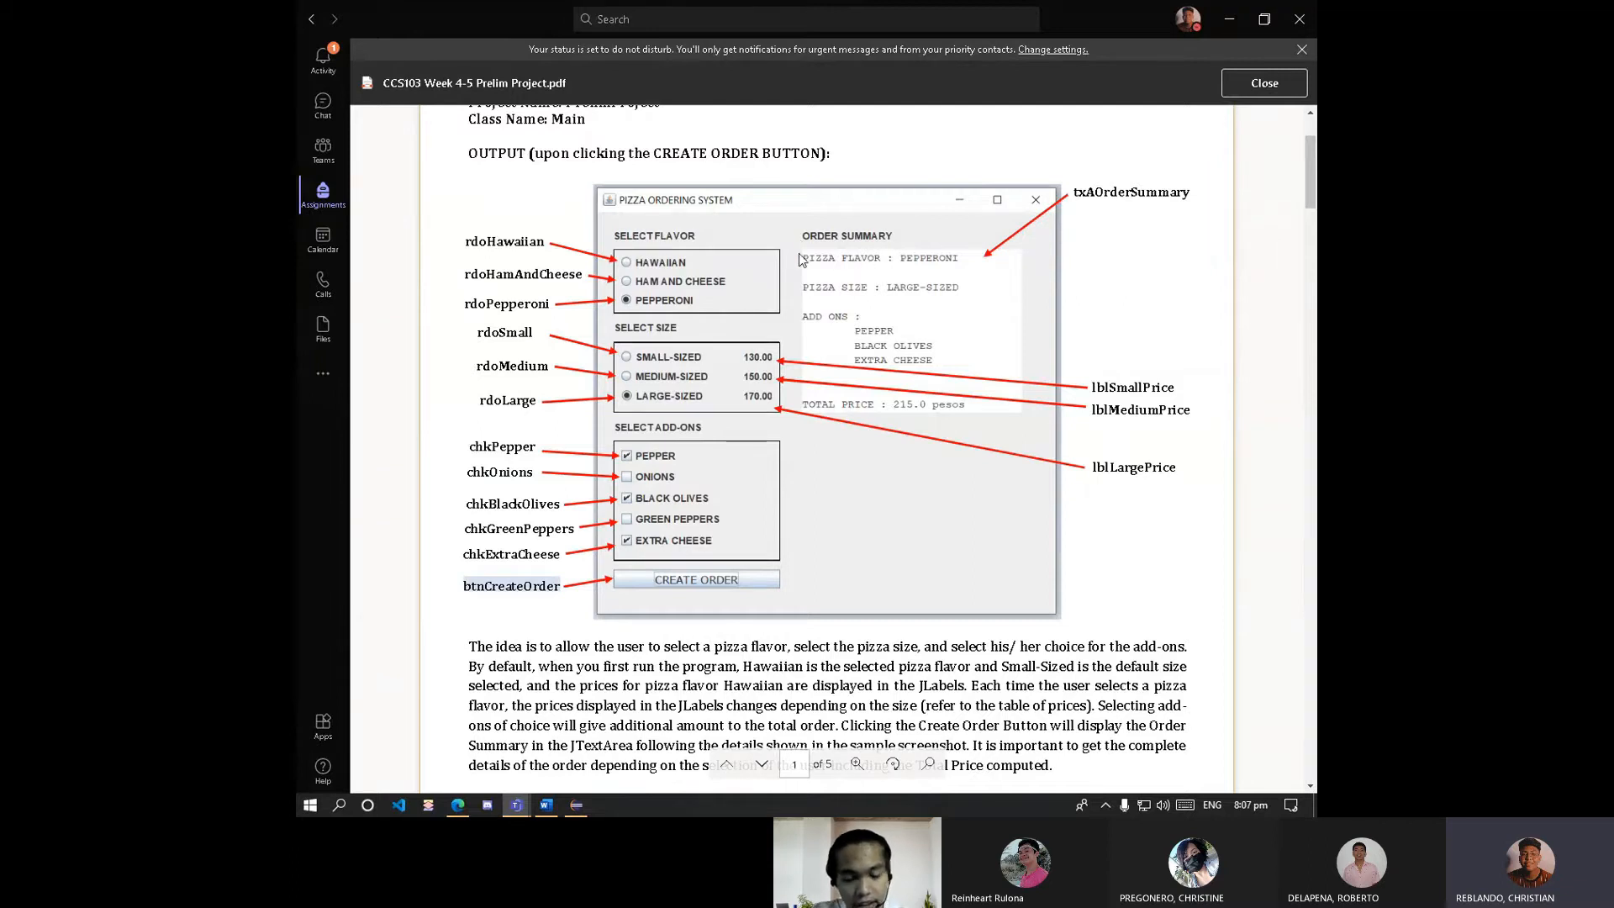
pyautogui.moveTo(785, 323)
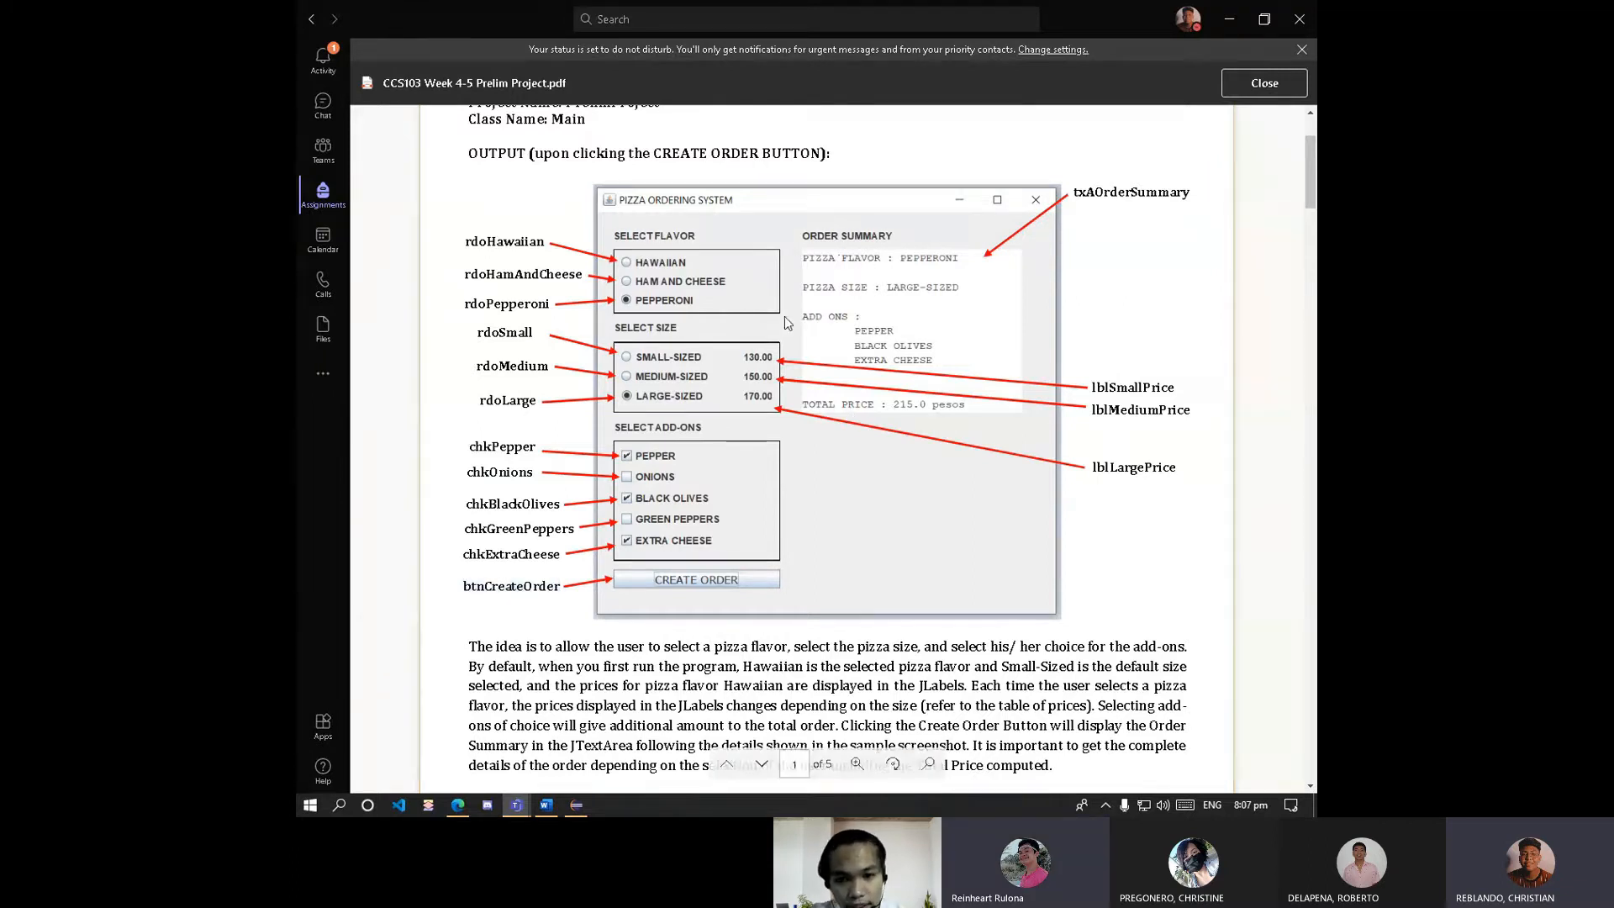
pyautogui.scroll(-3)
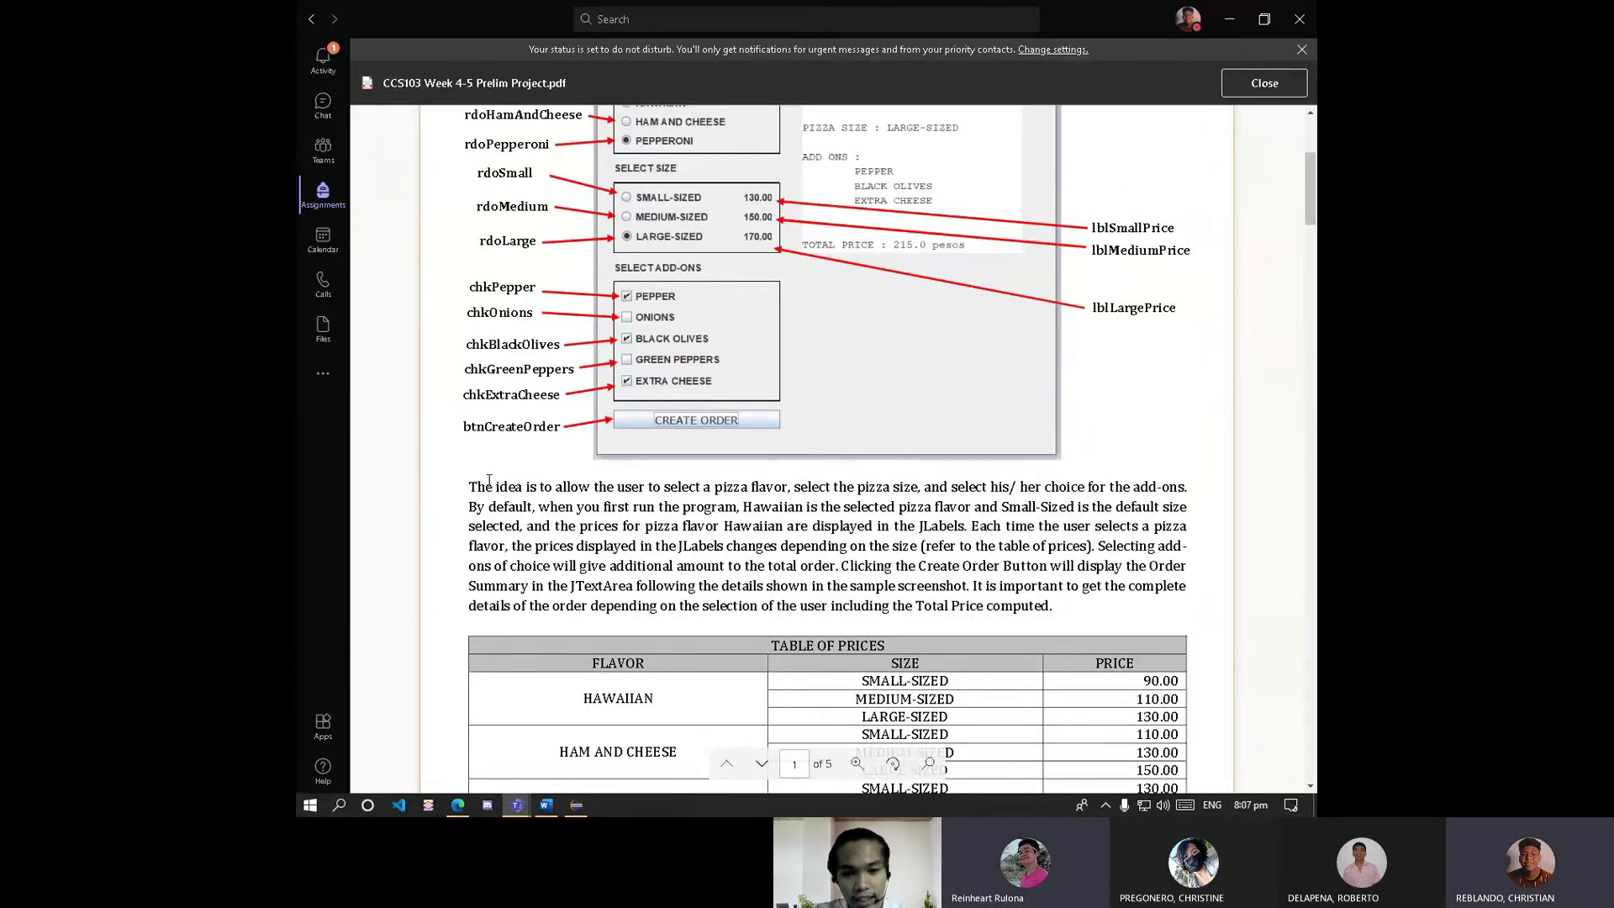
pyautogui.scroll(-3)
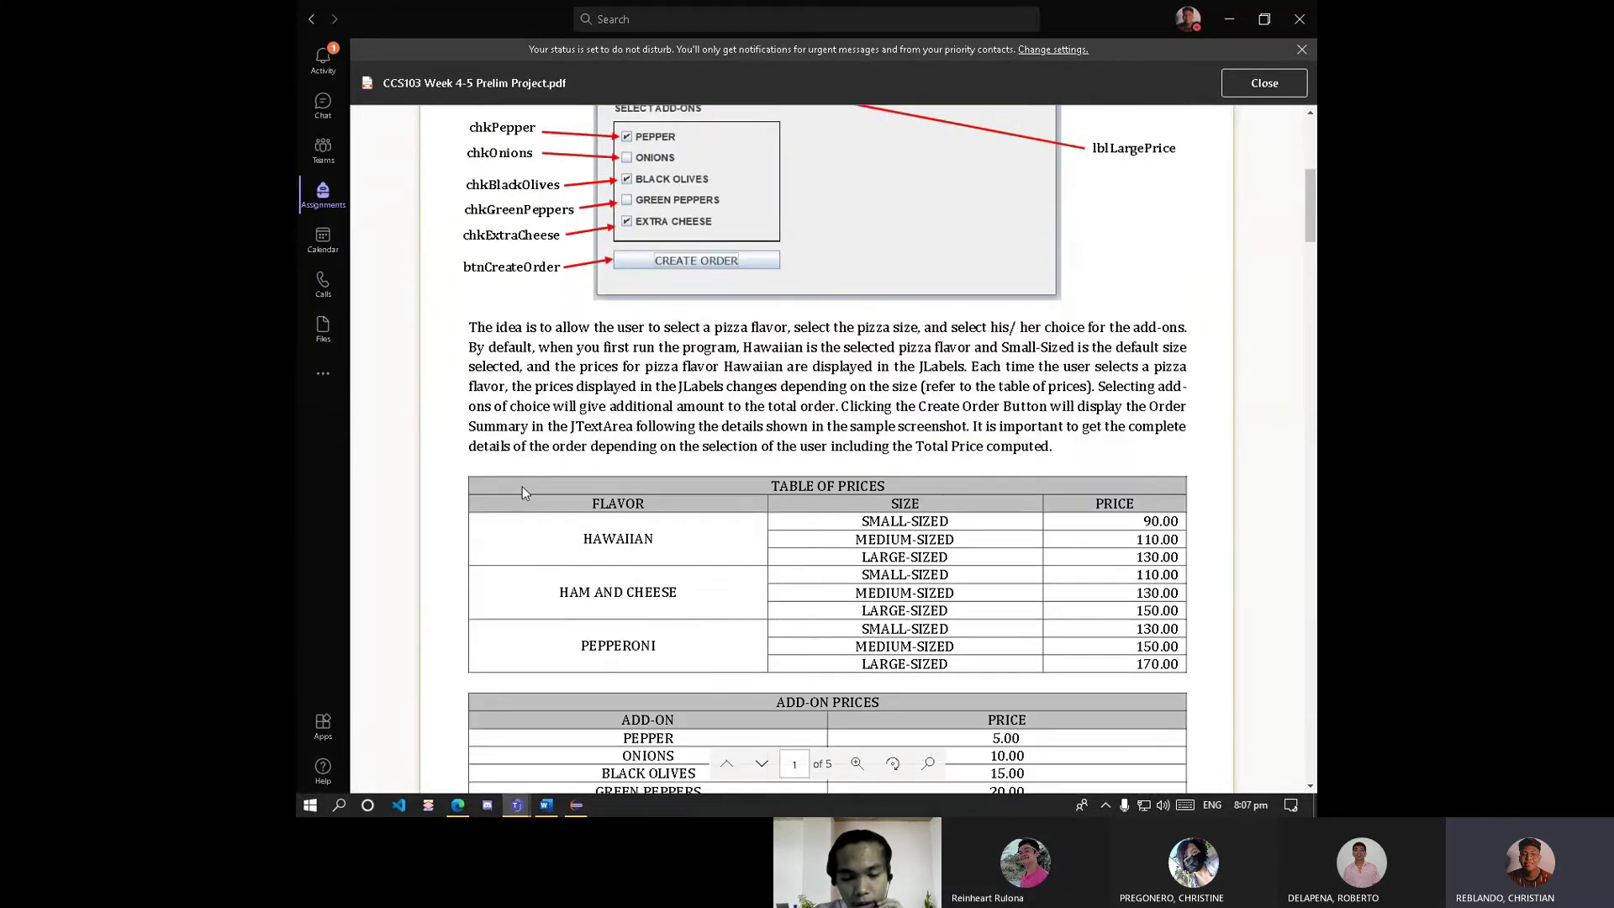
pyautogui.scroll(-3)
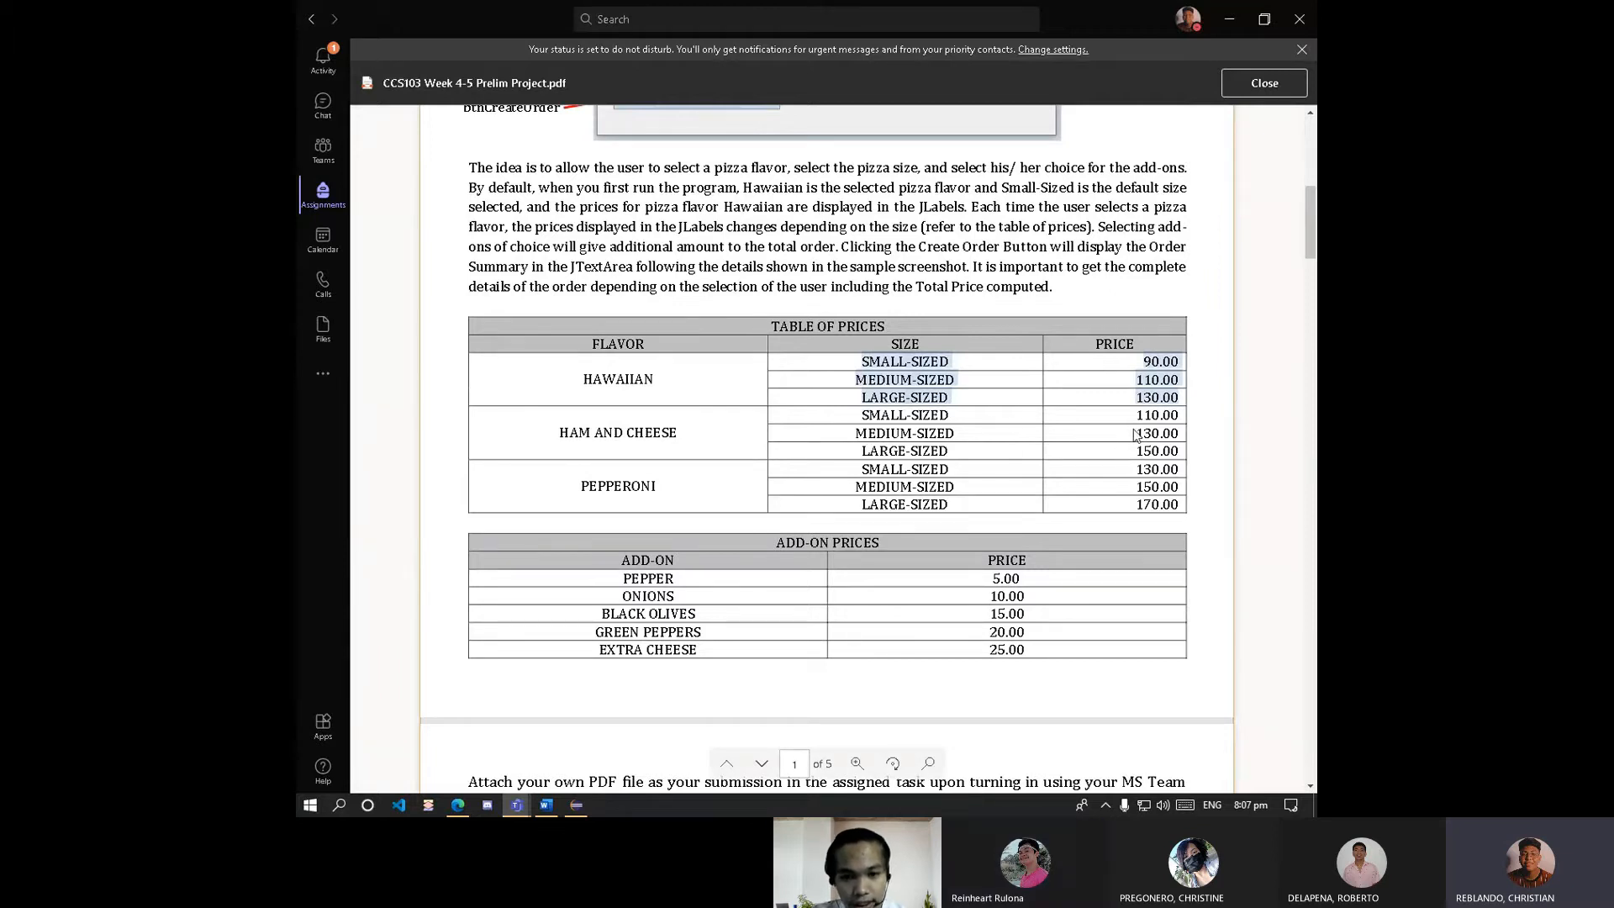
pyautogui.moveTo(875, 437)
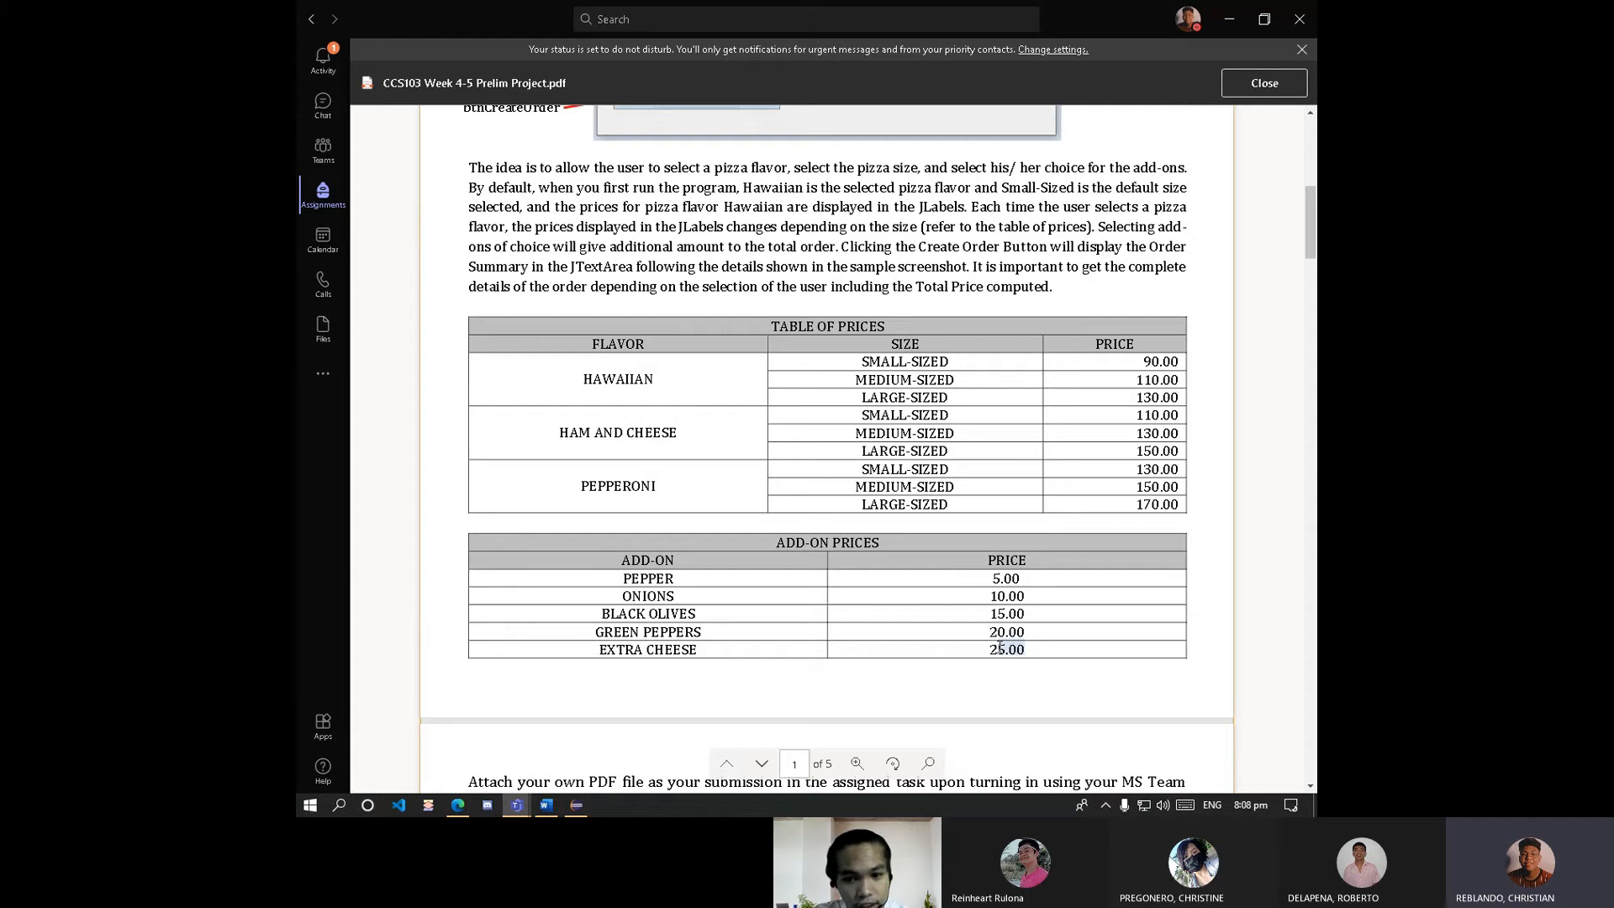
pyautogui.moveTo(1033, 639)
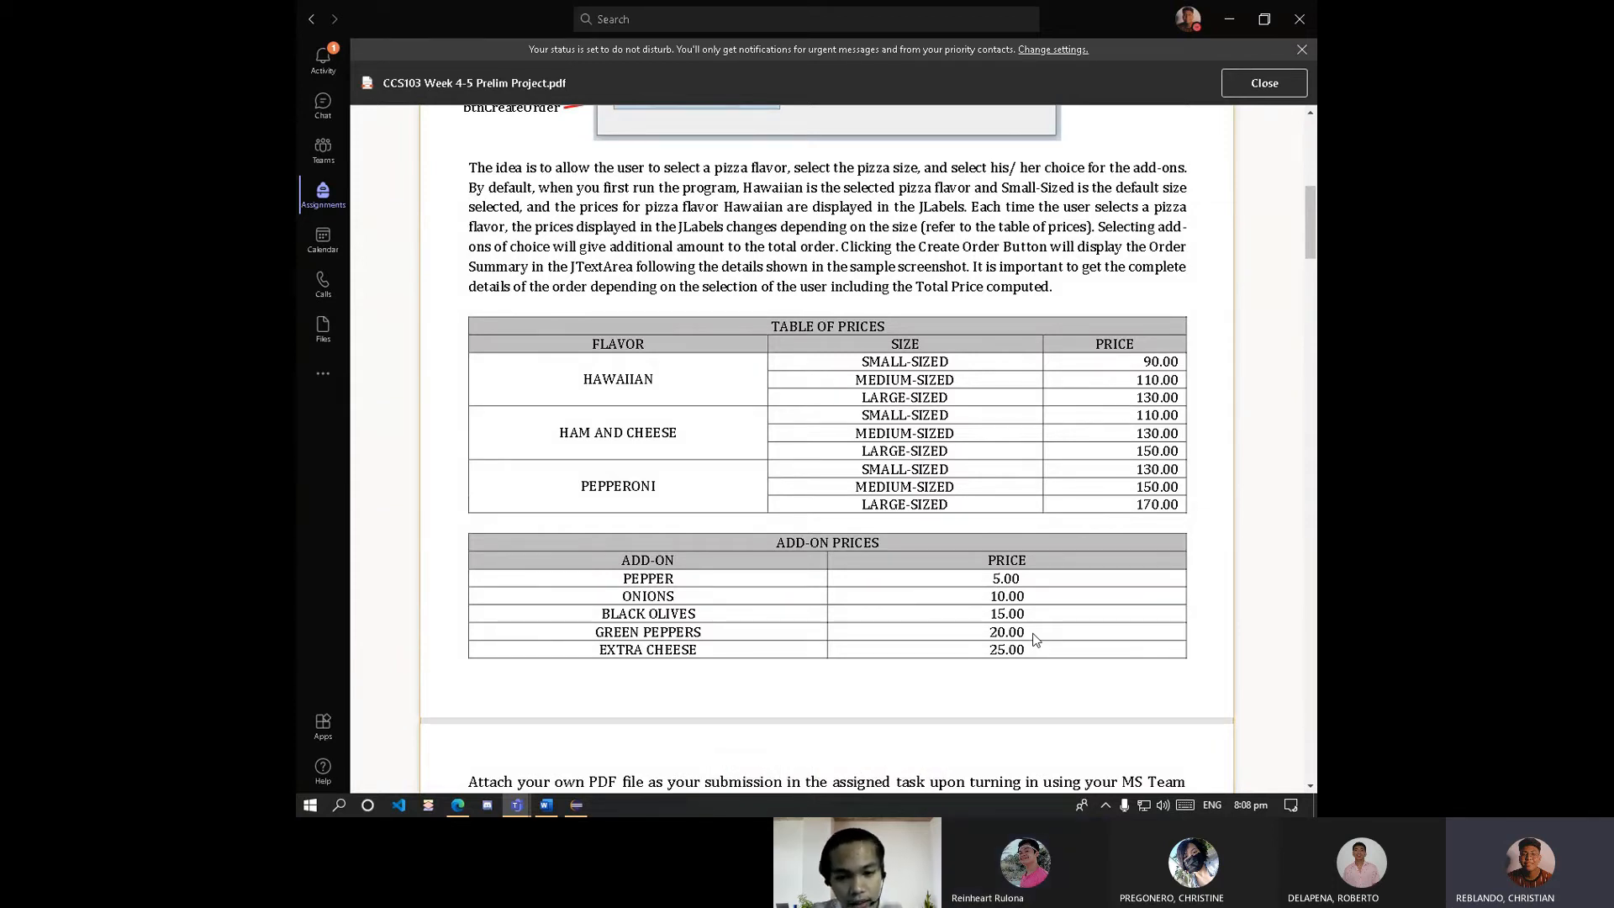
pyautogui.scroll(3)
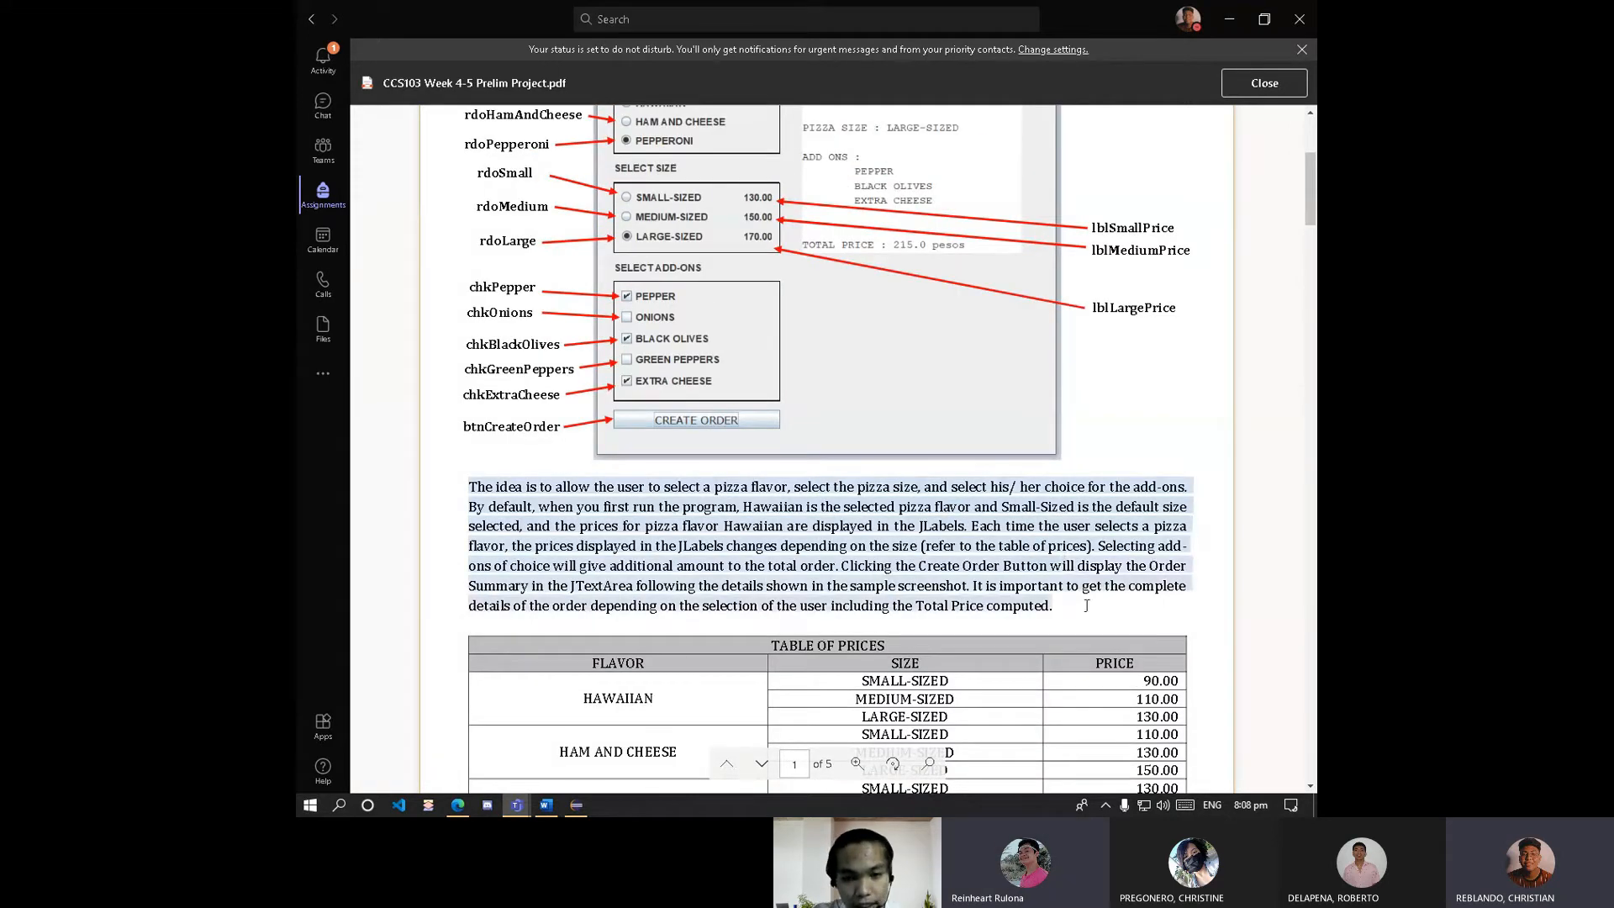
pyautogui.click(577, 805)
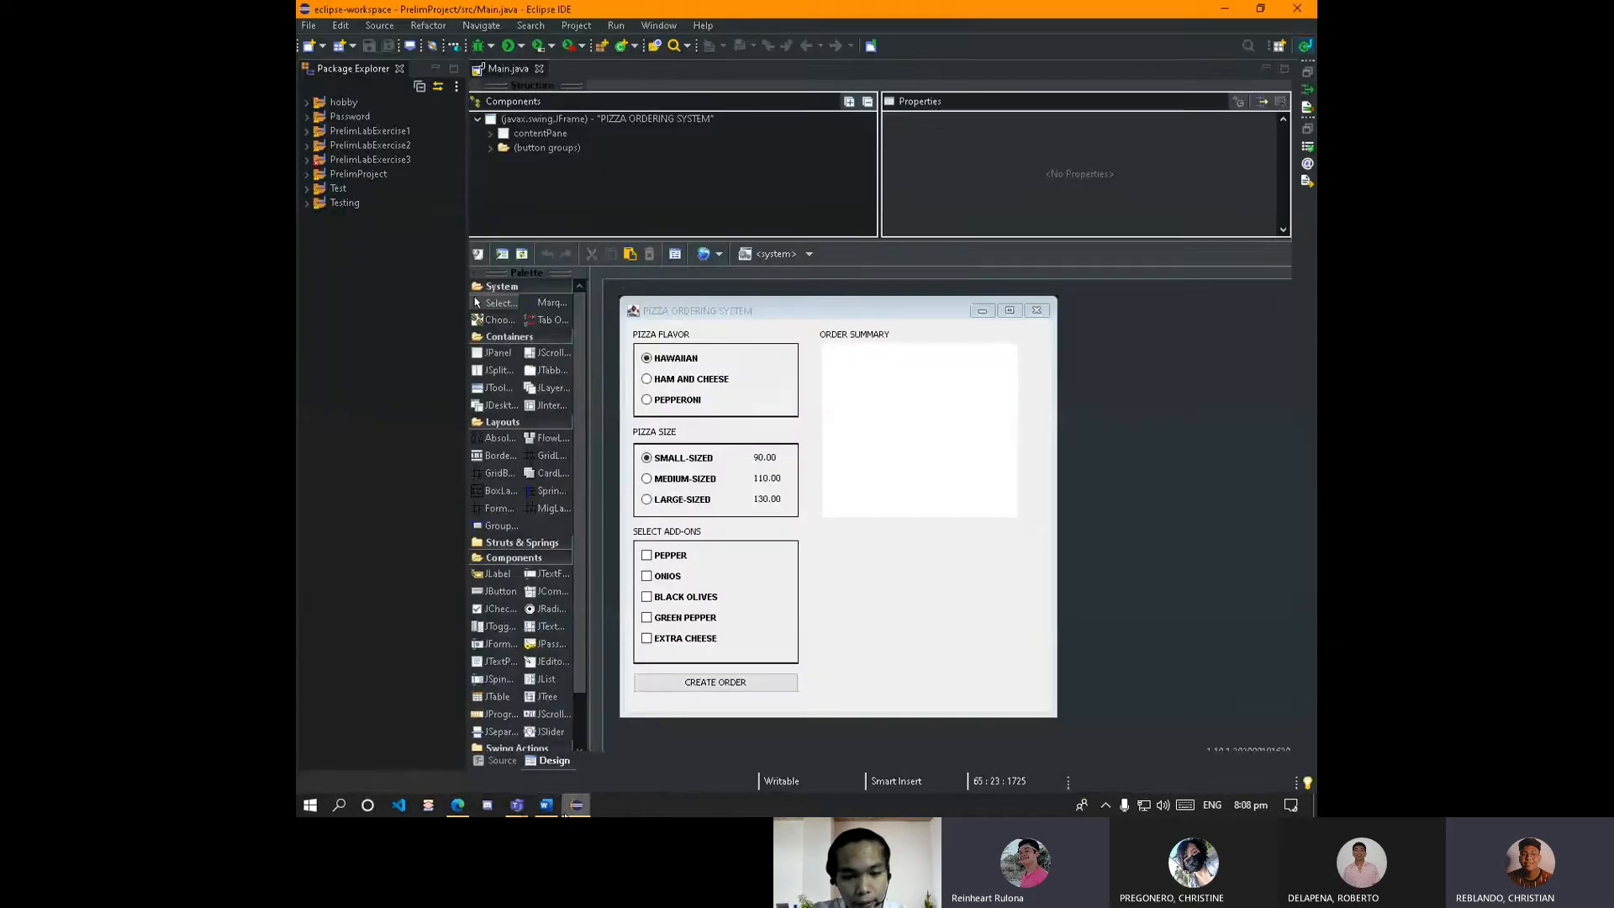
# Inspect the flavor panel, Hawaiian option, small-size option and price labels, then view Main.java's source declarations.
pyautogui.click(716, 357)
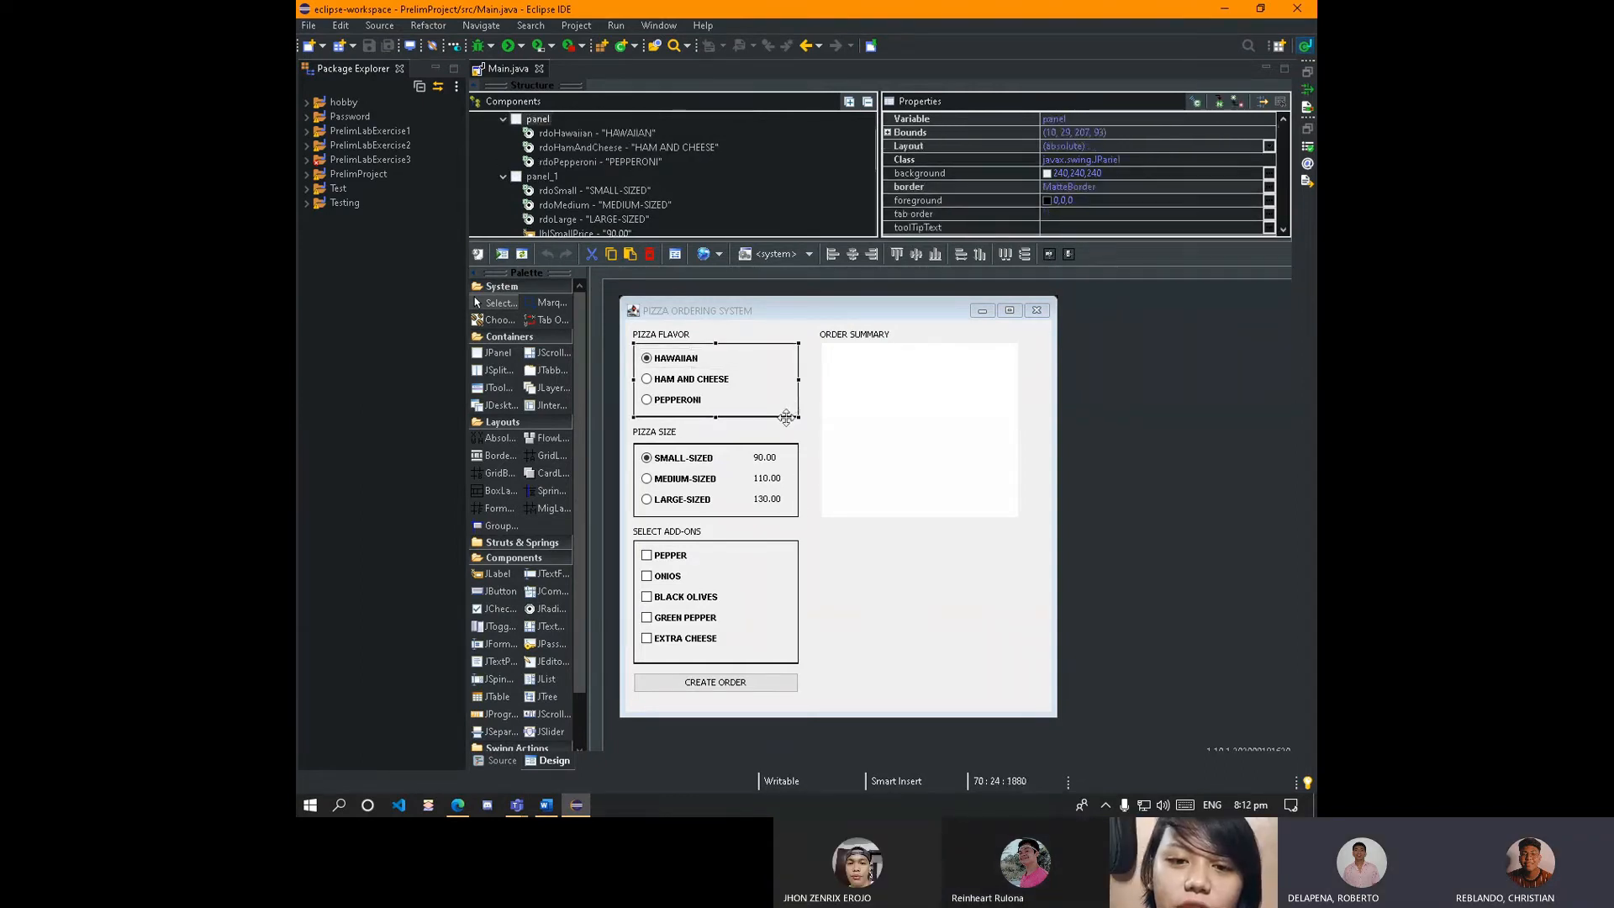
pyautogui.click(676, 357)
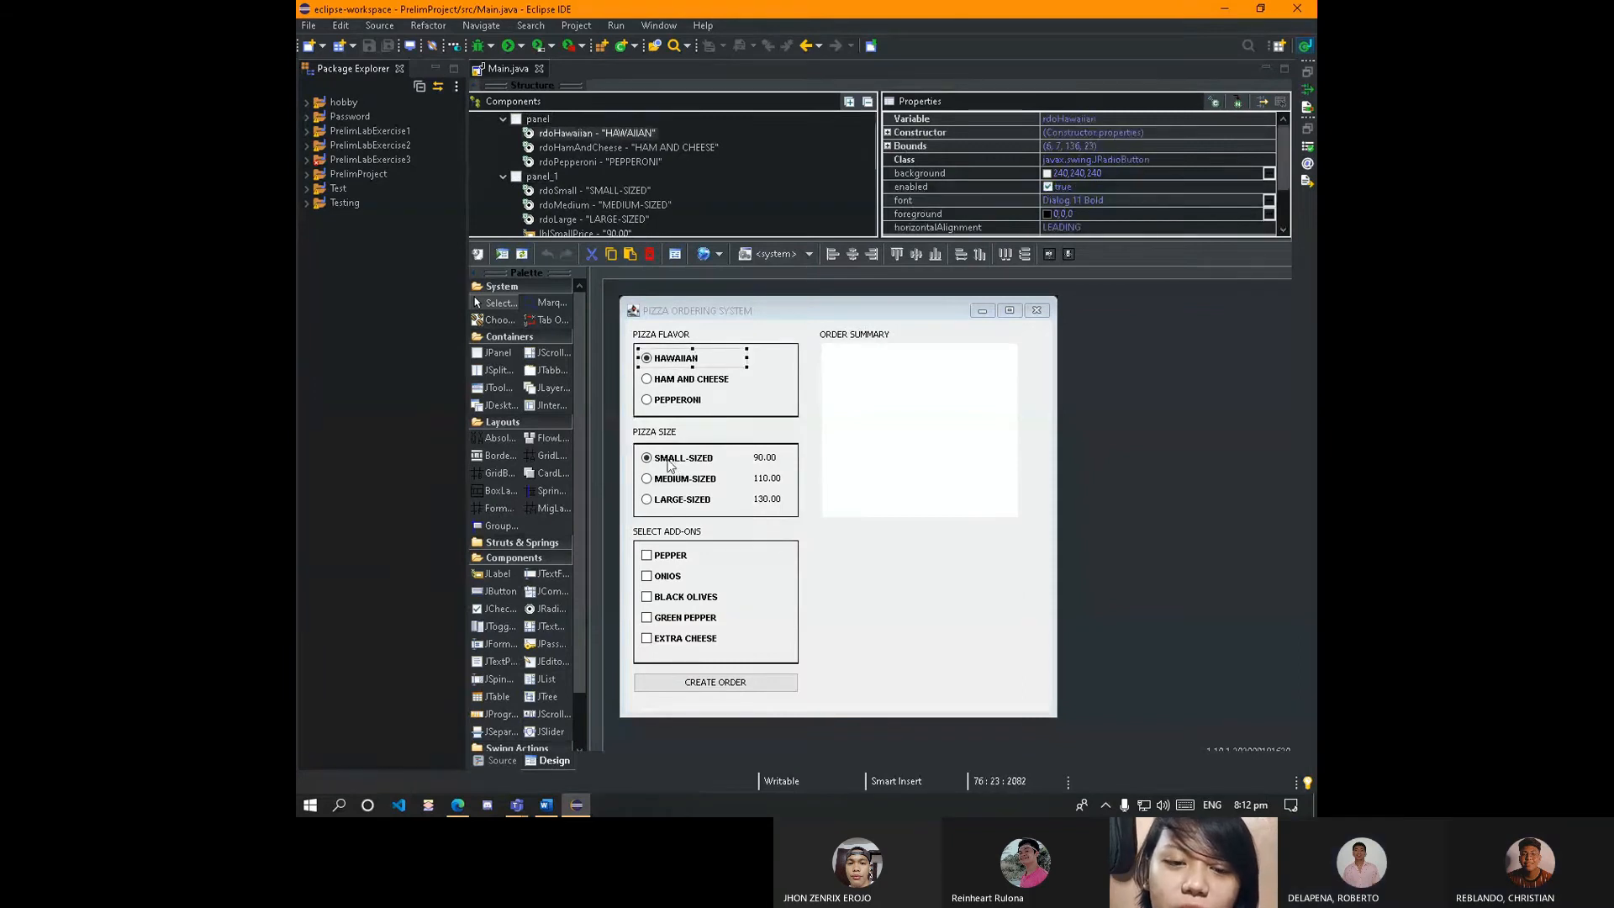
pyautogui.click(647, 458)
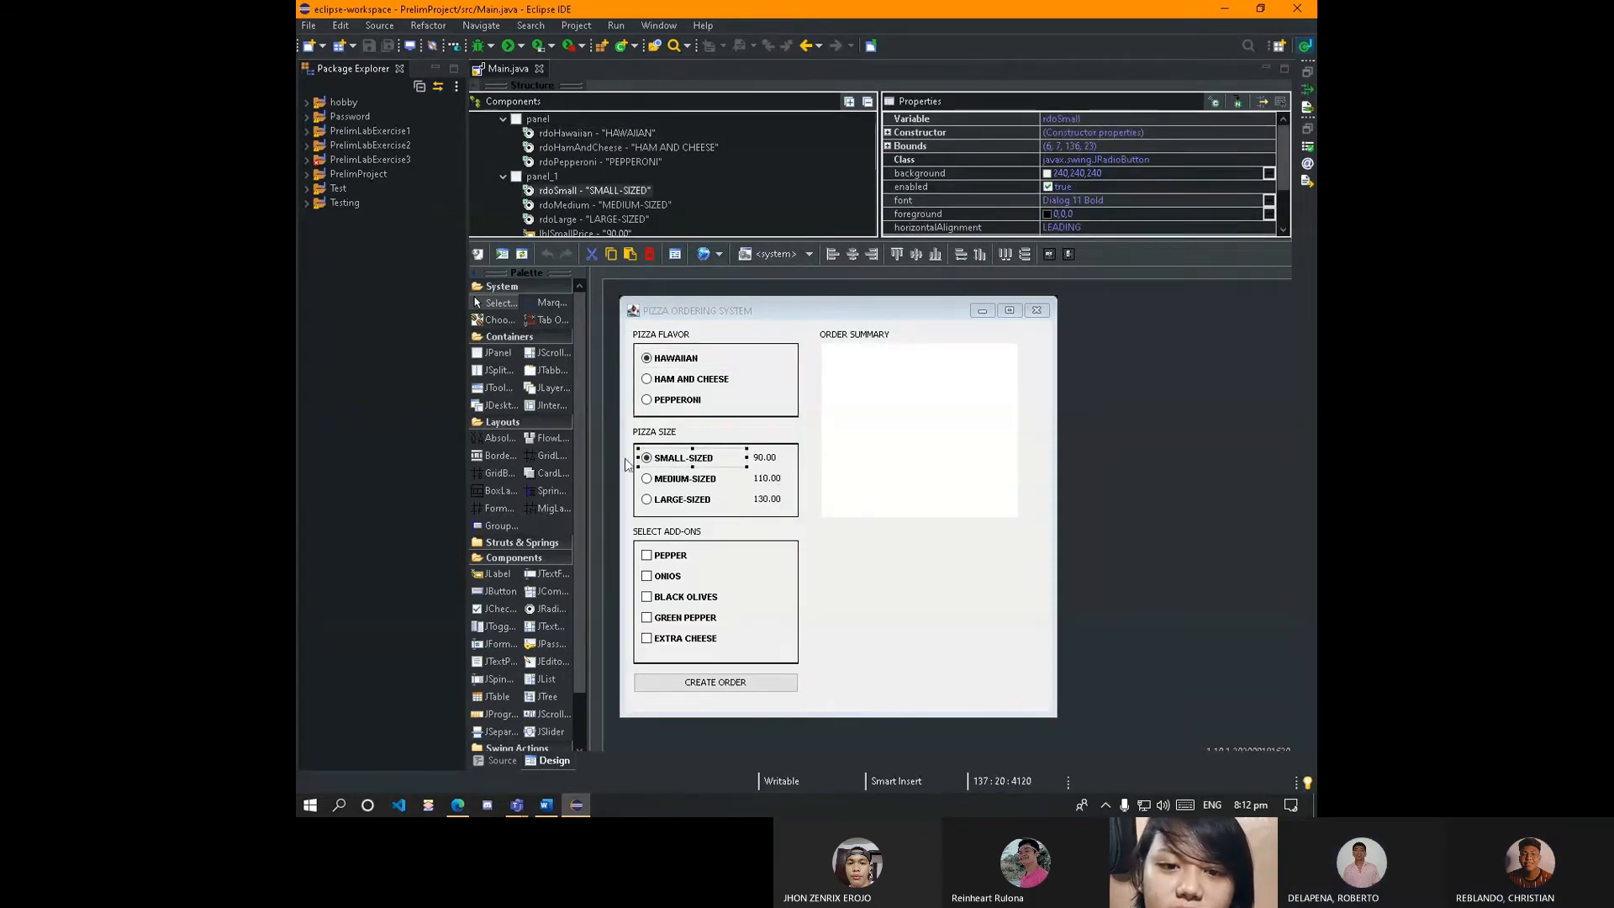
pyautogui.click(767, 458)
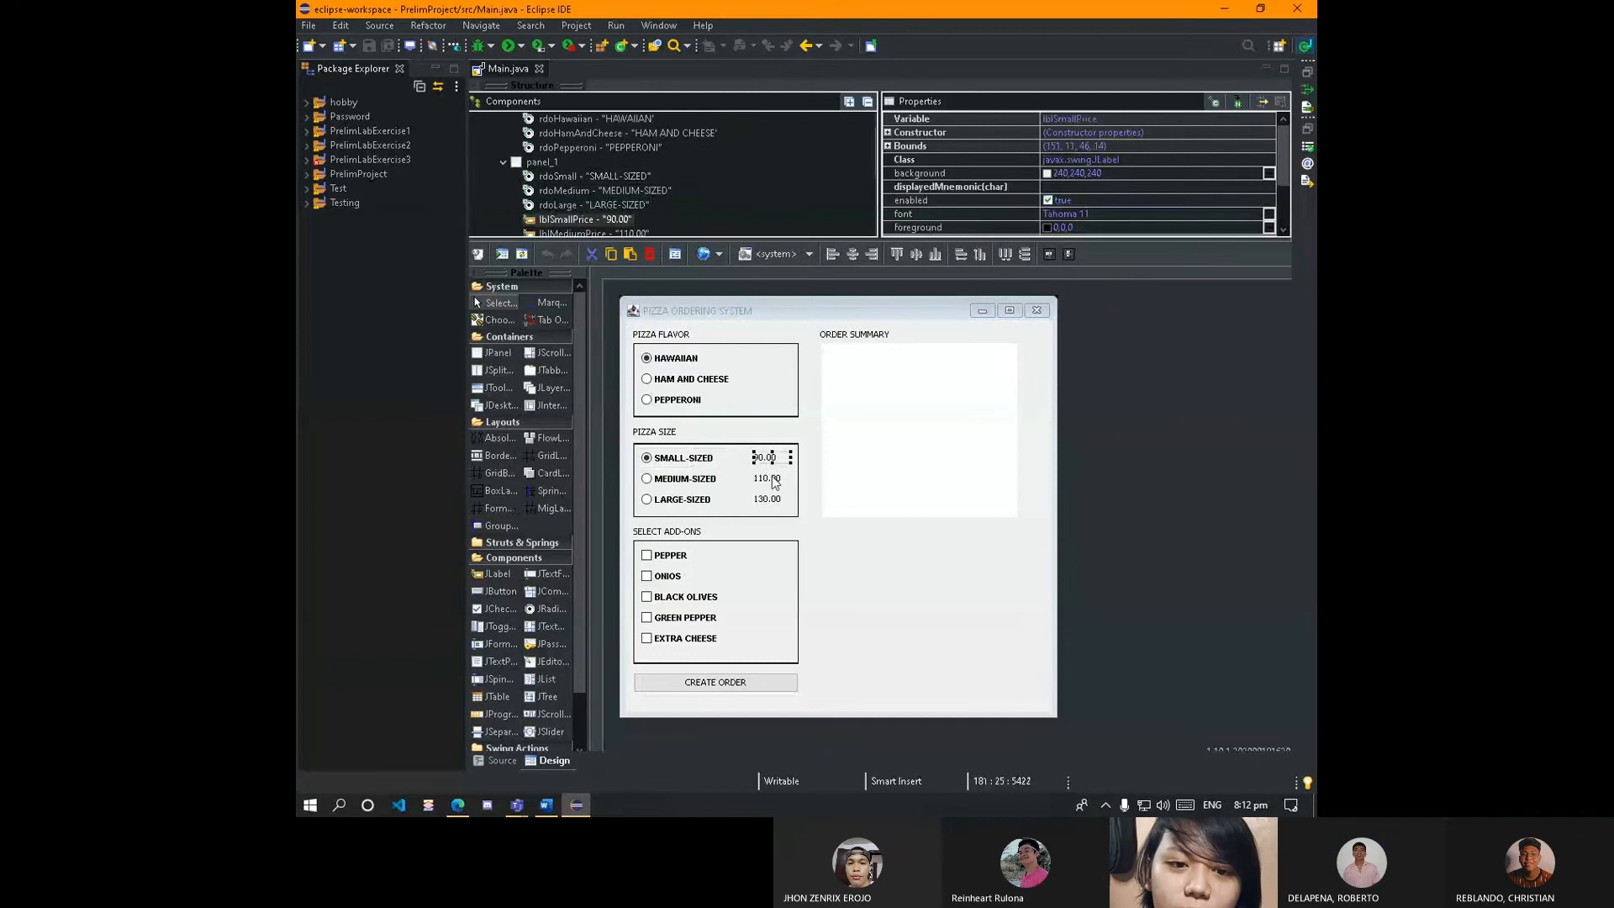
pyautogui.click(769, 497)
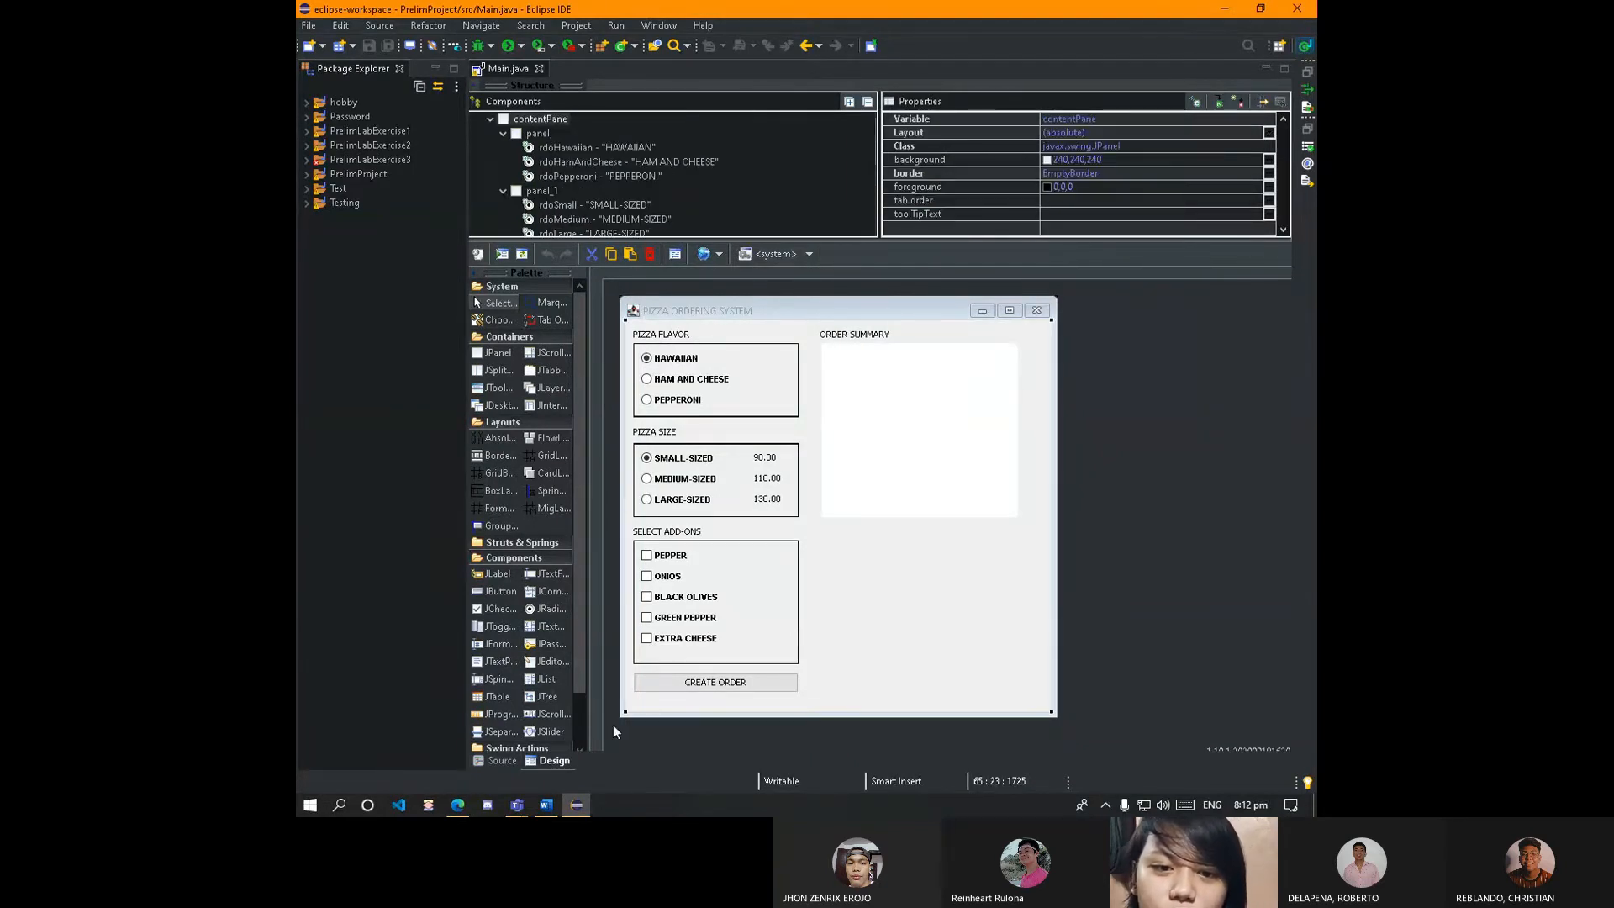
pyautogui.click(502, 760)
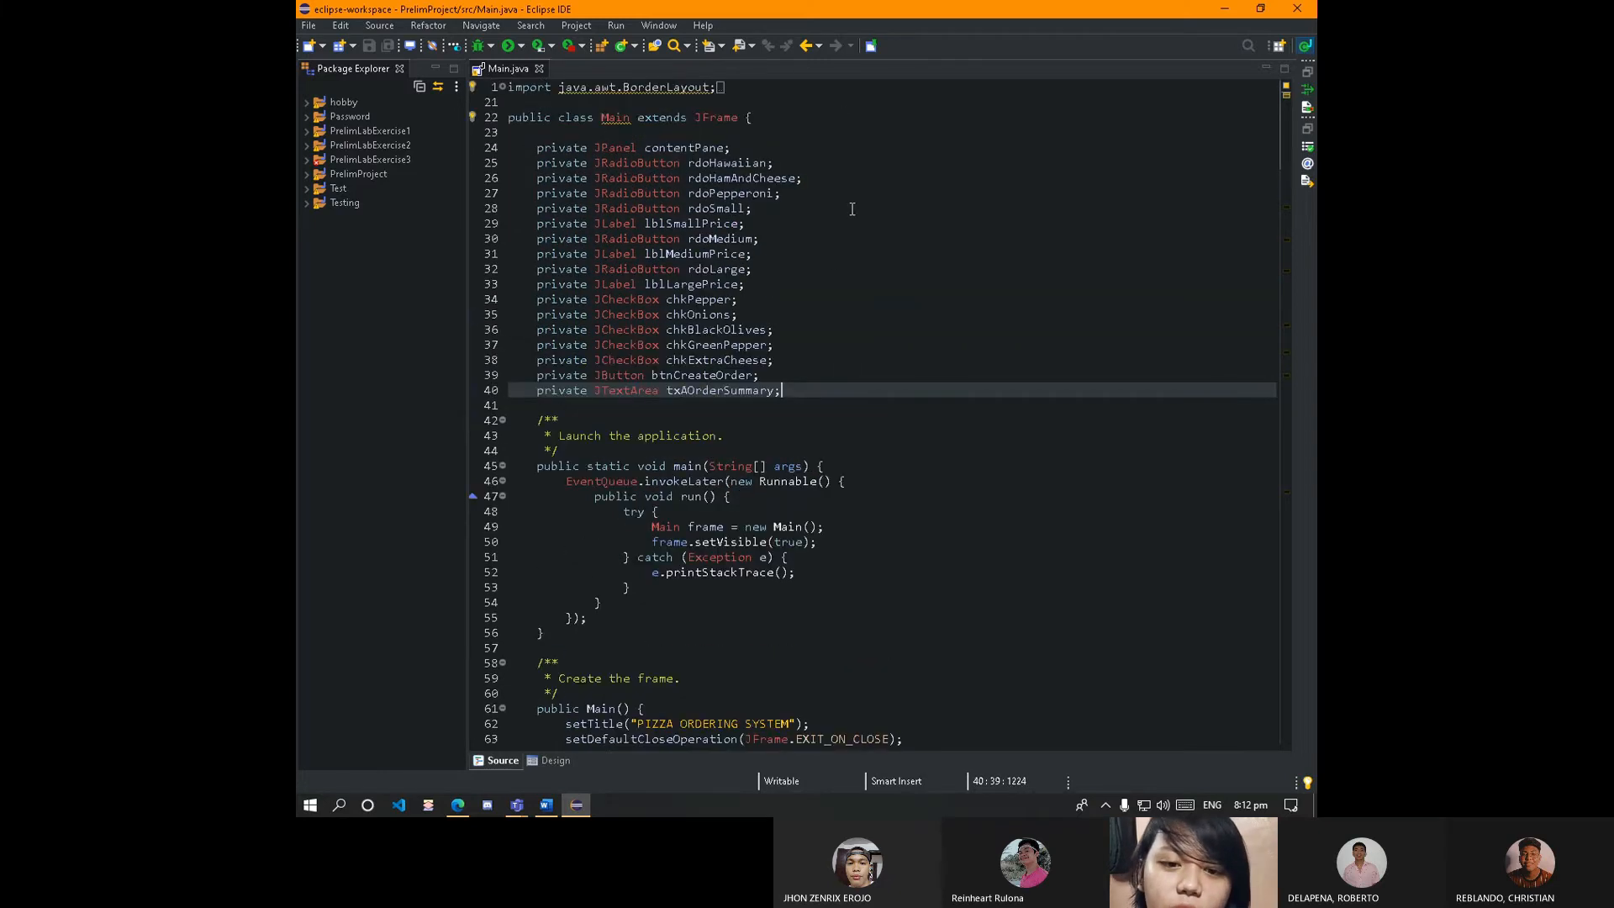
pyautogui.scroll(-3)
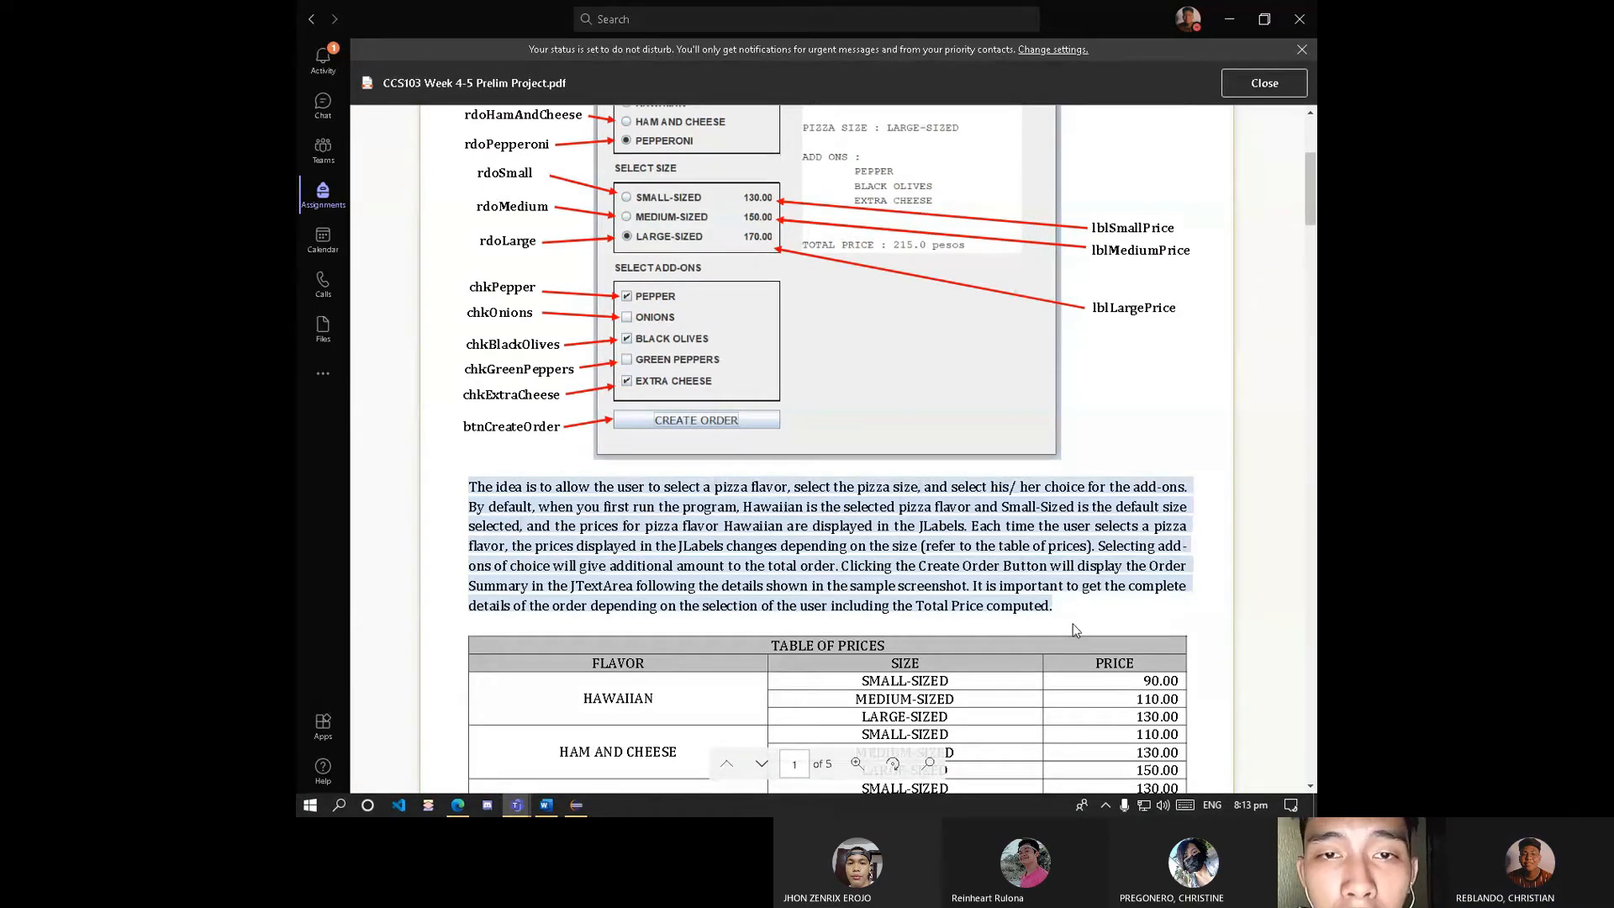
pyautogui.moveTo(853, 763)
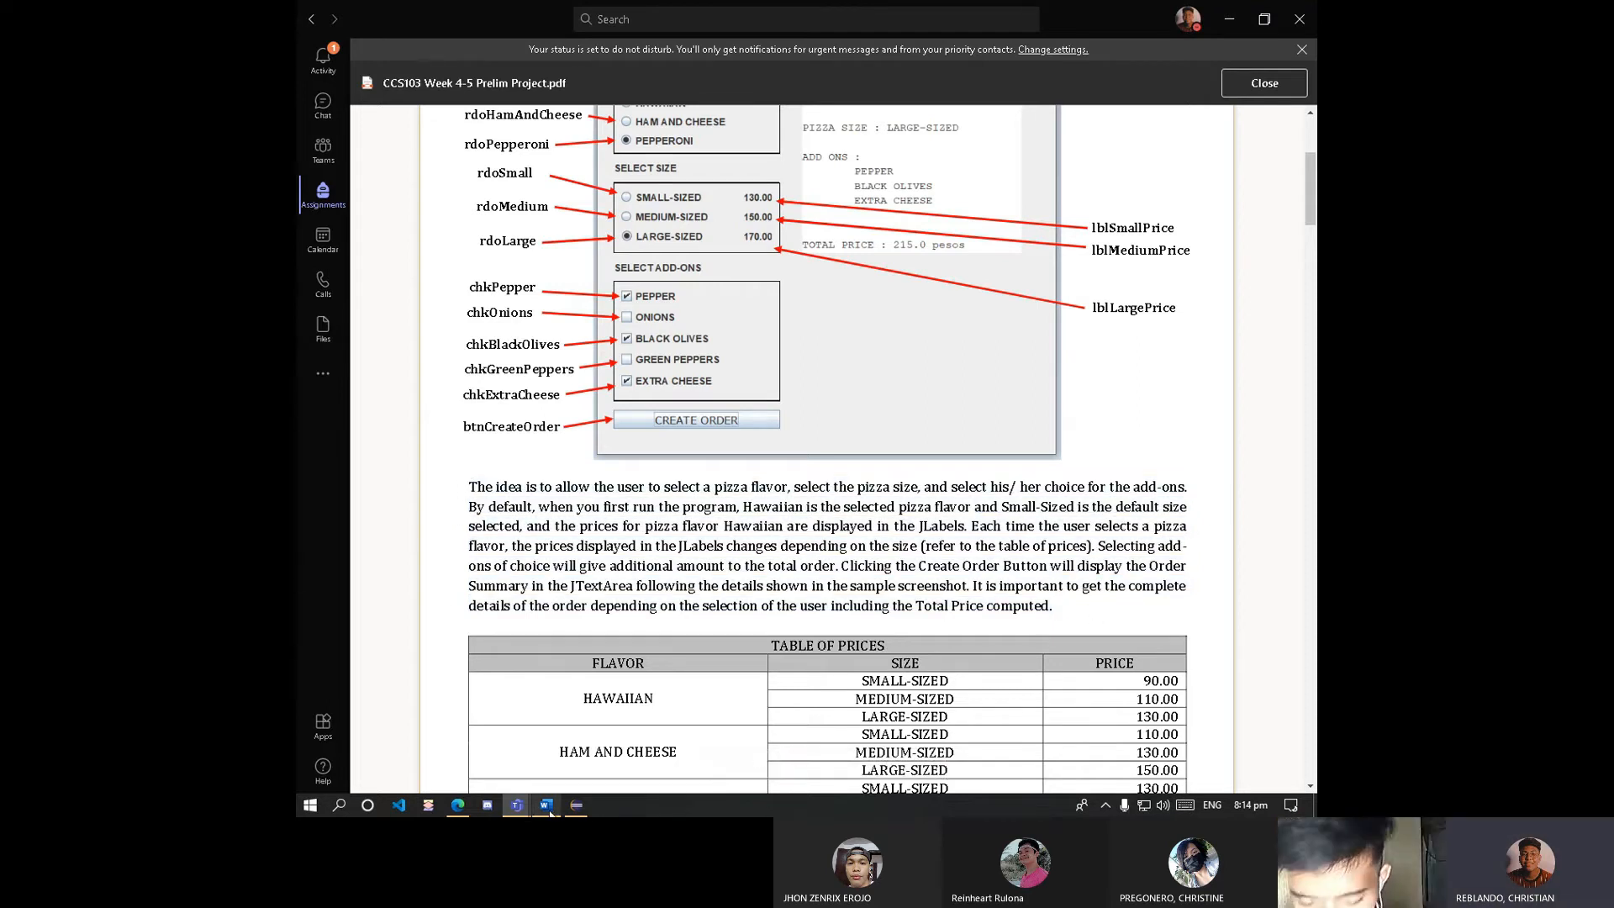
# Review Main.java source, pointing out the line making small size the default selection.
pyautogui.click(577, 805)
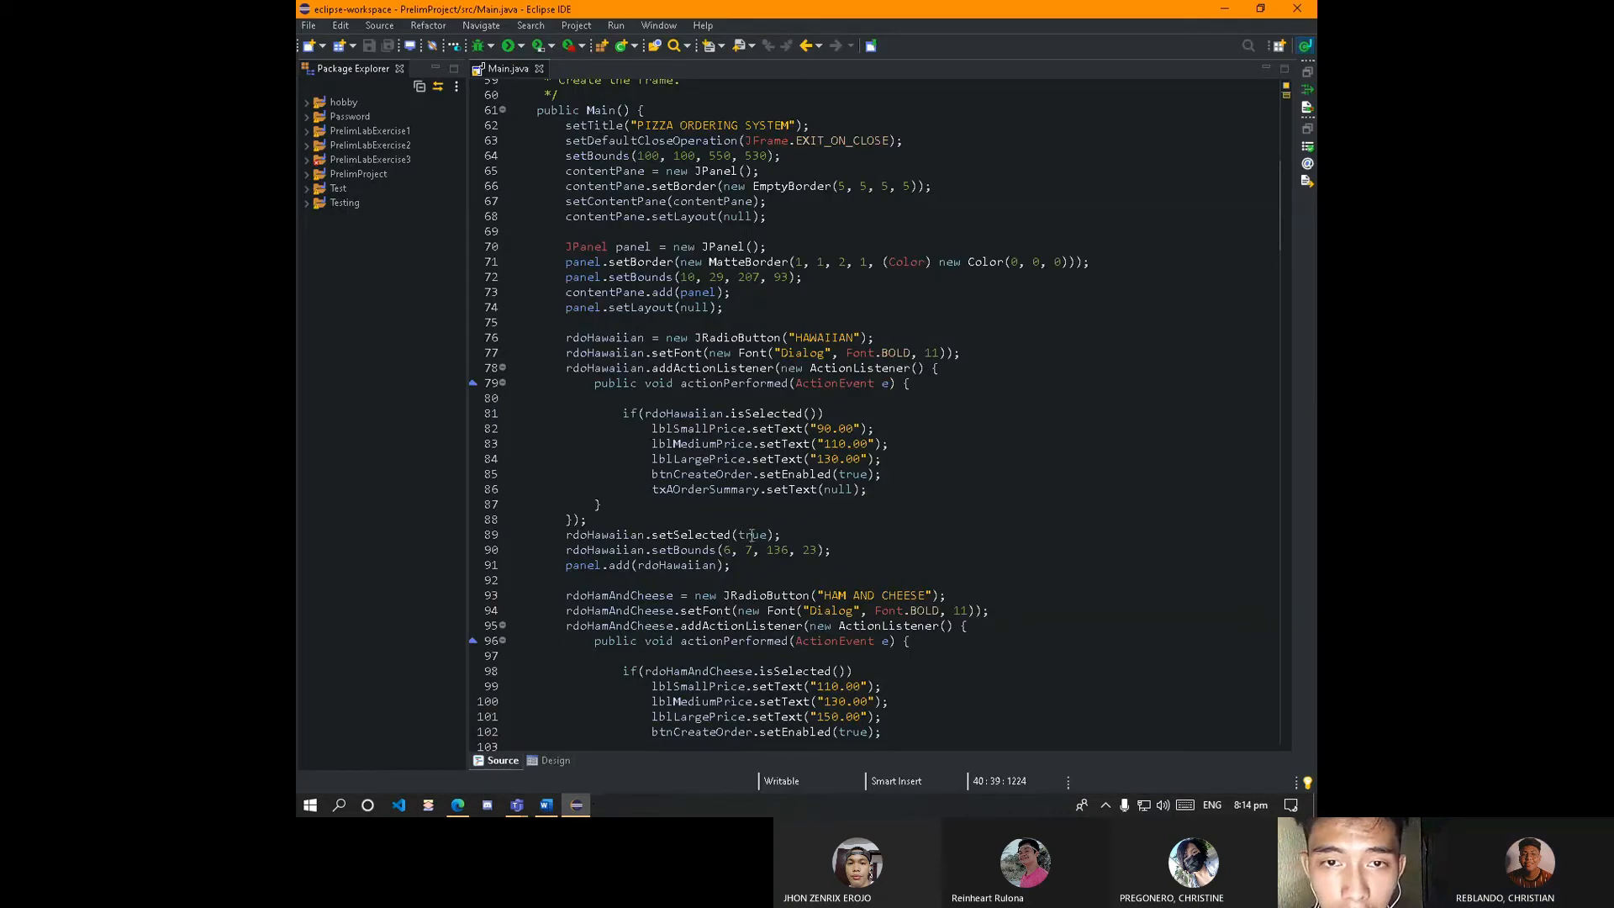
pyautogui.moveTo(746, 382)
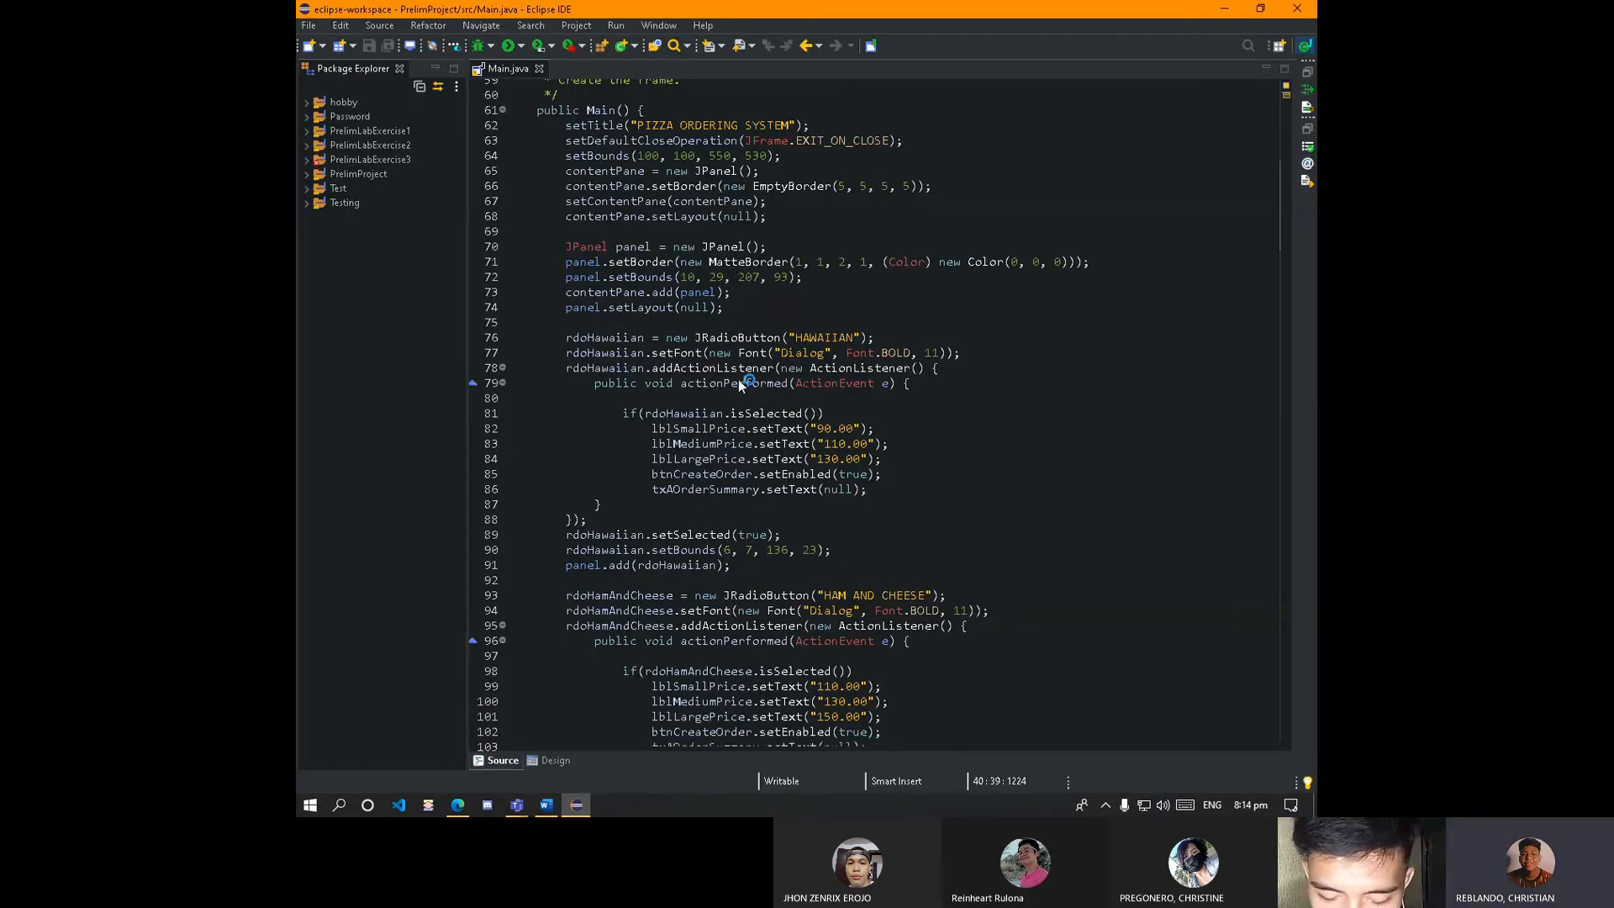
pyautogui.click(553, 760)
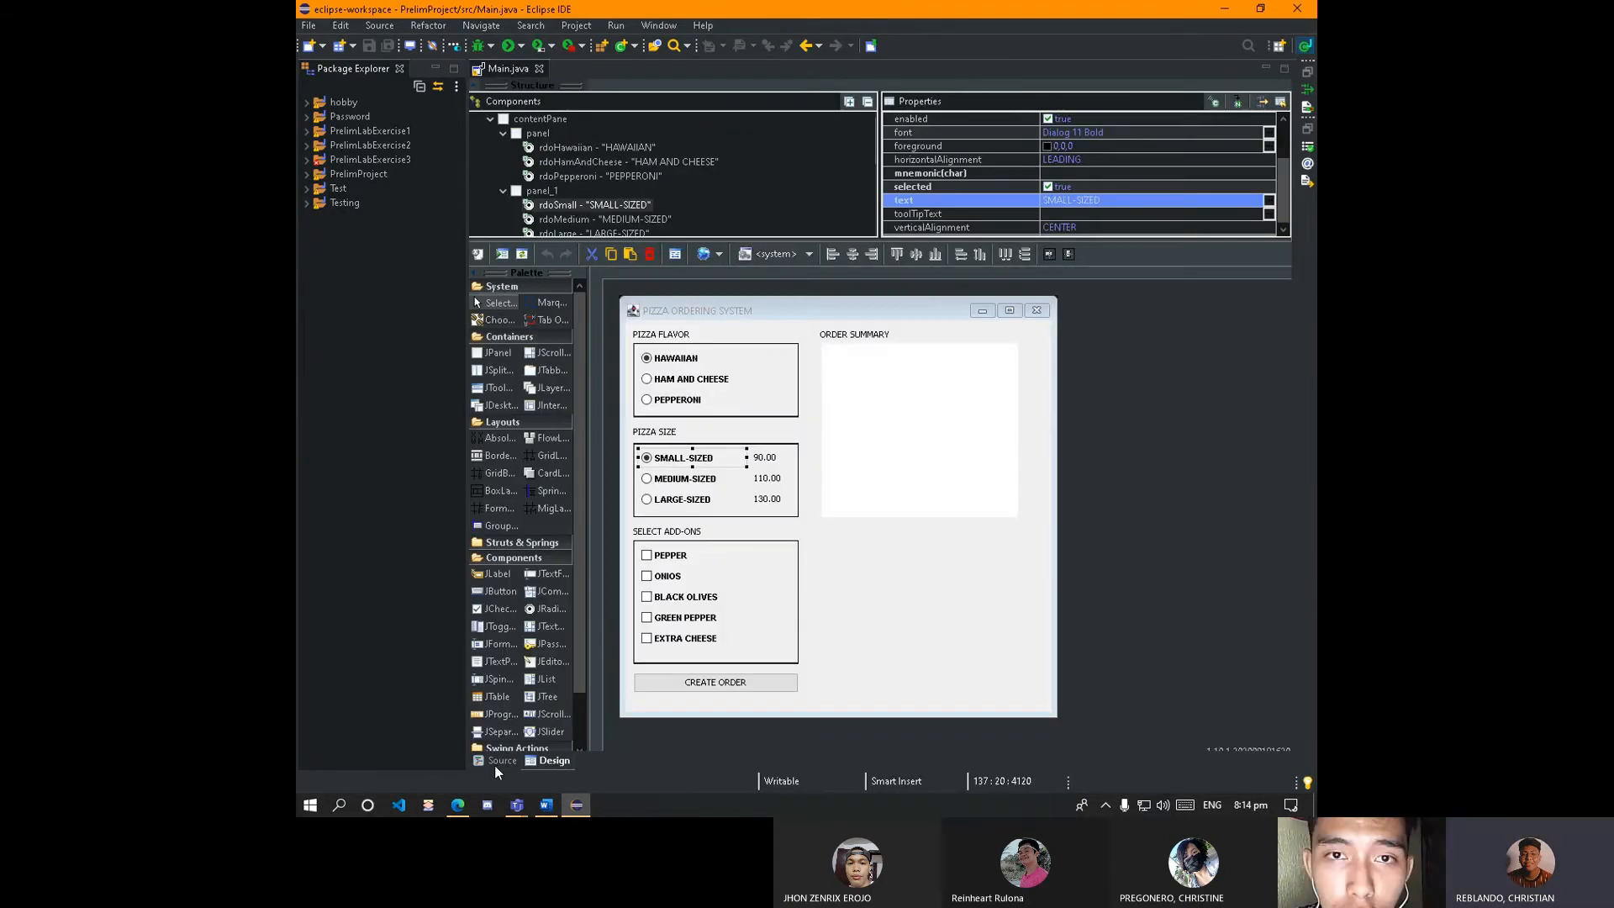
pyautogui.click(501, 759)
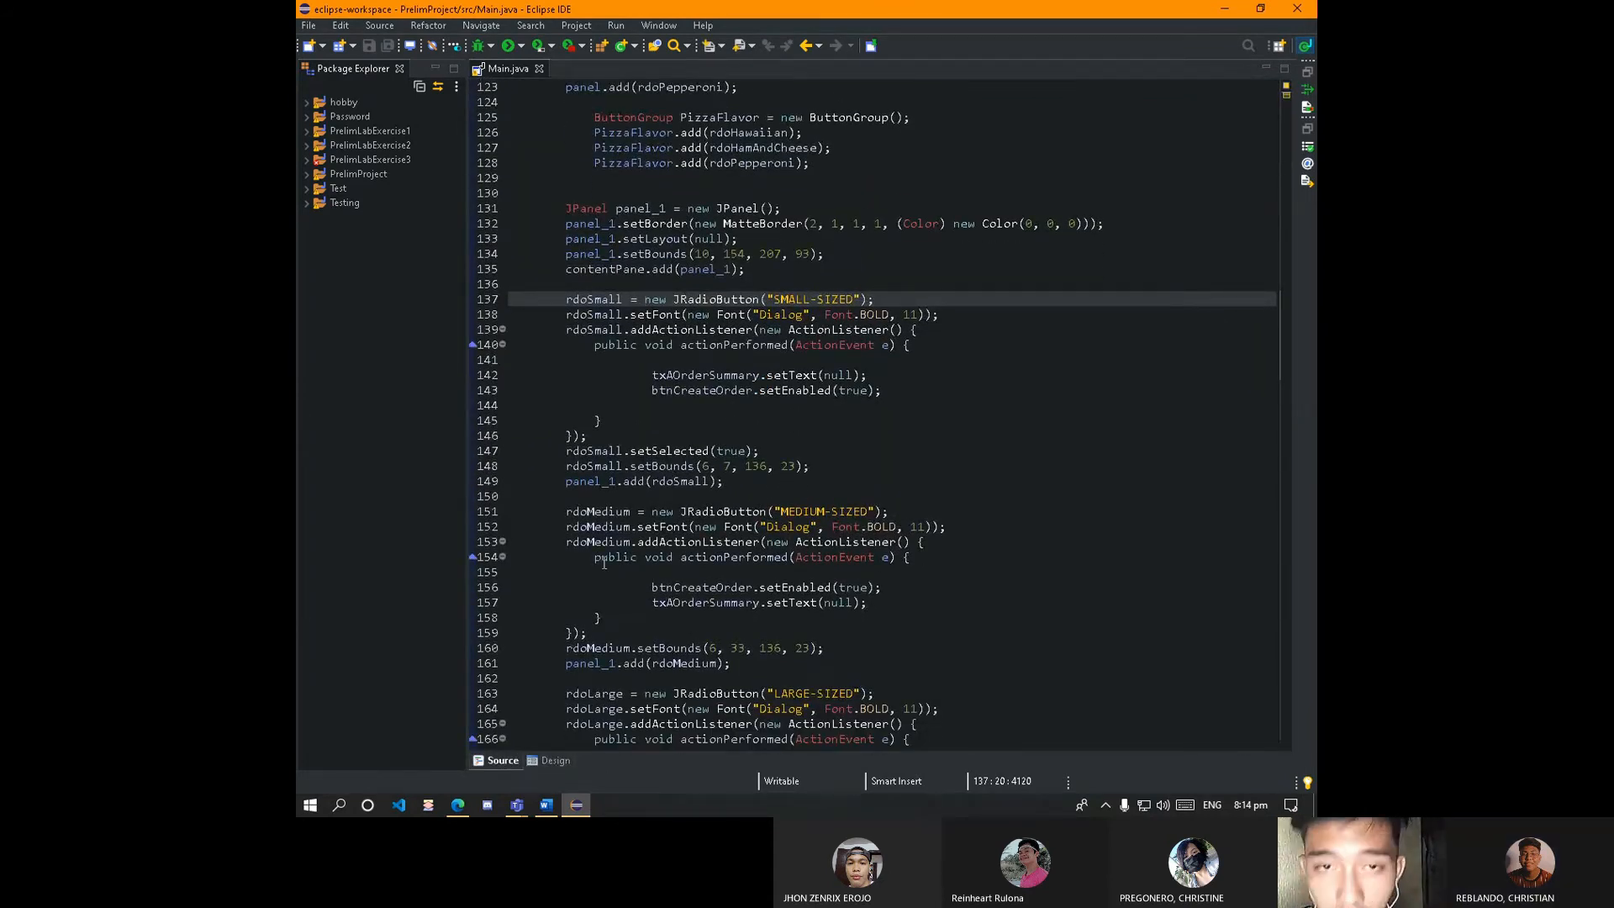
pyautogui.scroll(3)
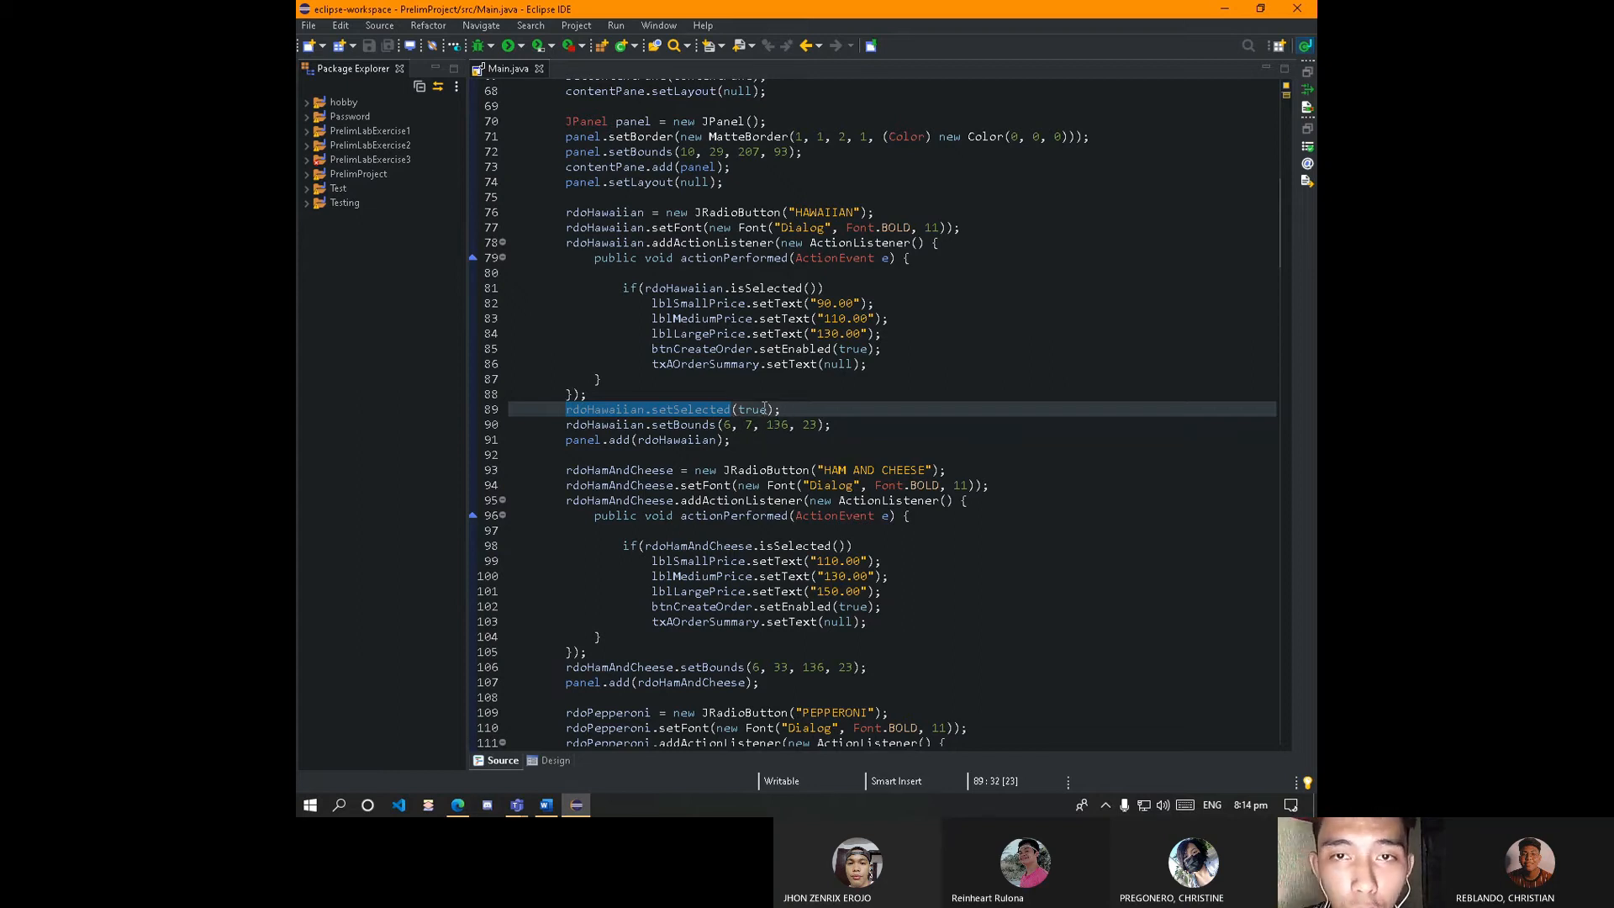
pyautogui.scroll(-3)
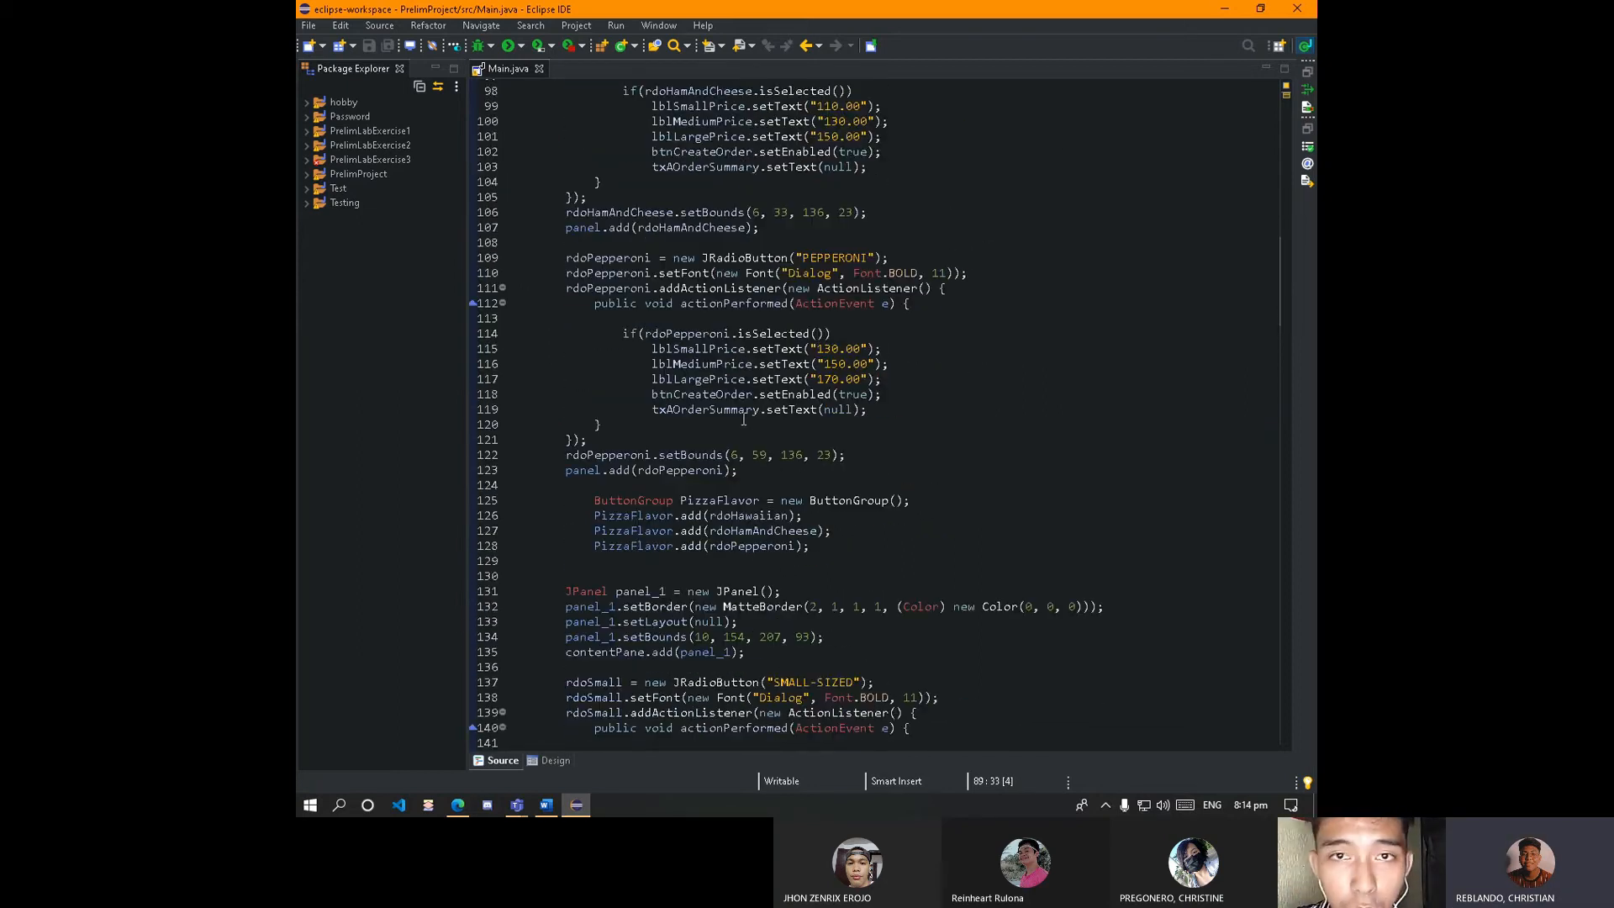
pyautogui.scroll(-3)
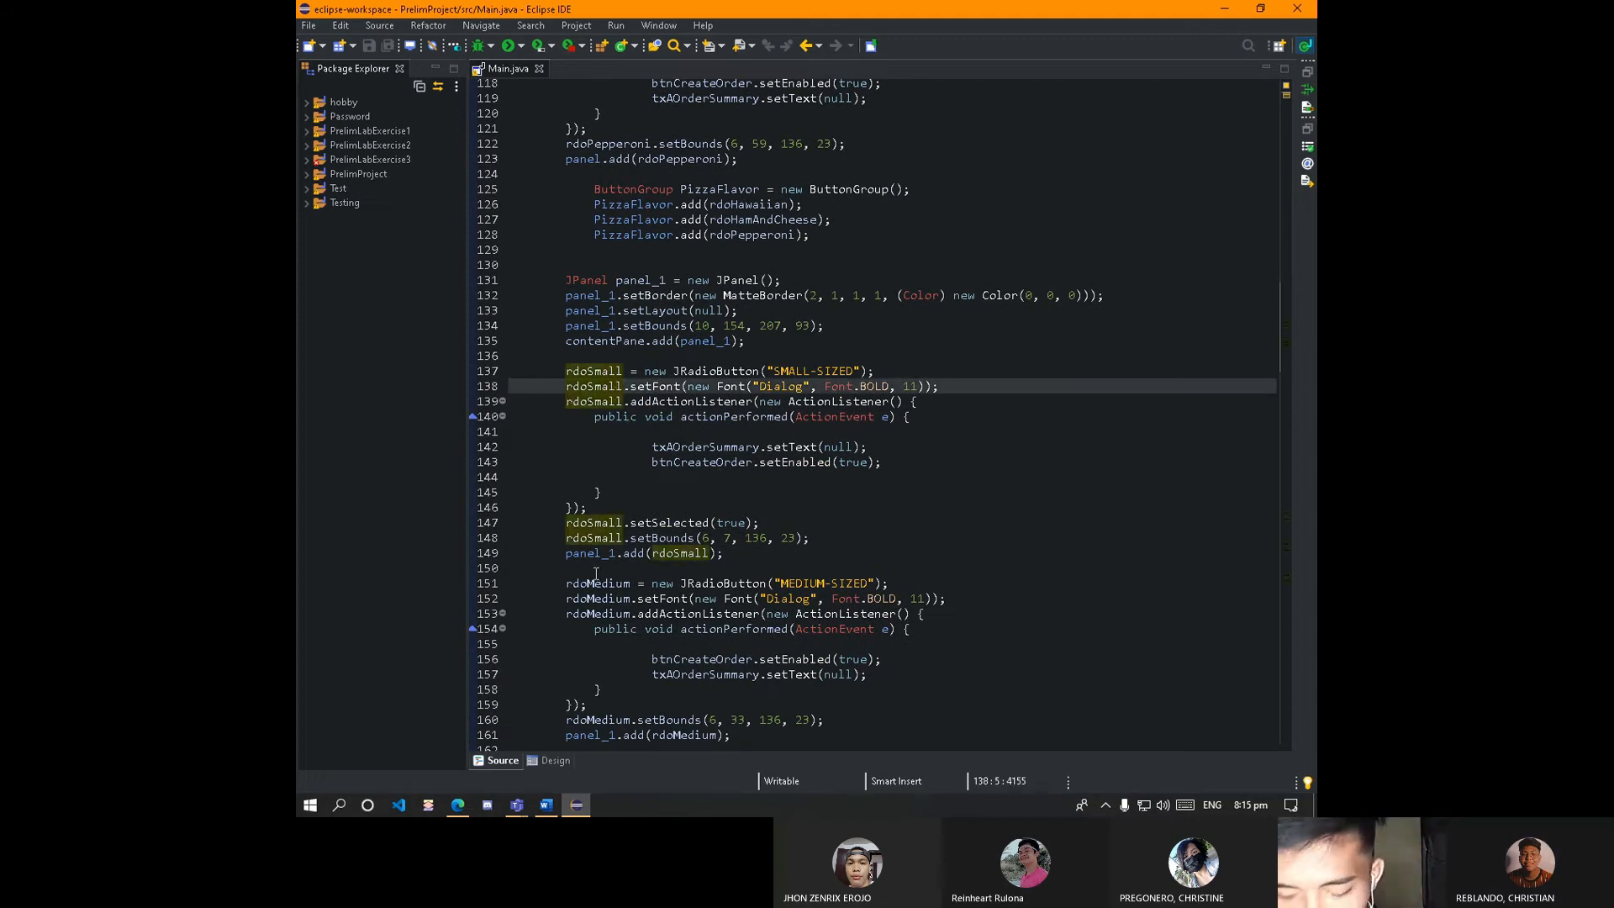
pyautogui.click(669, 521)
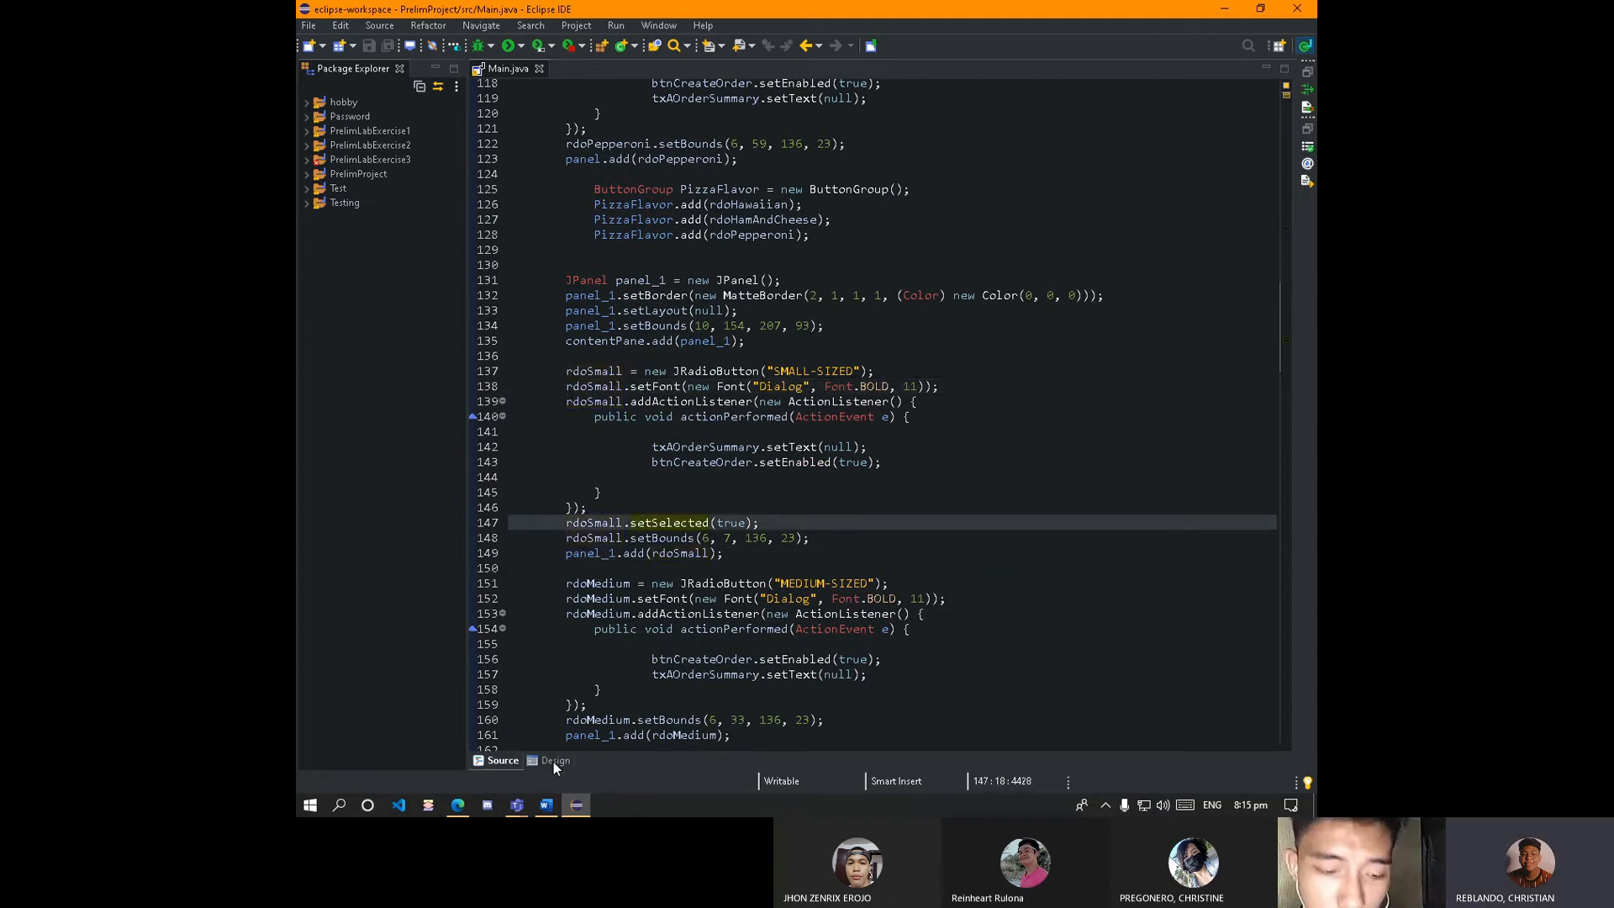
# In the design view, inspect the size panel, medium price label, and HAWAIIAN, PEPPERONI and MEDIUM-SIZED options.
pyautogui.click(553, 760)
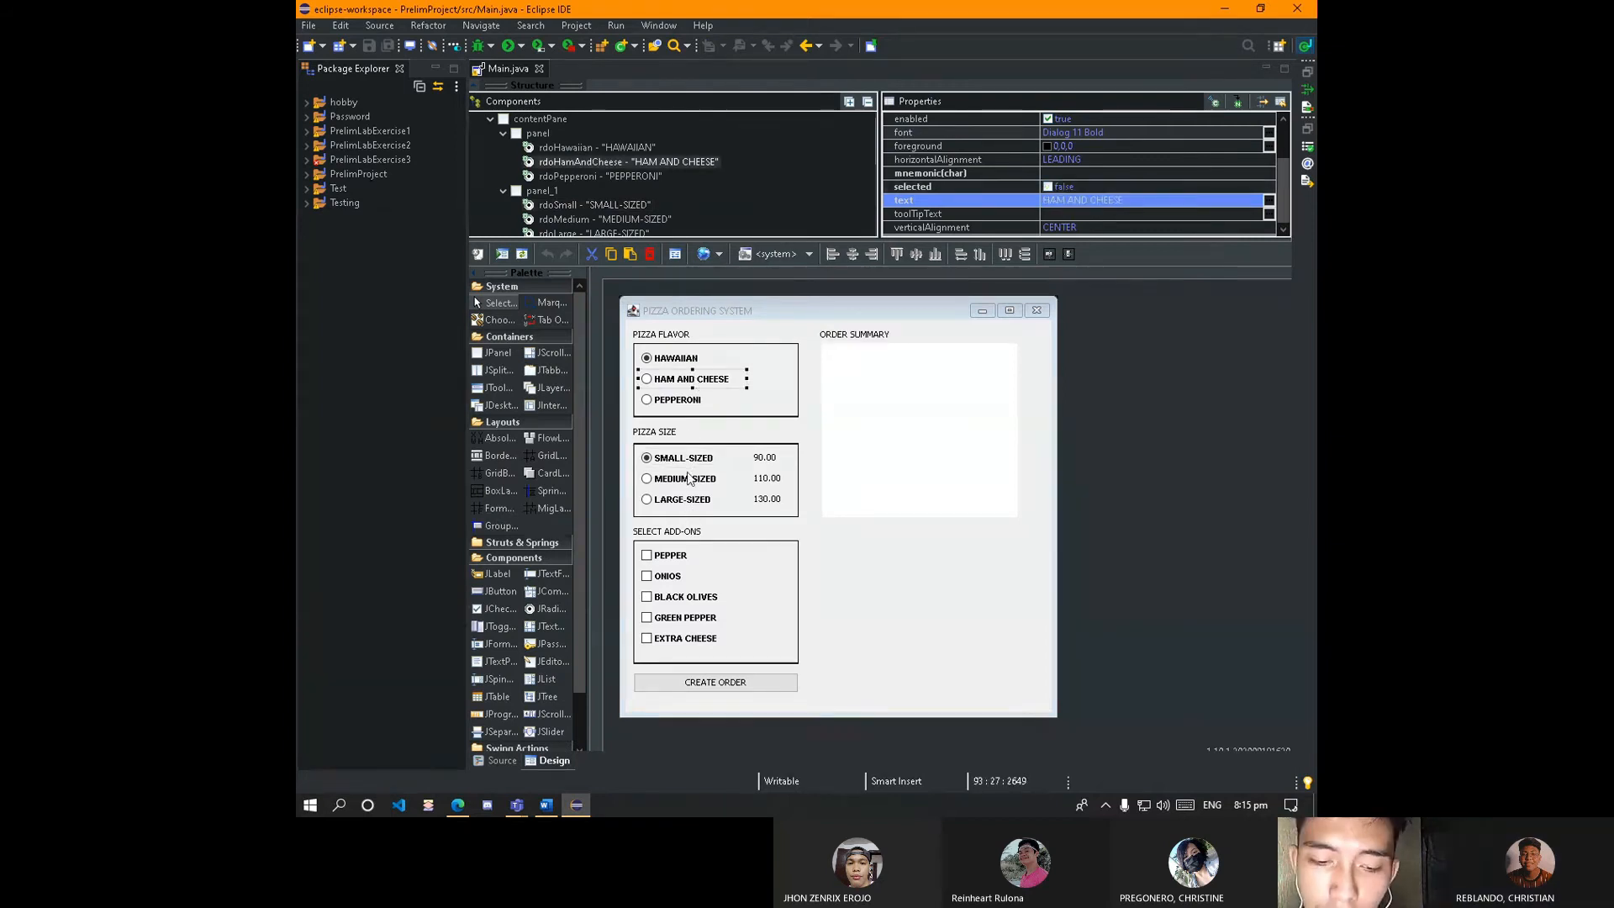
pyautogui.click(714, 477)
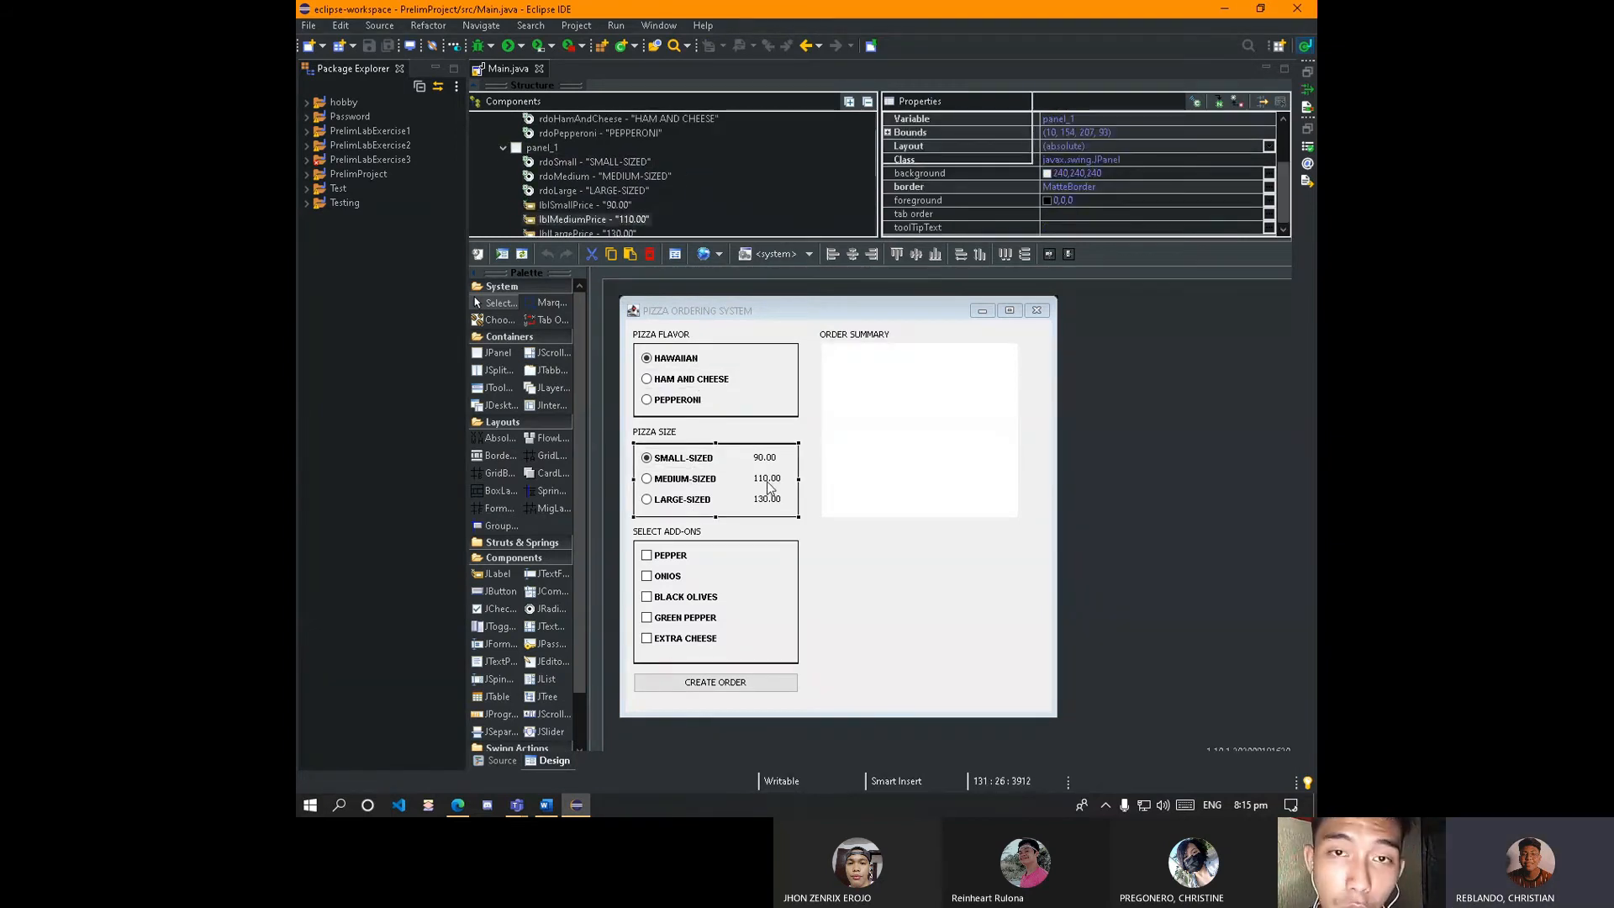
pyautogui.click(766, 477)
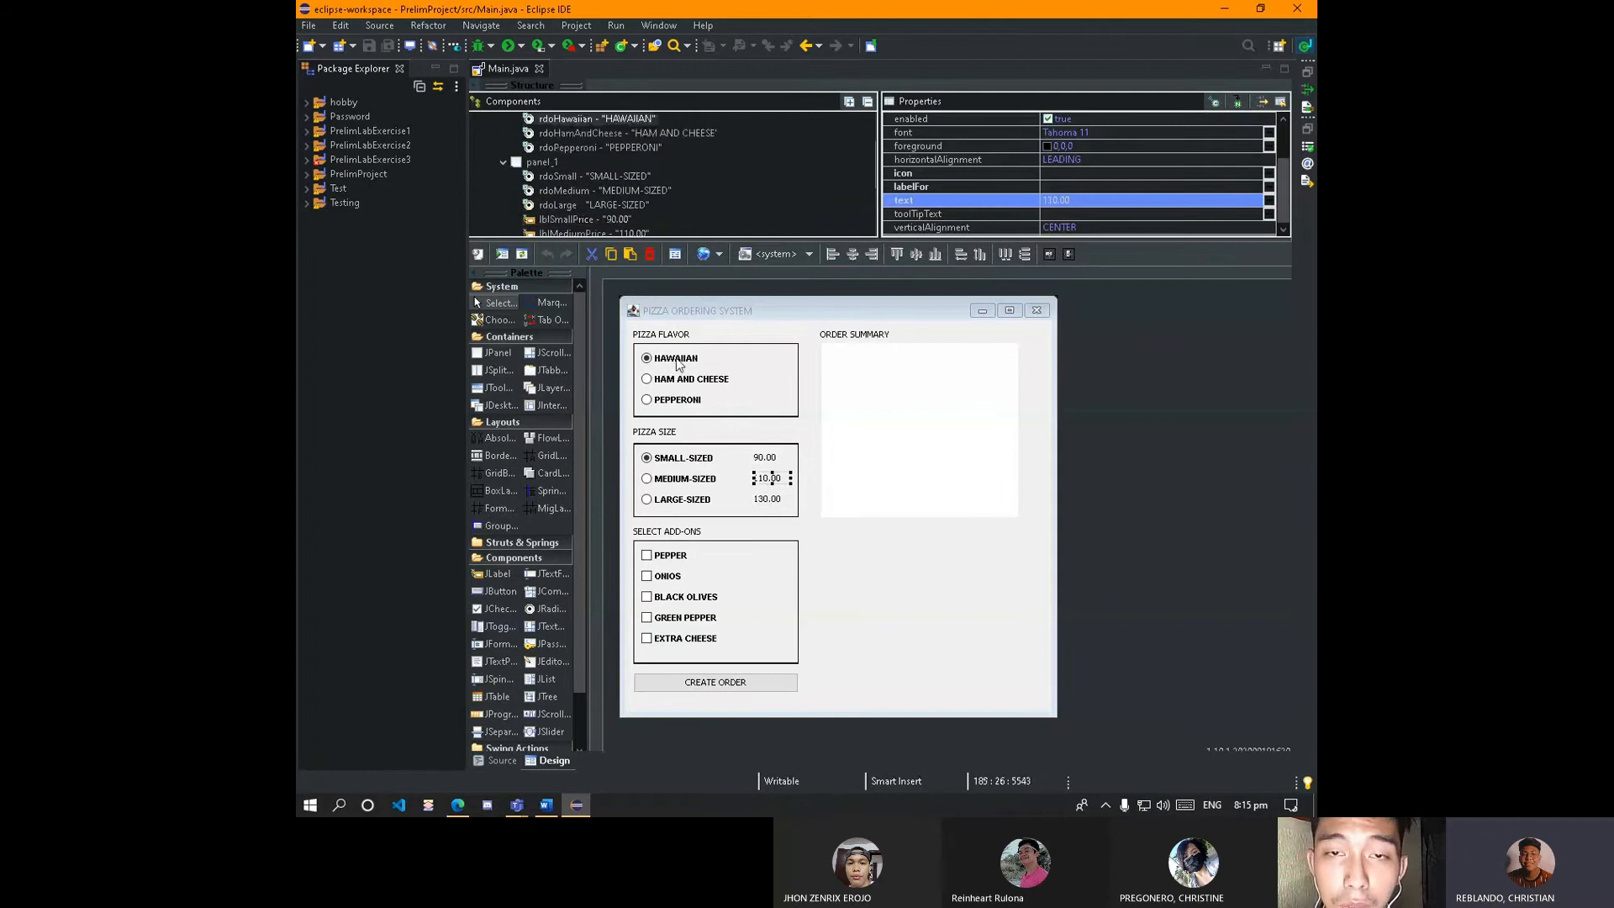
pyautogui.click(676, 356)
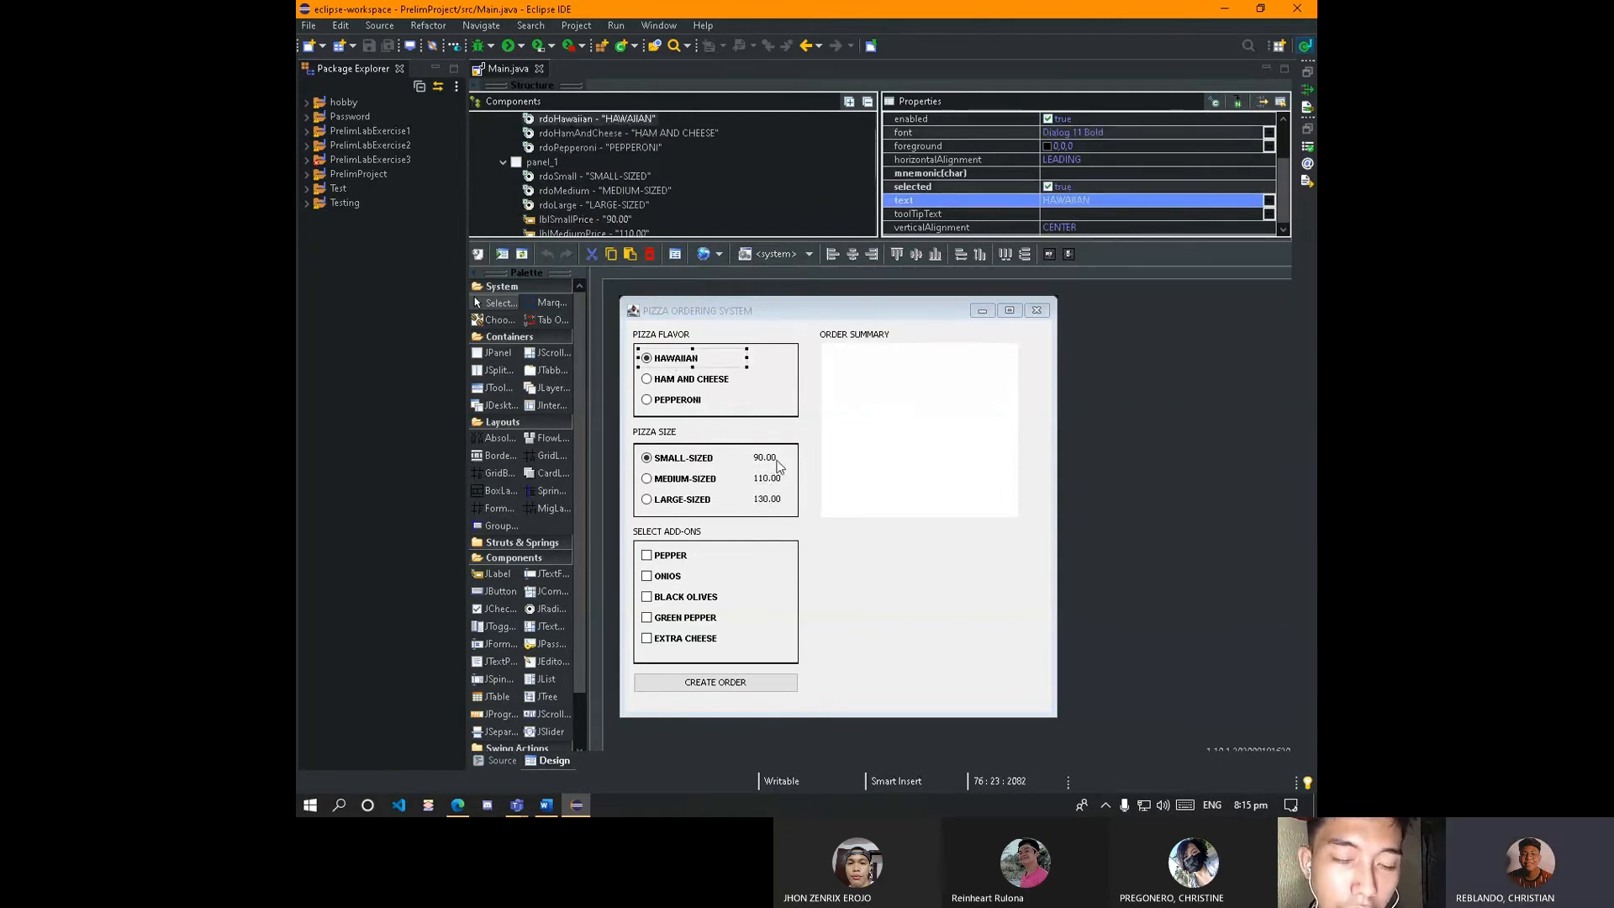
pyautogui.click(713, 478)
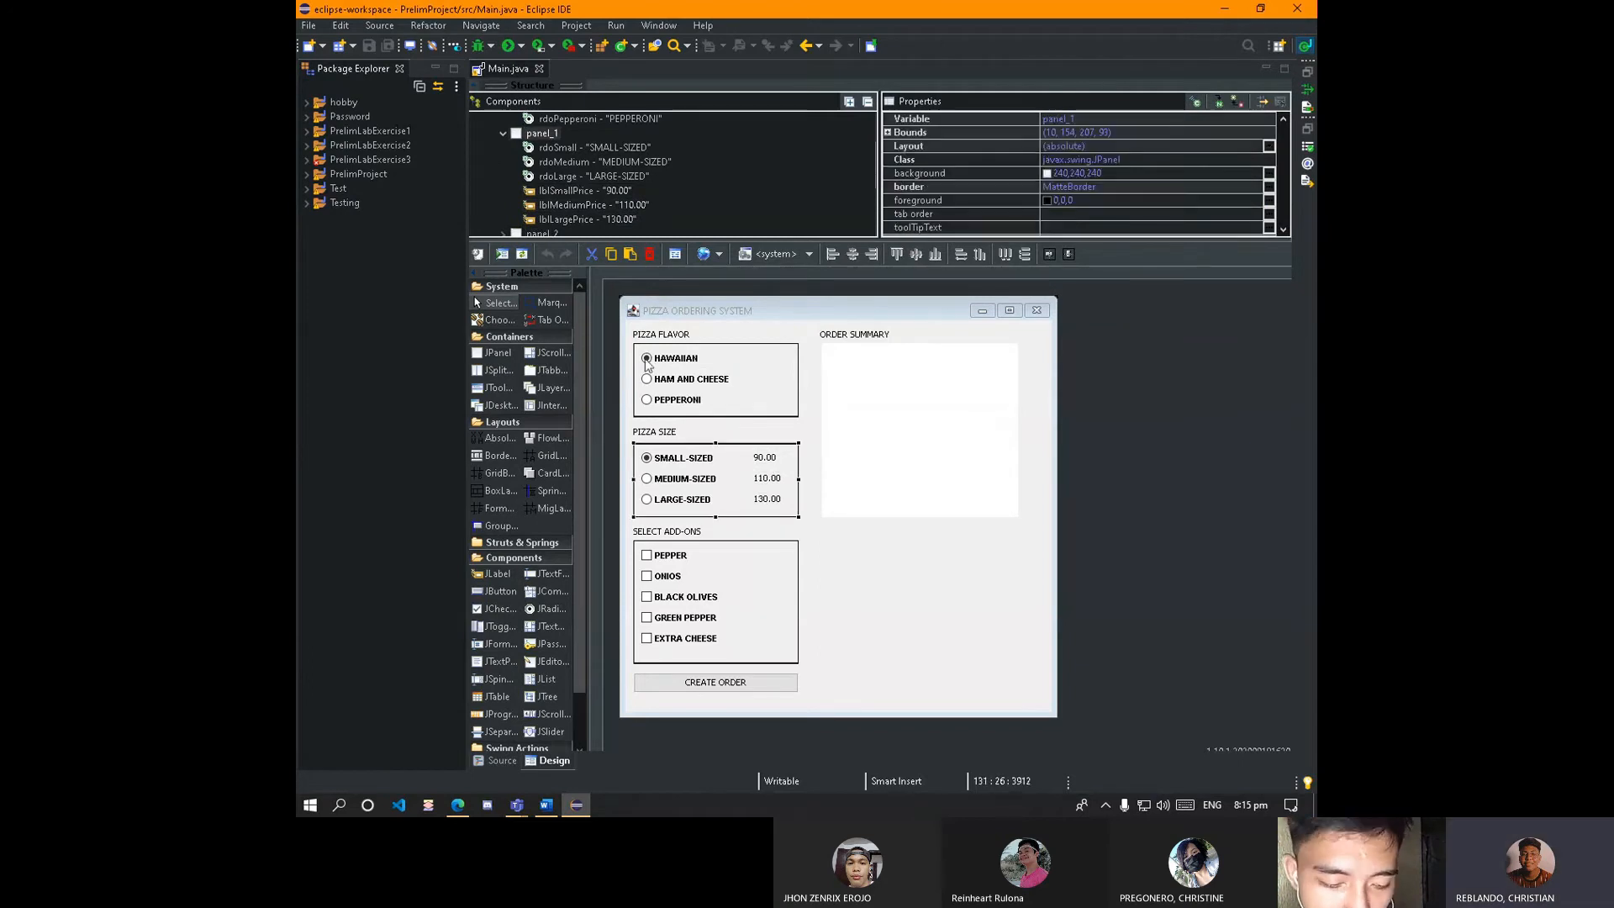
pyautogui.click(678, 400)
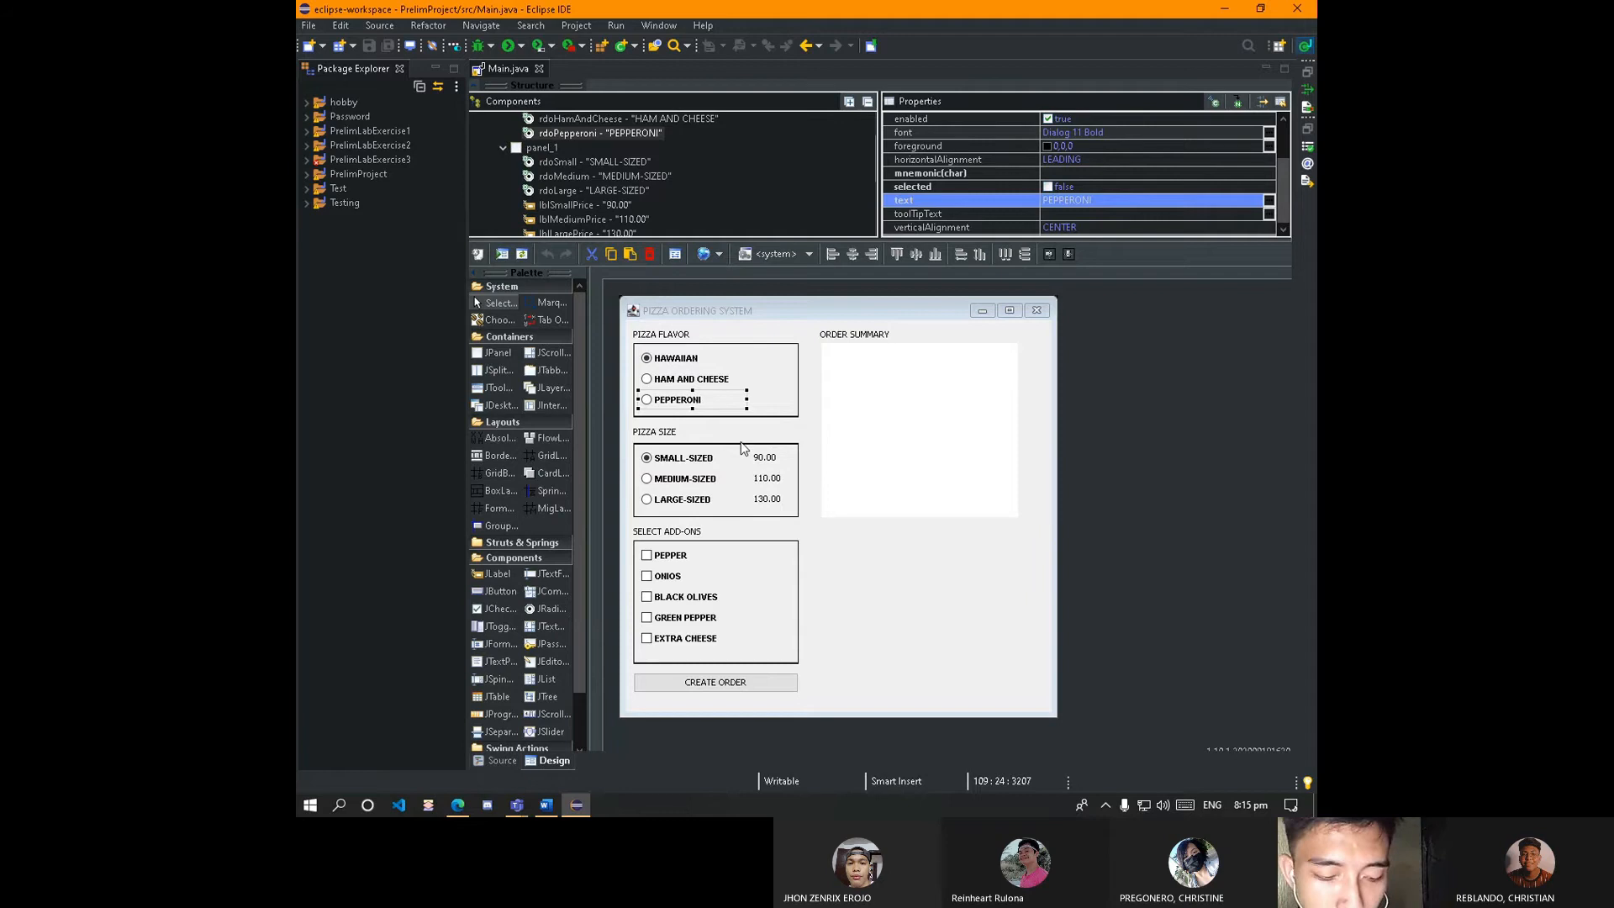
pyautogui.moveTo(678, 508)
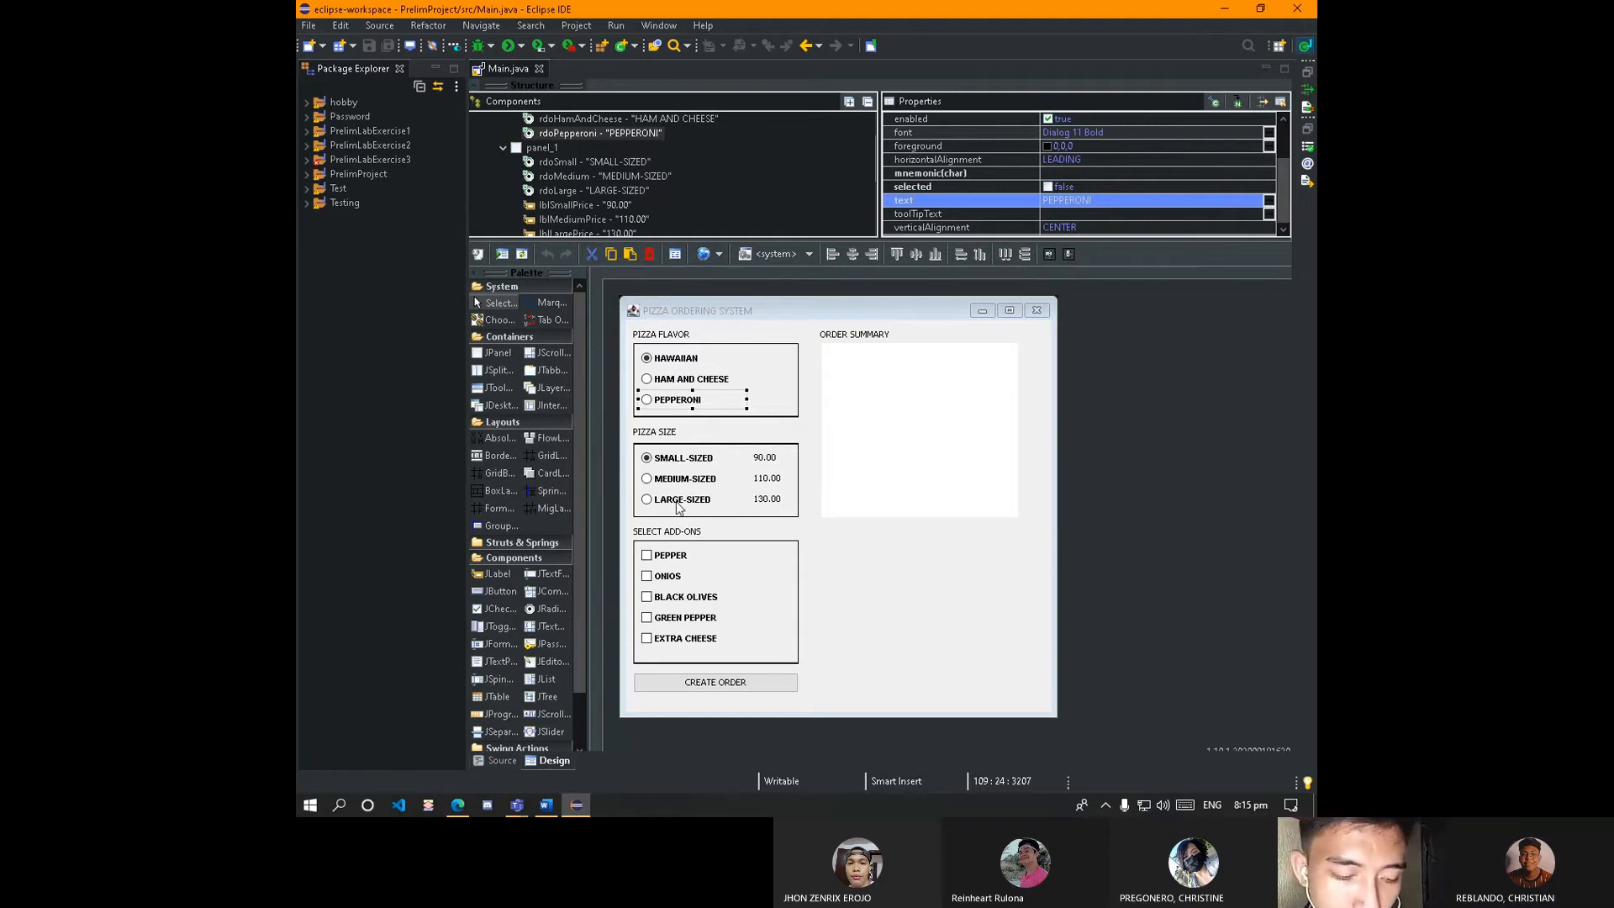
pyautogui.click(684, 478)
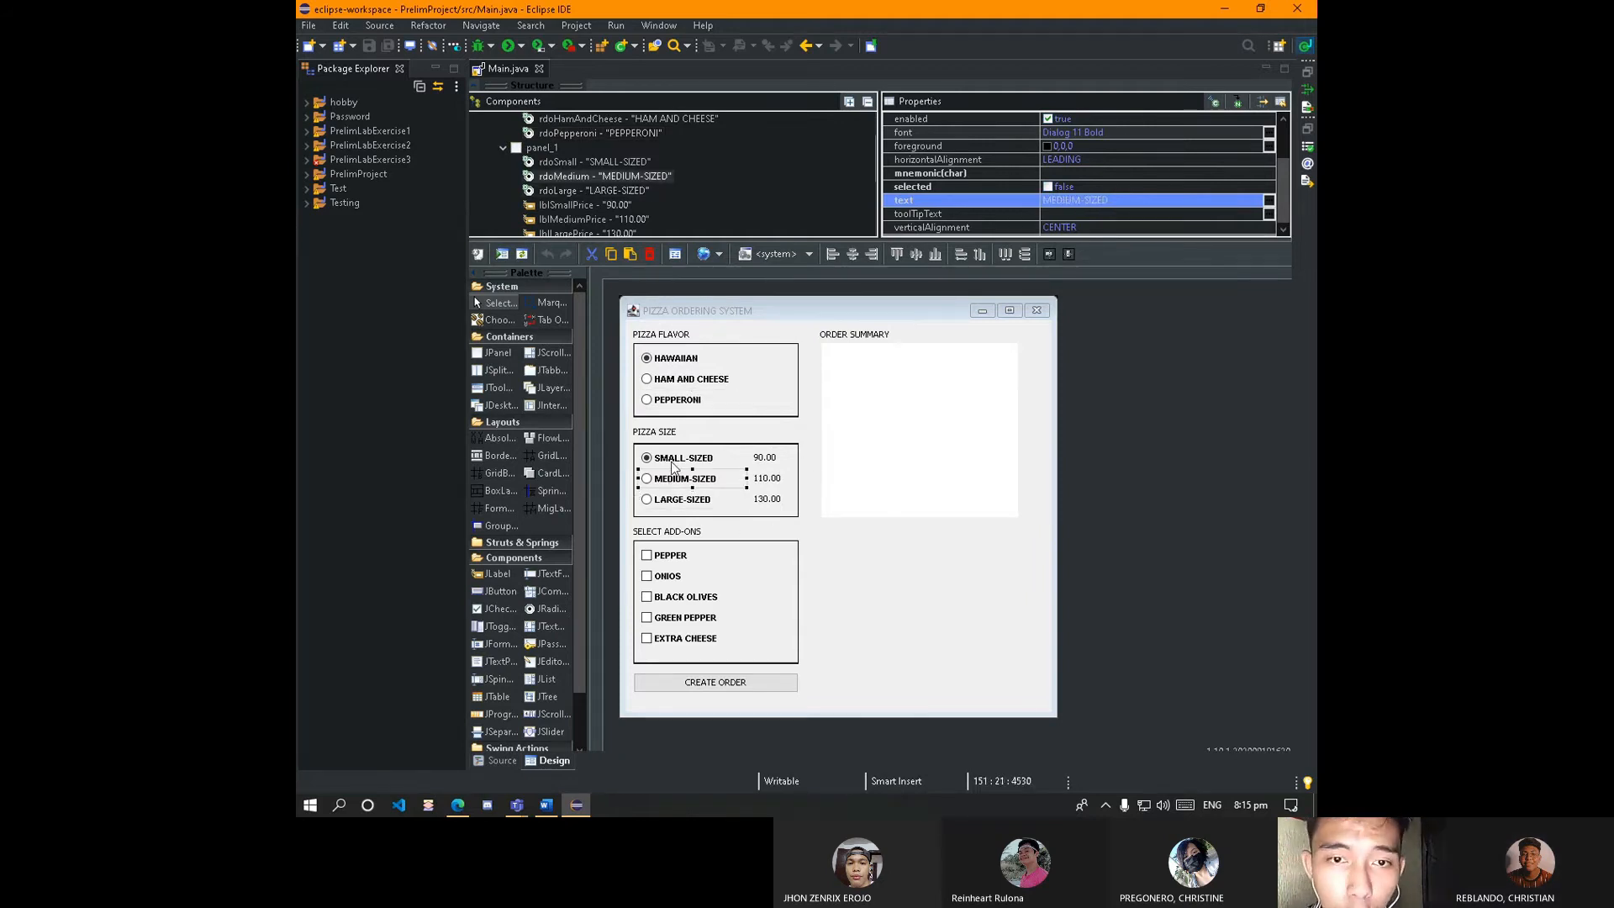
# Walk through the Hawaiian, Ham and Cheese and Pepperoni handlers' price setText lines down to the flavor ButtonGroup.
pyautogui.click(501, 759)
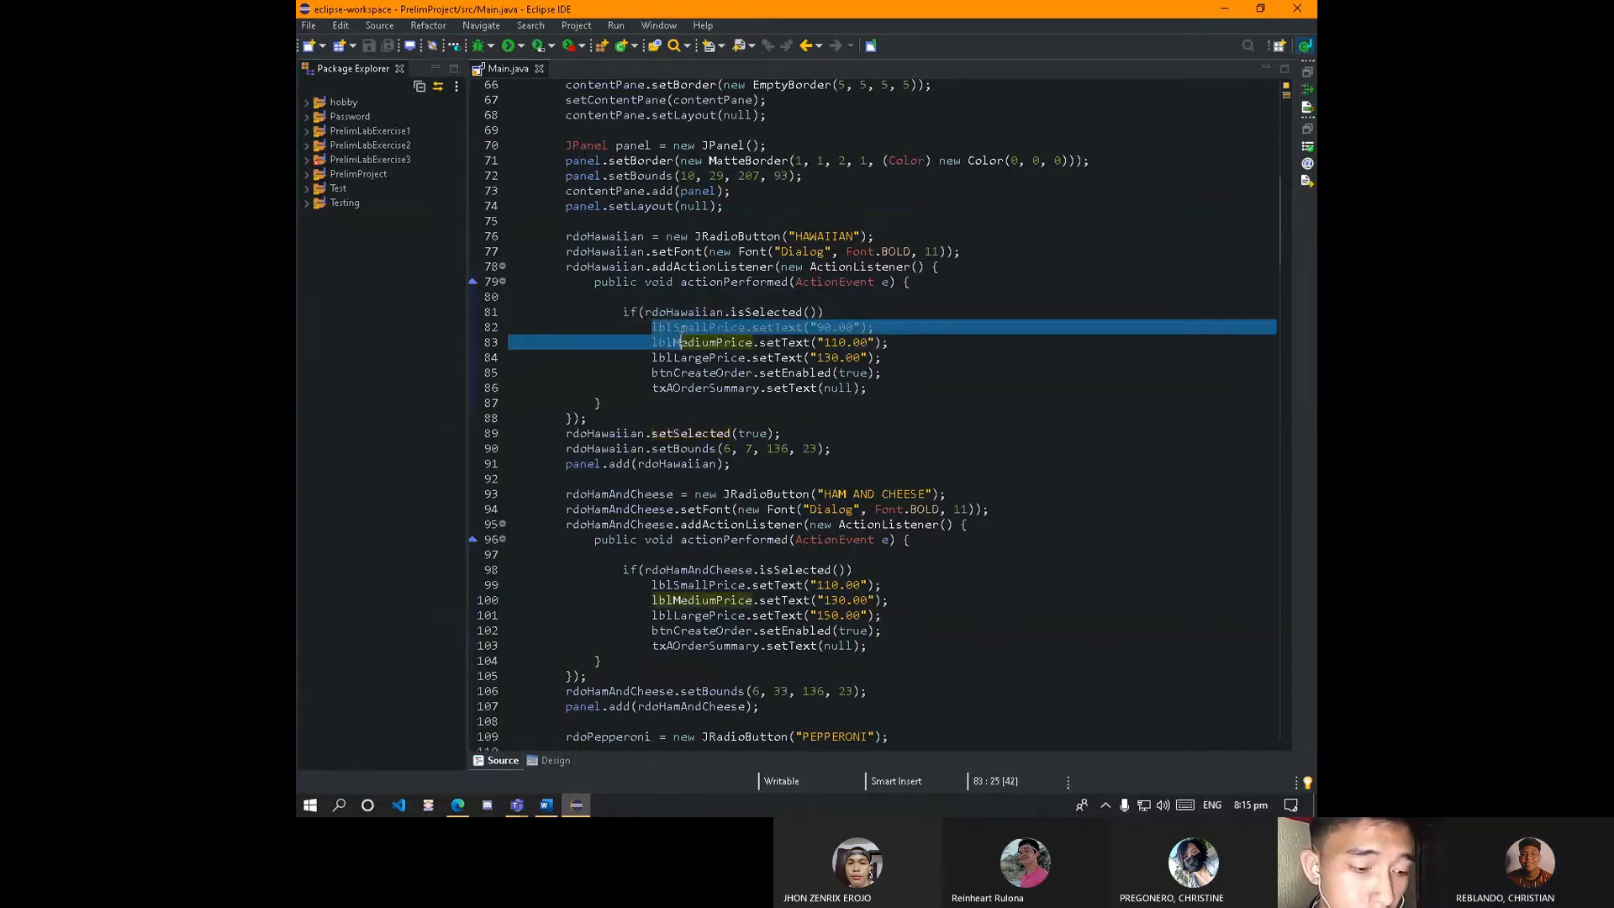
pyautogui.click(882, 372)
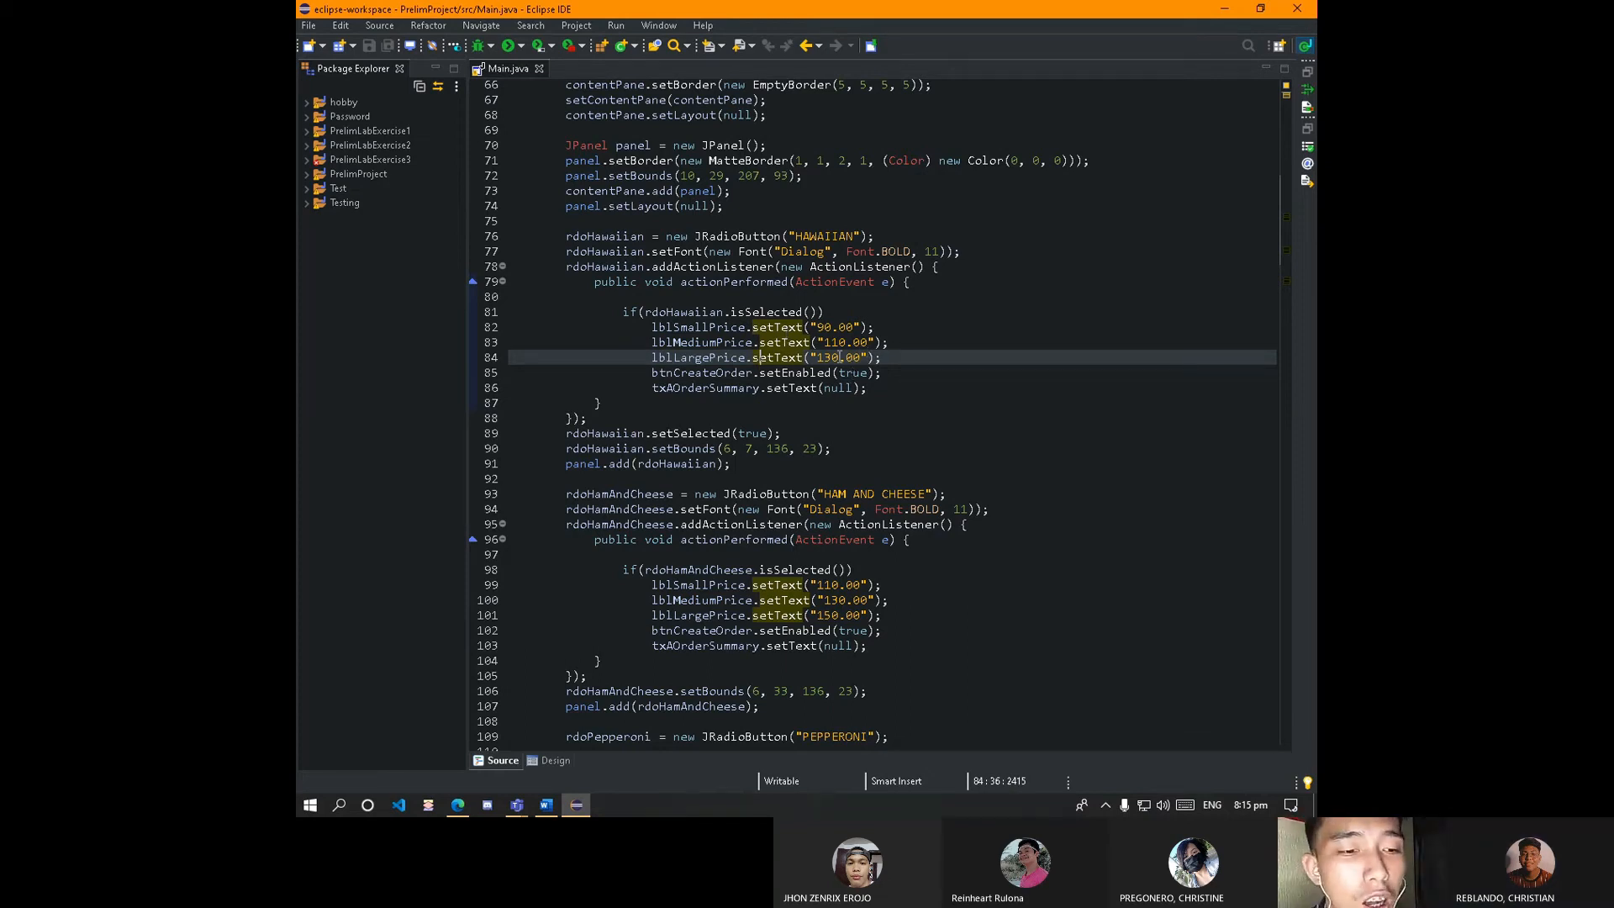
pyautogui.click(865, 356)
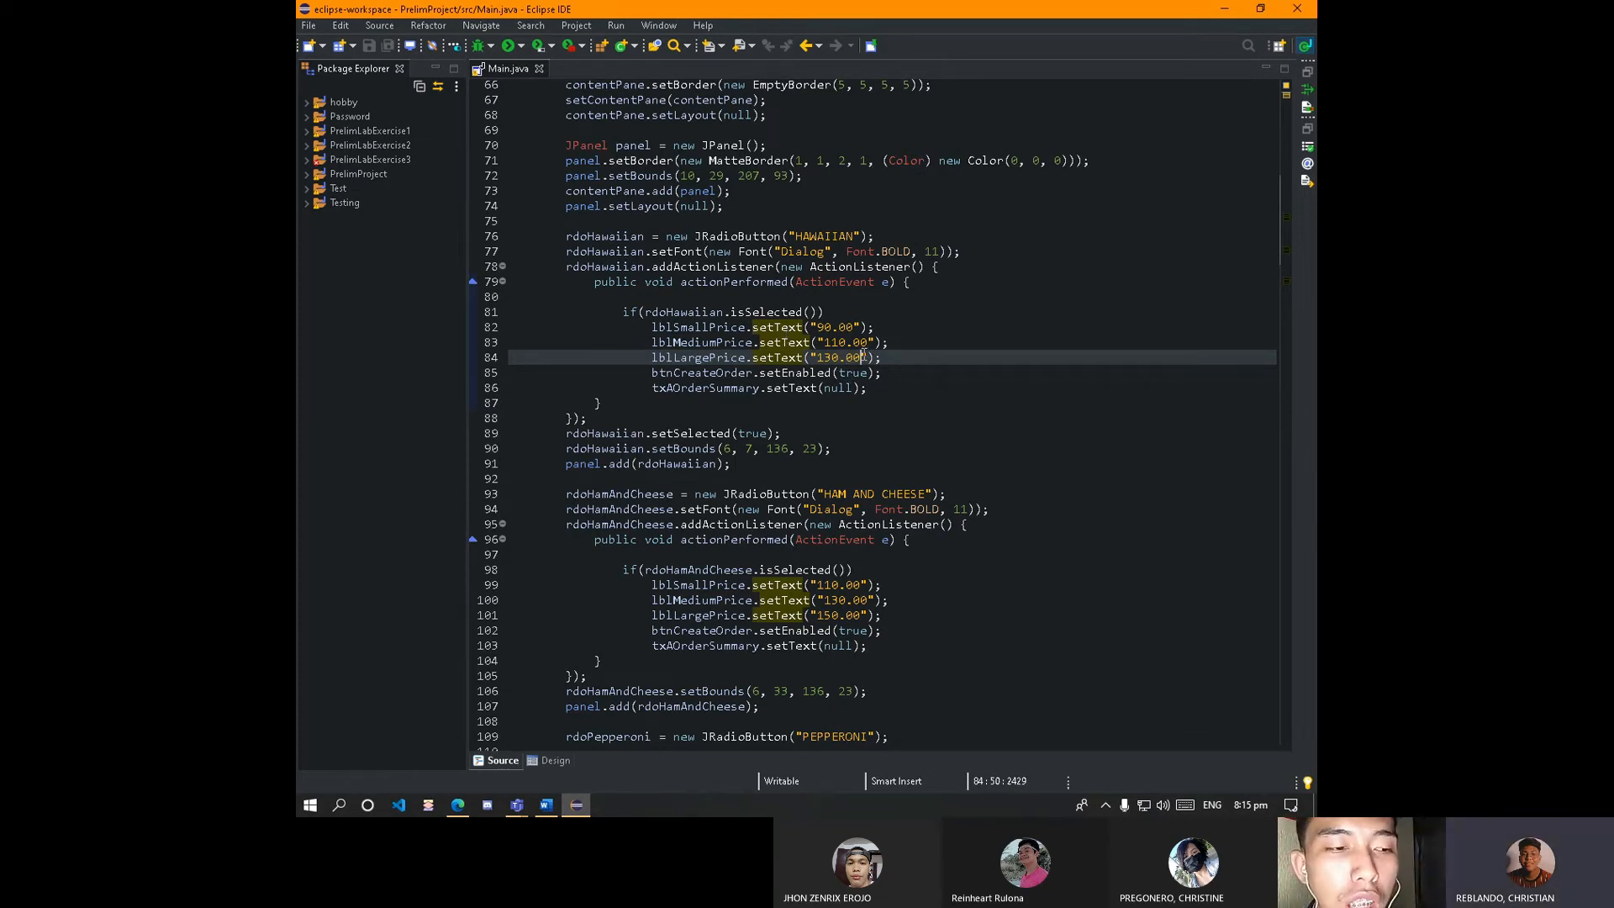
pyautogui.click(851, 328)
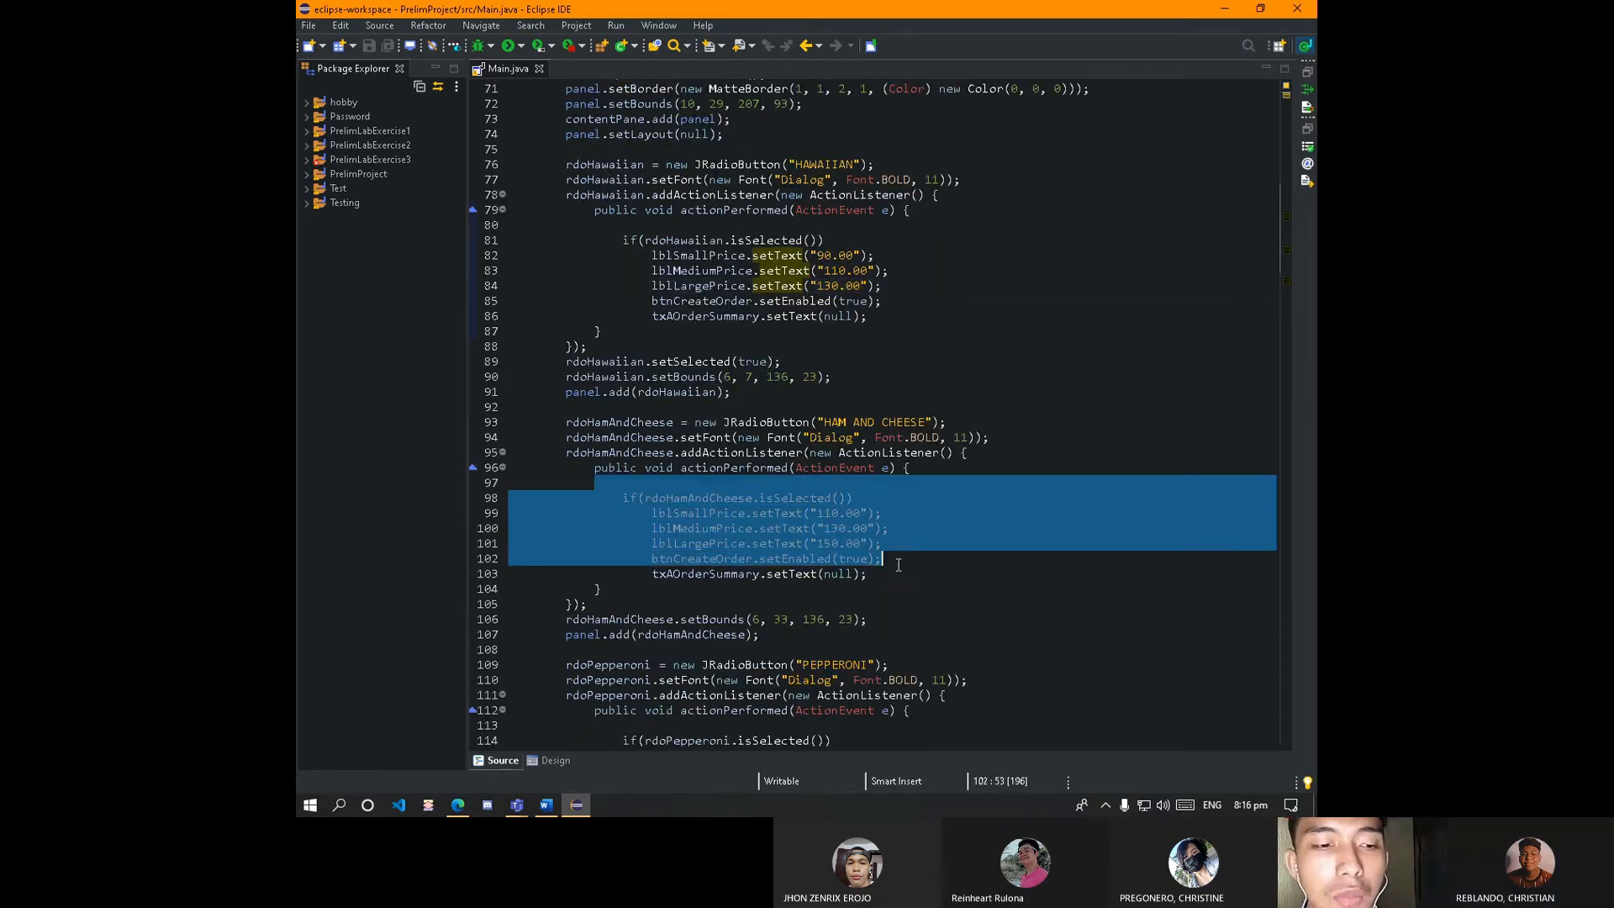
pyautogui.scroll(-3)
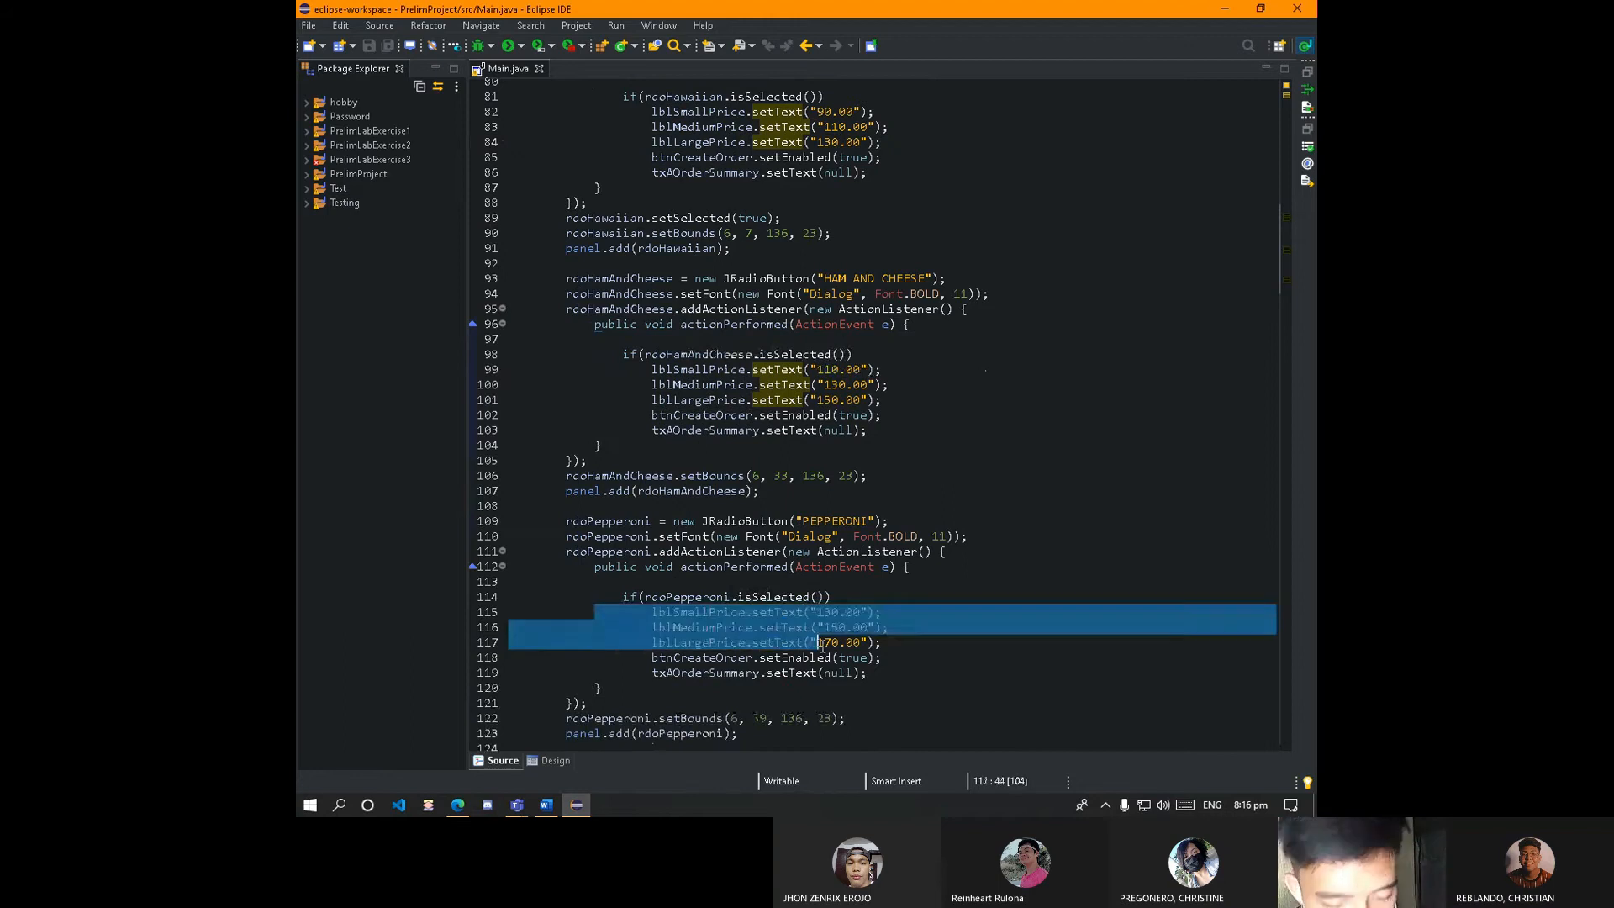
pyautogui.scroll(3)
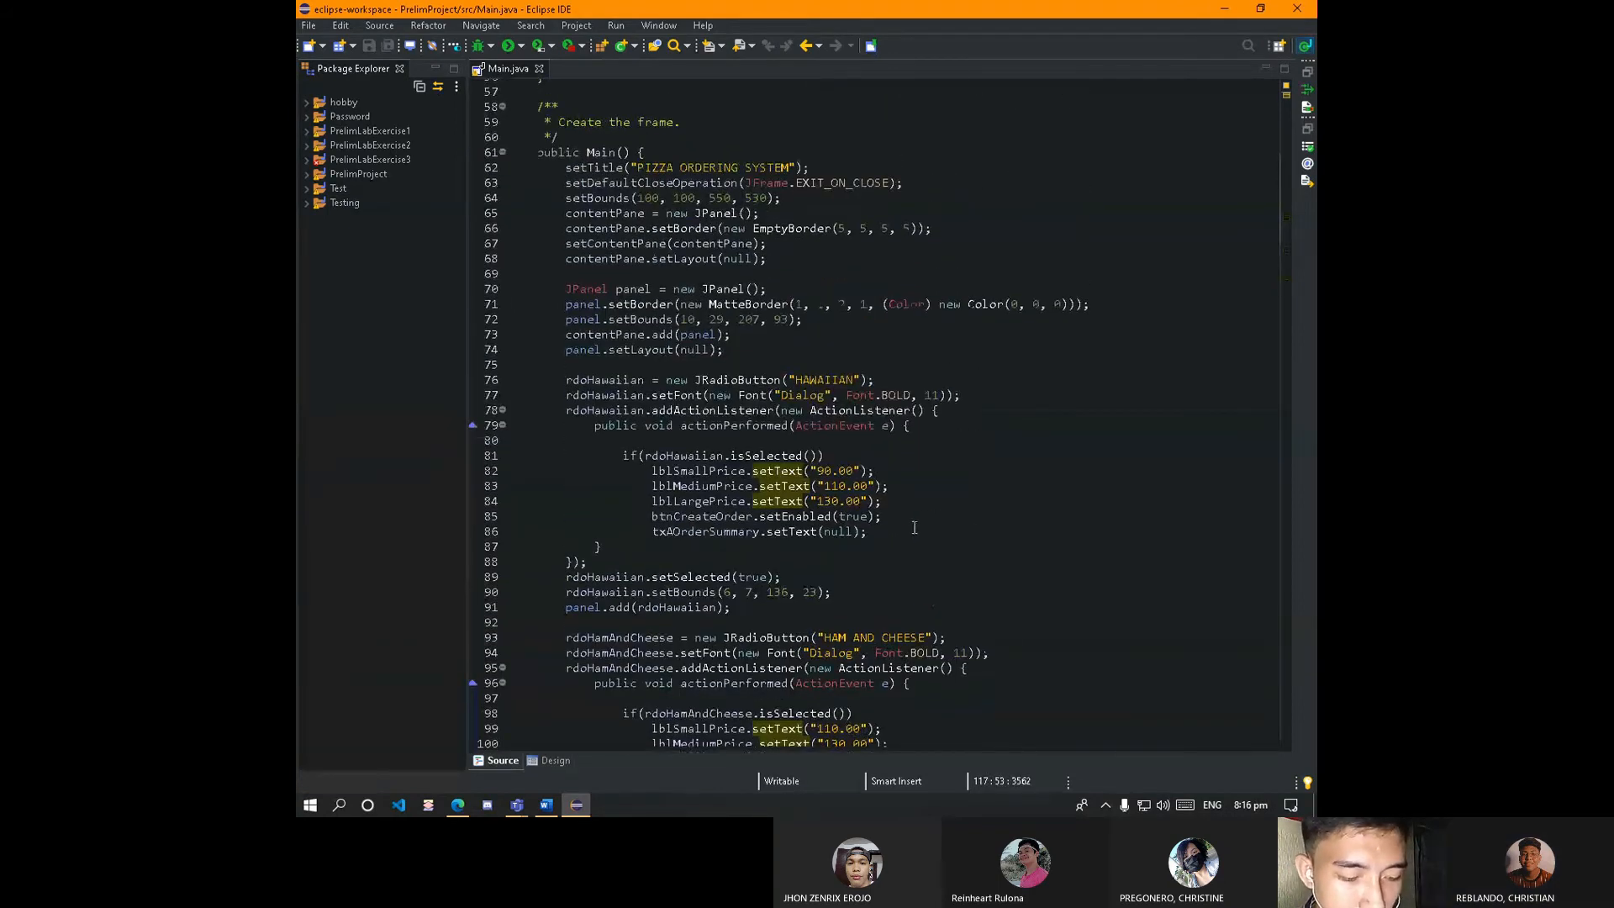
pyautogui.scroll(-3)
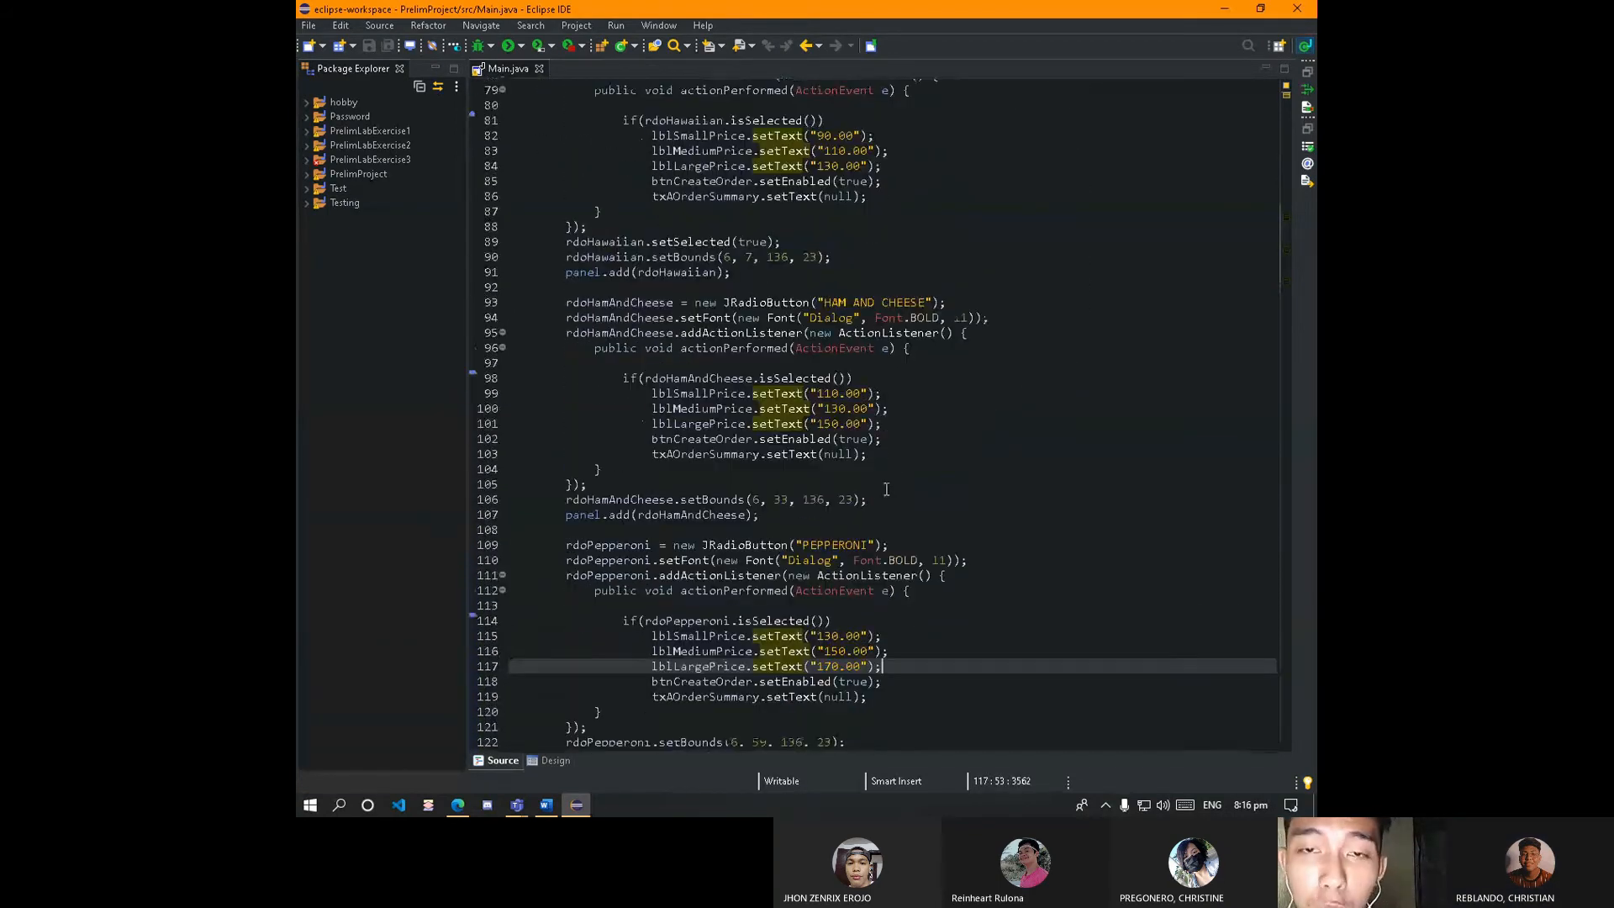
pyautogui.scroll(-3)
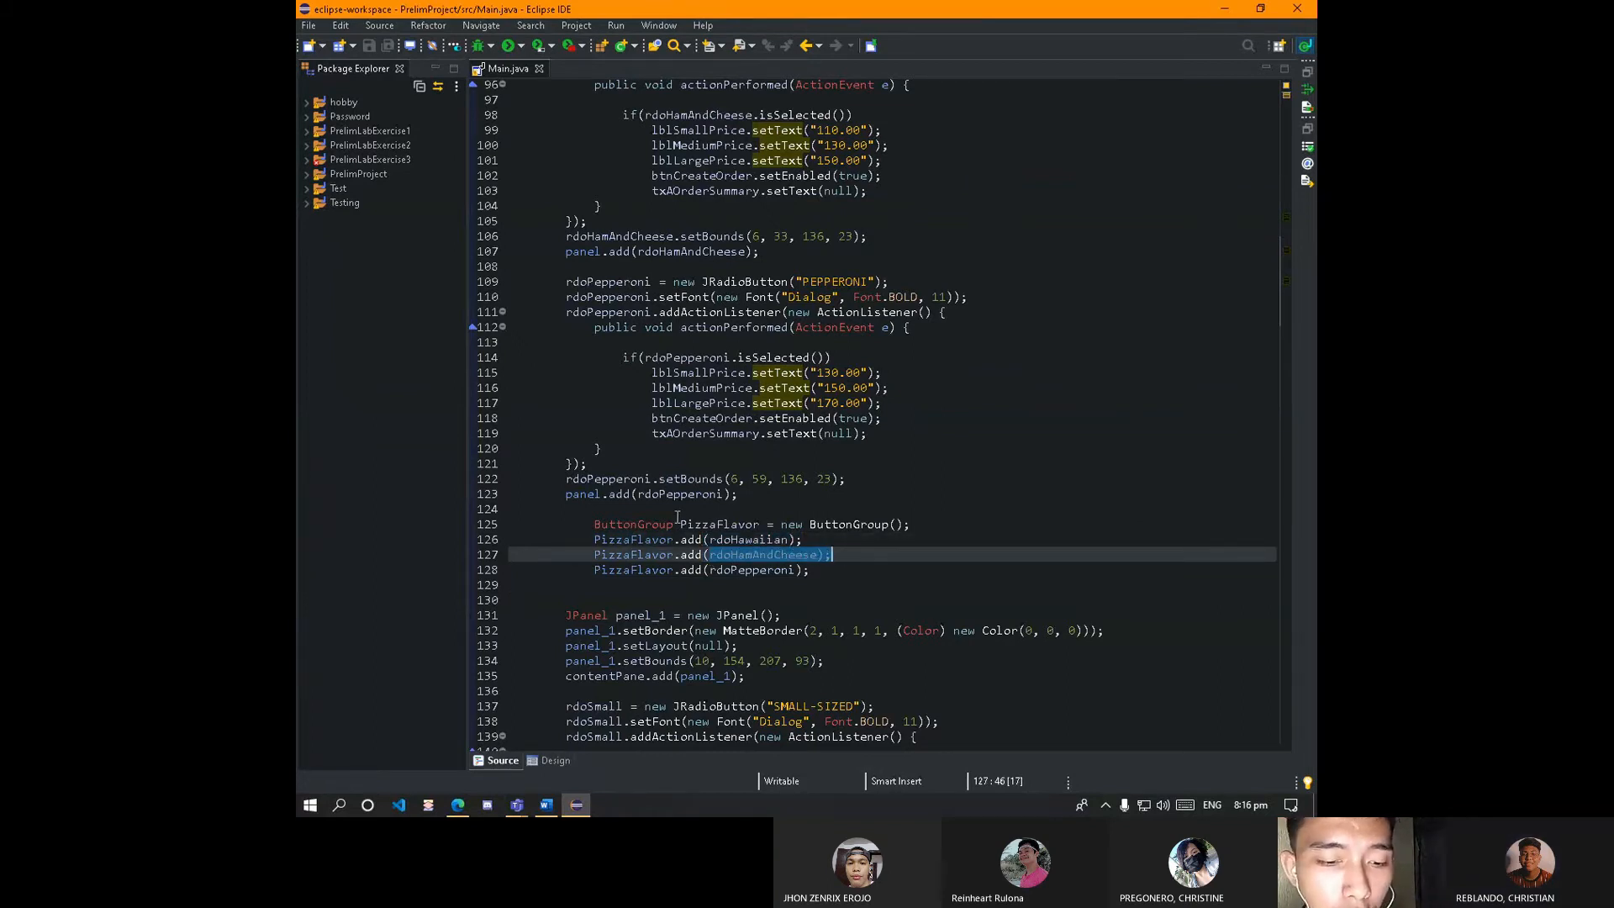
pyautogui.click(481, 44)
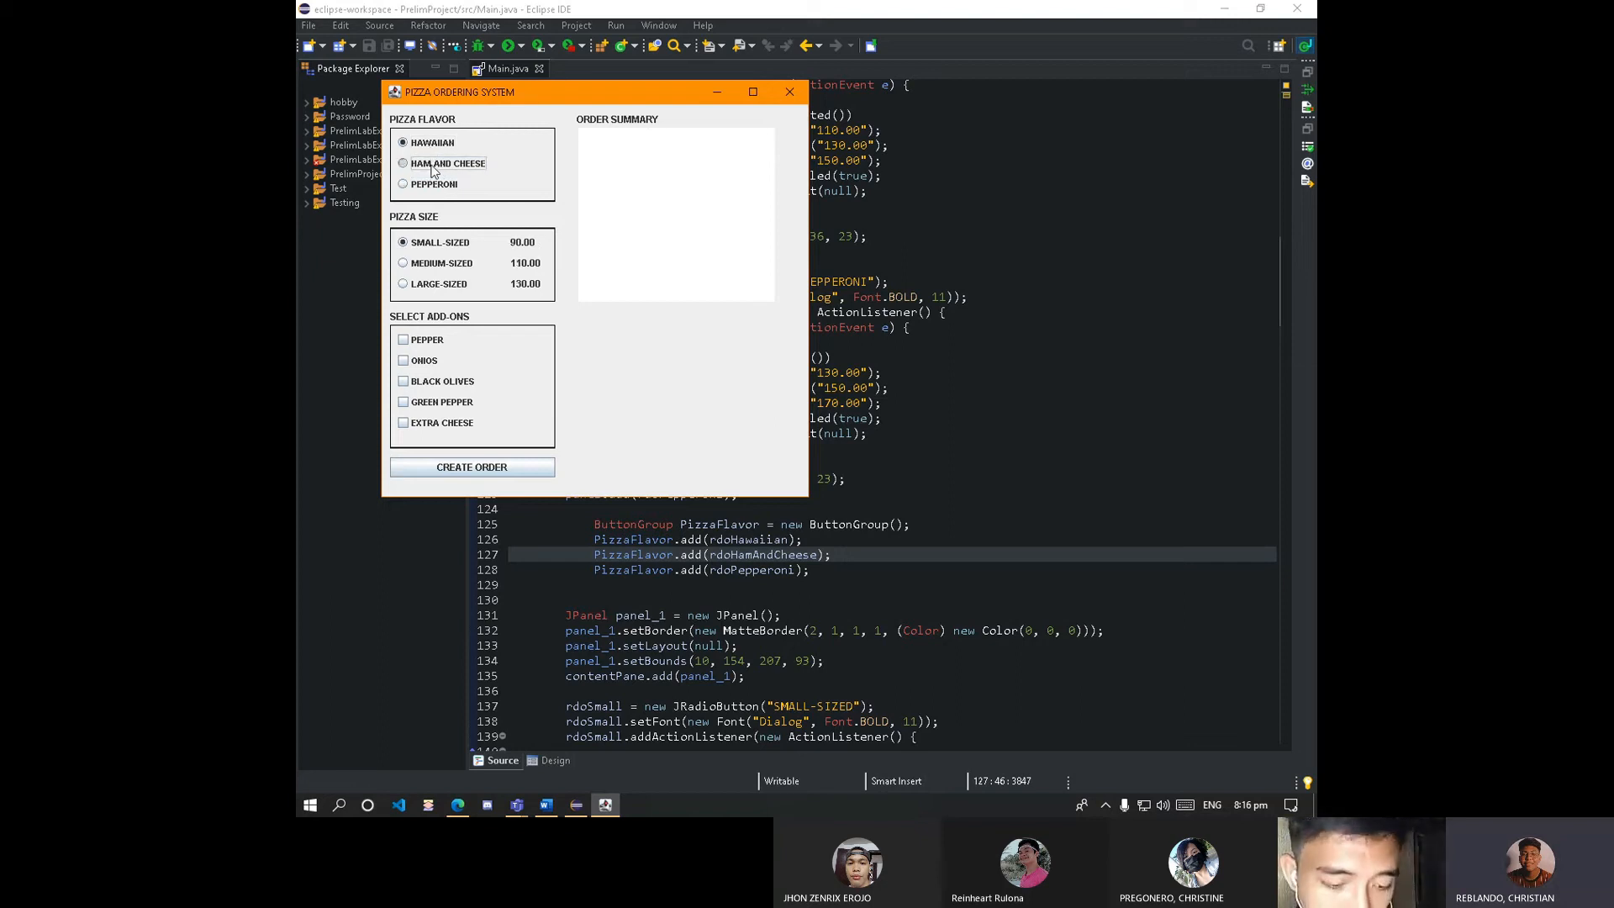
pyautogui.click(402, 183)
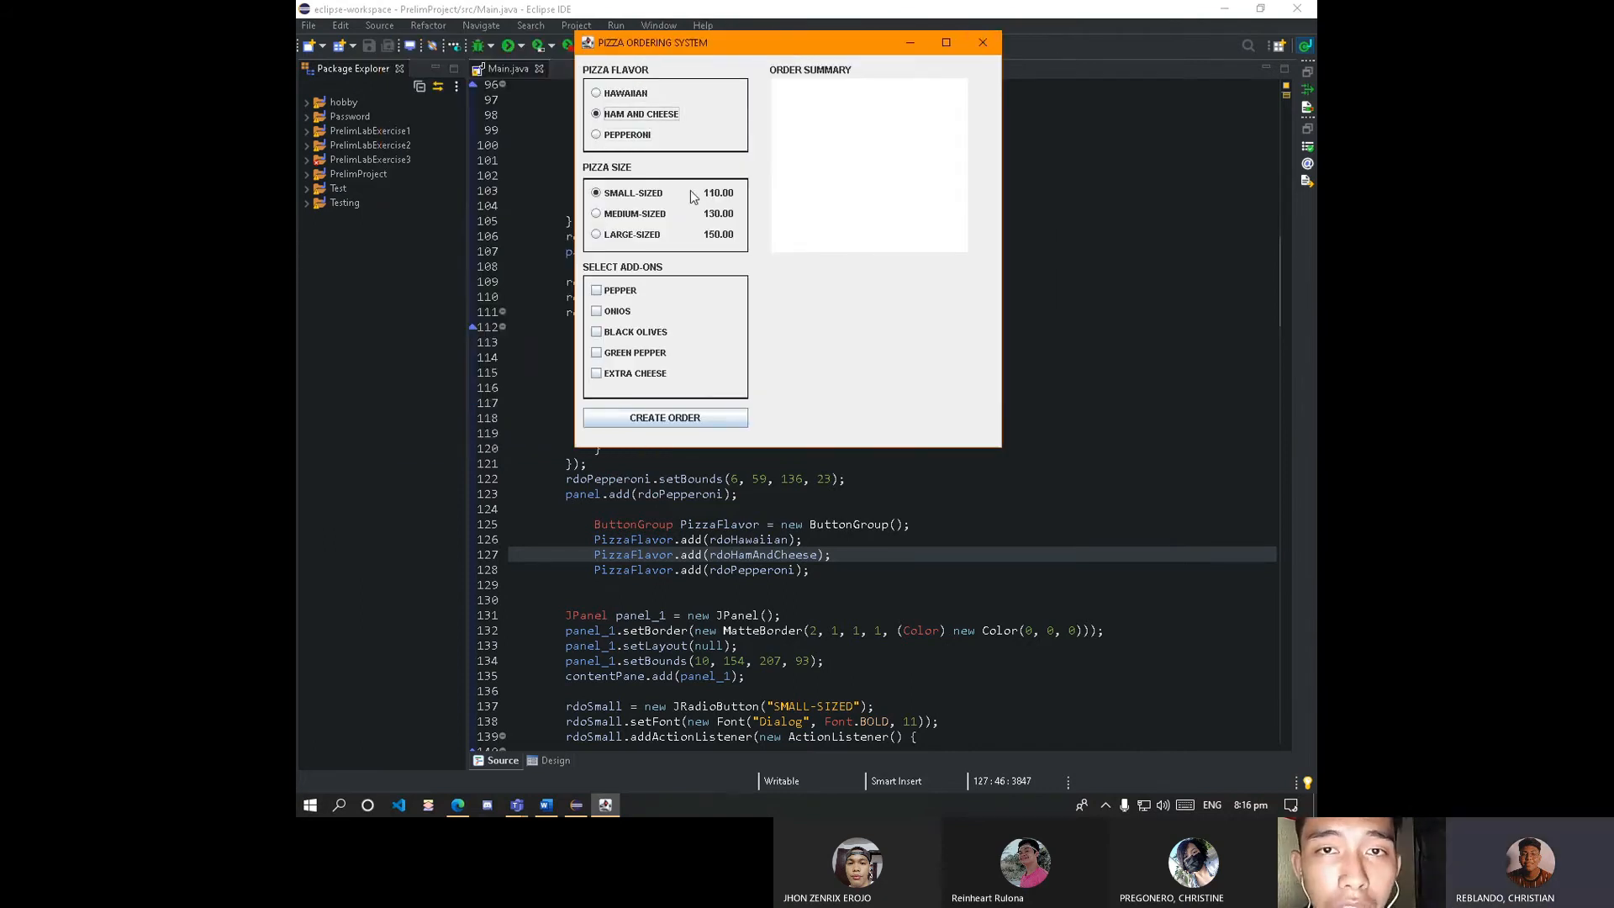
pyautogui.click(595, 92)
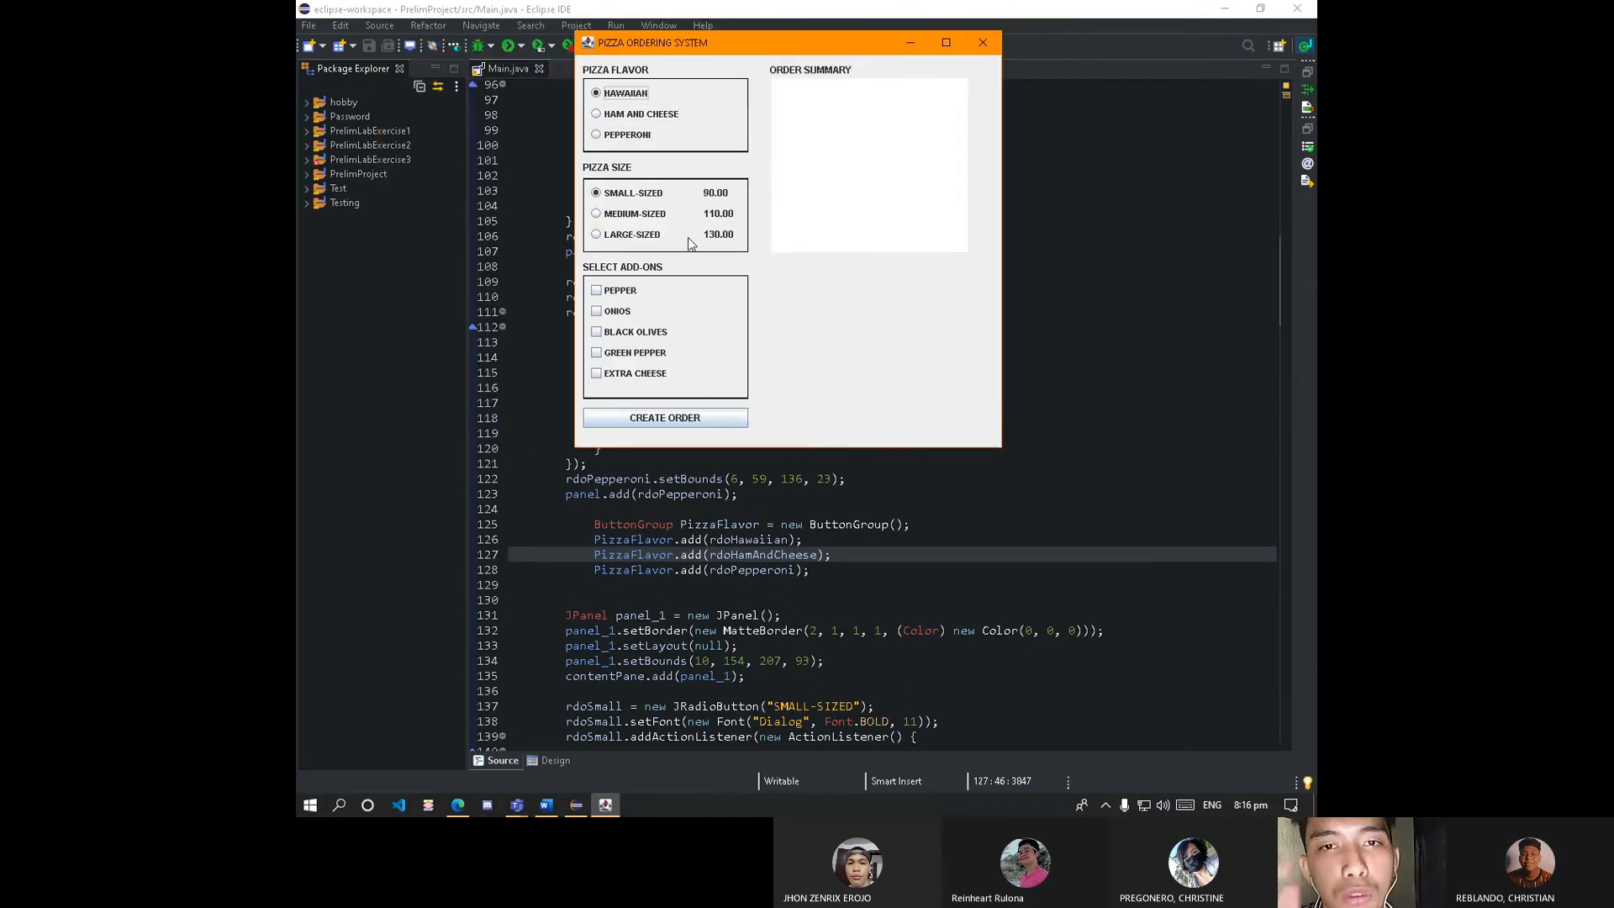
pyautogui.moveTo(740, 212)
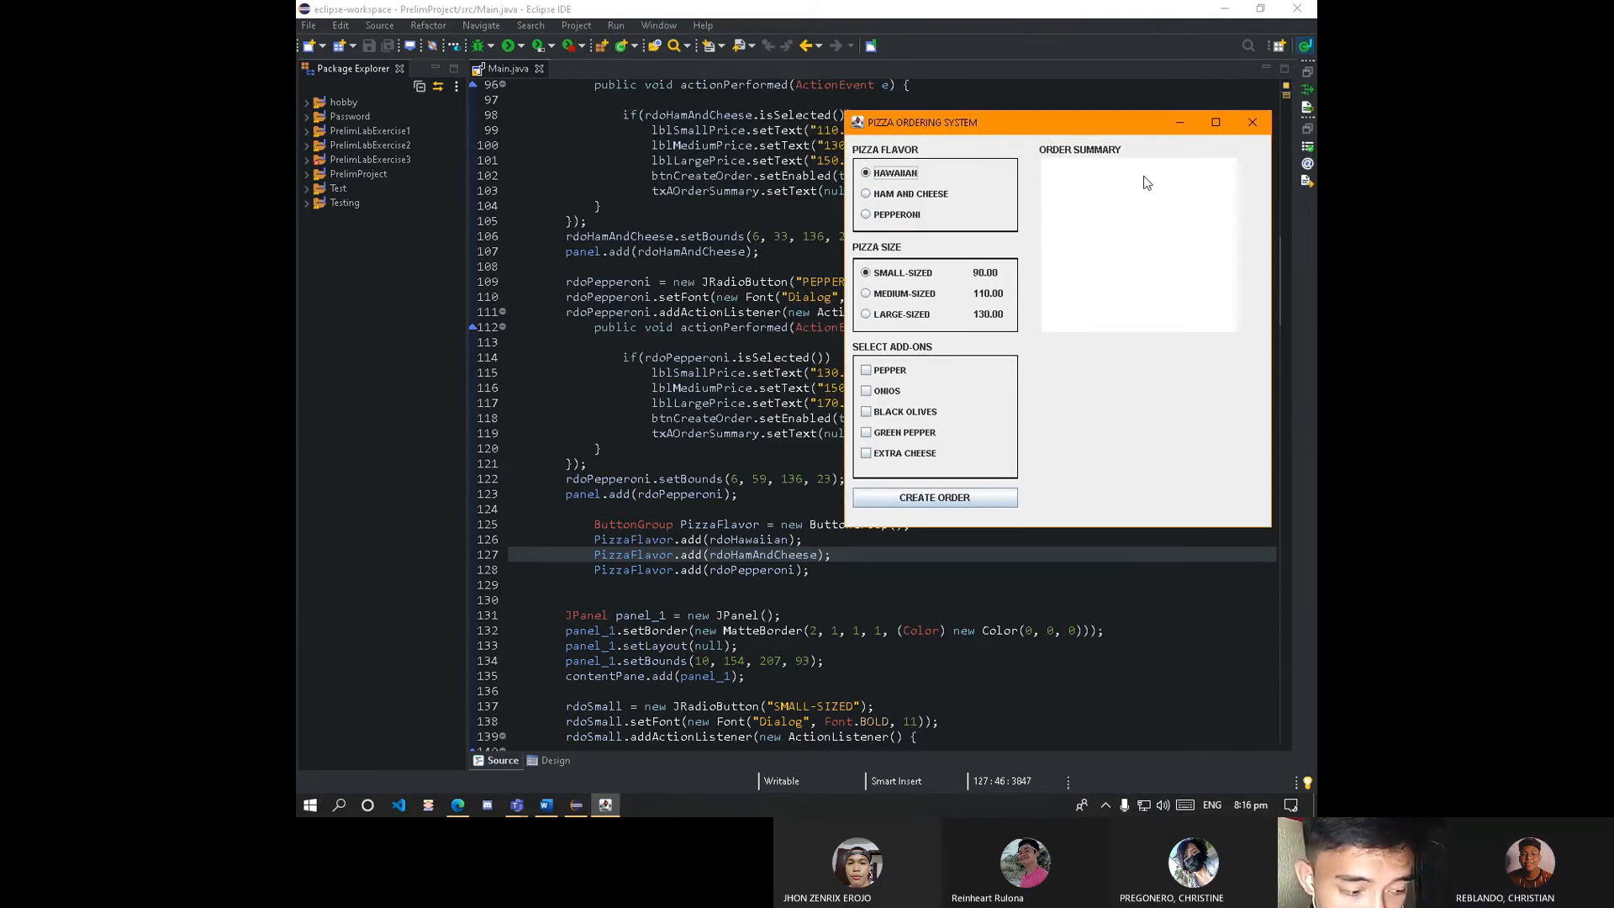
pyautogui.moveTo(1250, 121)
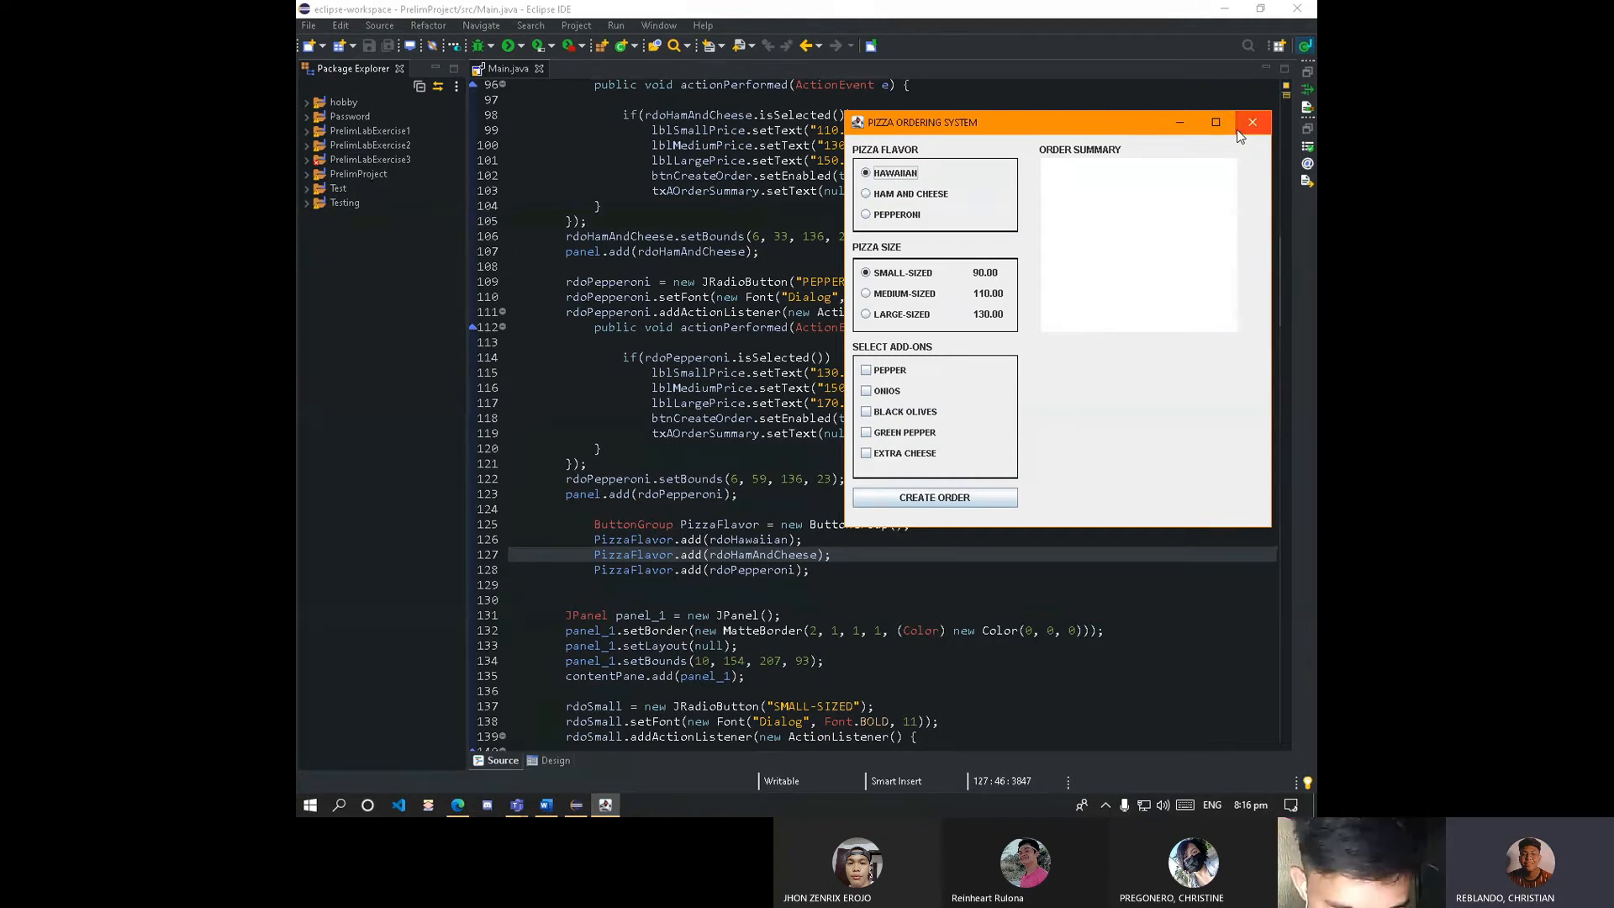
pyautogui.click(553, 760)
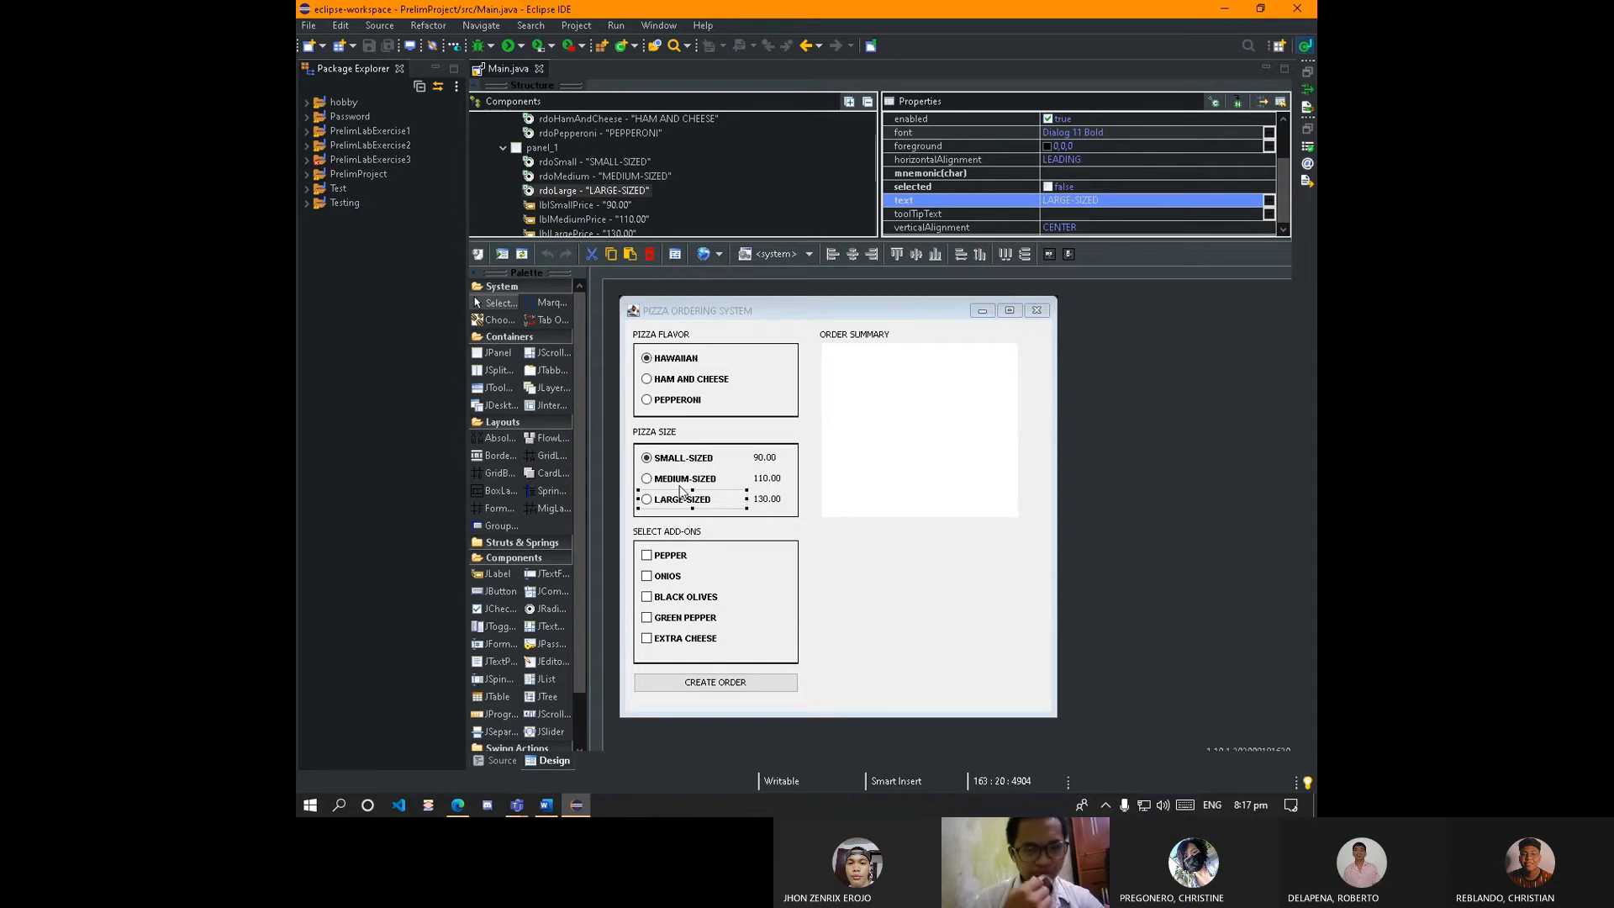
pyautogui.moveTo(664, 471)
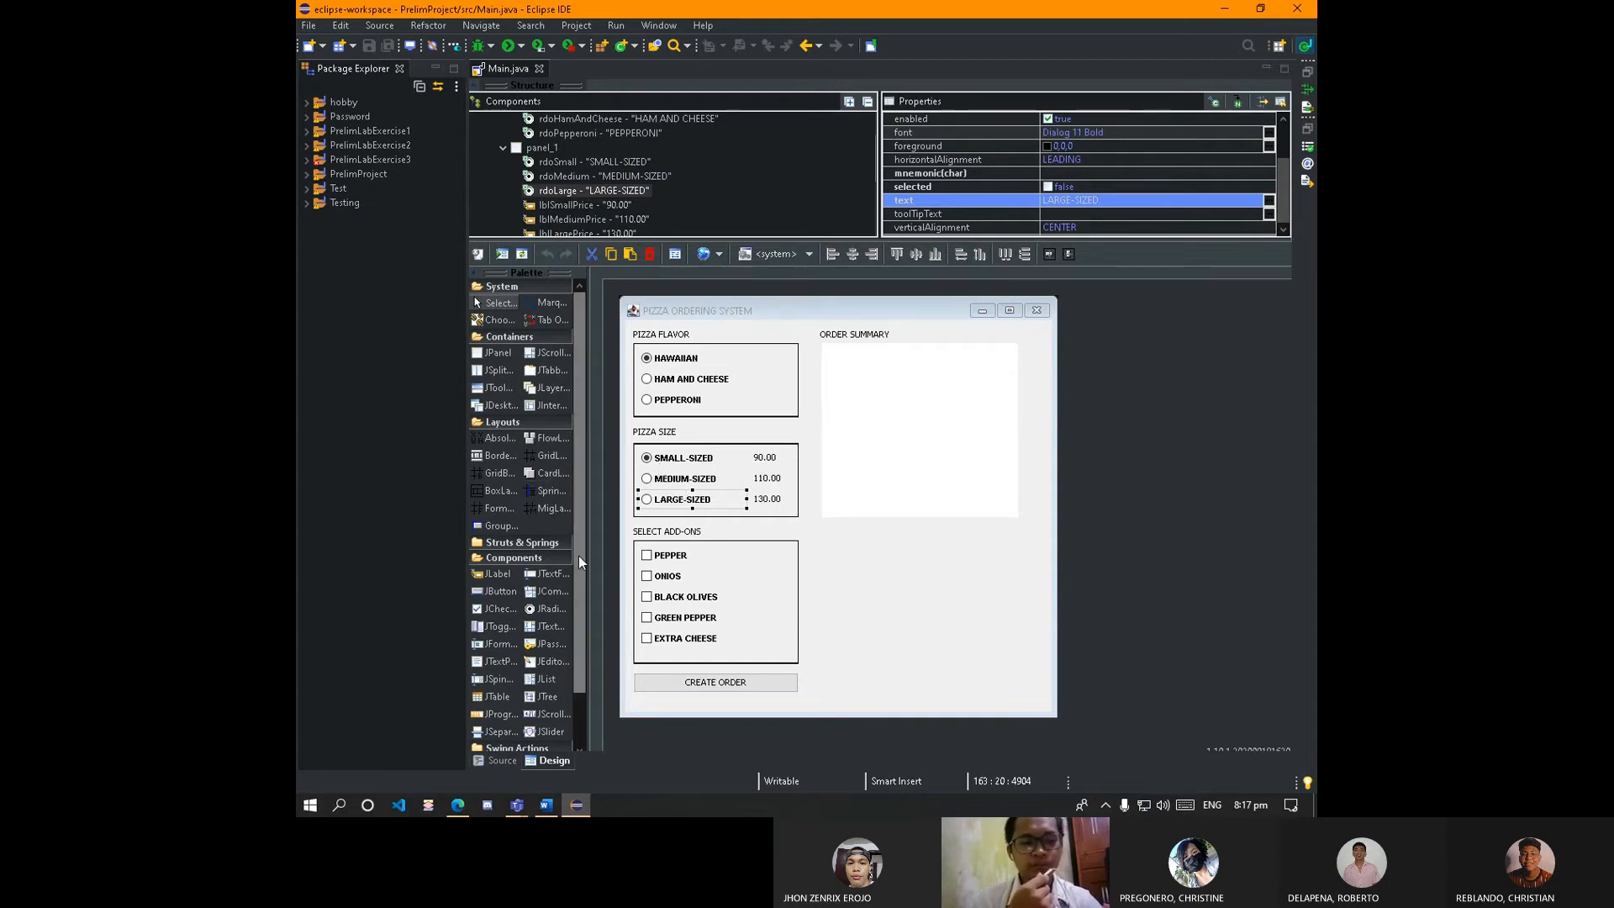
# Show Main.java's source around the rdoLarge size radio button listener.
pyautogui.click(501, 760)
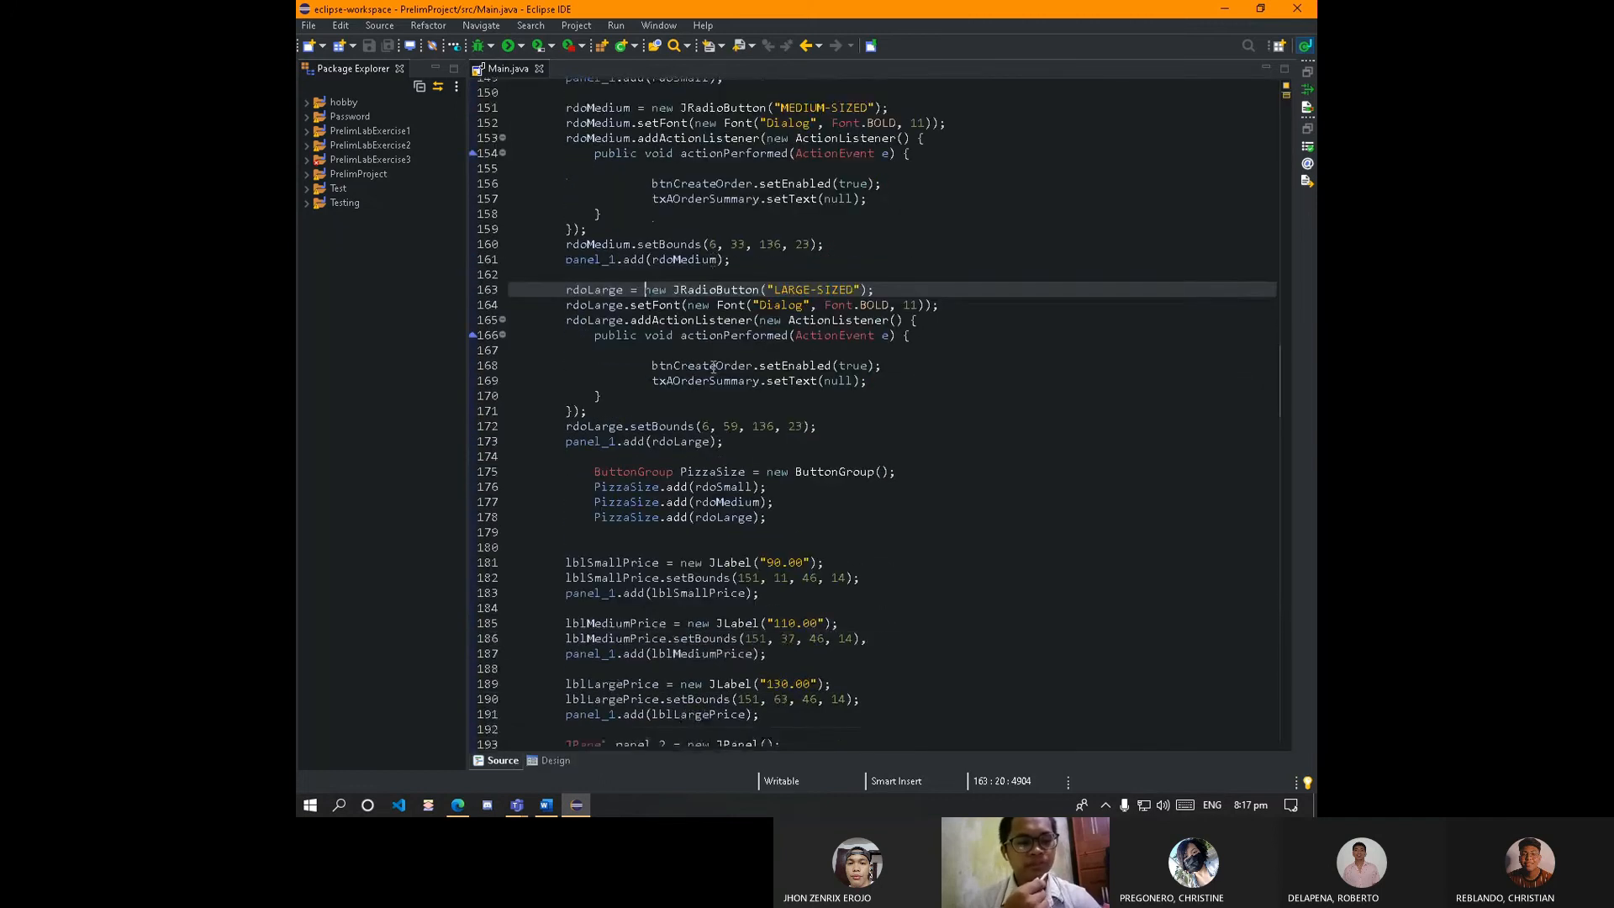
pyautogui.scroll(3)
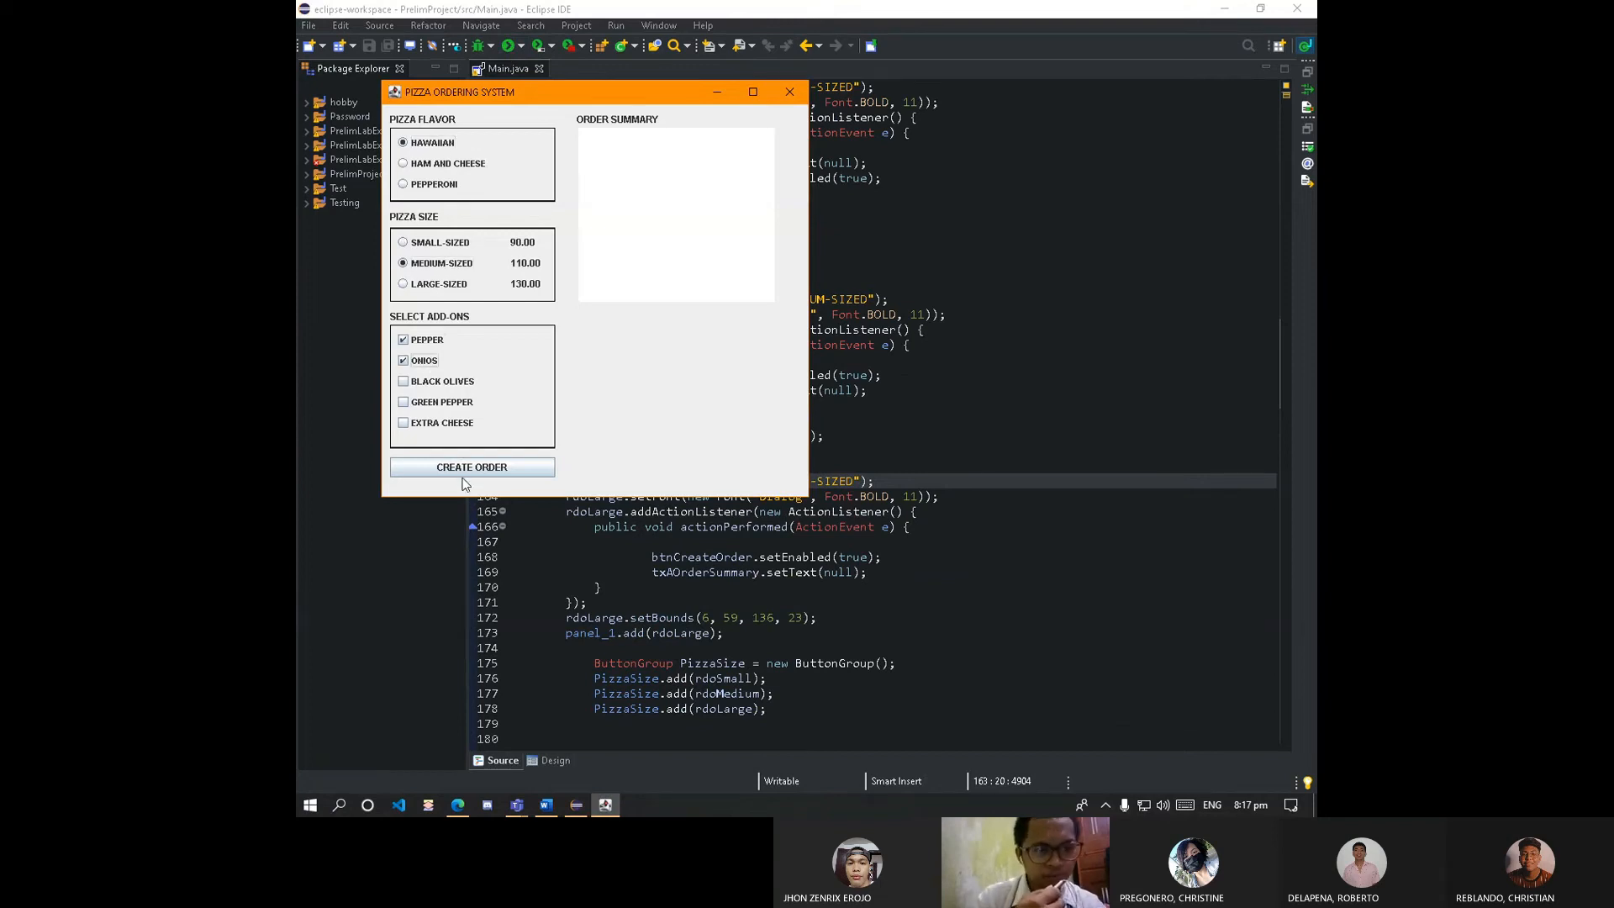
# Create the large Hawaiian order with three add-ons showing 165.0 pesos, then close the app.
pyautogui.click(471, 465)
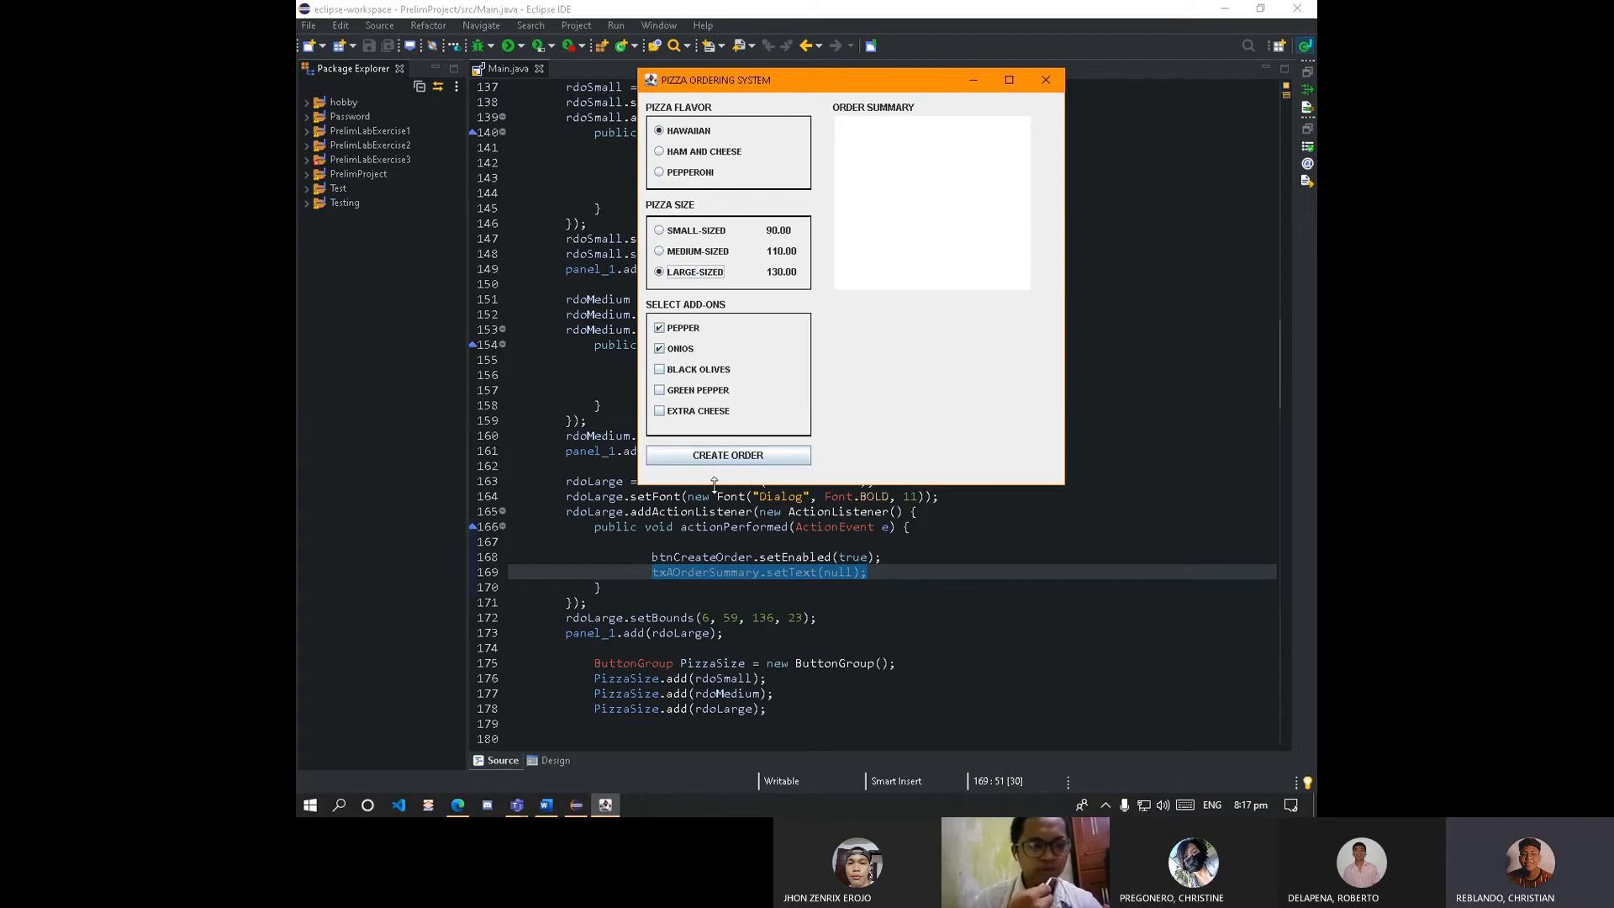
pyautogui.moveTo(688, 427)
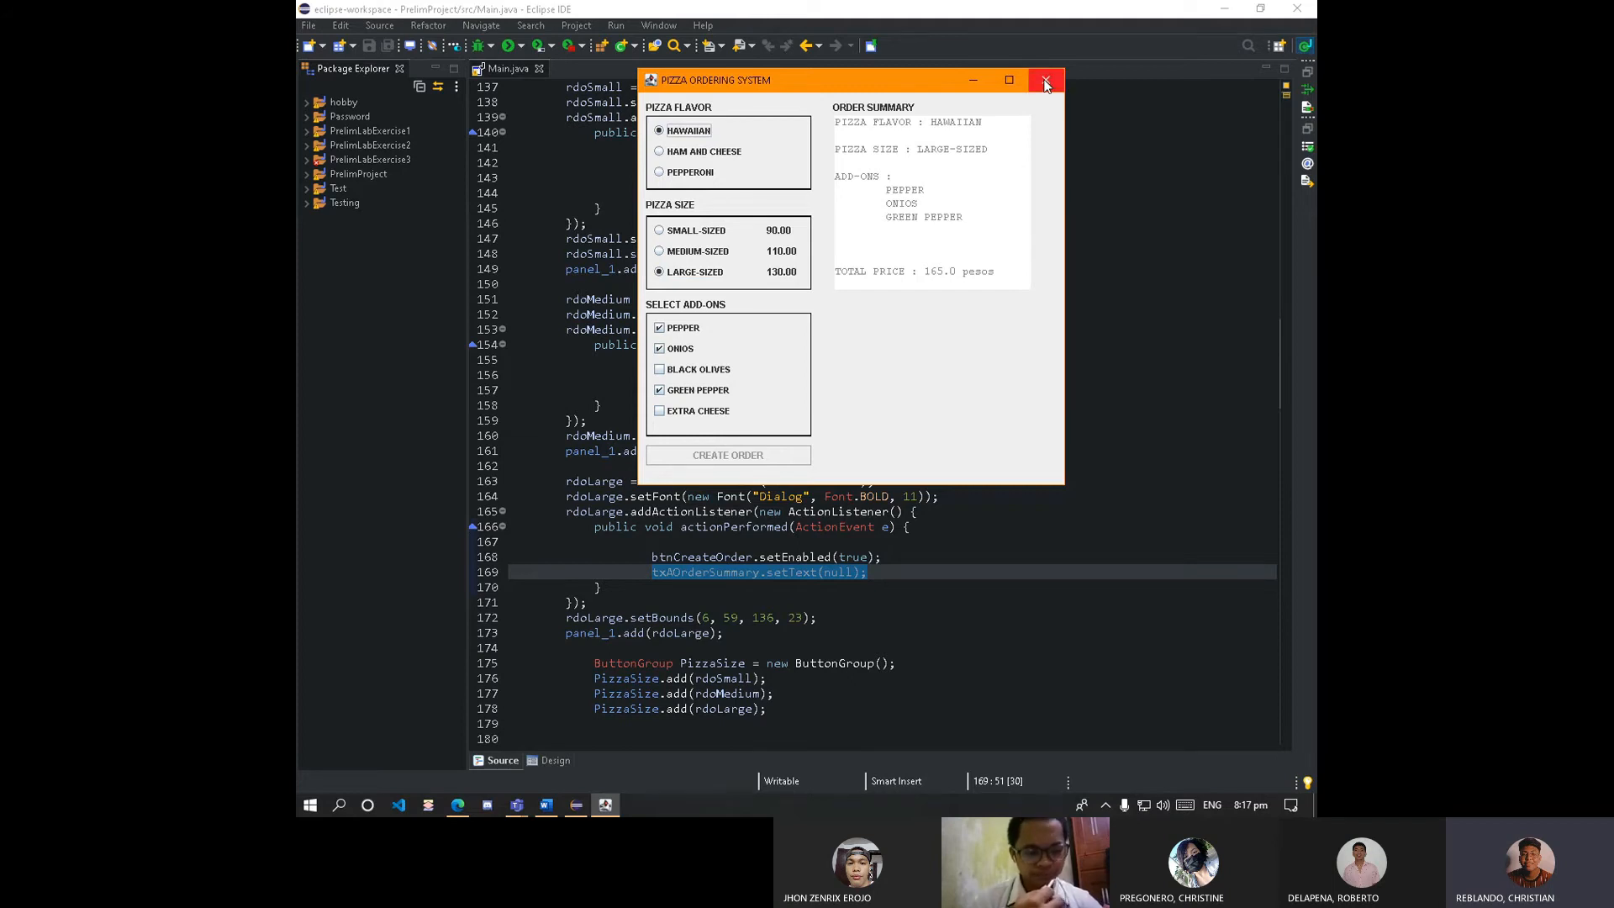
pyautogui.click(1044, 81)
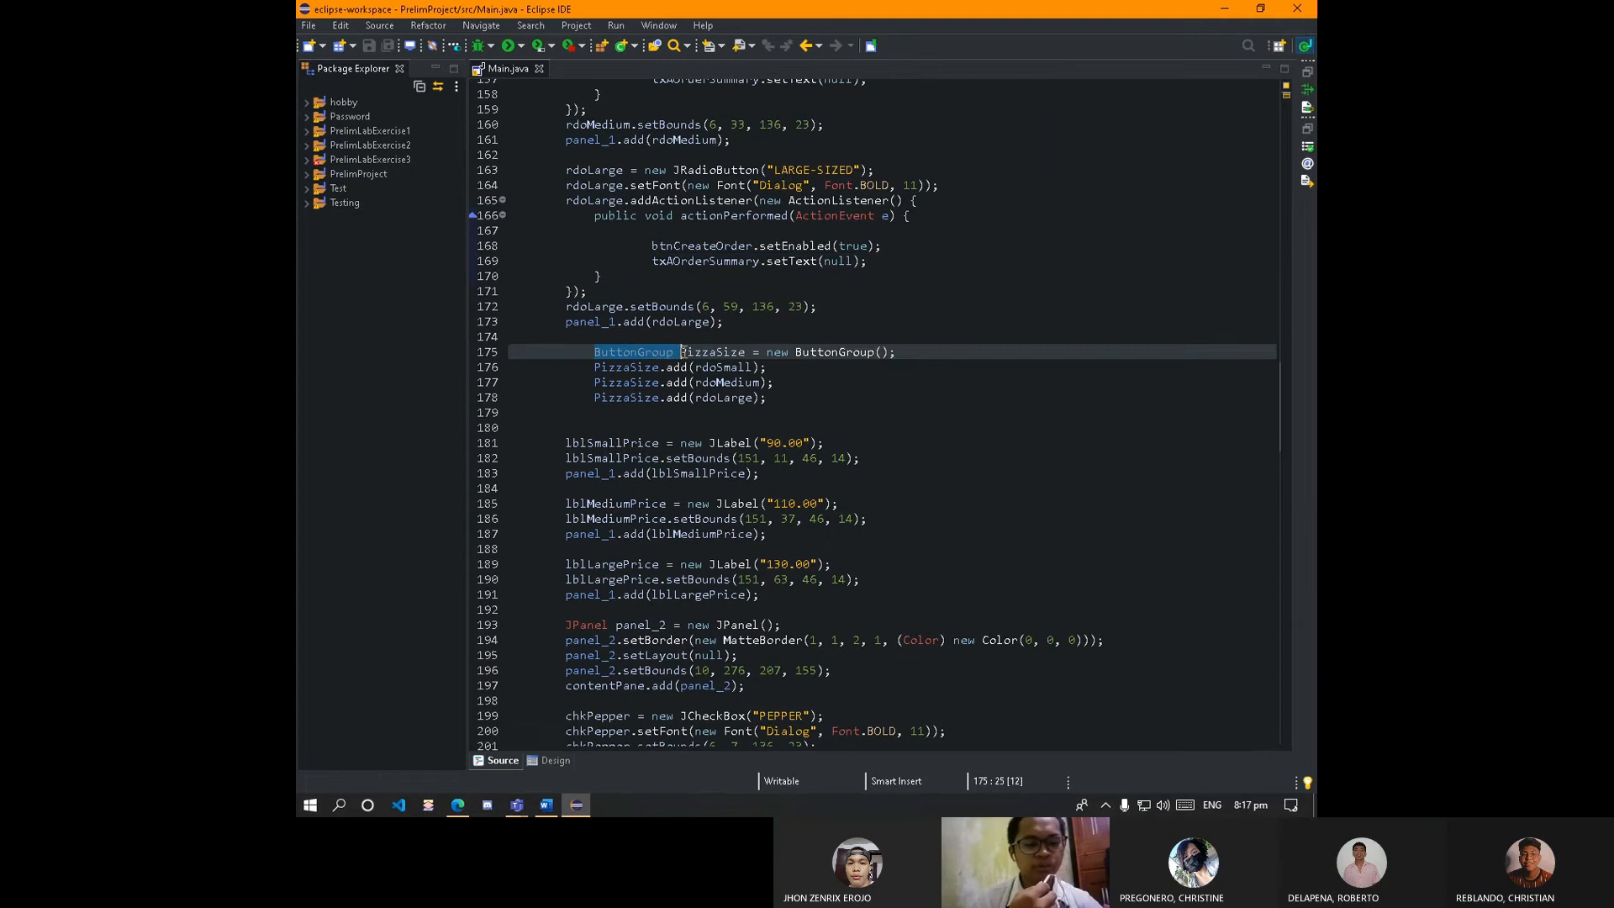
pyautogui.doubleClick(713, 351)
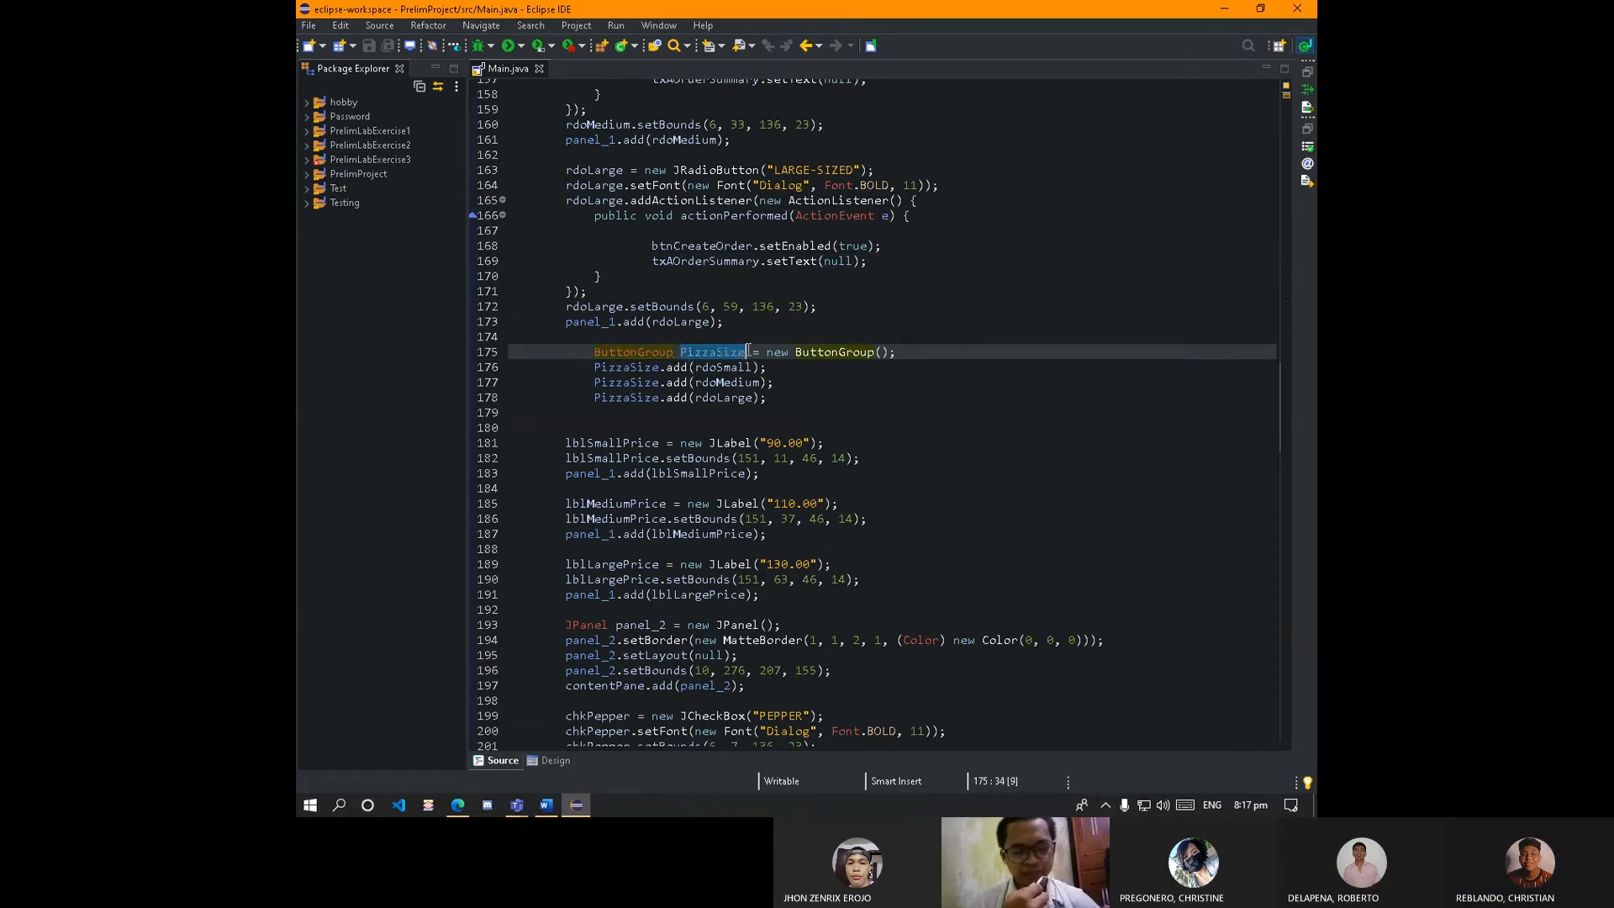
pyautogui.click(593, 367)
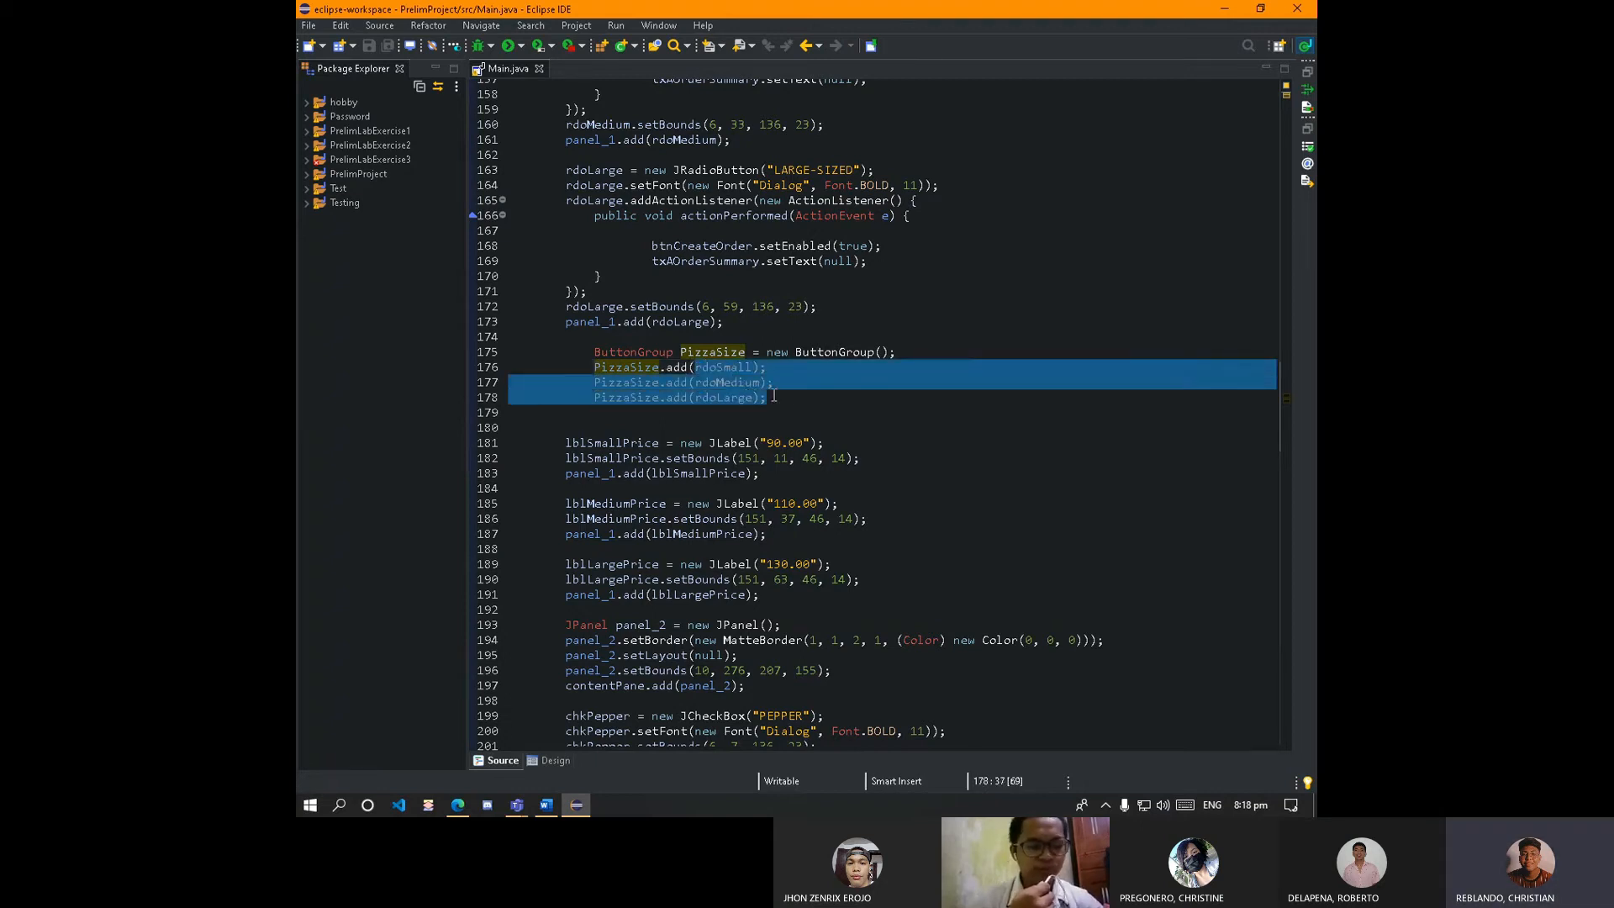
pyautogui.click(771, 381)
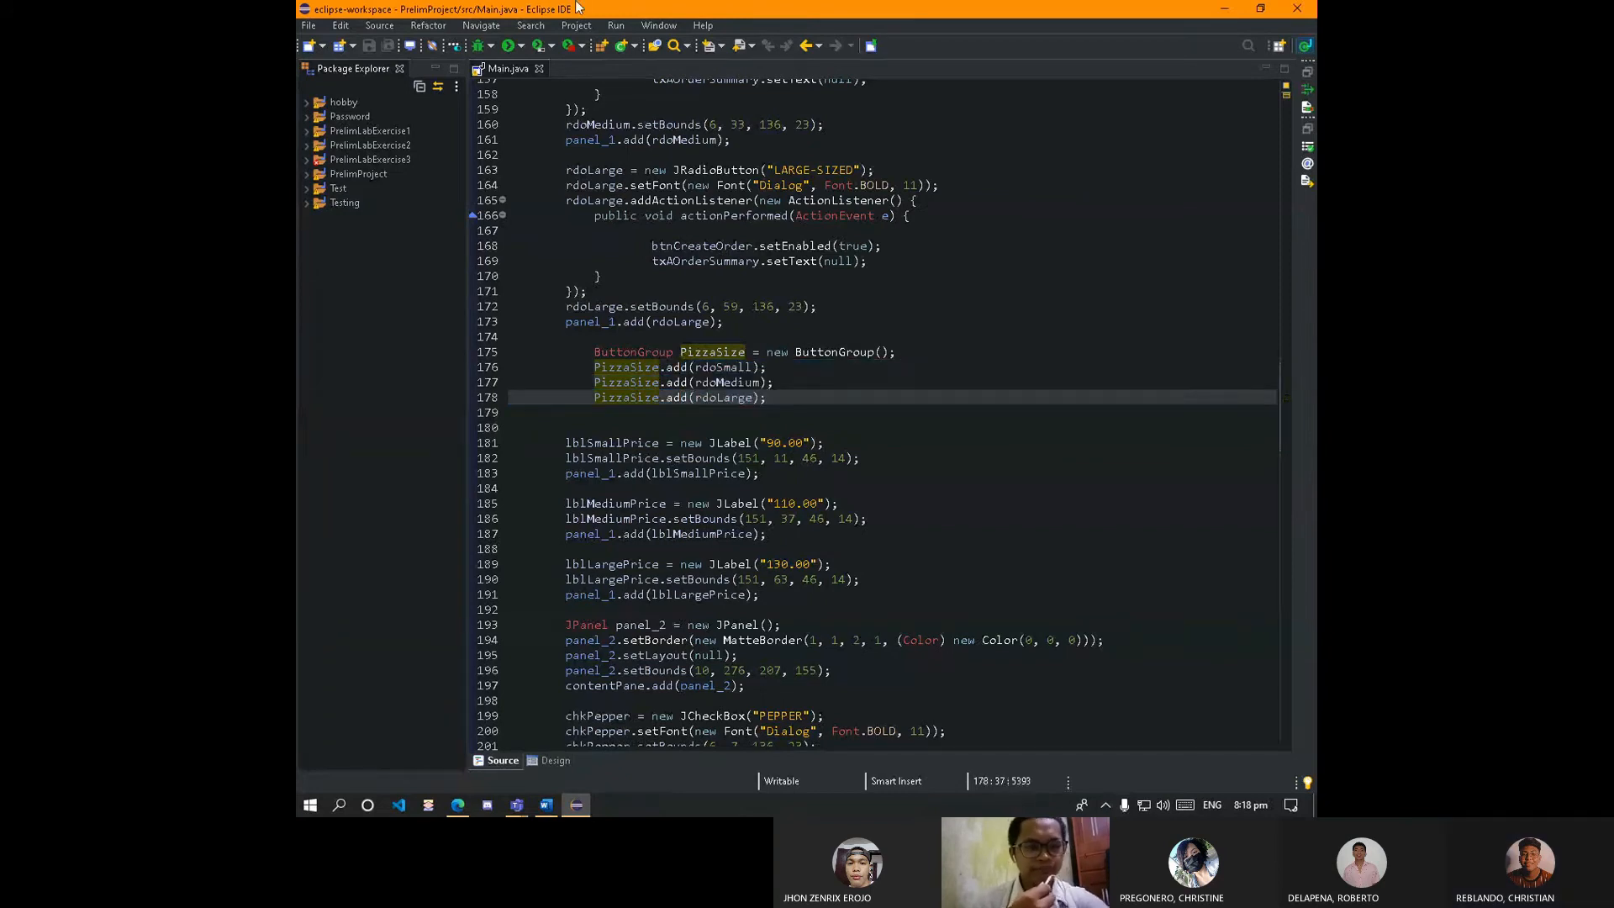
pyautogui.click(482, 44)
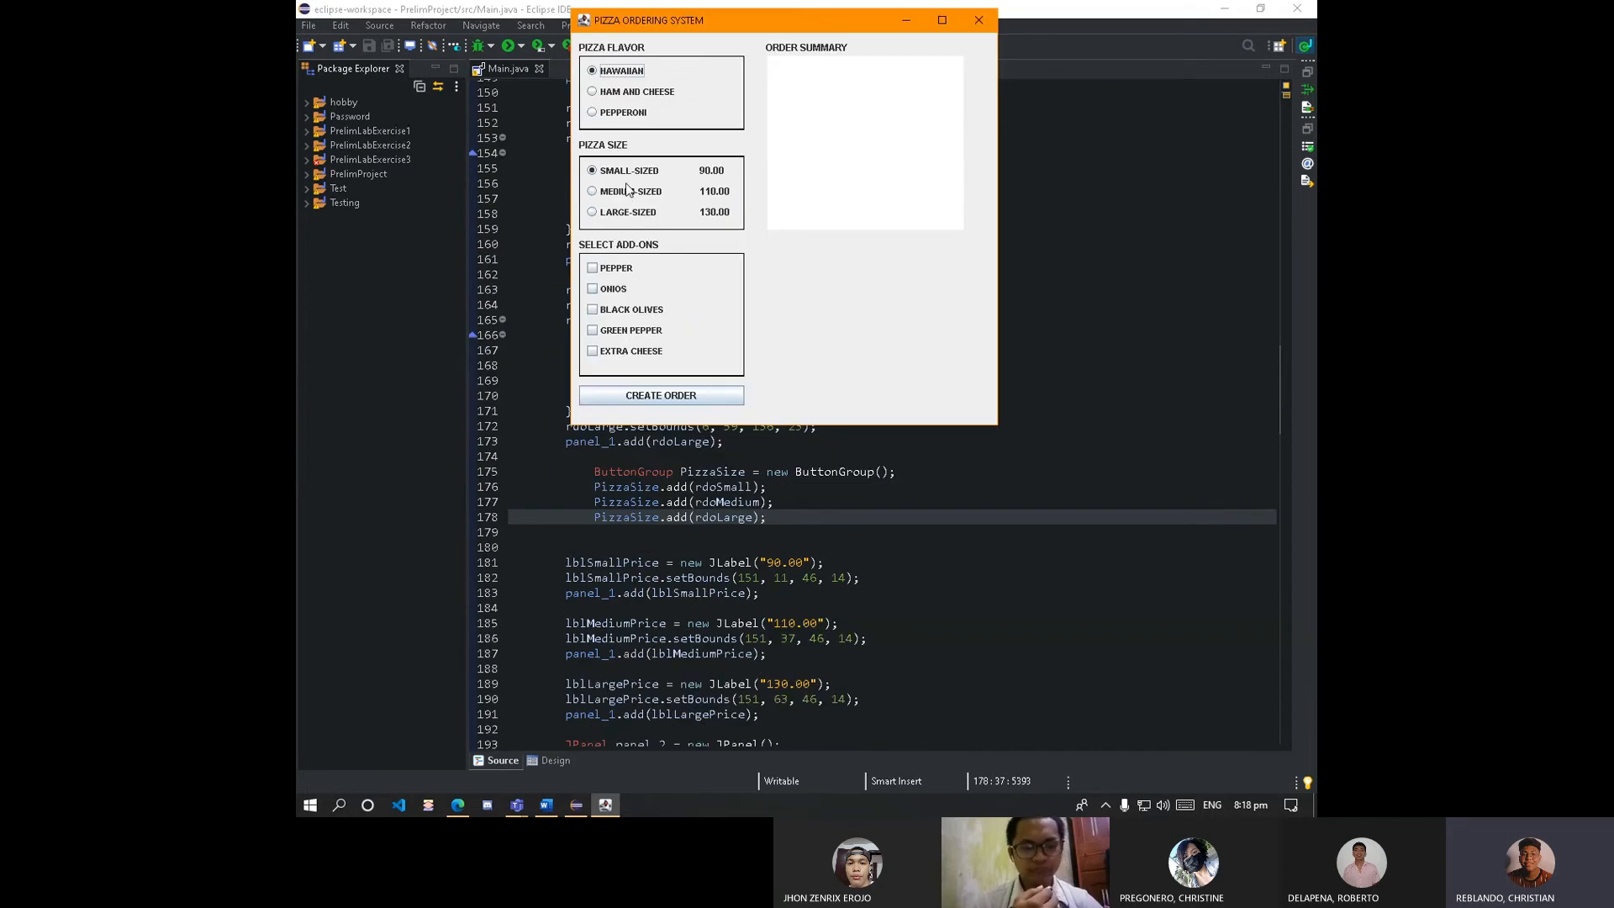
# Toggle between Medium and Small sizes to confirm single selection, close the app, and return to the Teams document via the designer.
pyautogui.click(593, 190)
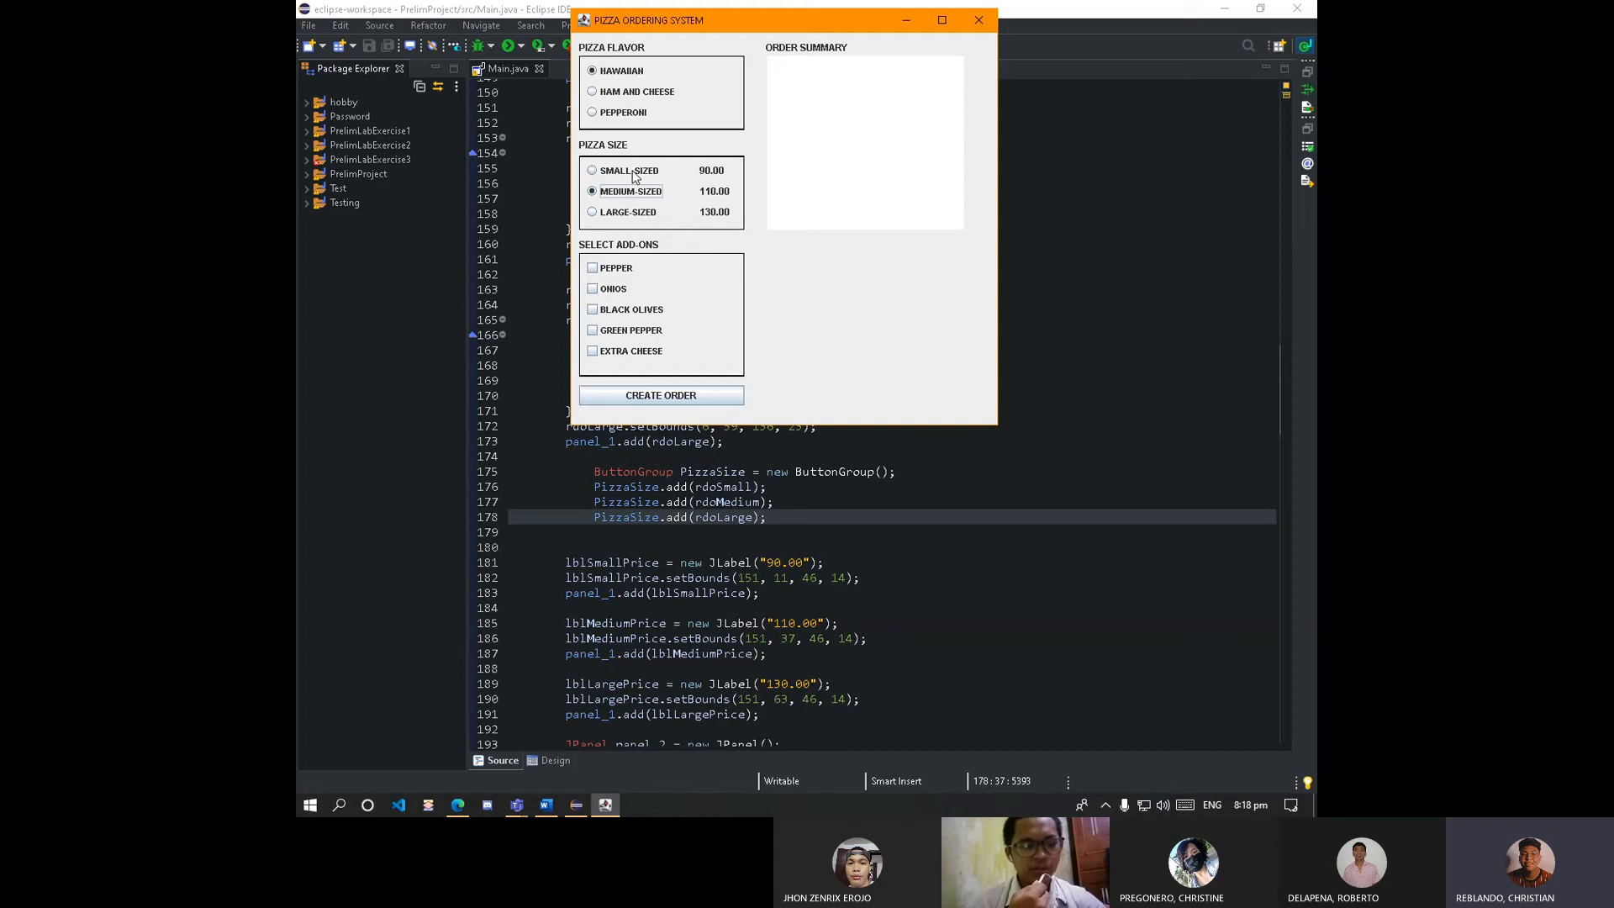
pyautogui.click(591, 170)
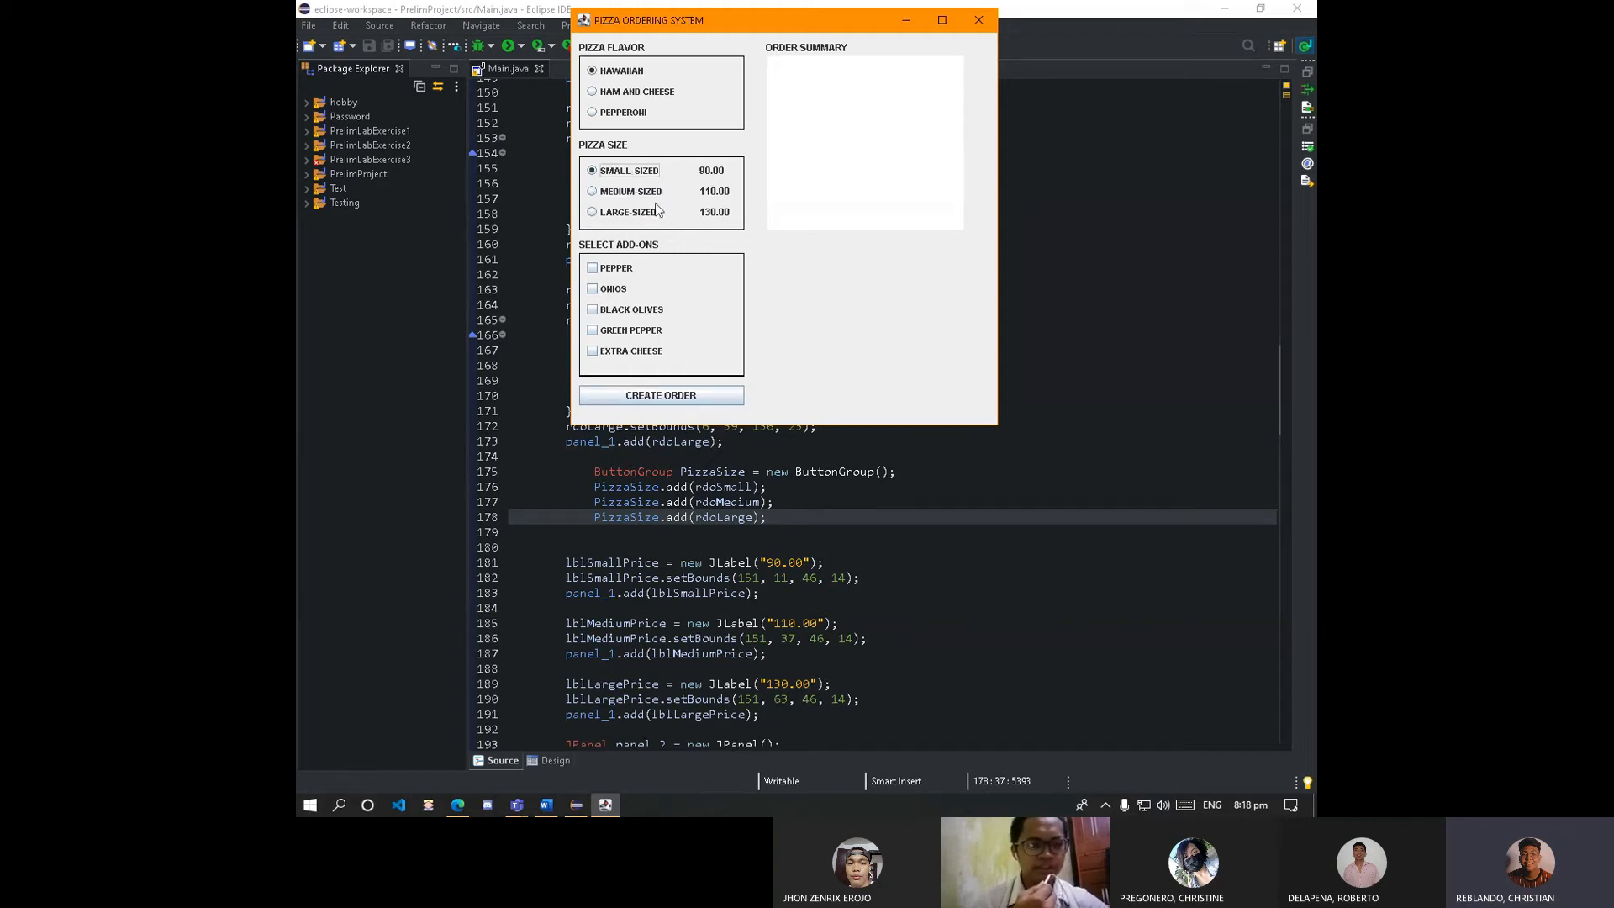
pyautogui.moveTo(581, 237)
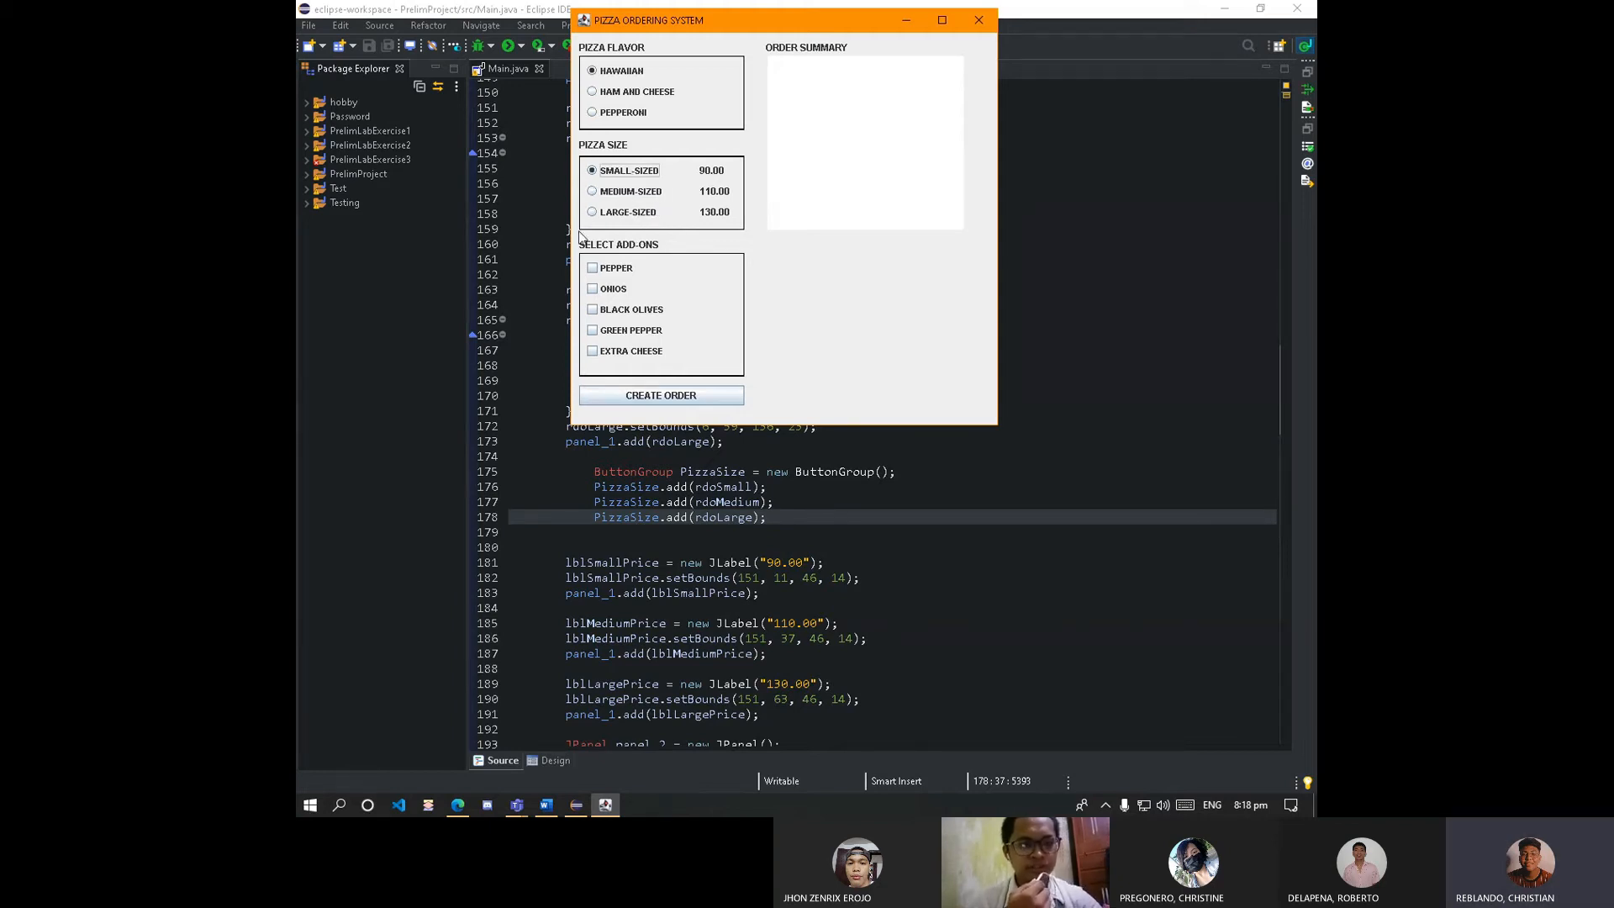
pyautogui.click(592, 191)
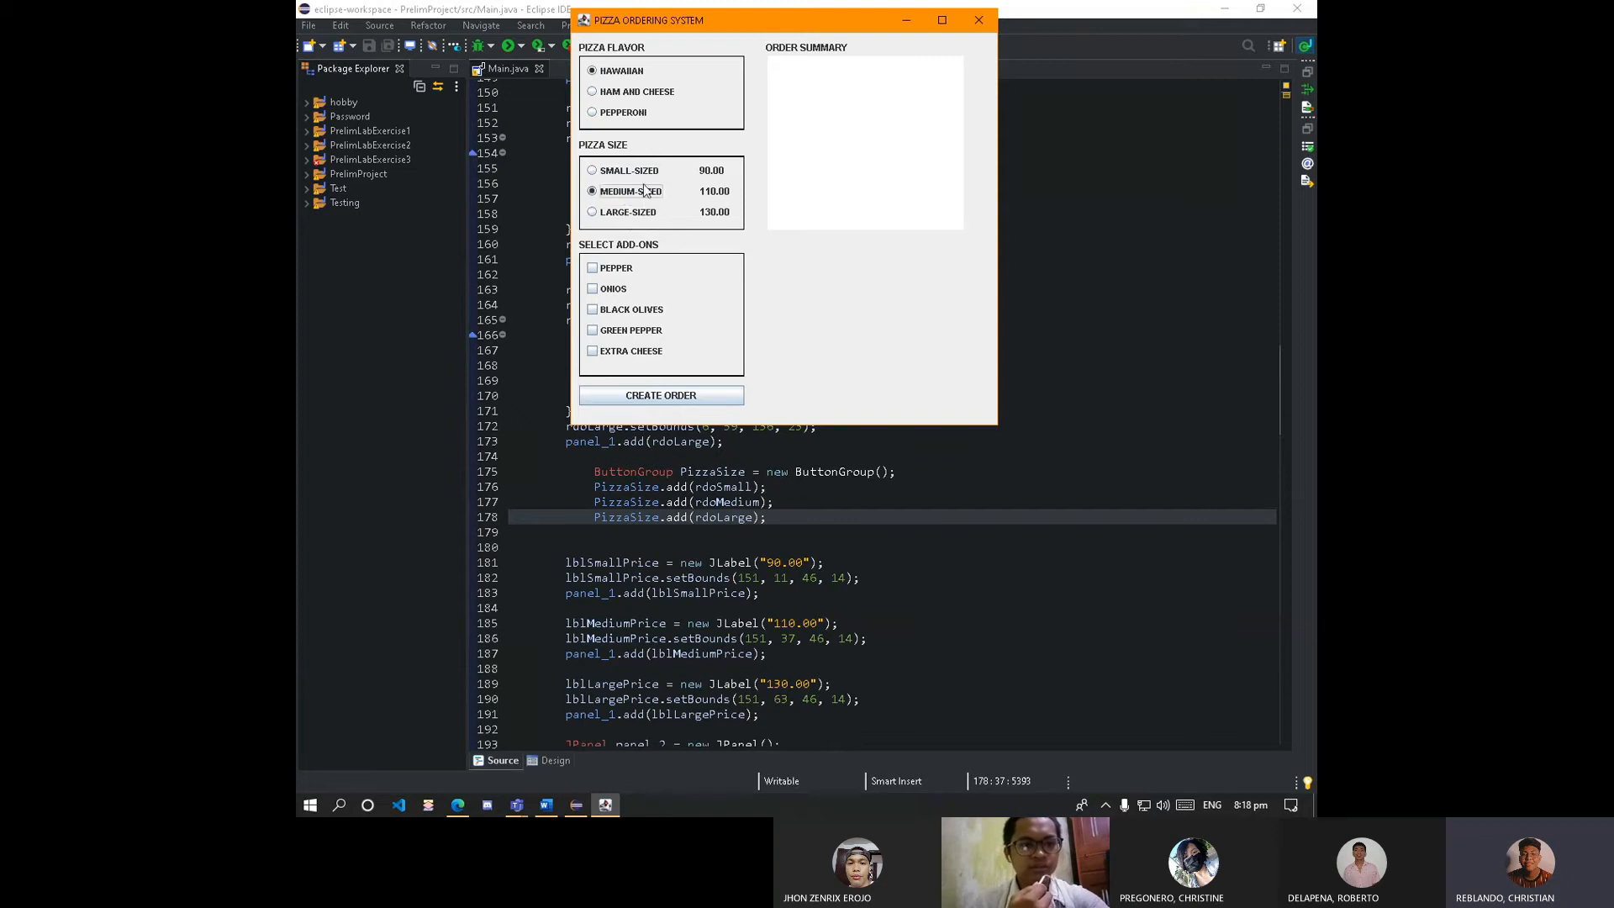
pyautogui.click(977, 20)
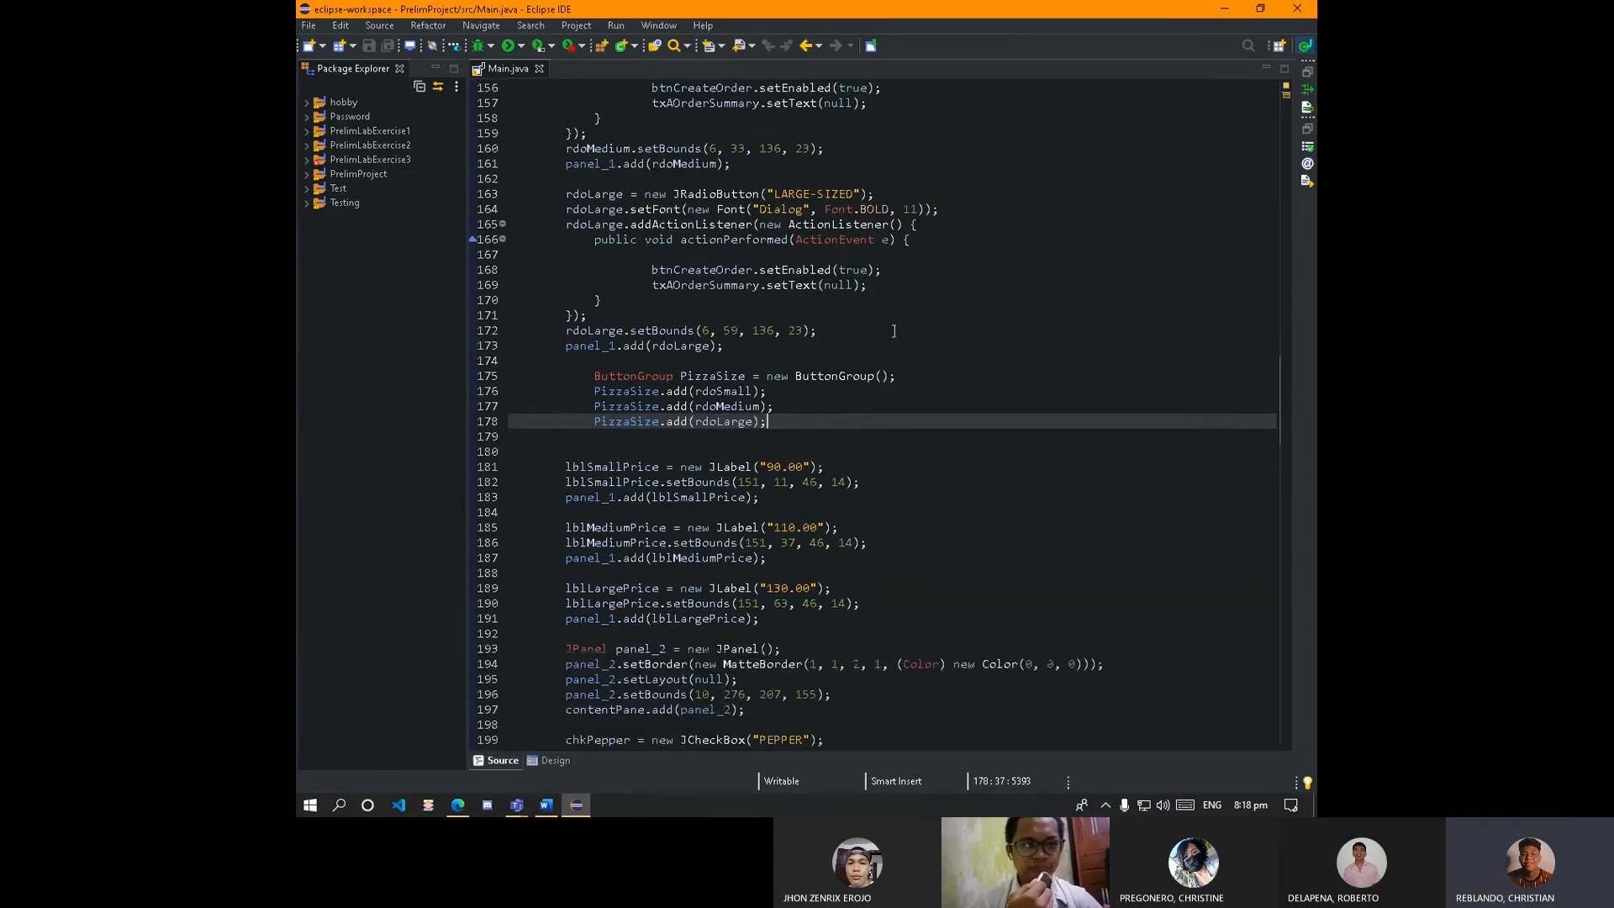
pyautogui.click(553, 760)
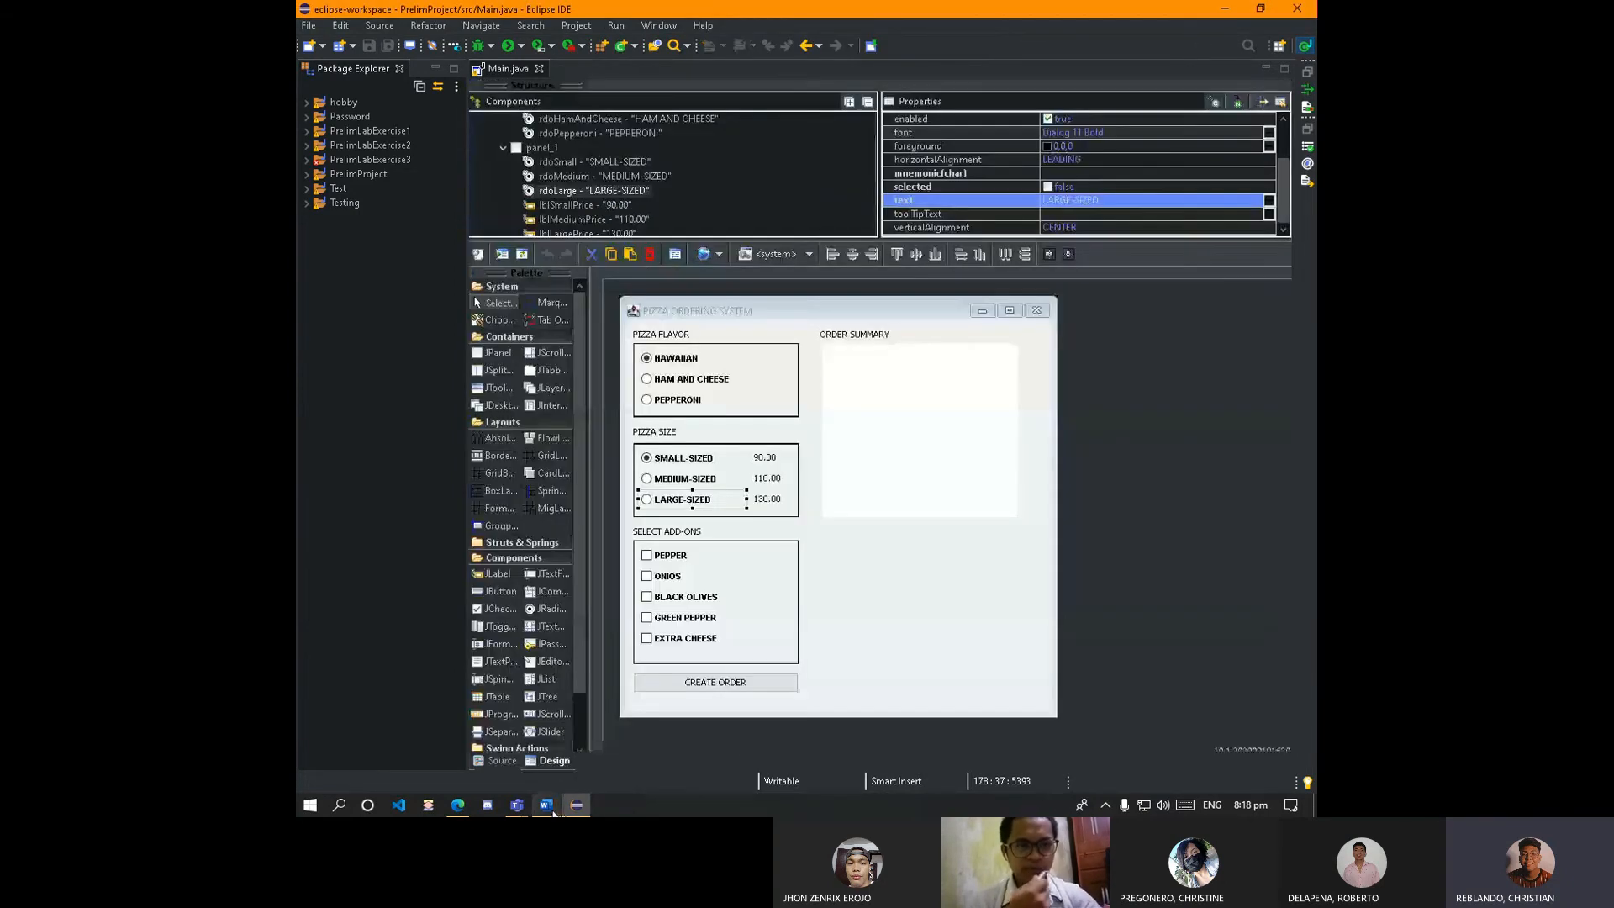
pyautogui.moveTo(545, 803)
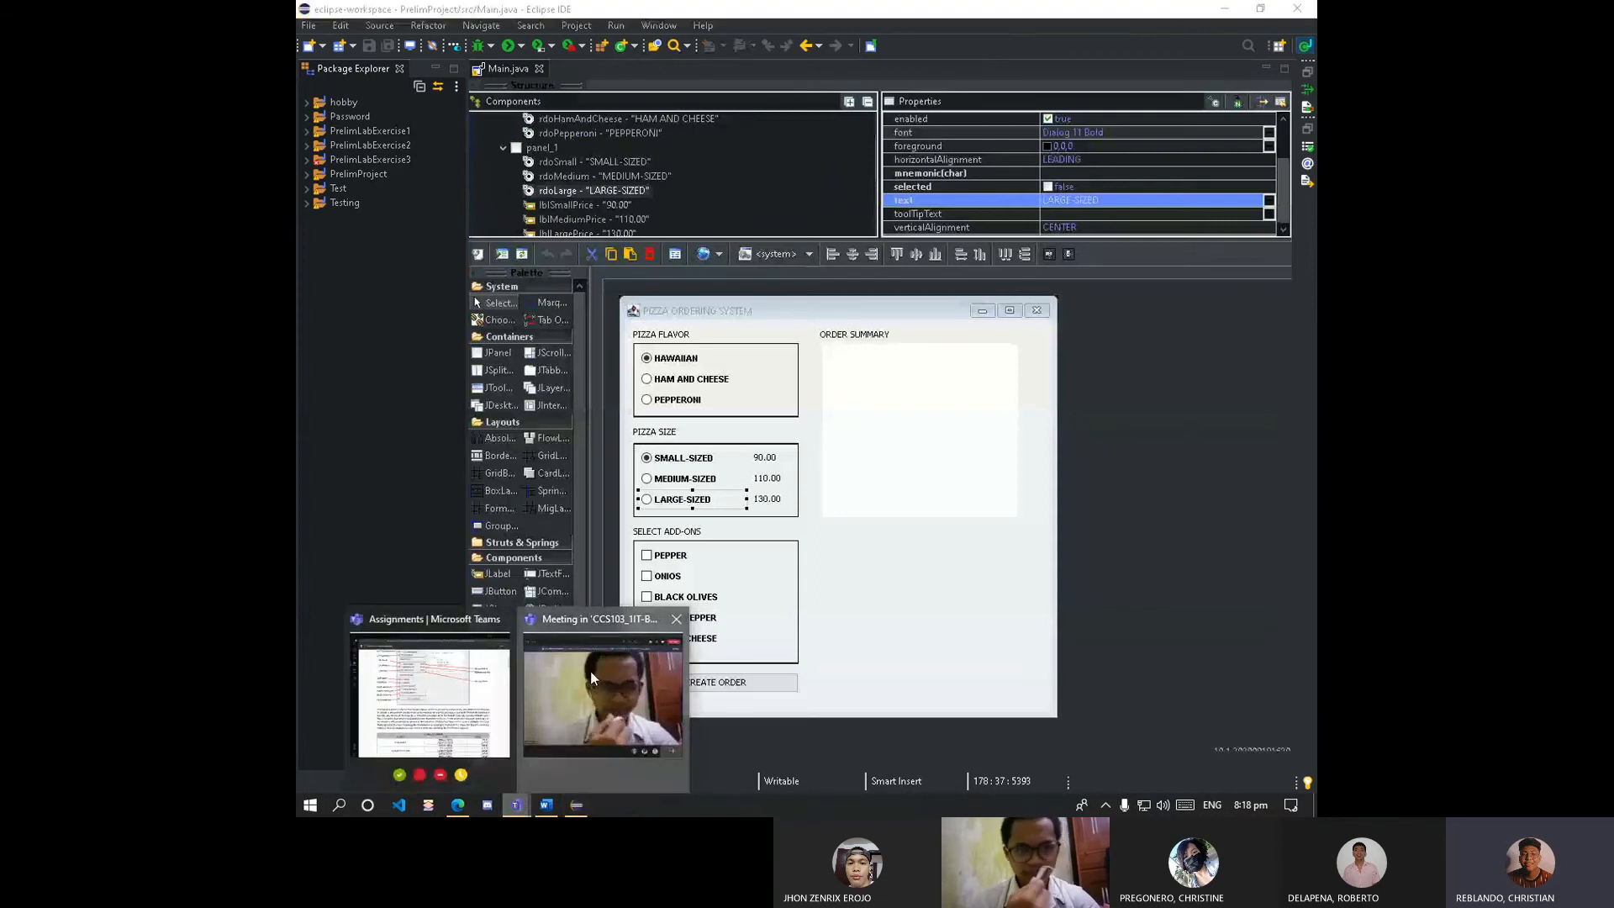
pyautogui.click(602, 699)
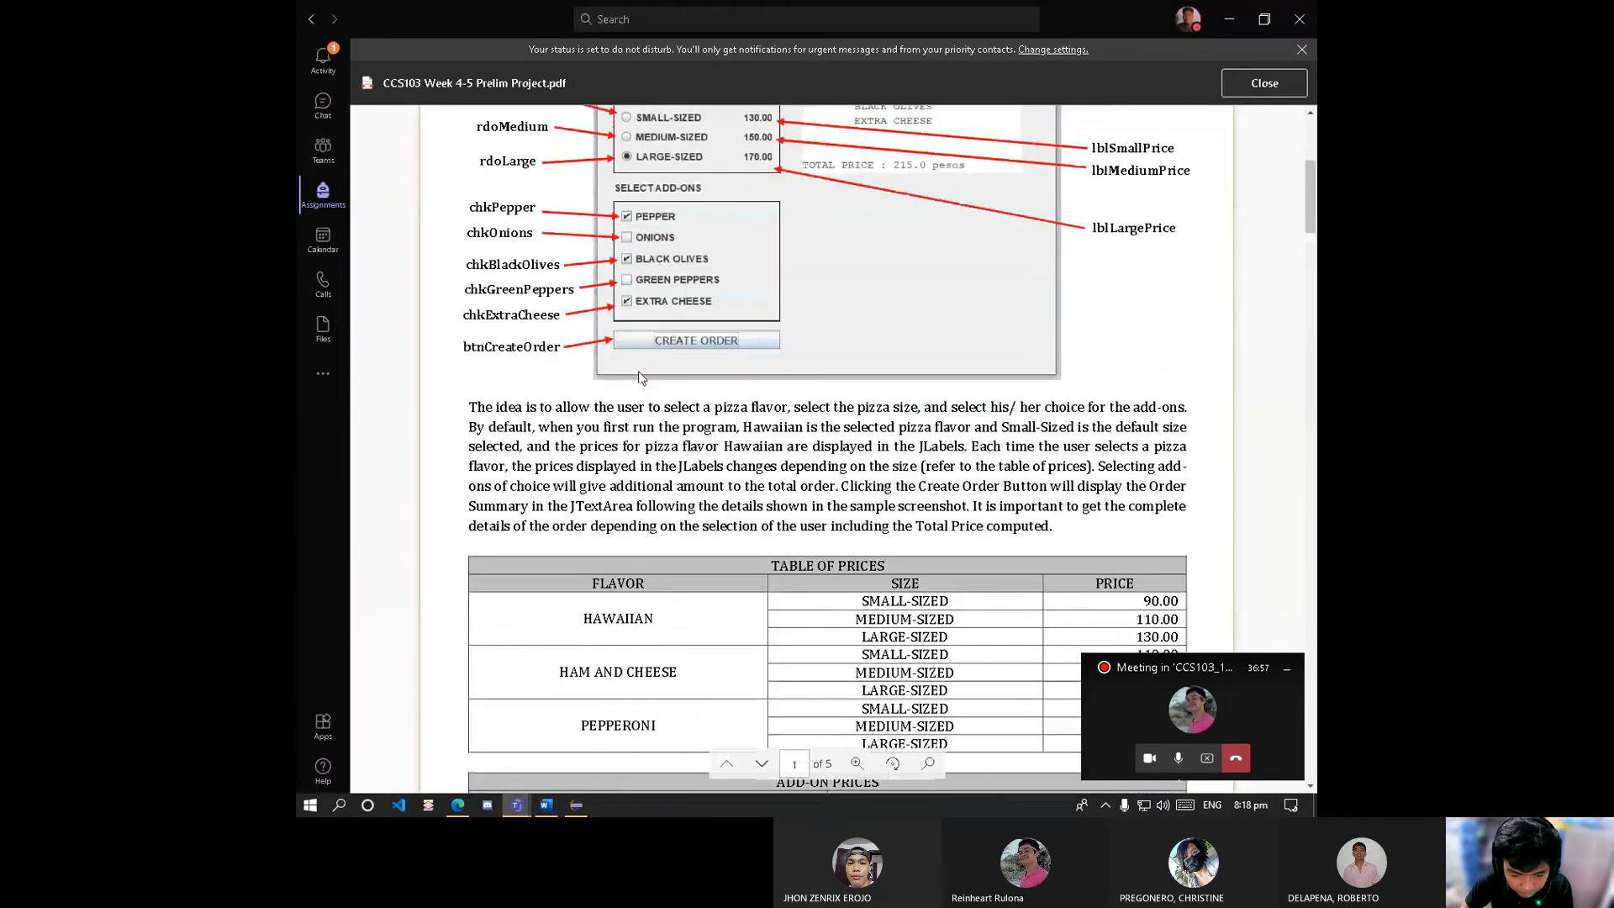
pyautogui.moveTo(916, 548)
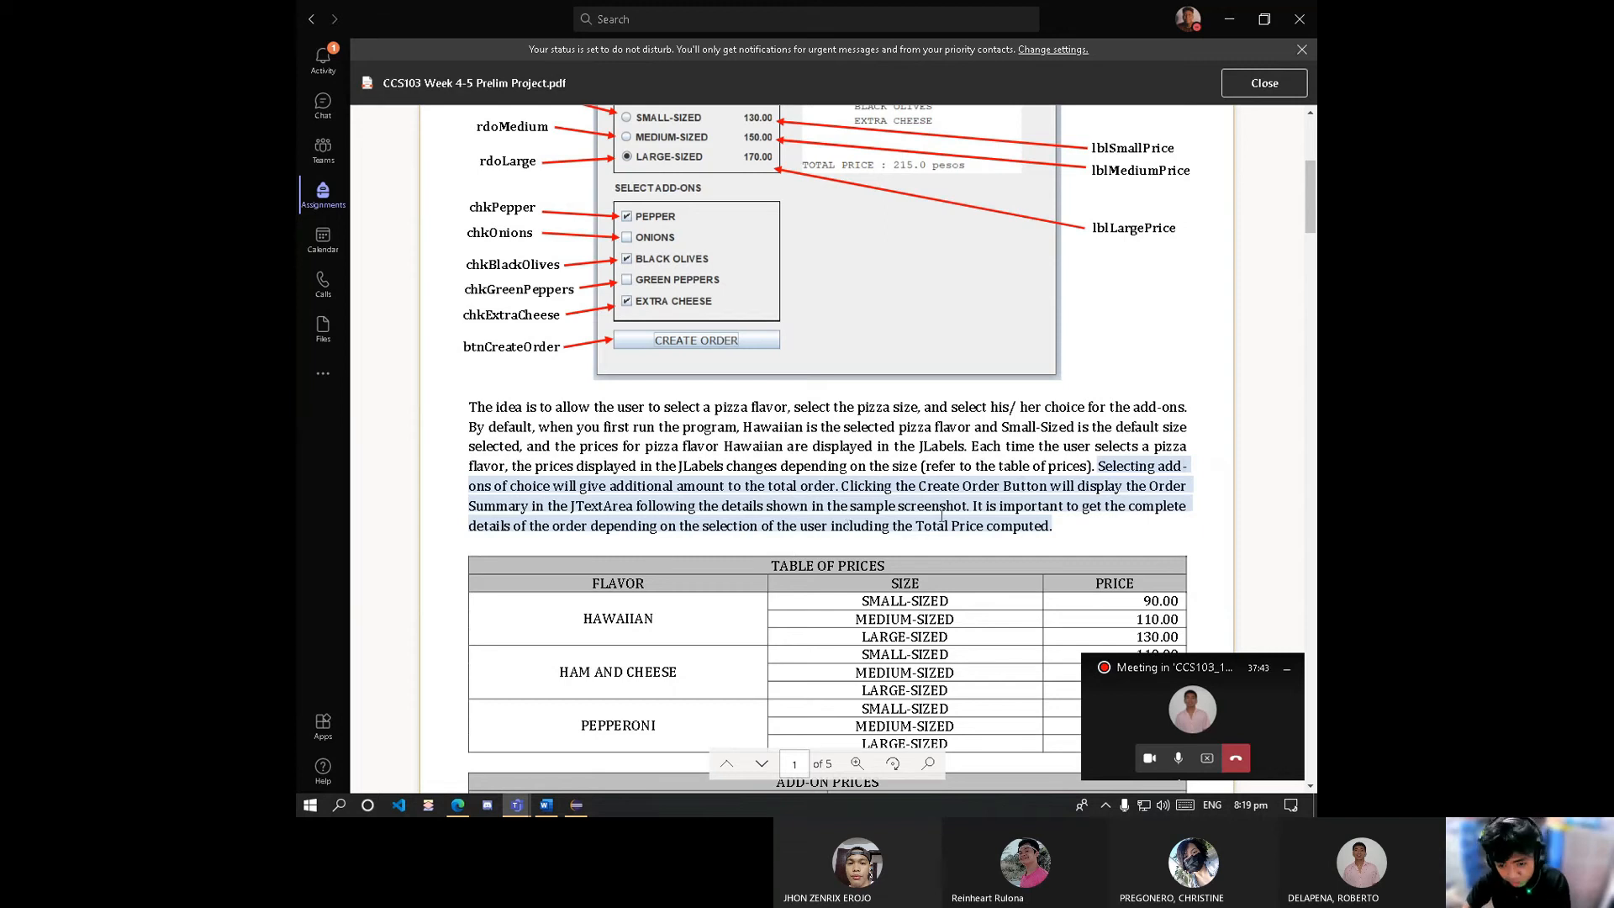
pyautogui.moveTo(1097, 523)
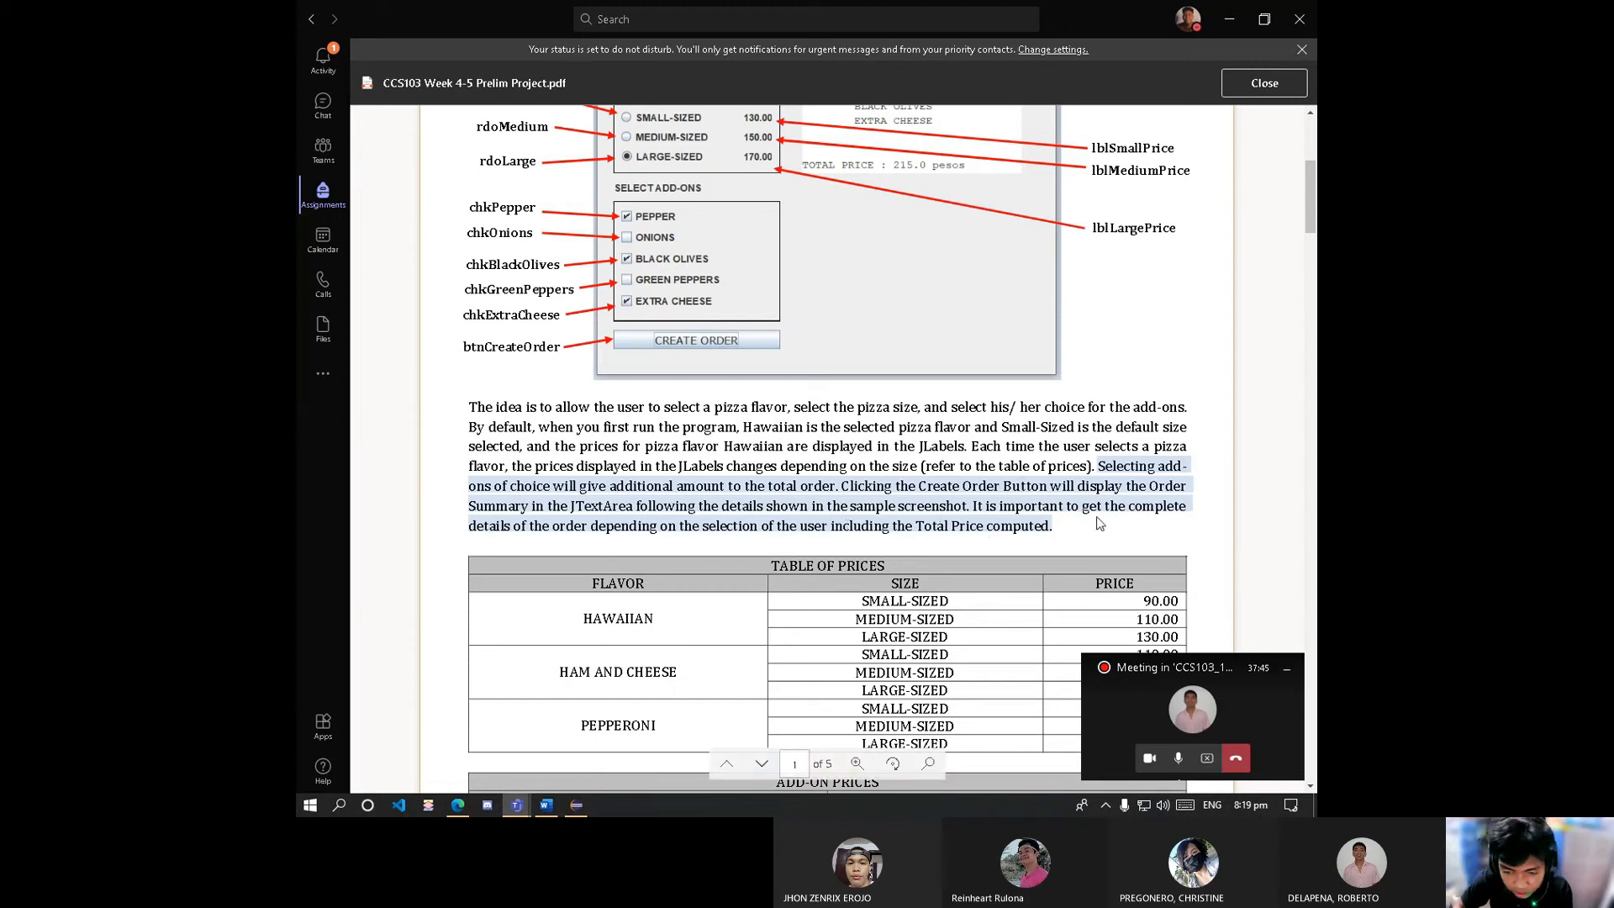
pyautogui.moveTo(787, 548)
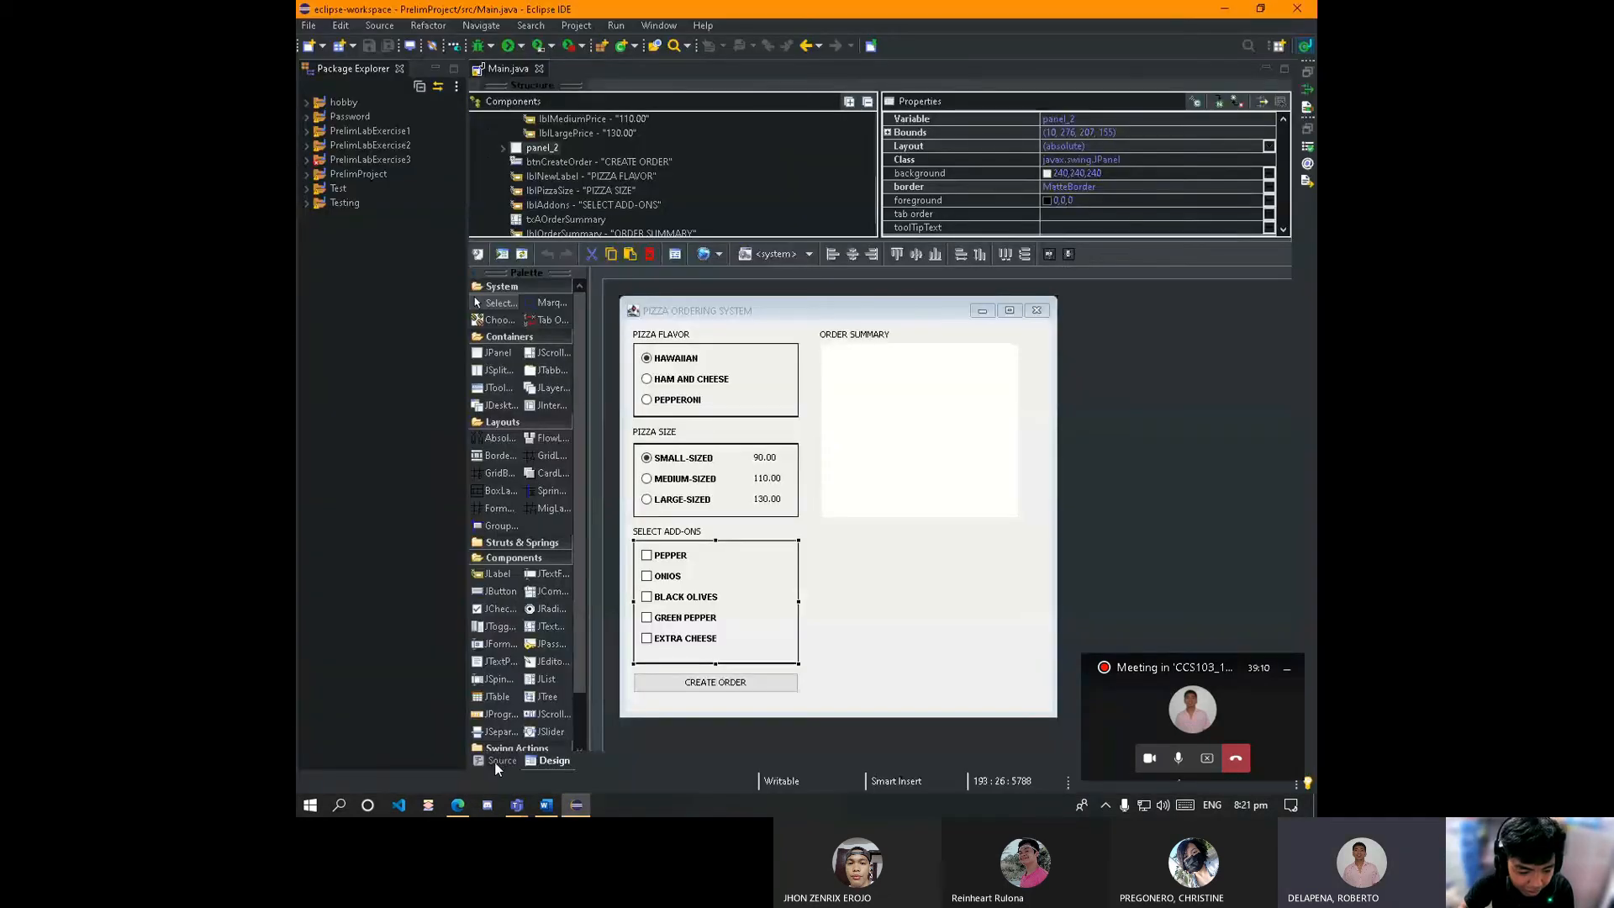
# From the designer, jump to the Create Order button's actionPerformed handler code.
pyautogui.click(501, 760)
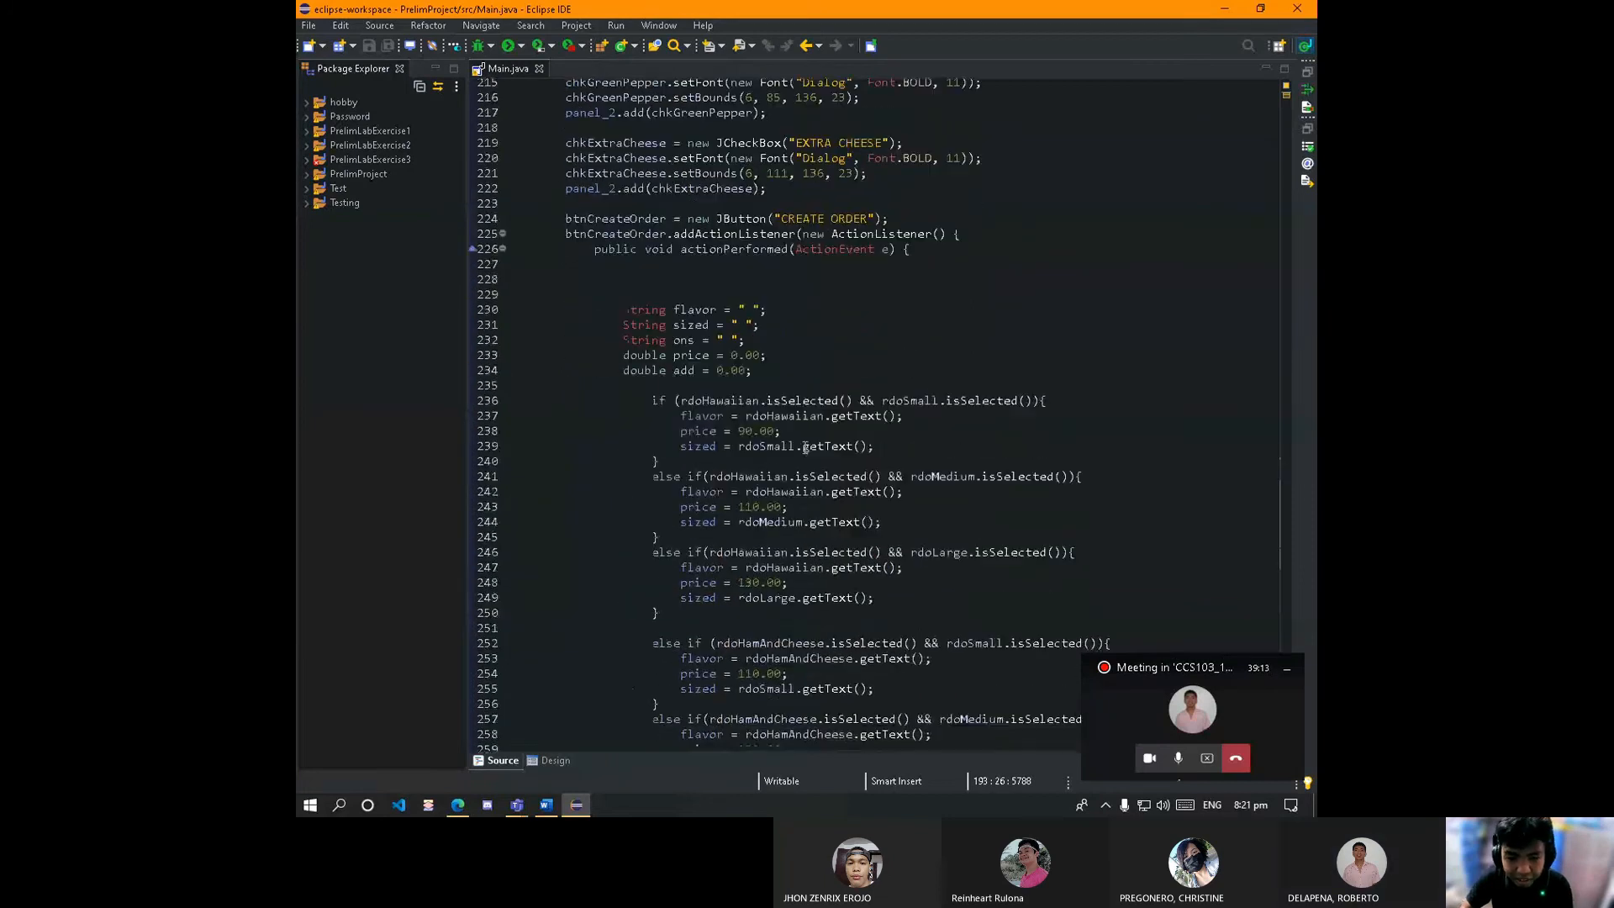
pyautogui.click(553, 760)
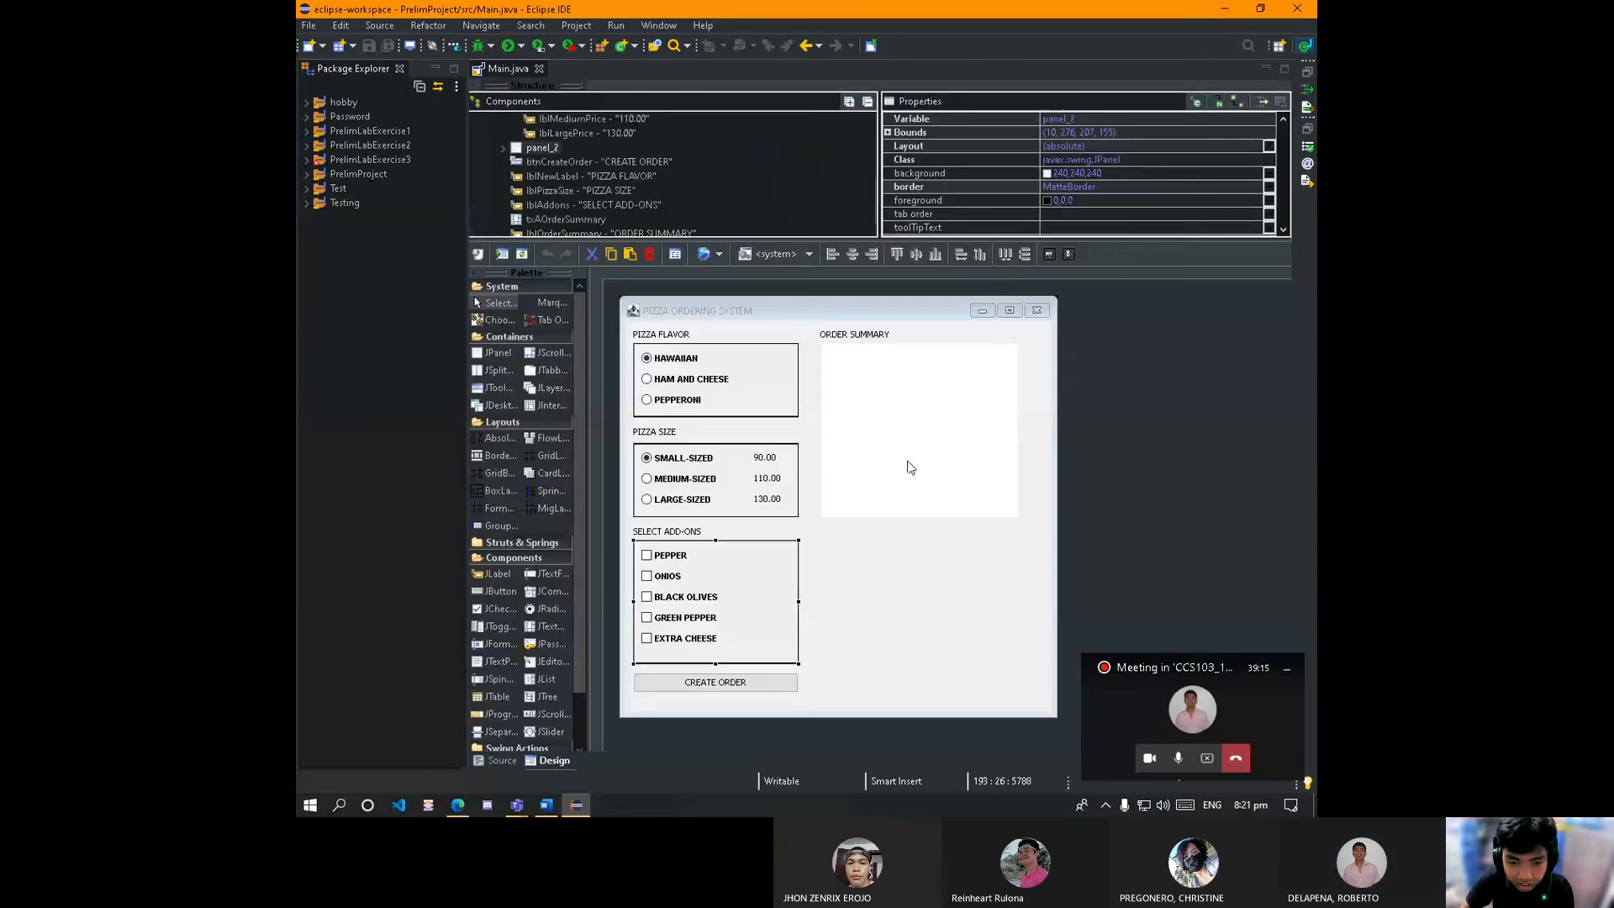
pyautogui.rightClick(714, 680)
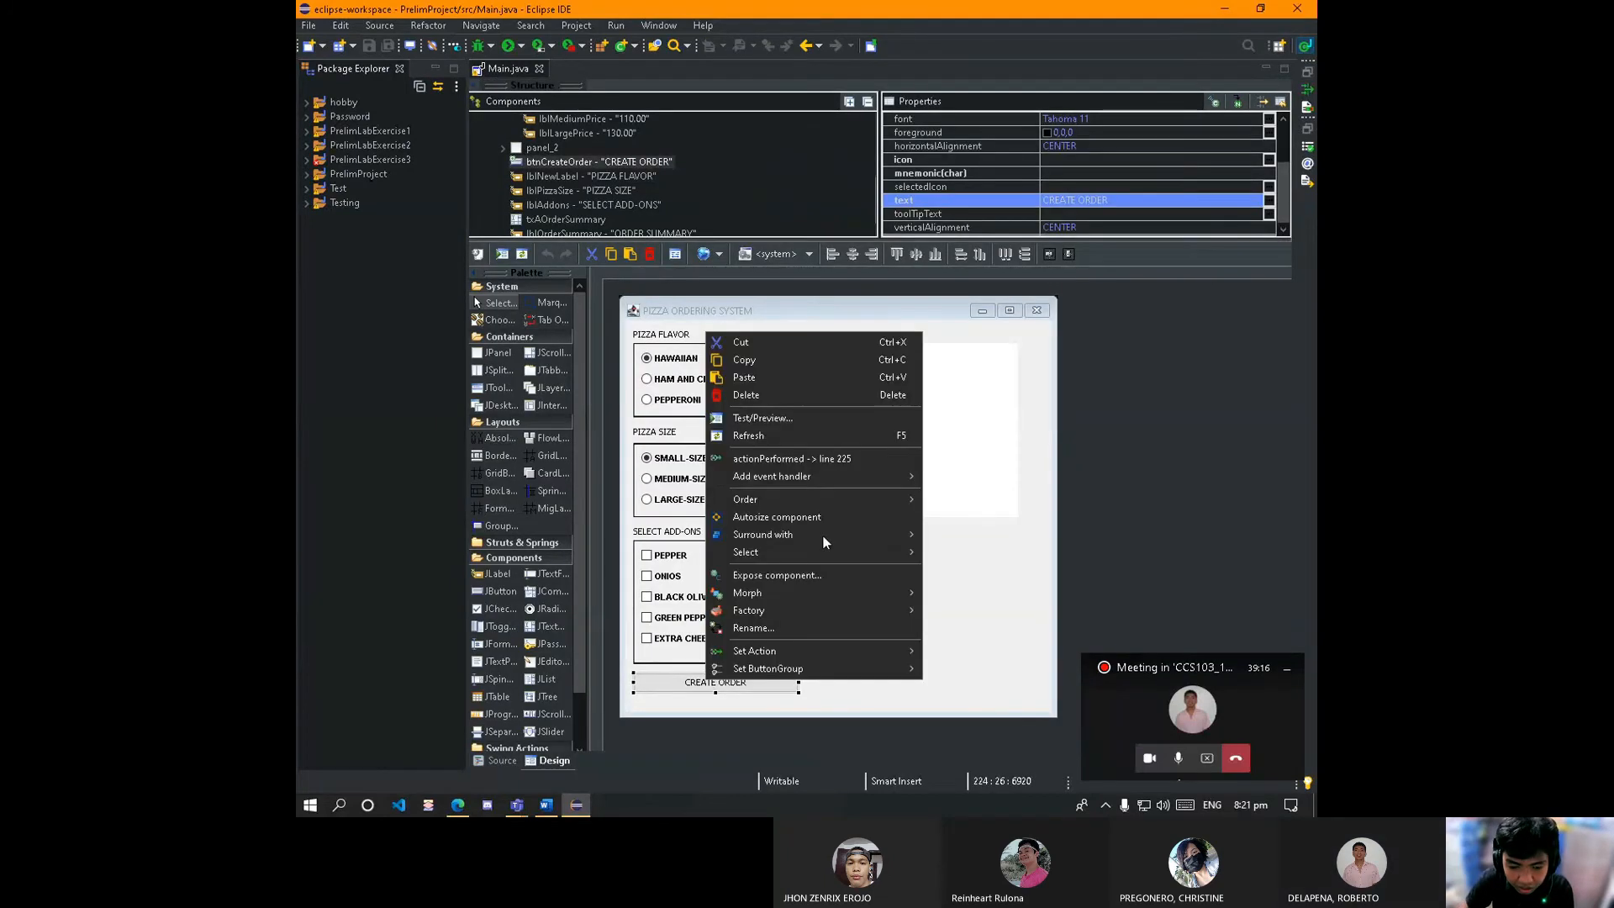
pyautogui.moveTo(769, 499)
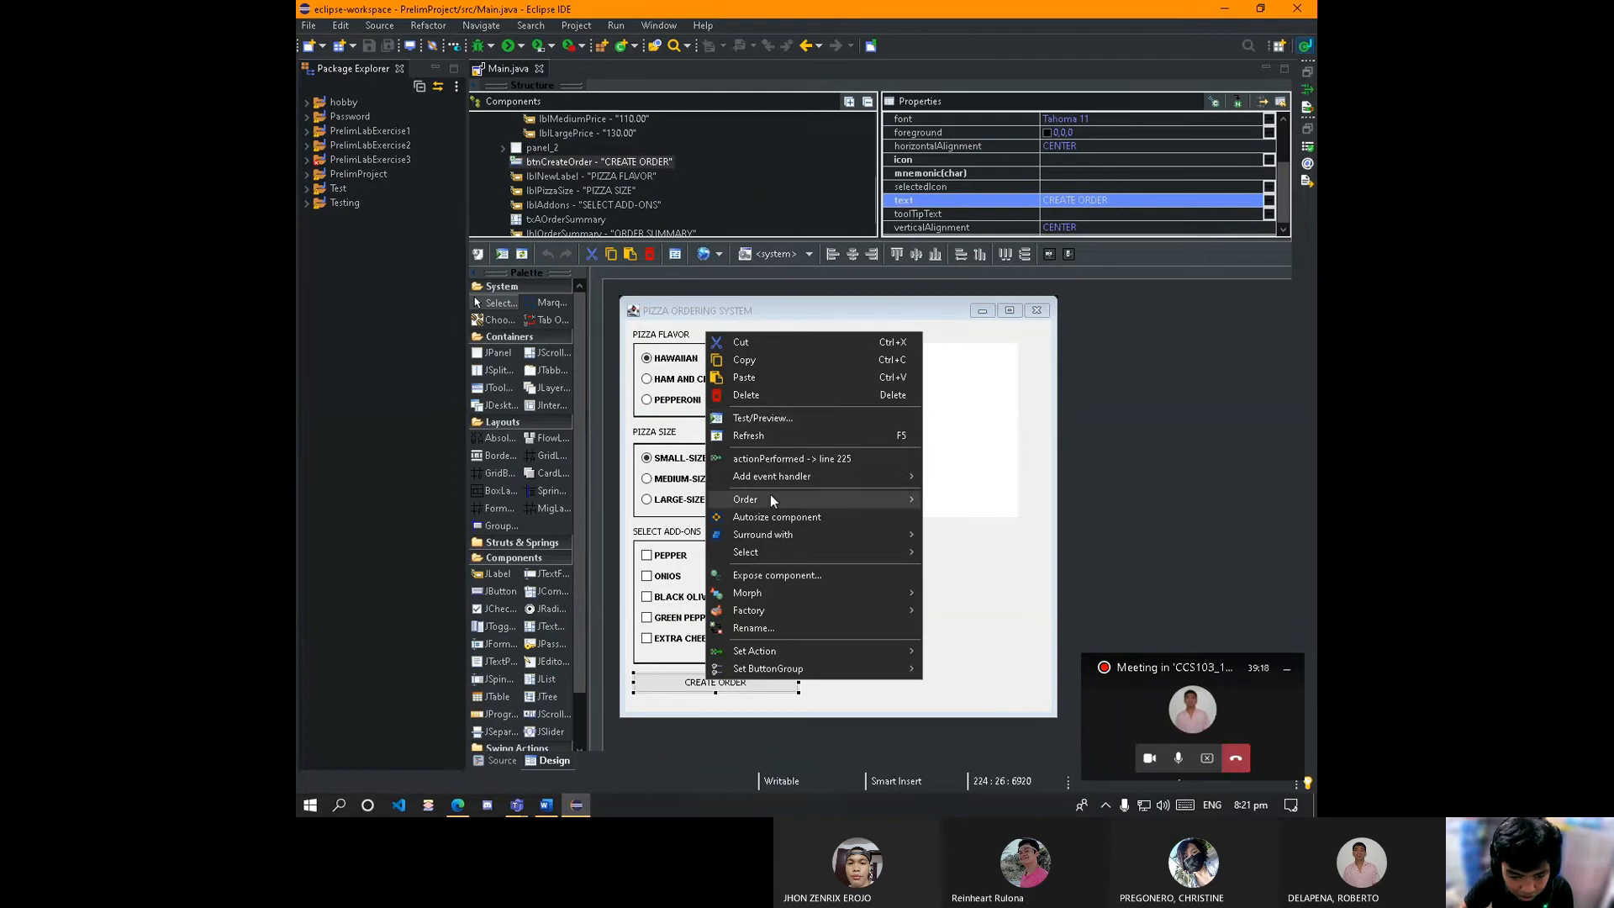
pyautogui.click(790, 457)
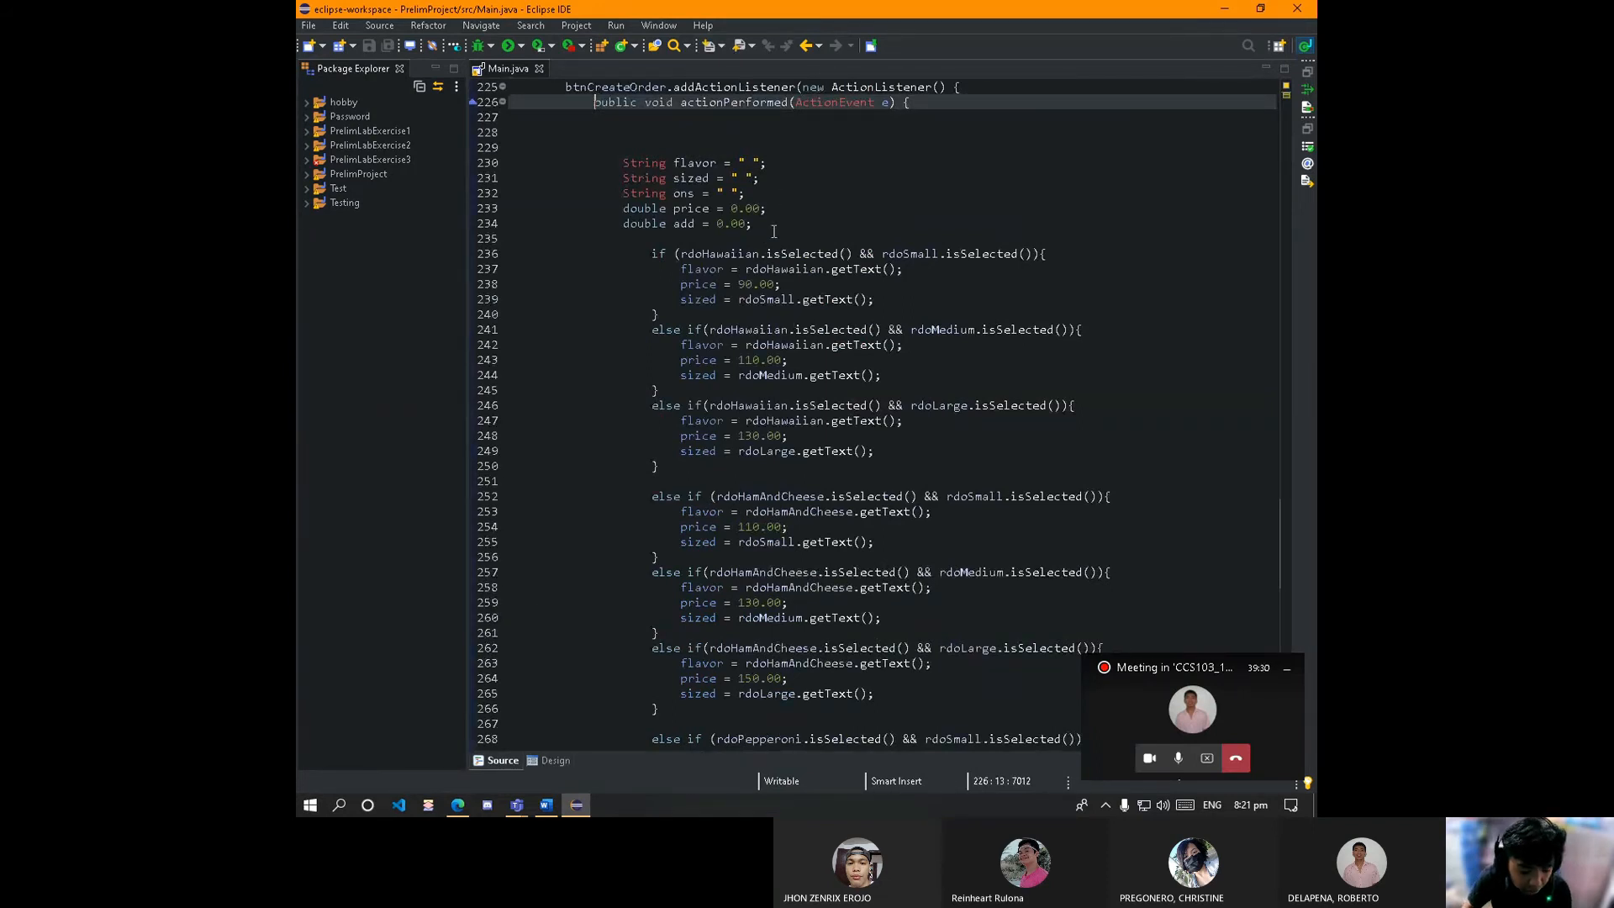
pyautogui.doubleClick(644, 163)
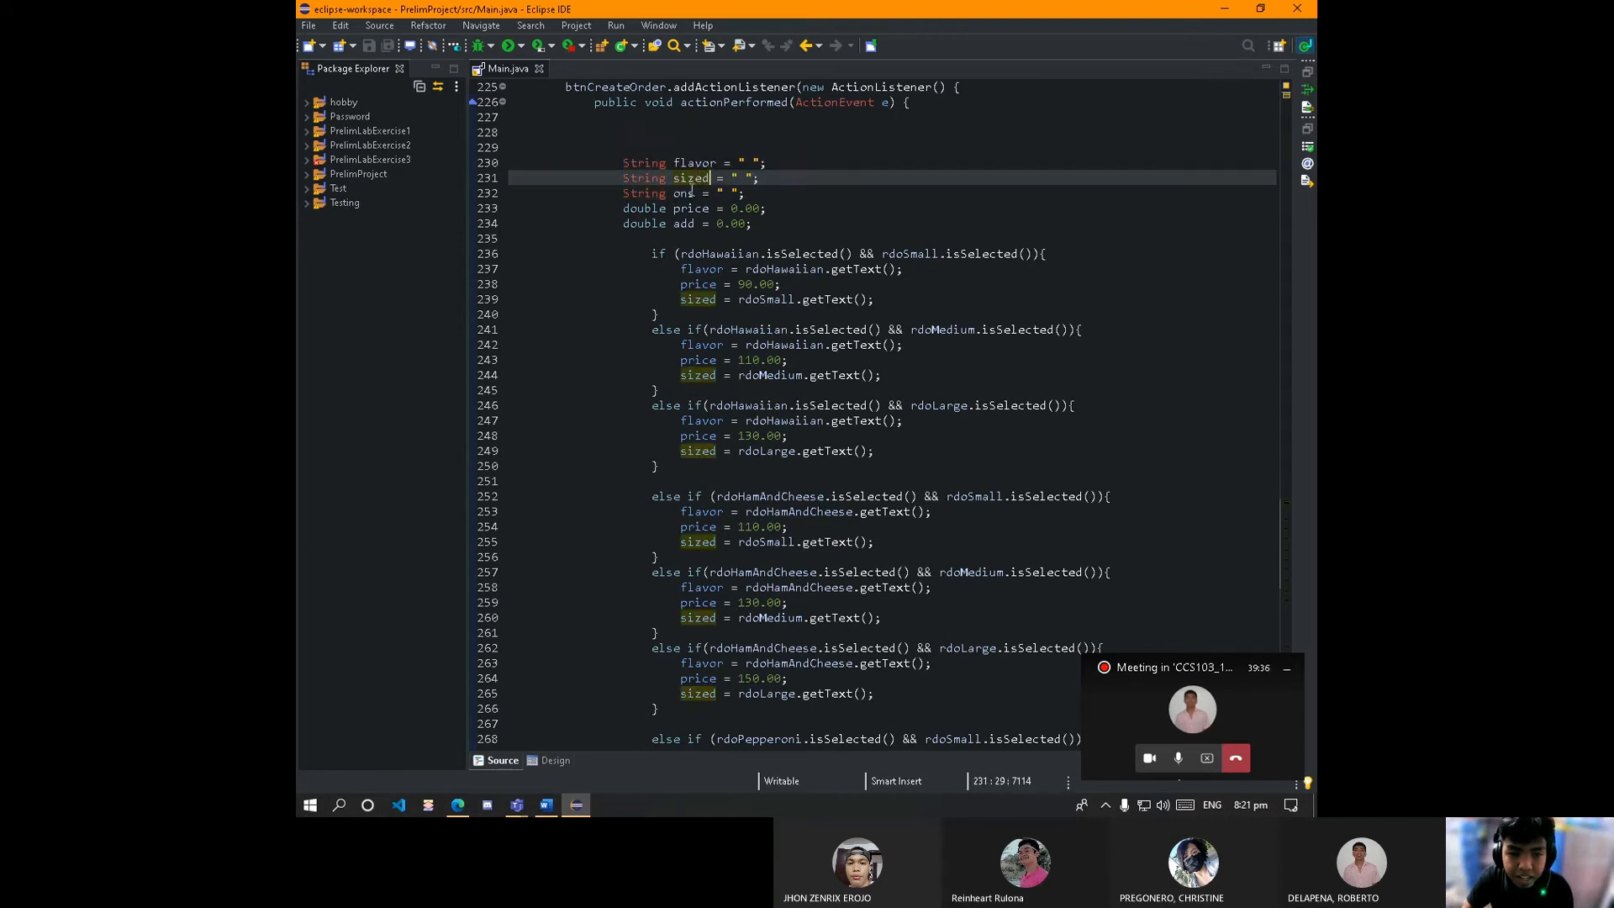
pyautogui.click(741, 163)
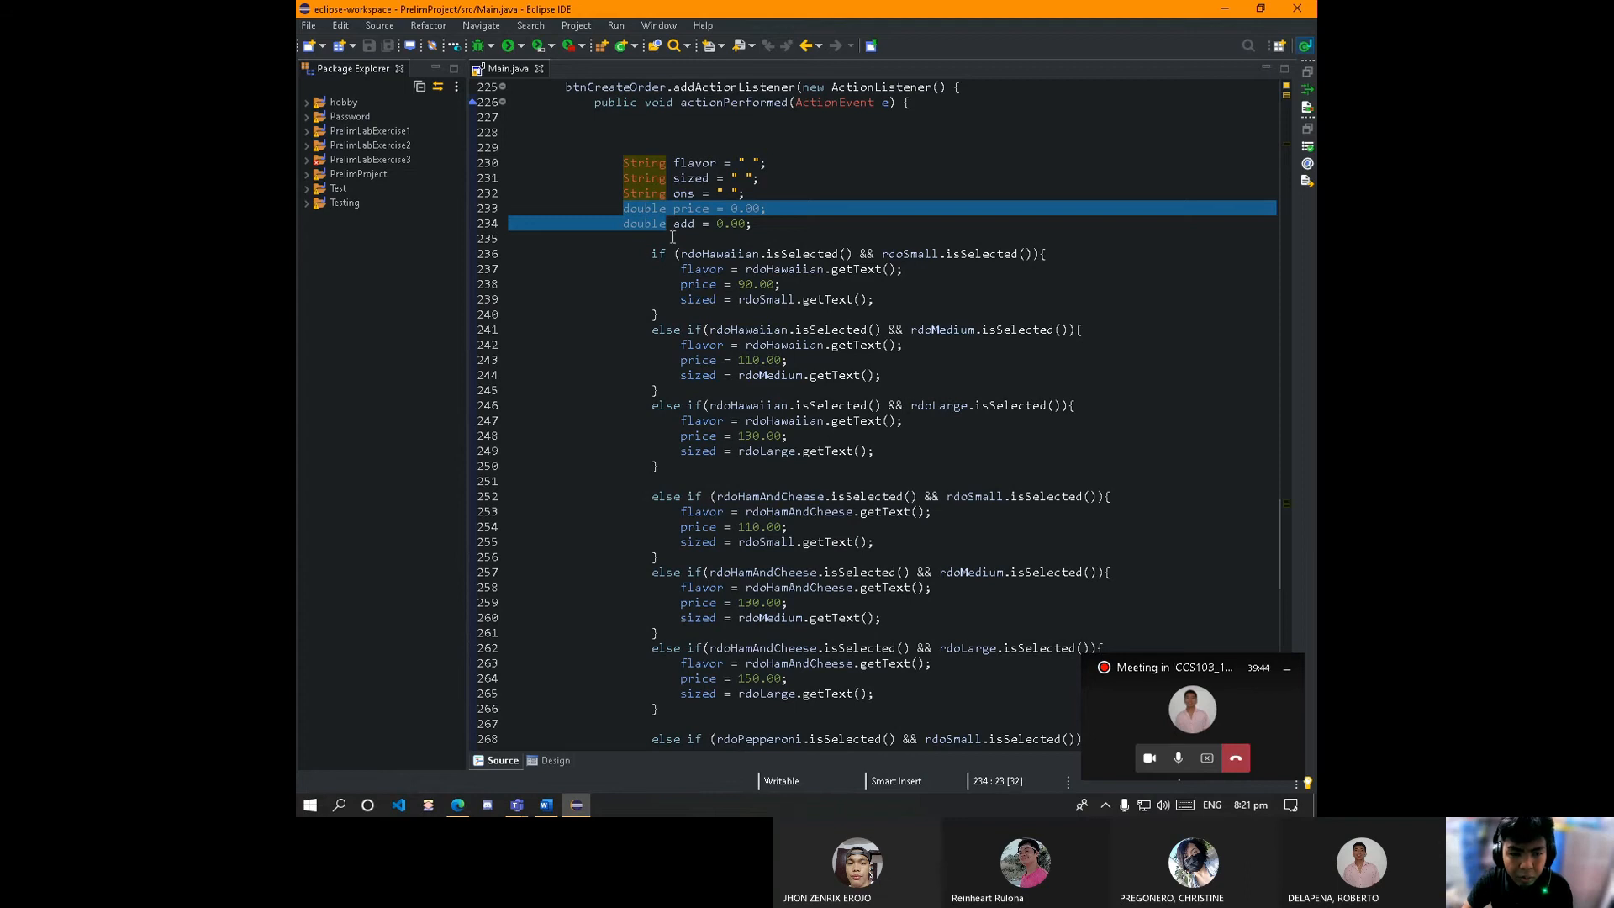
pyautogui.click(669, 224)
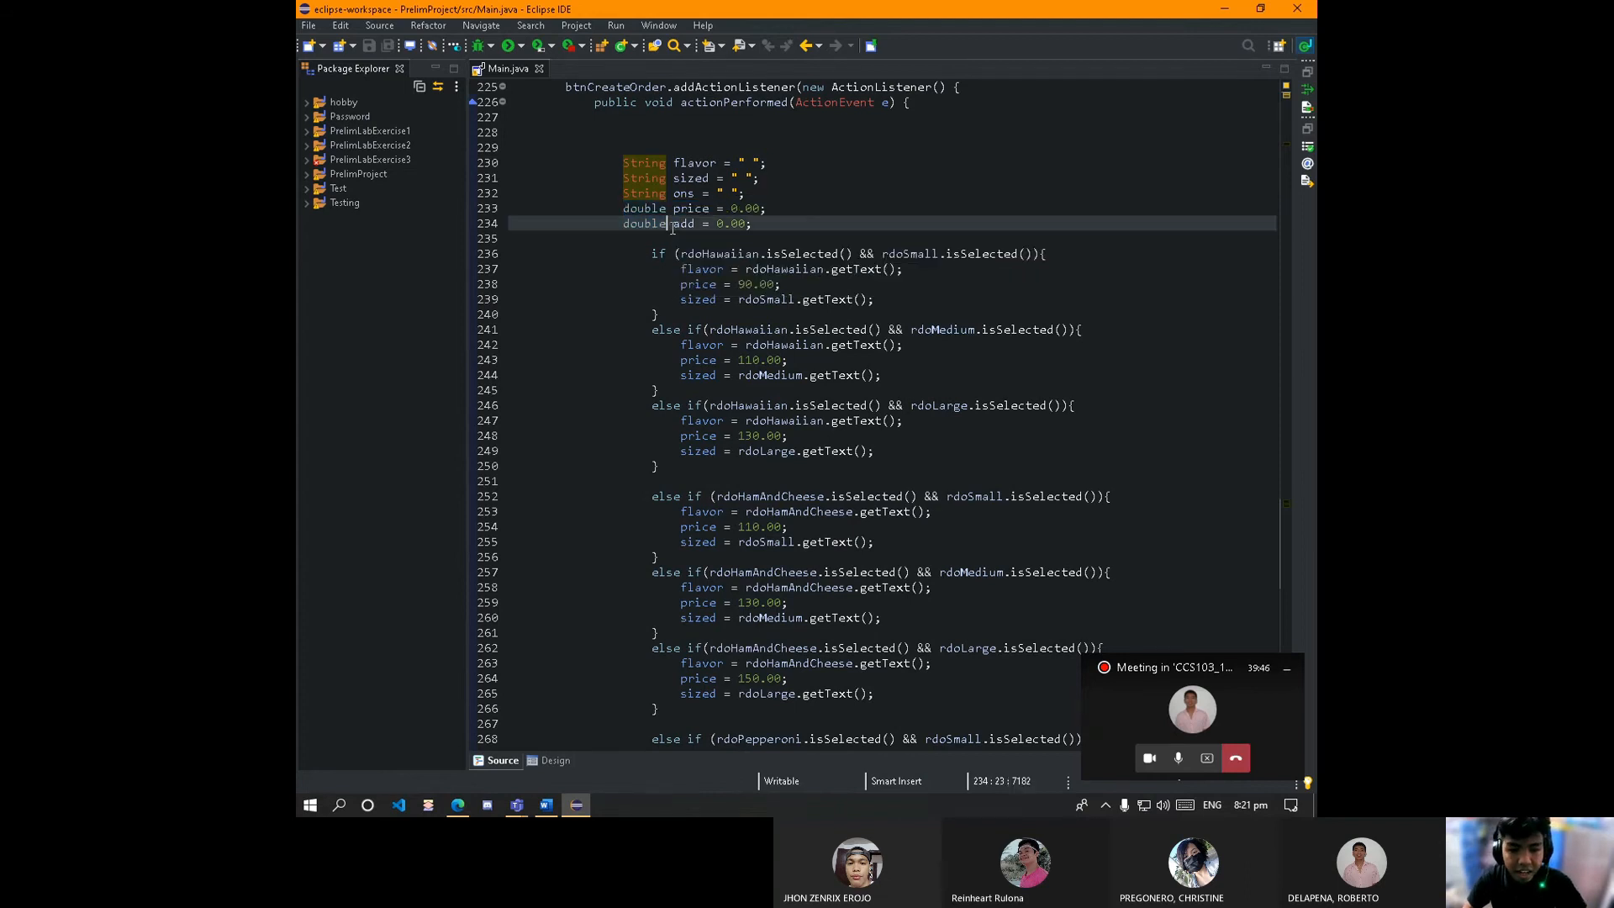
pyautogui.doubleClick(731, 224)
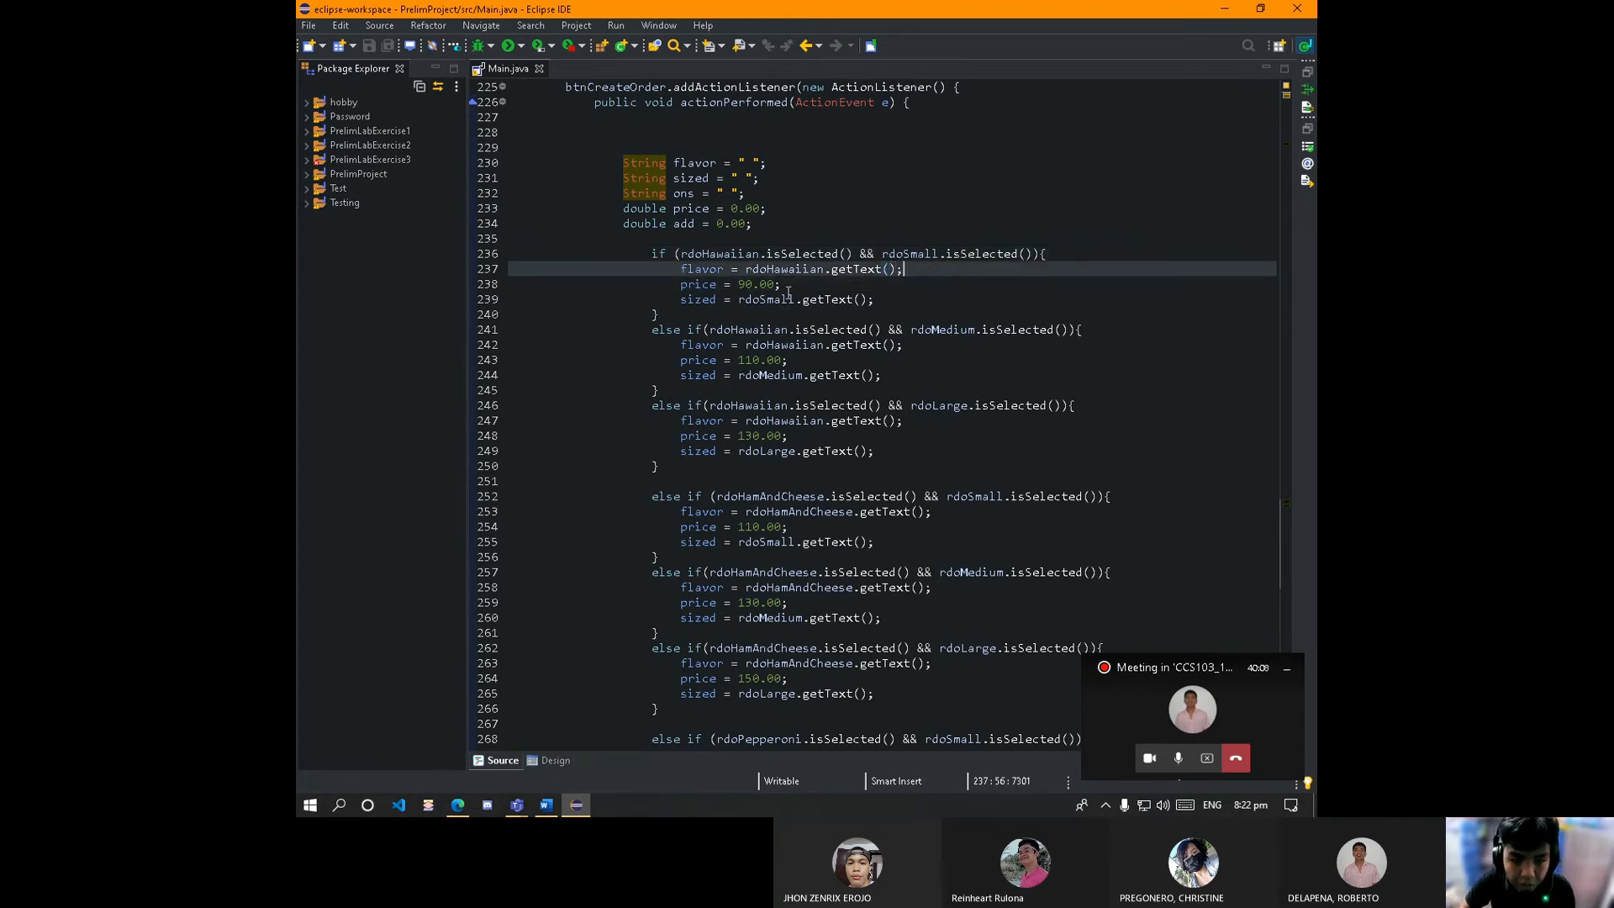
pyautogui.click(681, 269)
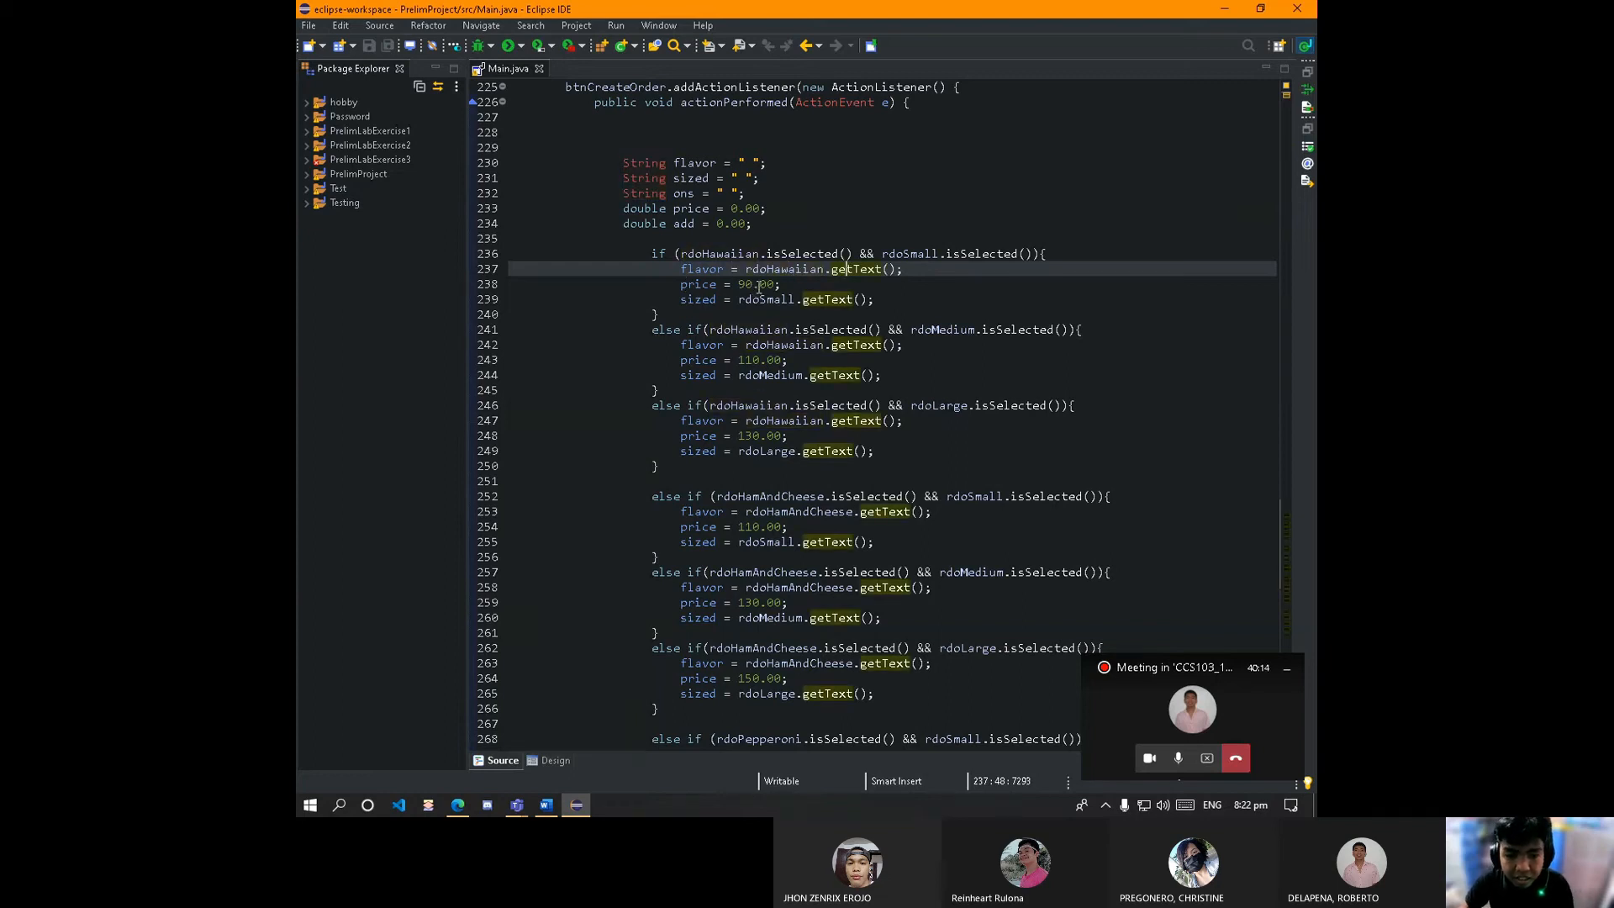
pyautogui.click(710, 299)
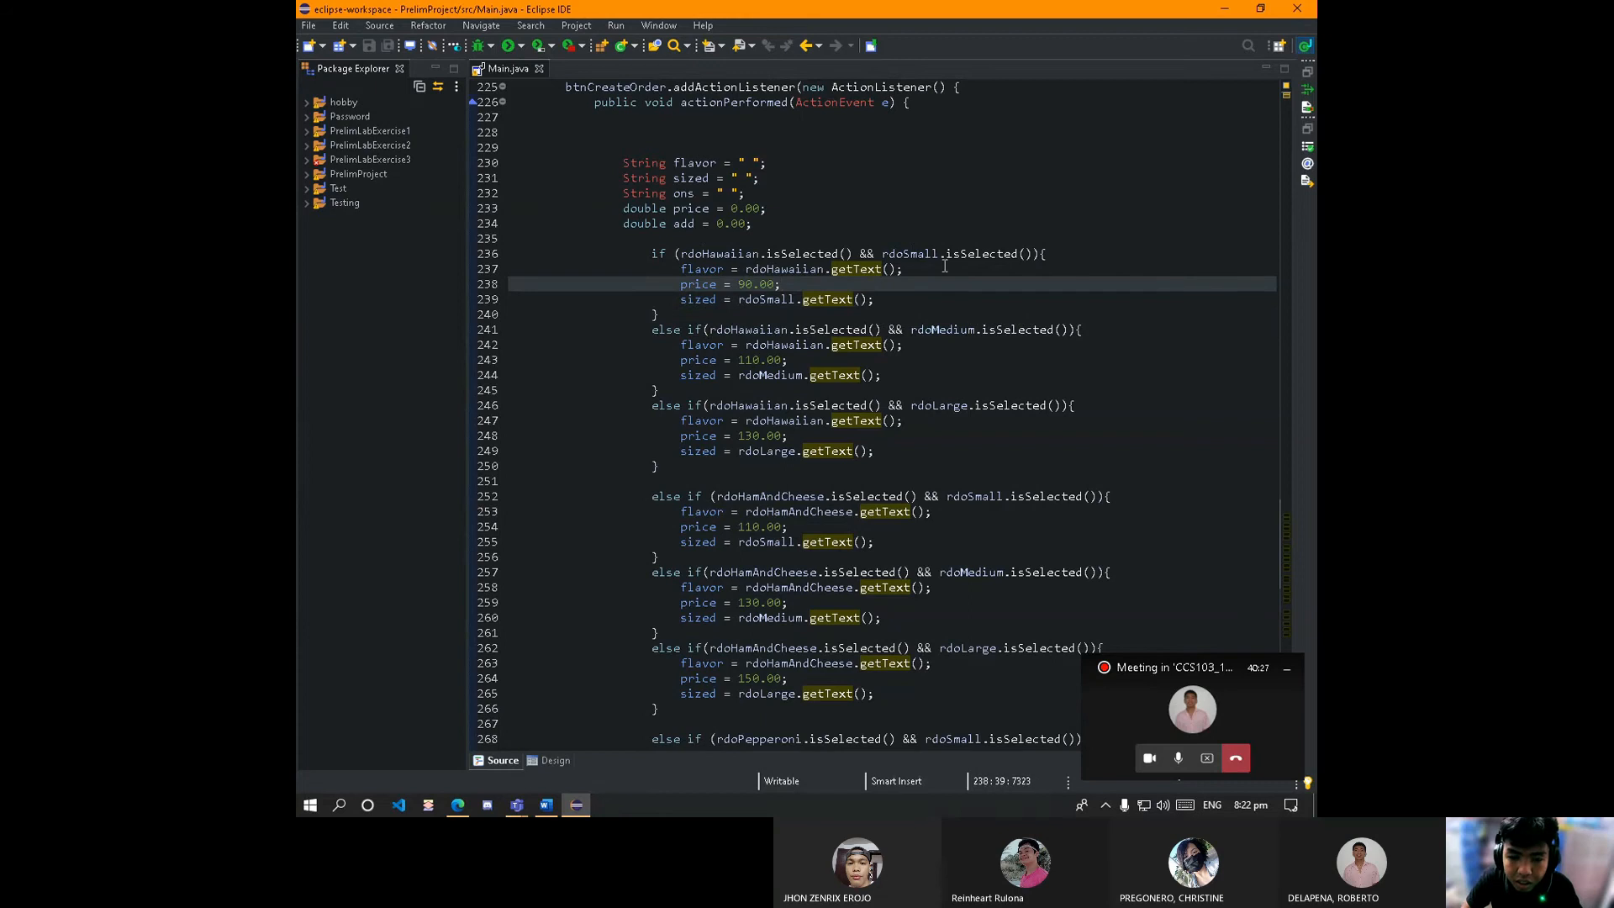
pyautogui.click(744, 269)
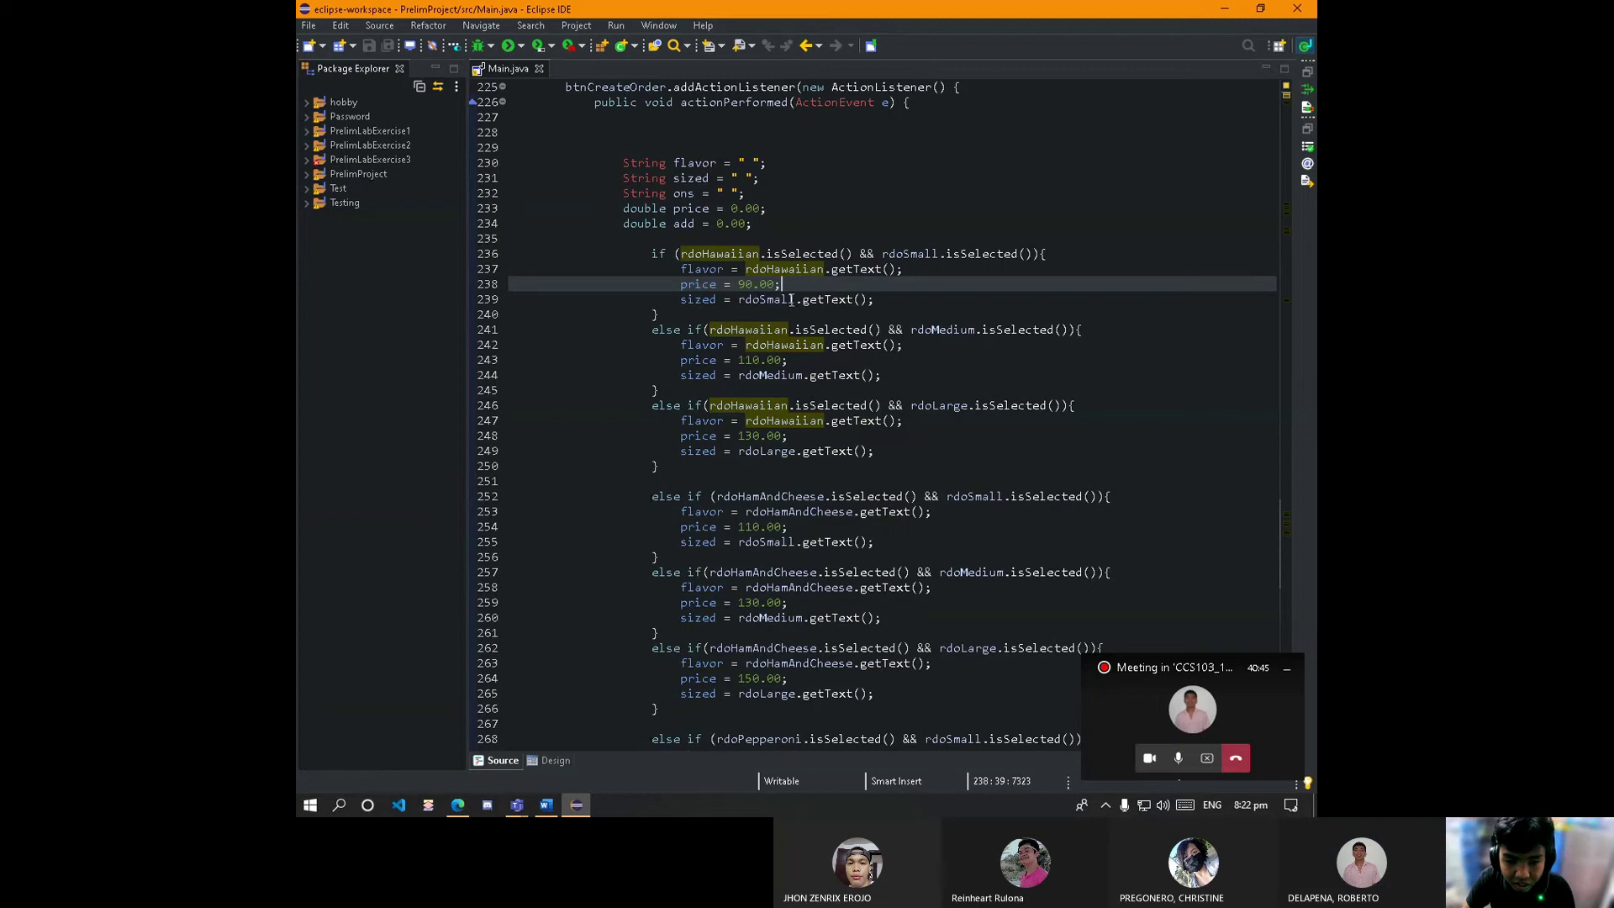
pyautogui.click(768, 299)
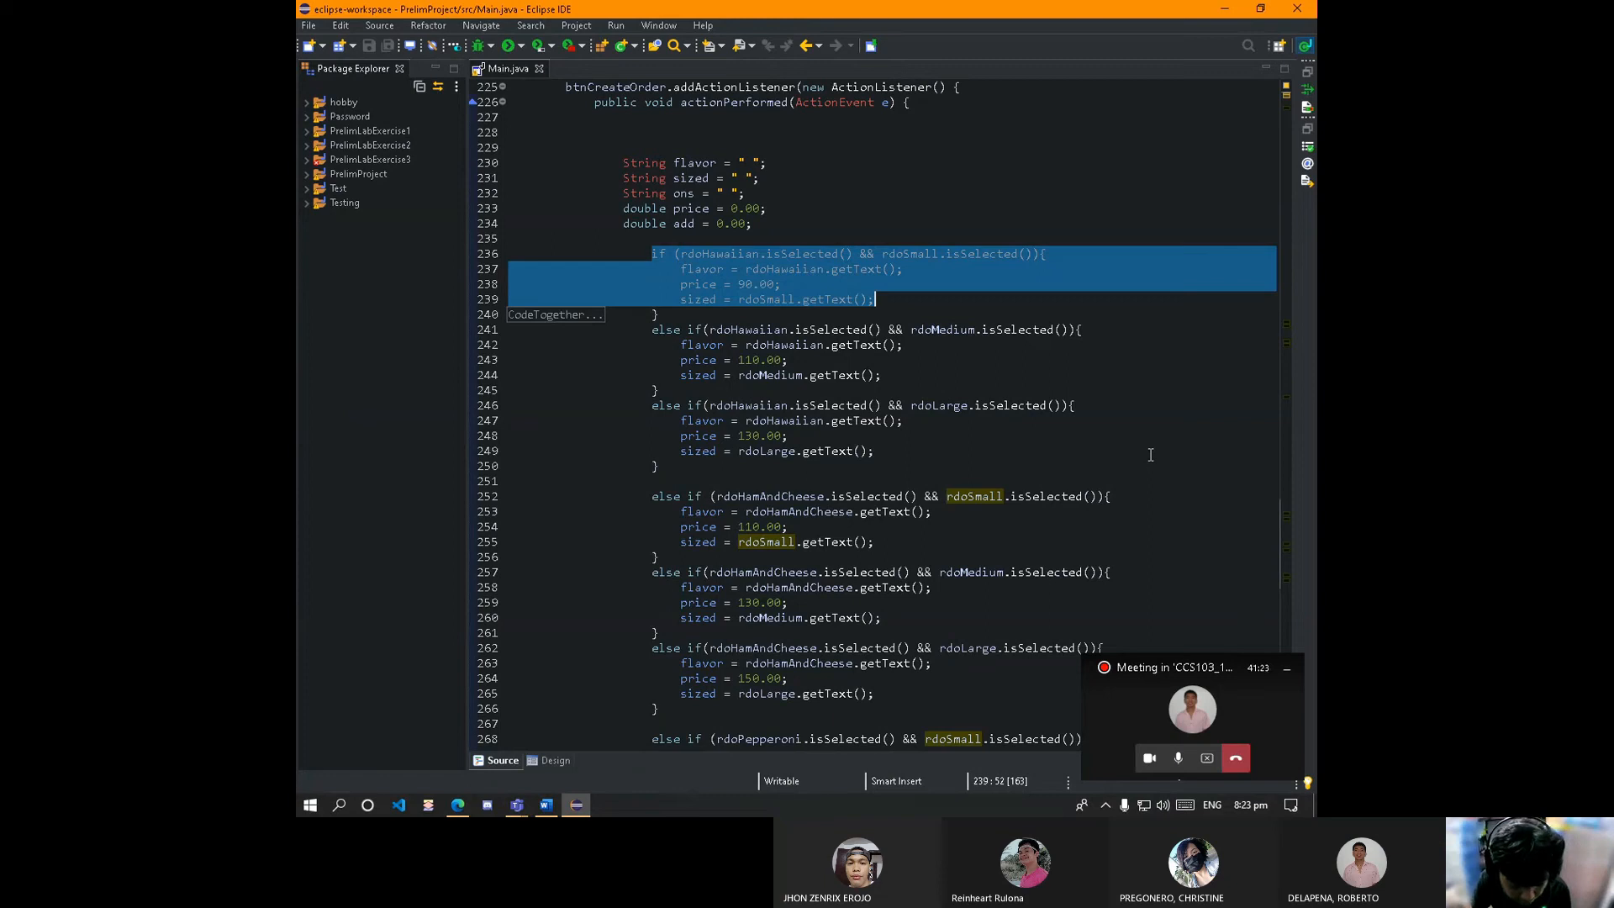
pyautogui.moveTo(920, 429)
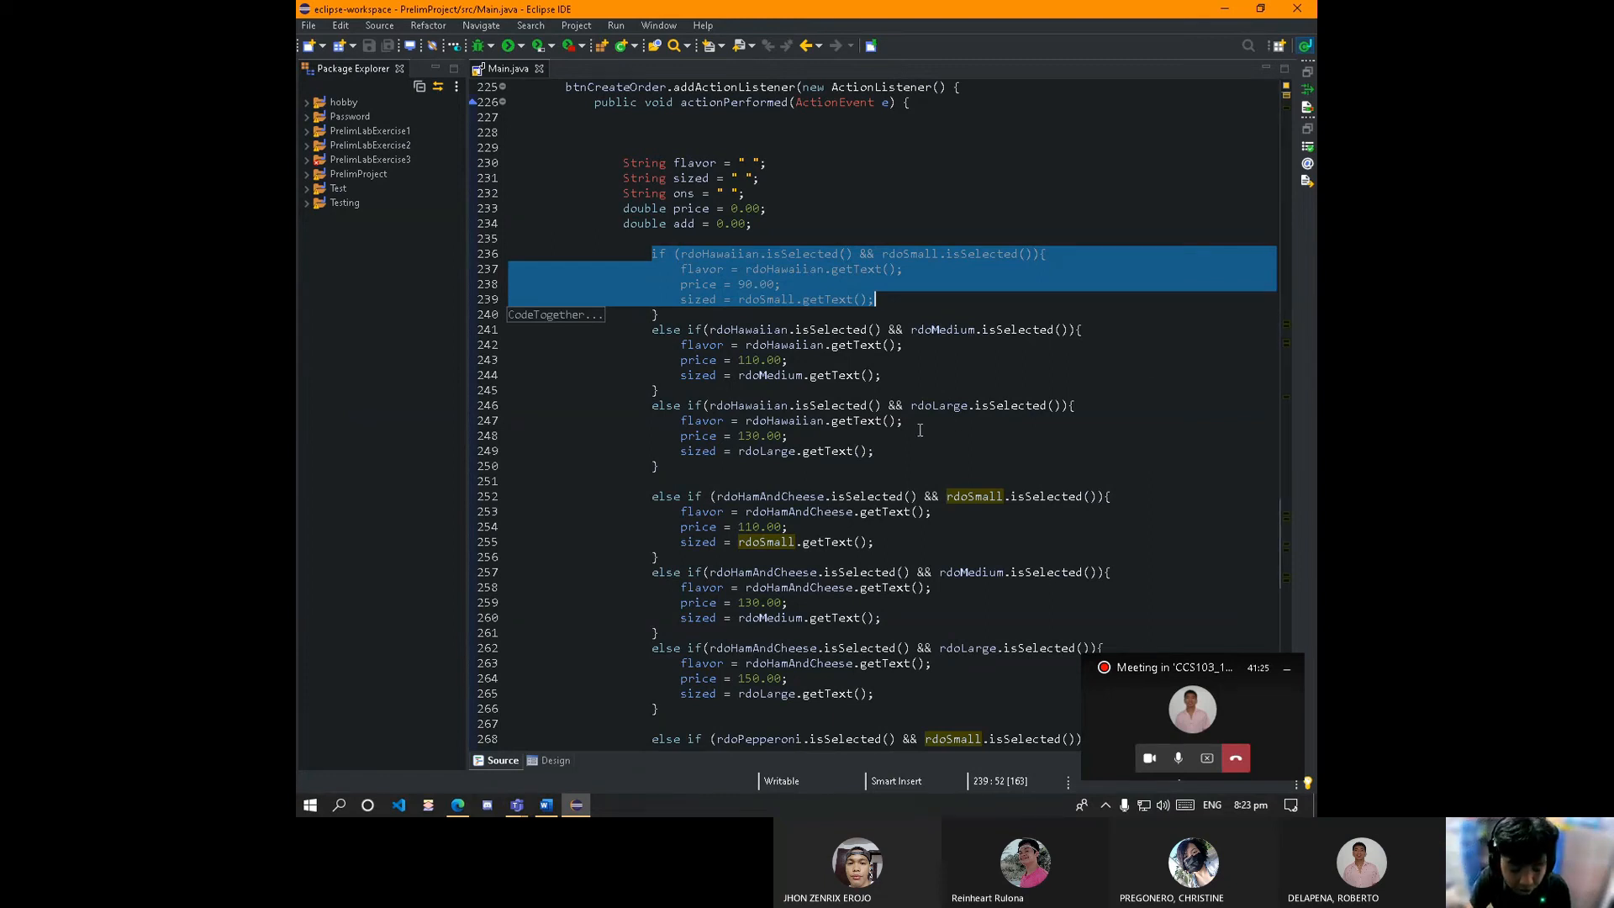
pyautogui.click(677, 345)
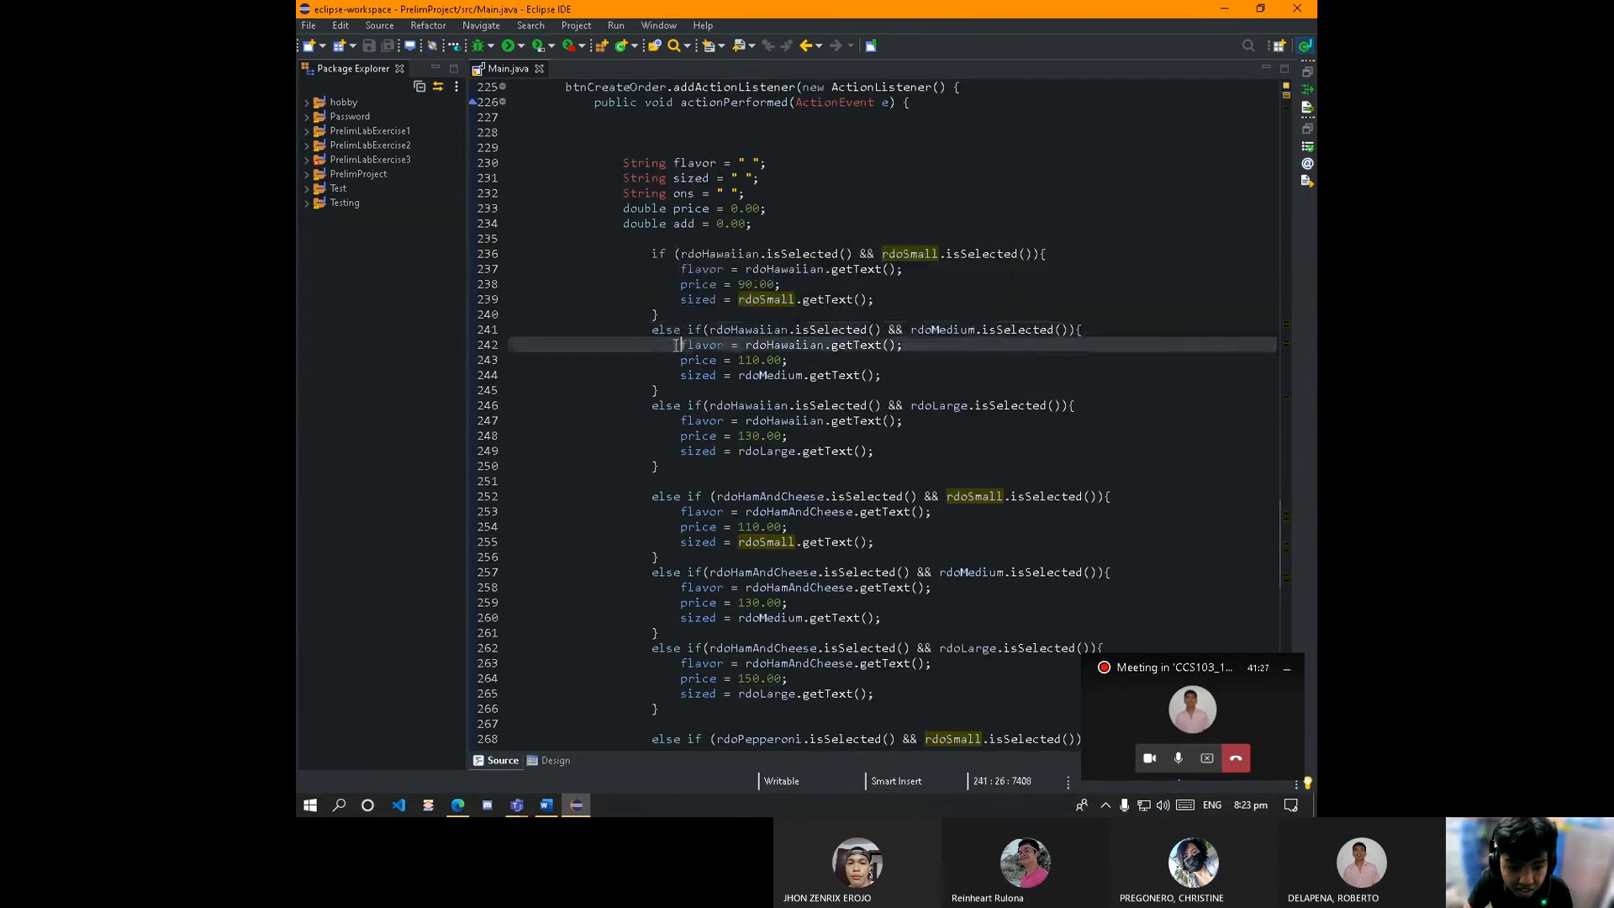
pyautogui.scroll(-3)
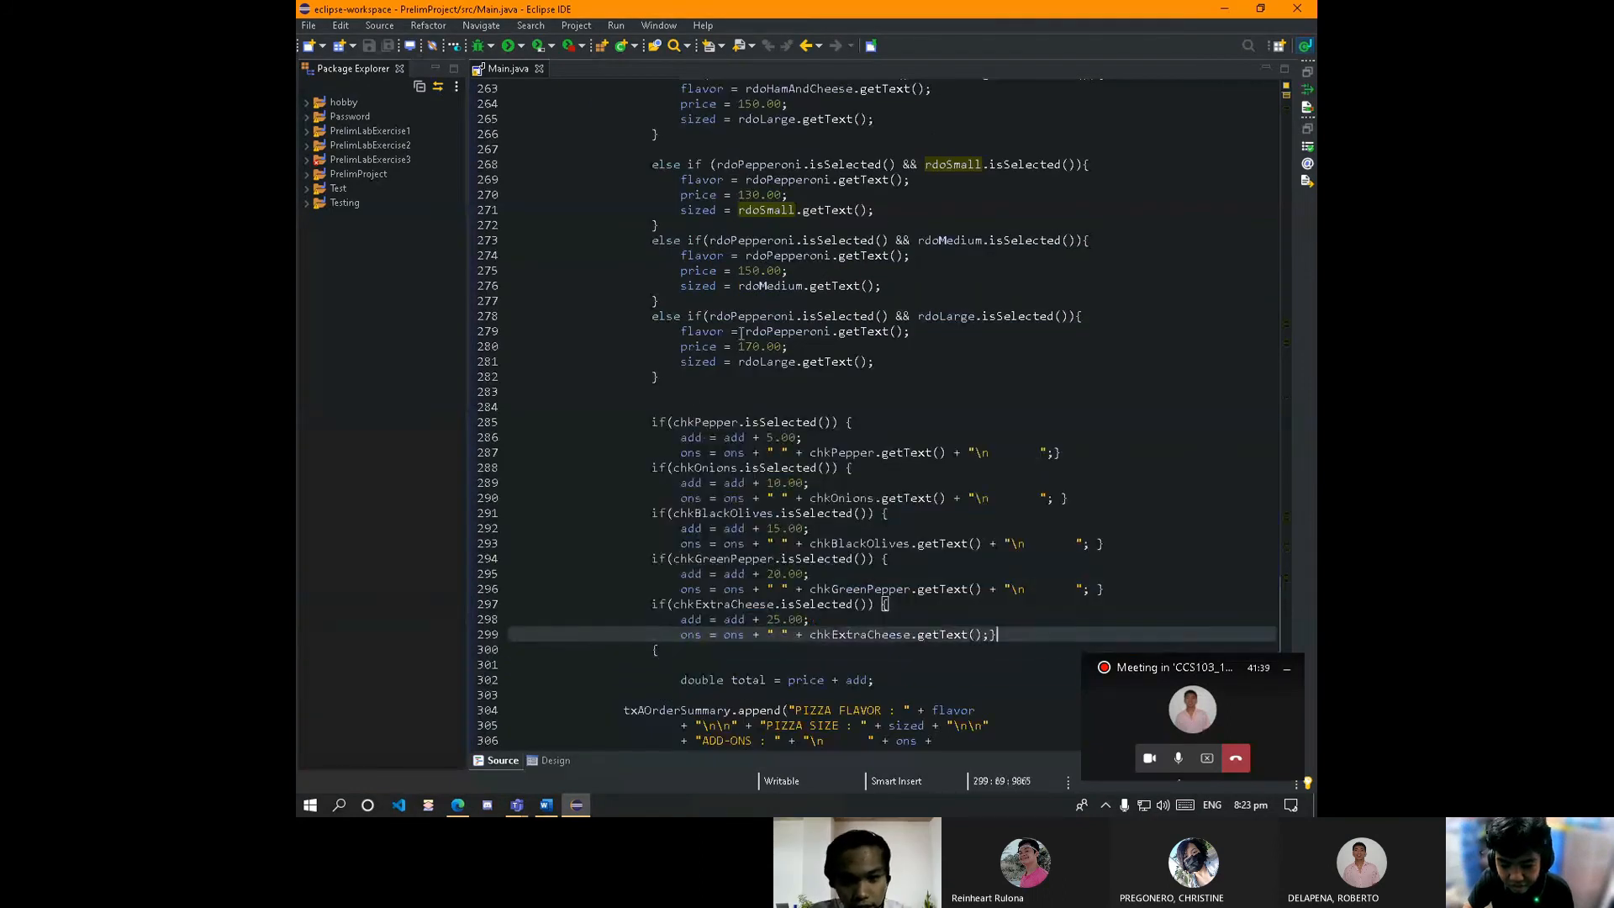
pyautogui.click(874, 361)
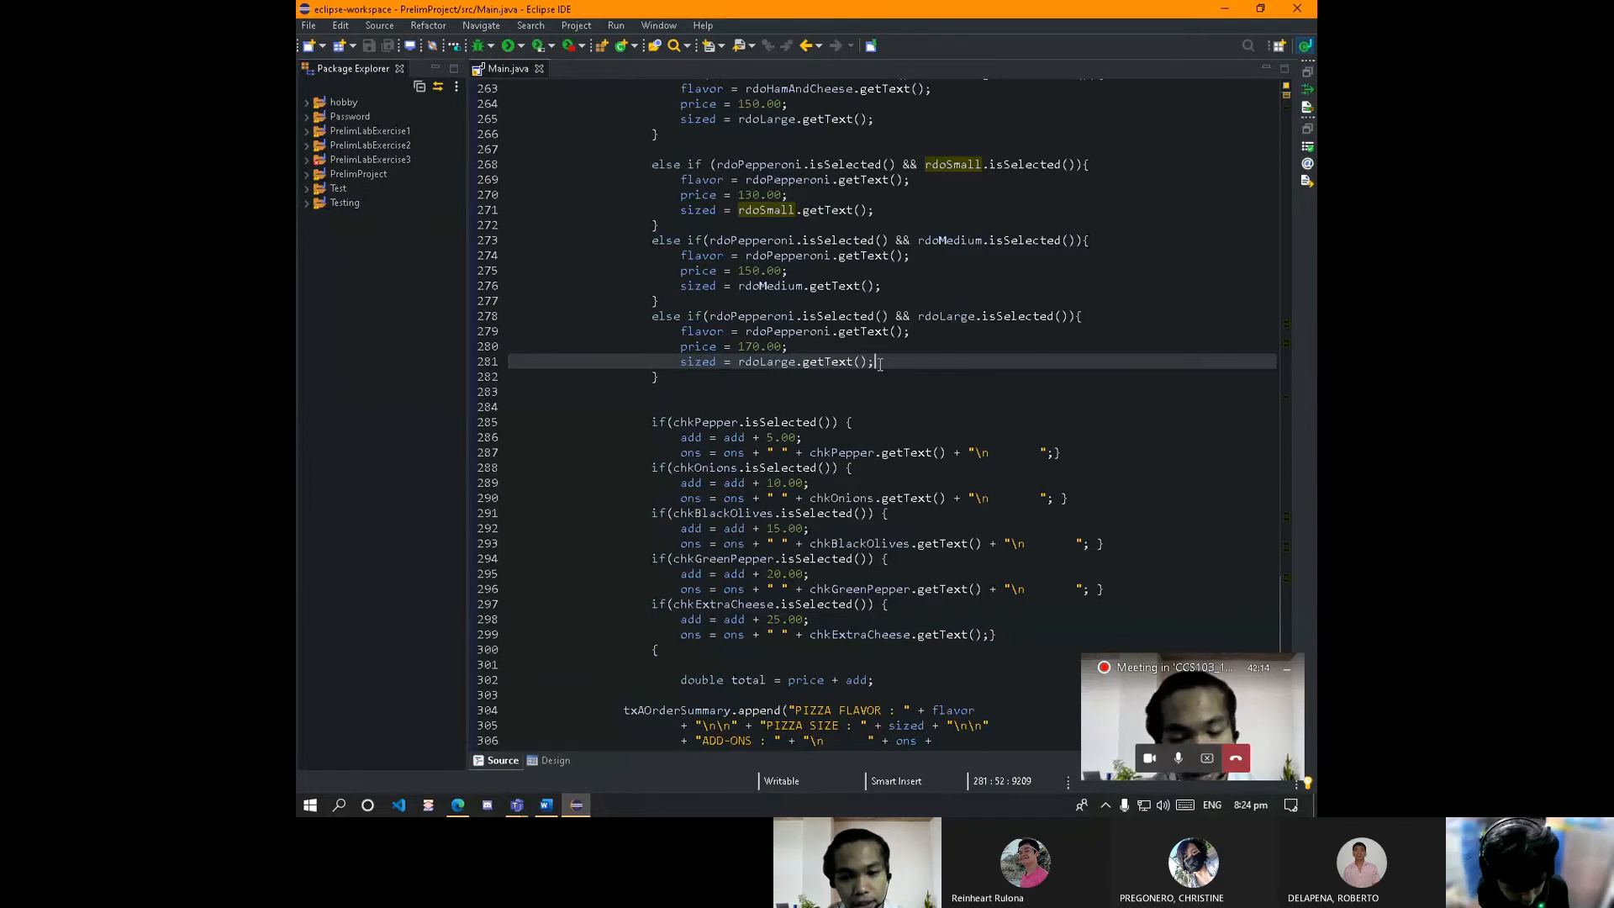
pyautogui.scroll(-3)
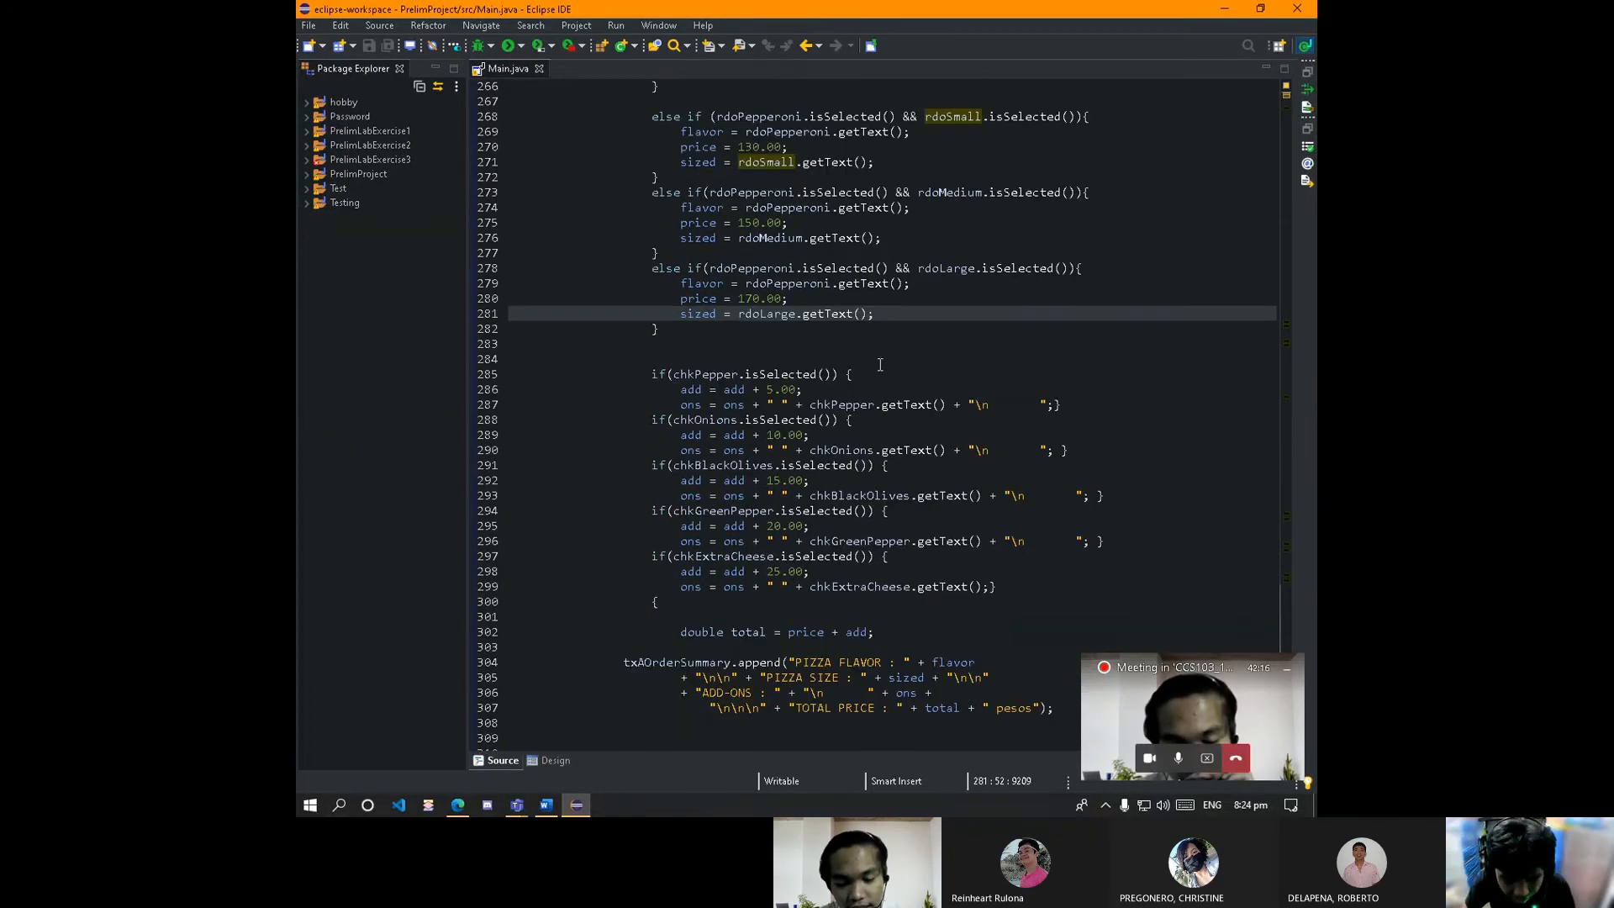
pyautogui.doubleClick(740, 388)
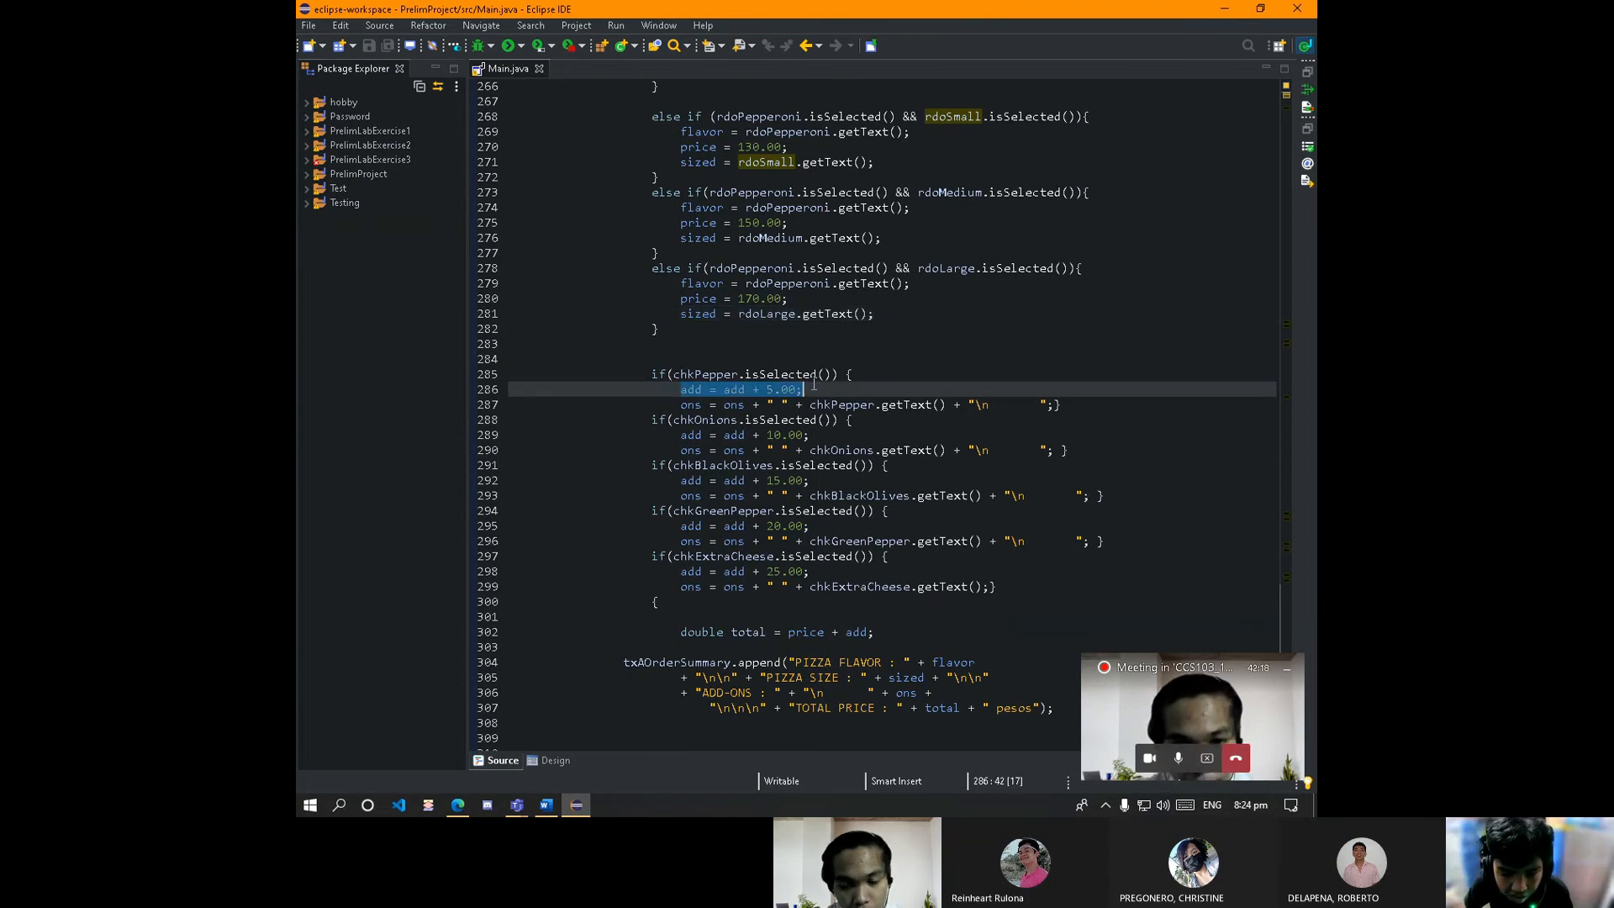
pyautogui.click(723, 420)
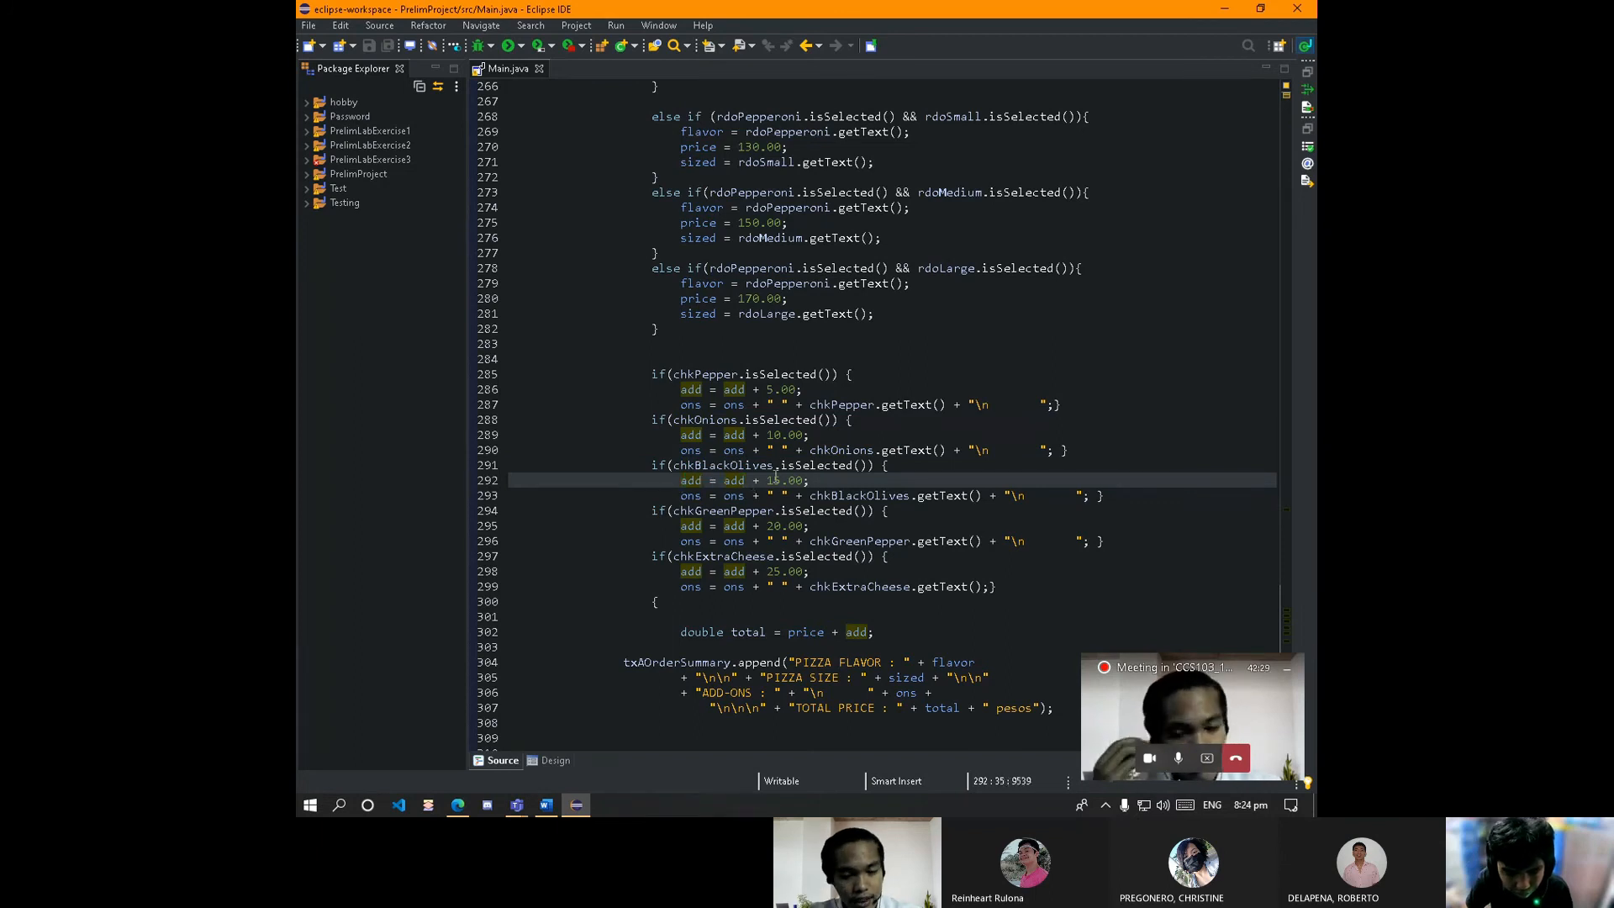
pyautogui.scroll(-3)
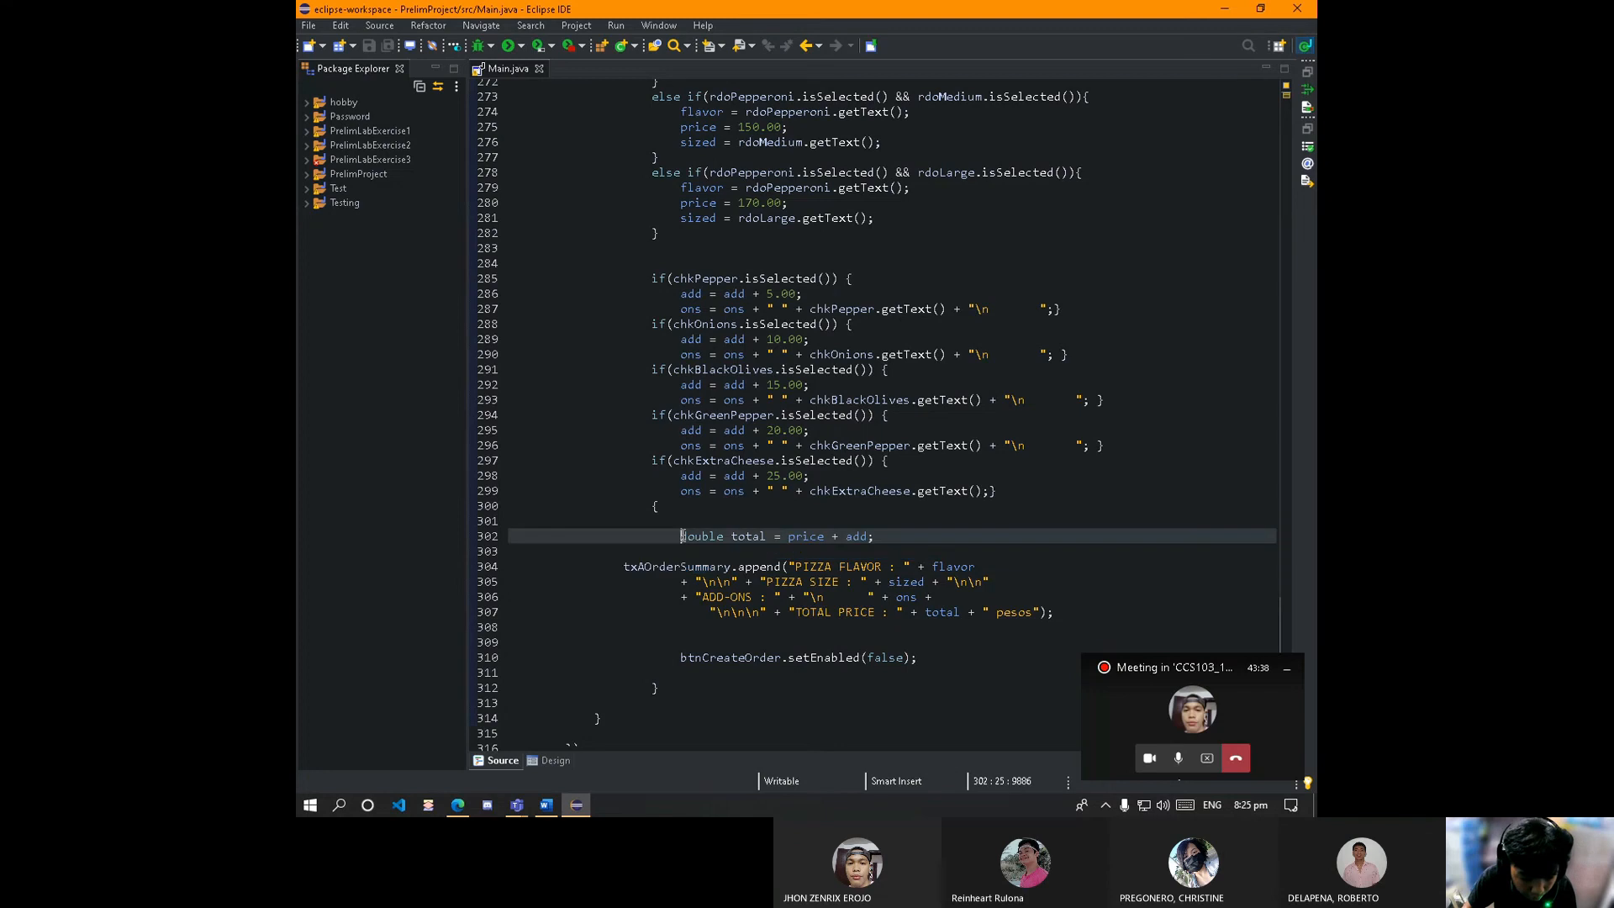
pyautogui.doubleClick(747, 534)
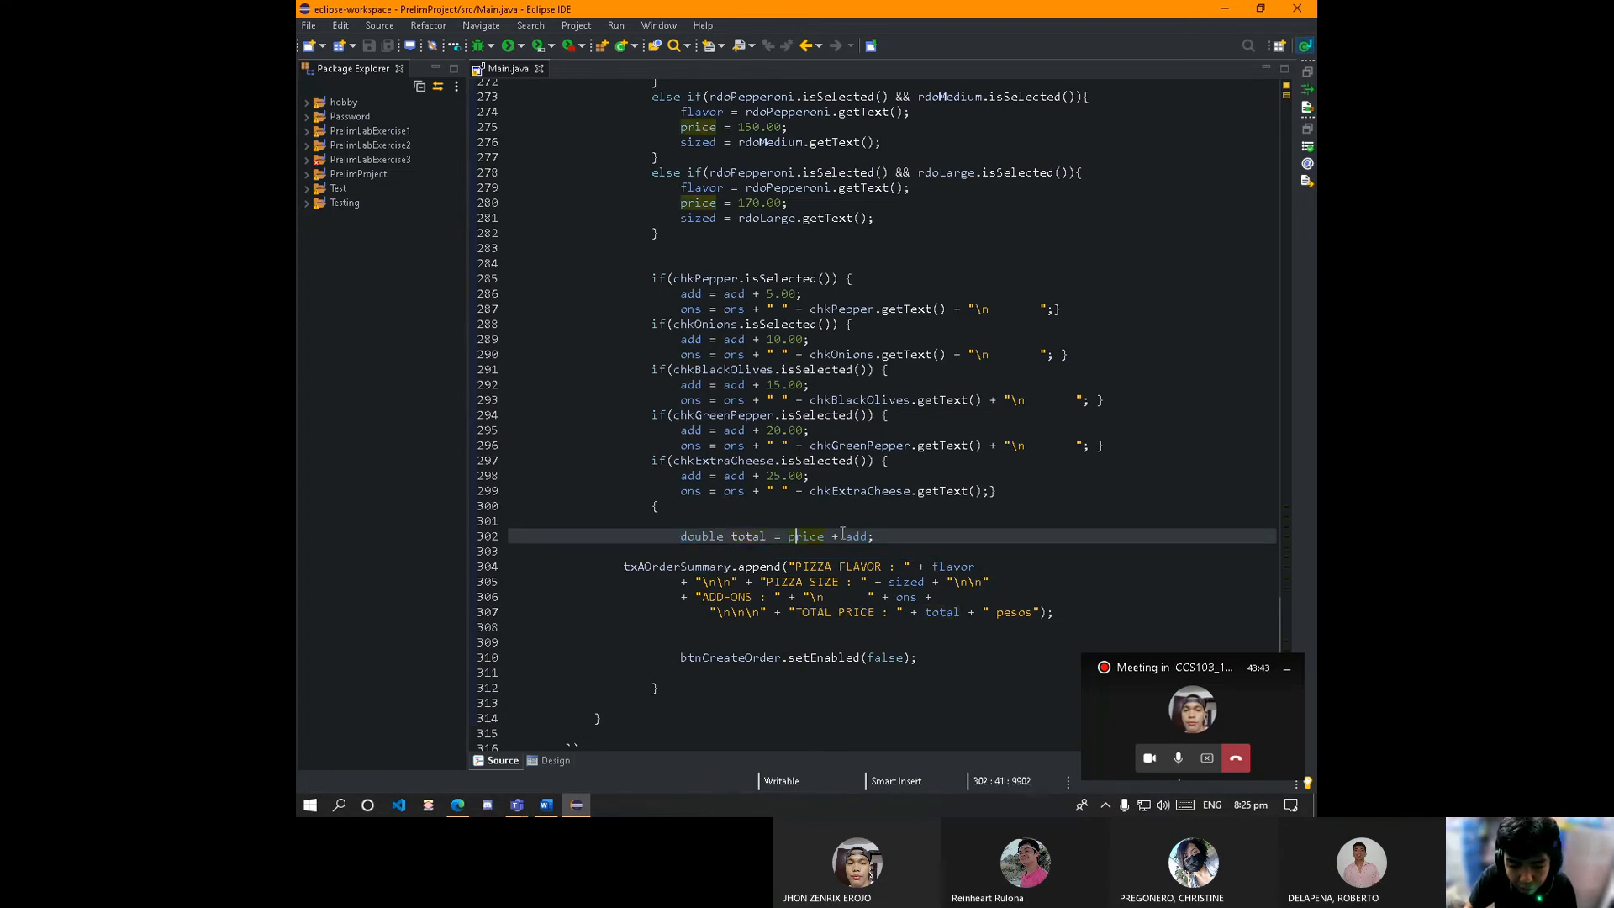
pyautogui.click(674, 552)
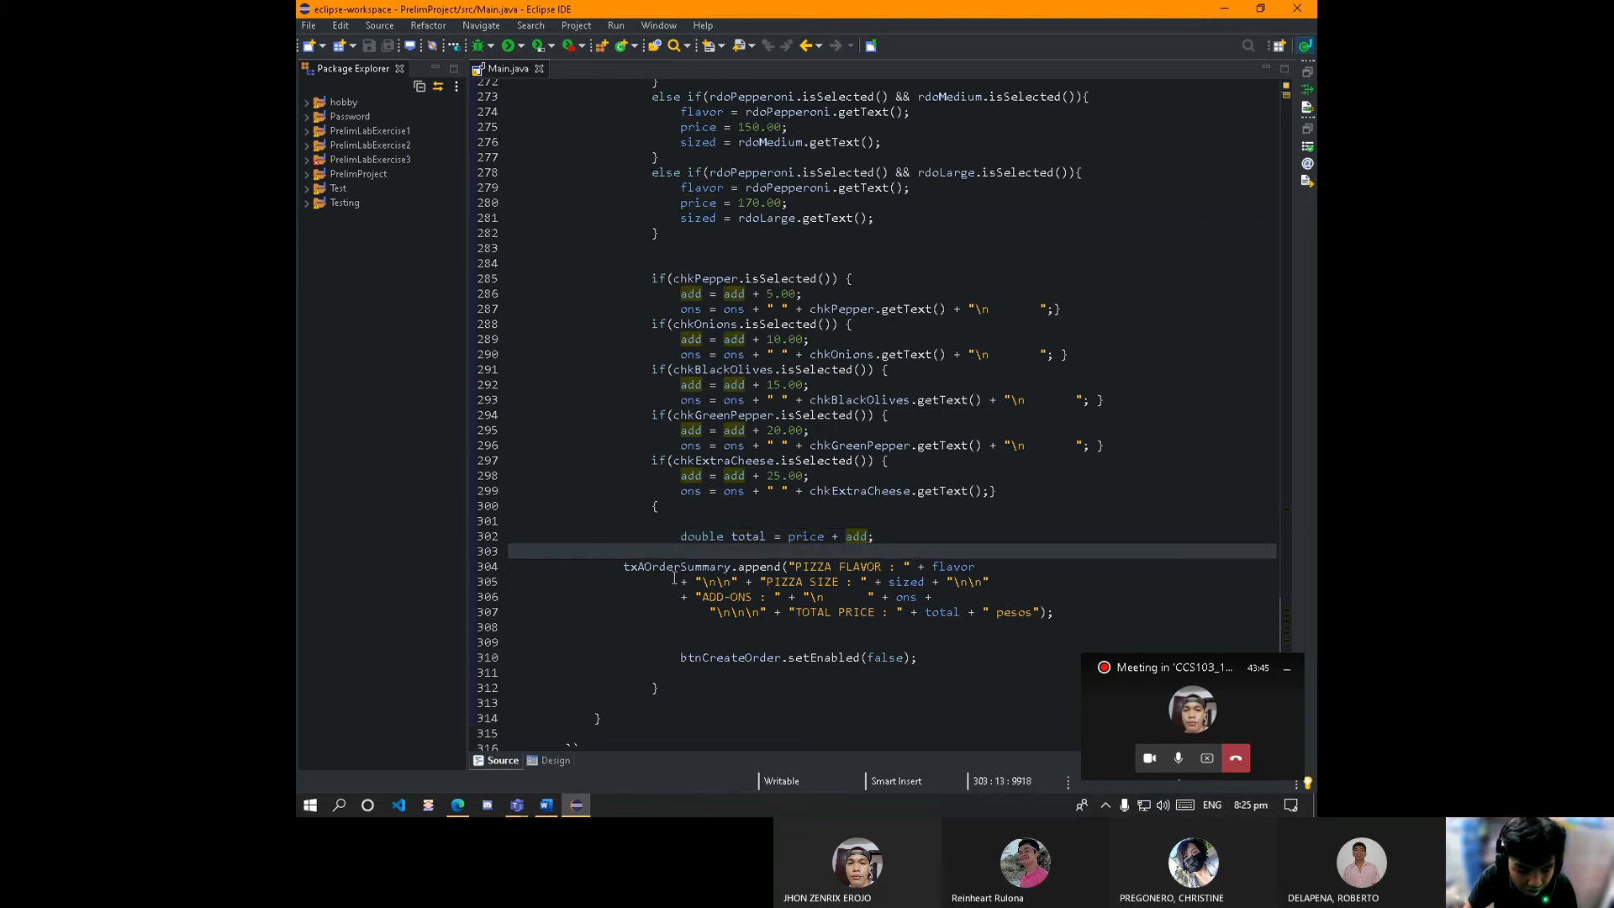
pyautogui.moveTo(613, 575)
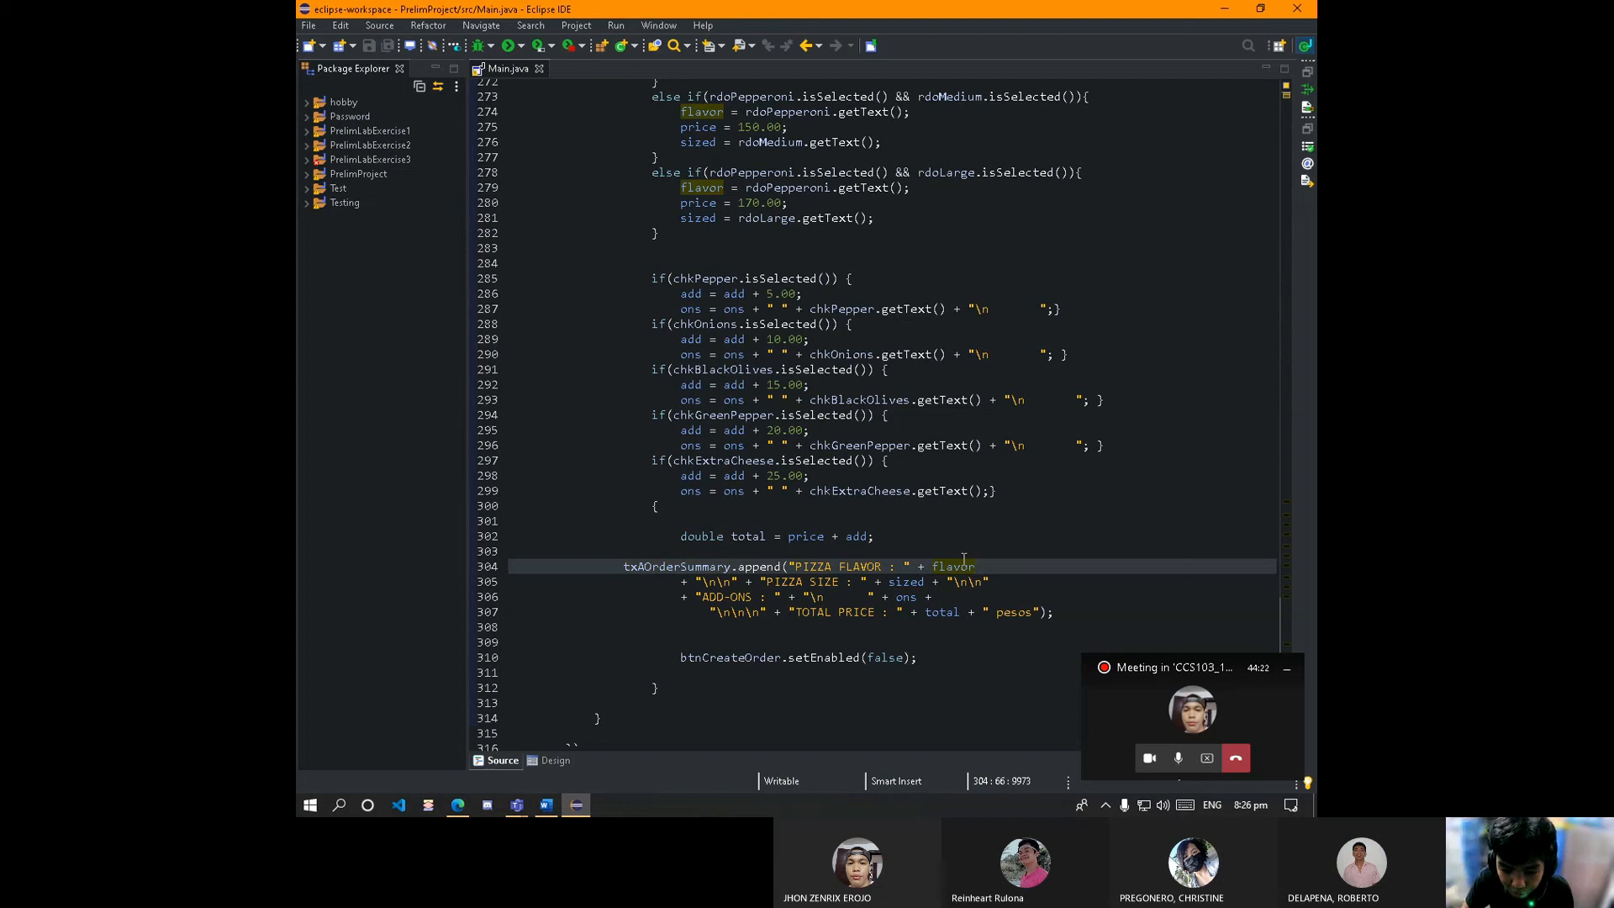
pyautogui.click(721, 582)
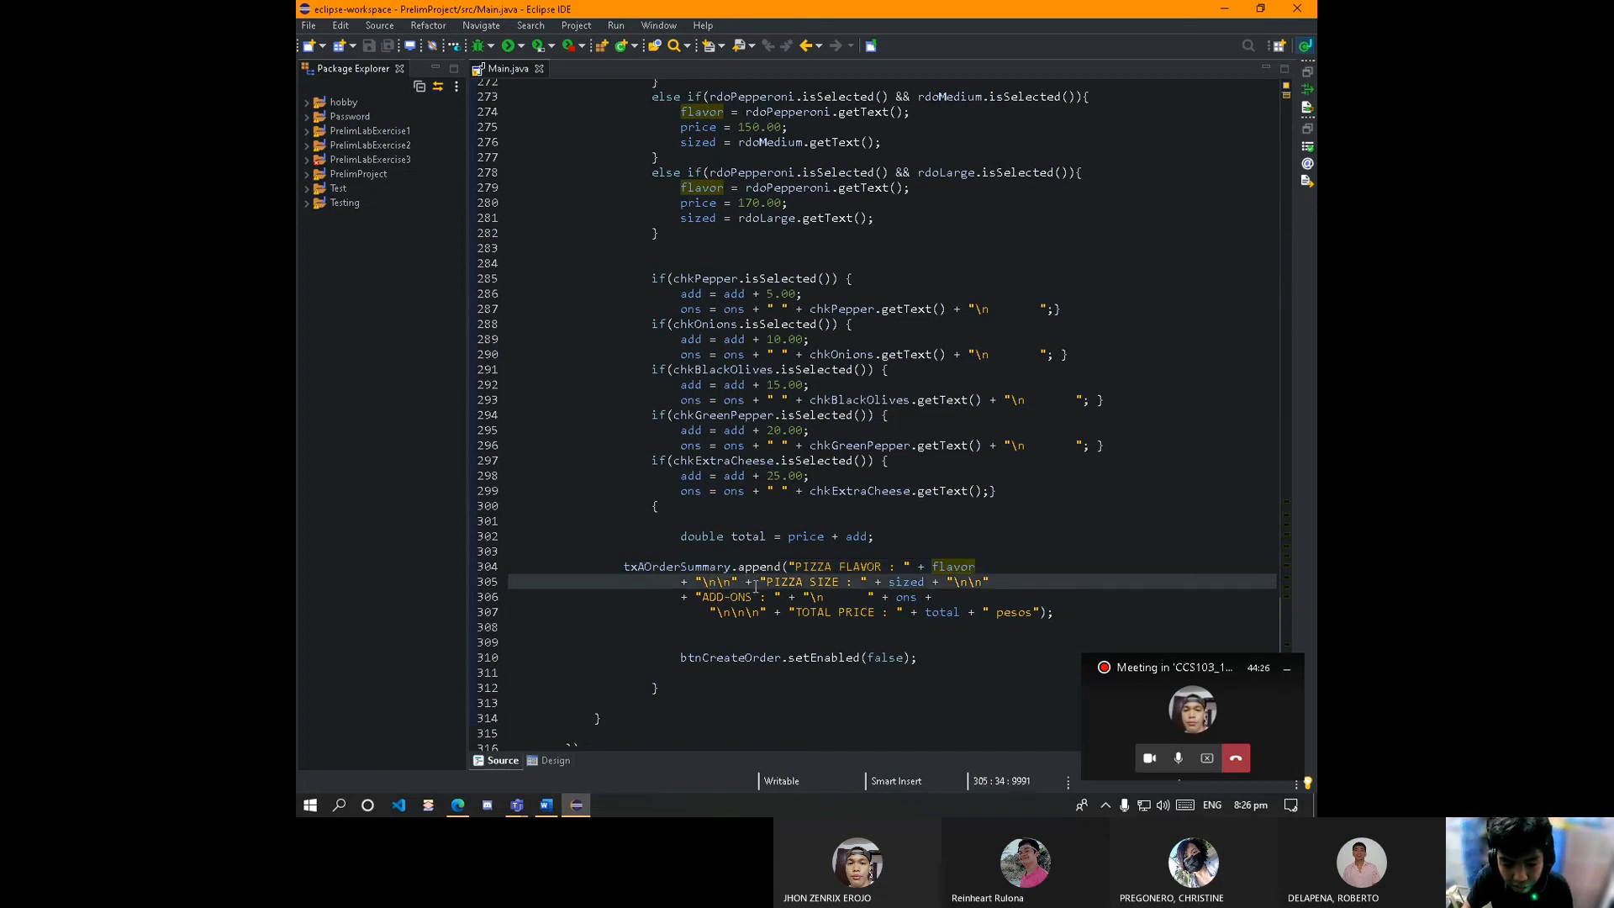
pyautogui.doubleClick(776, 582)
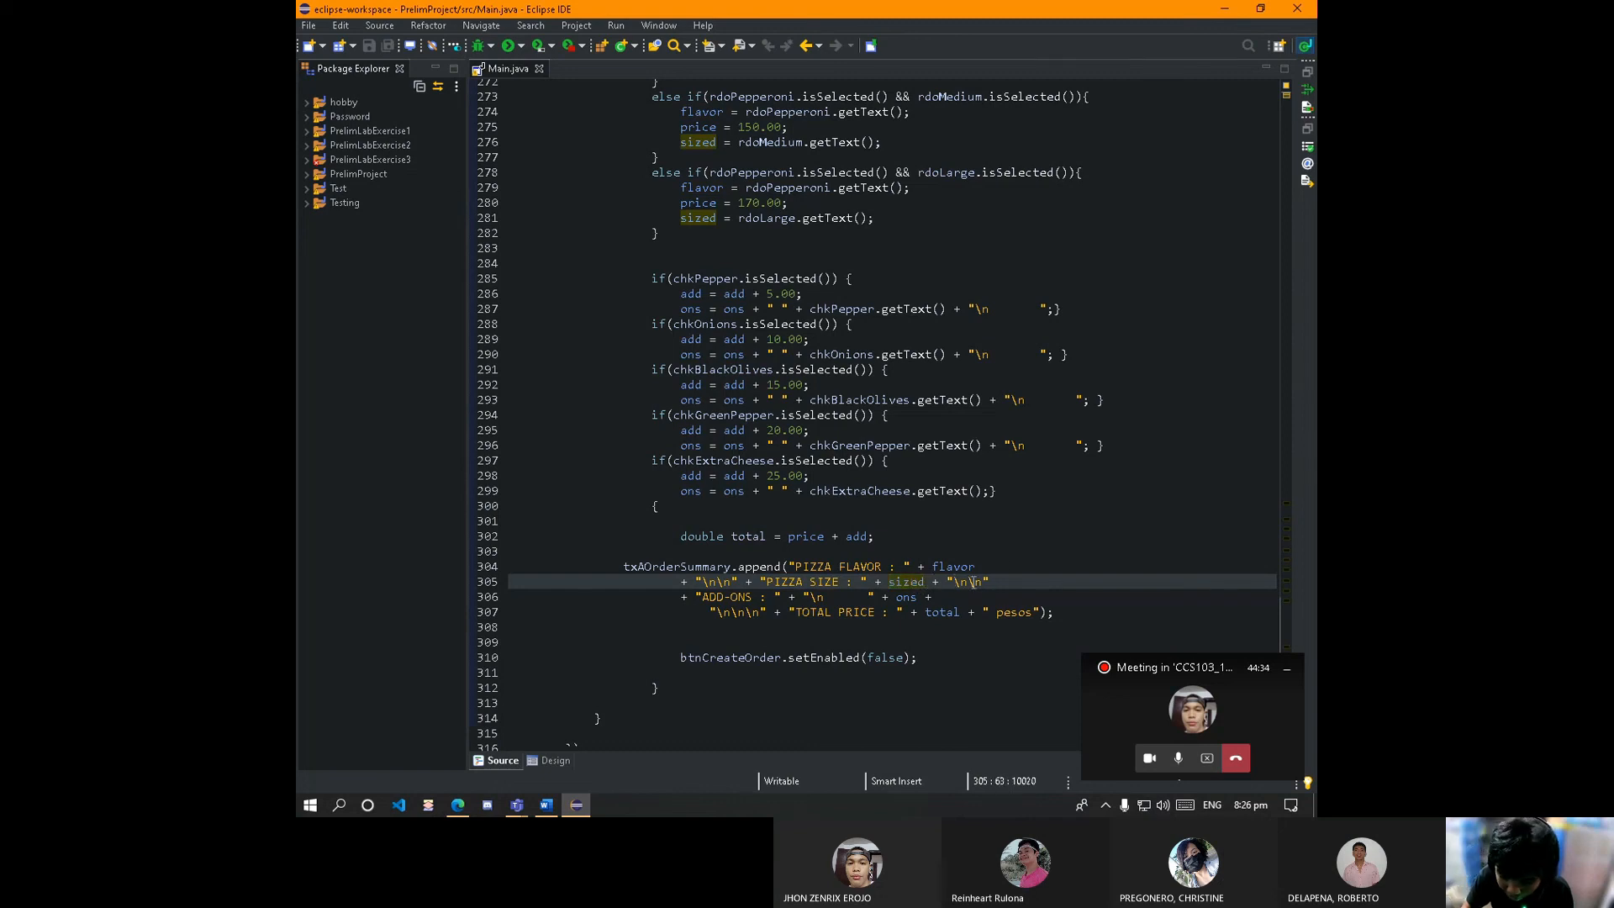
pyautogui.click(684, 597)
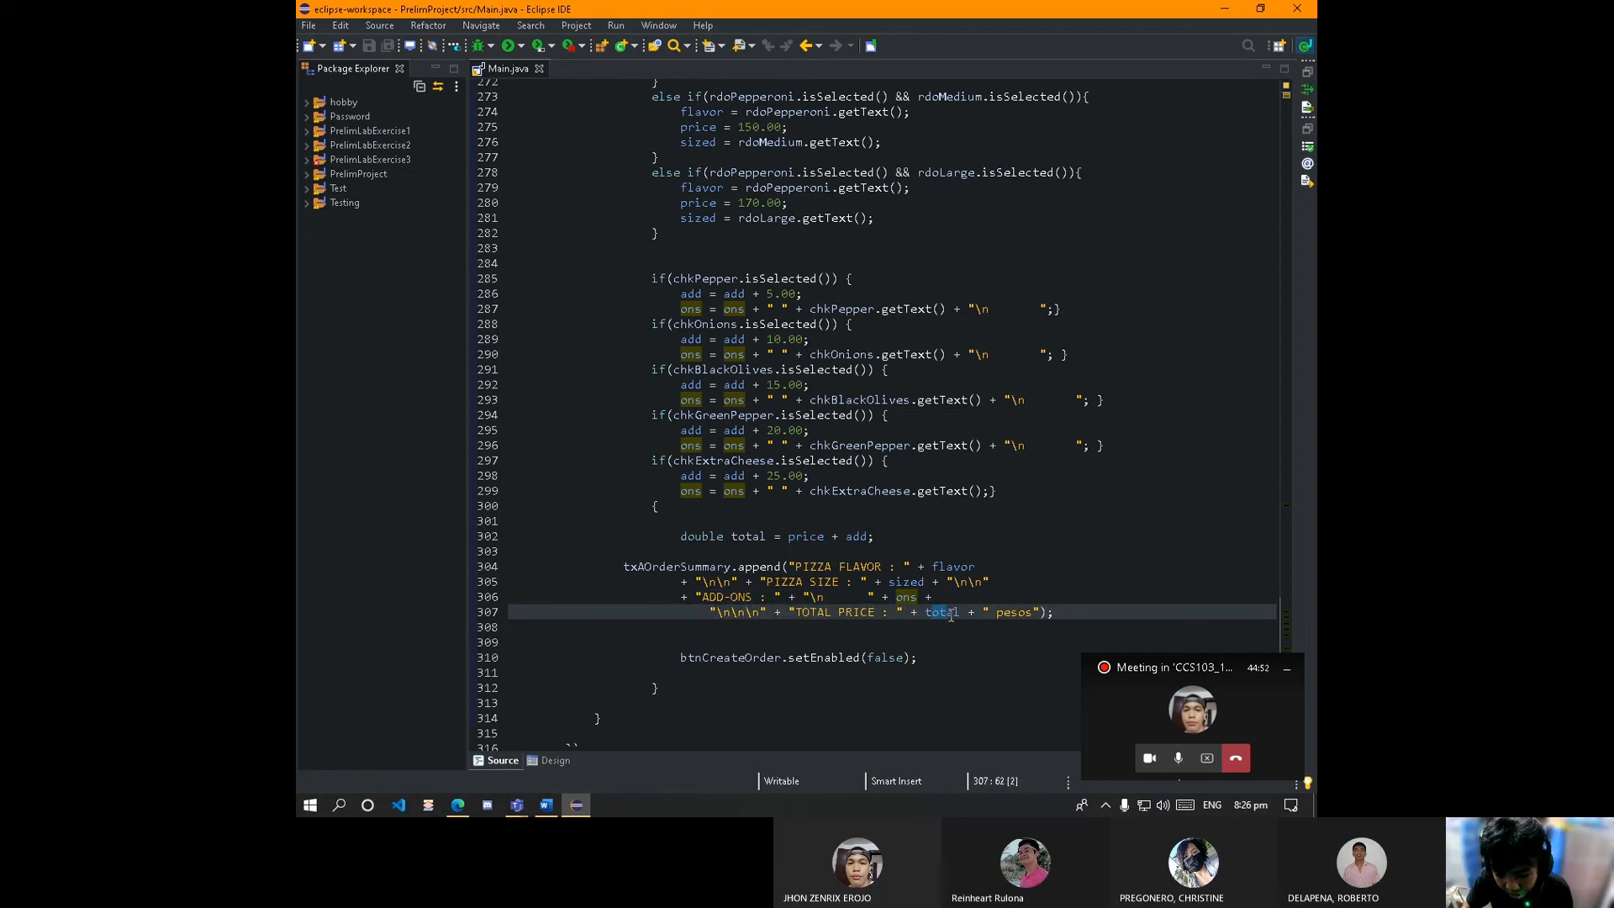
pyautogui.doubleClick(943, 612)
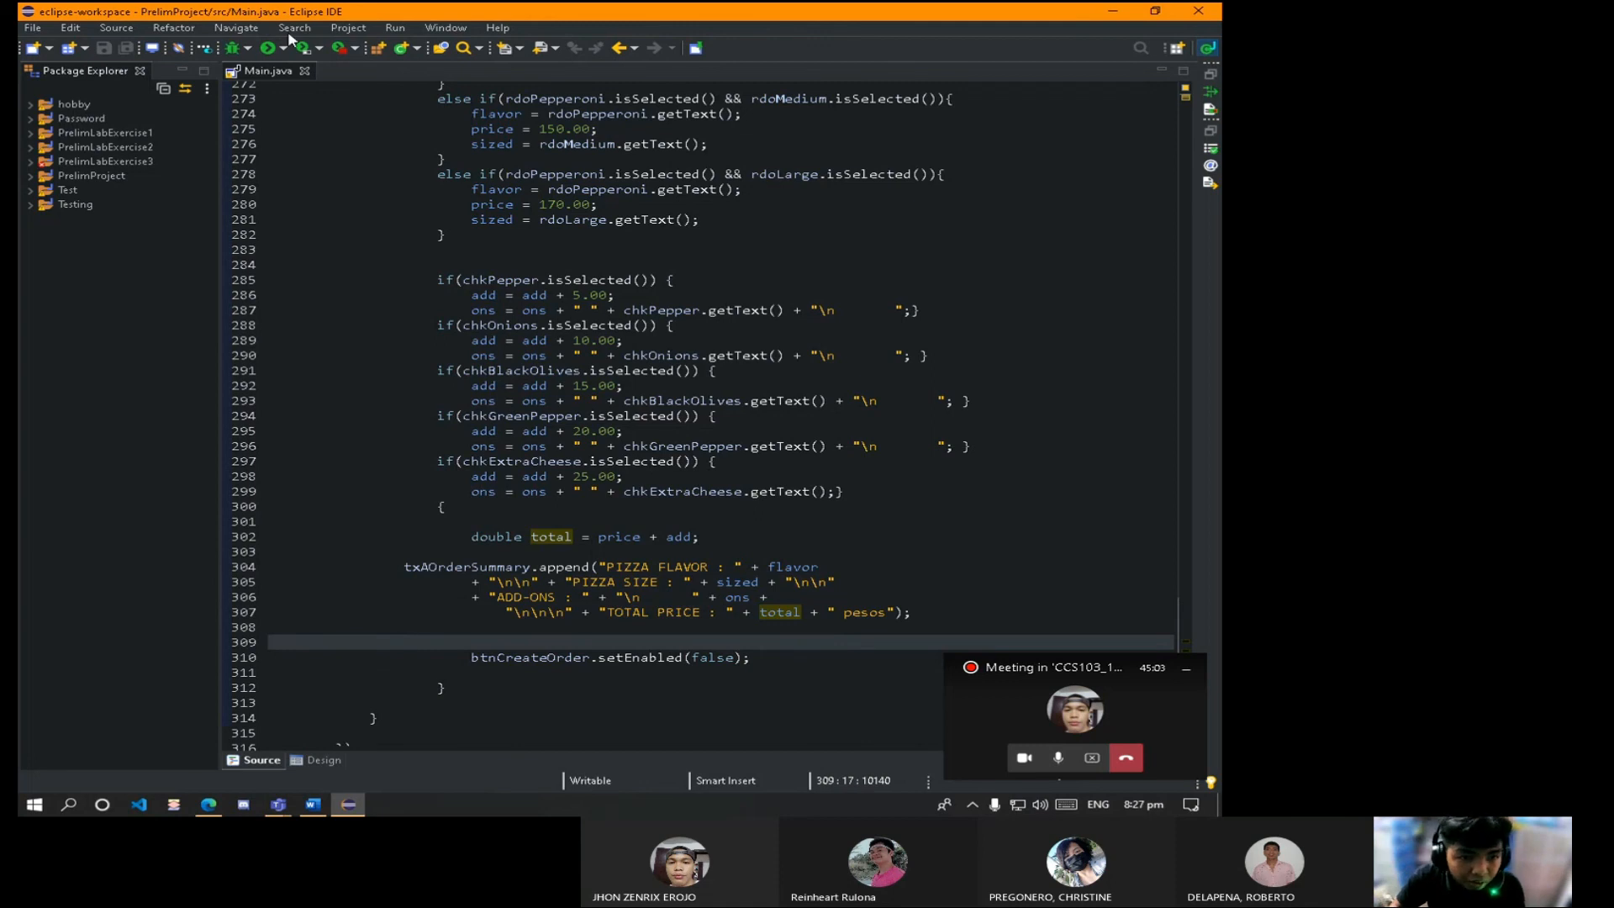
# Launch the app and create a medium Ham and Cheese order with all add-ons totalling 205.0 pesos.
pyautogui.click(267, 49)
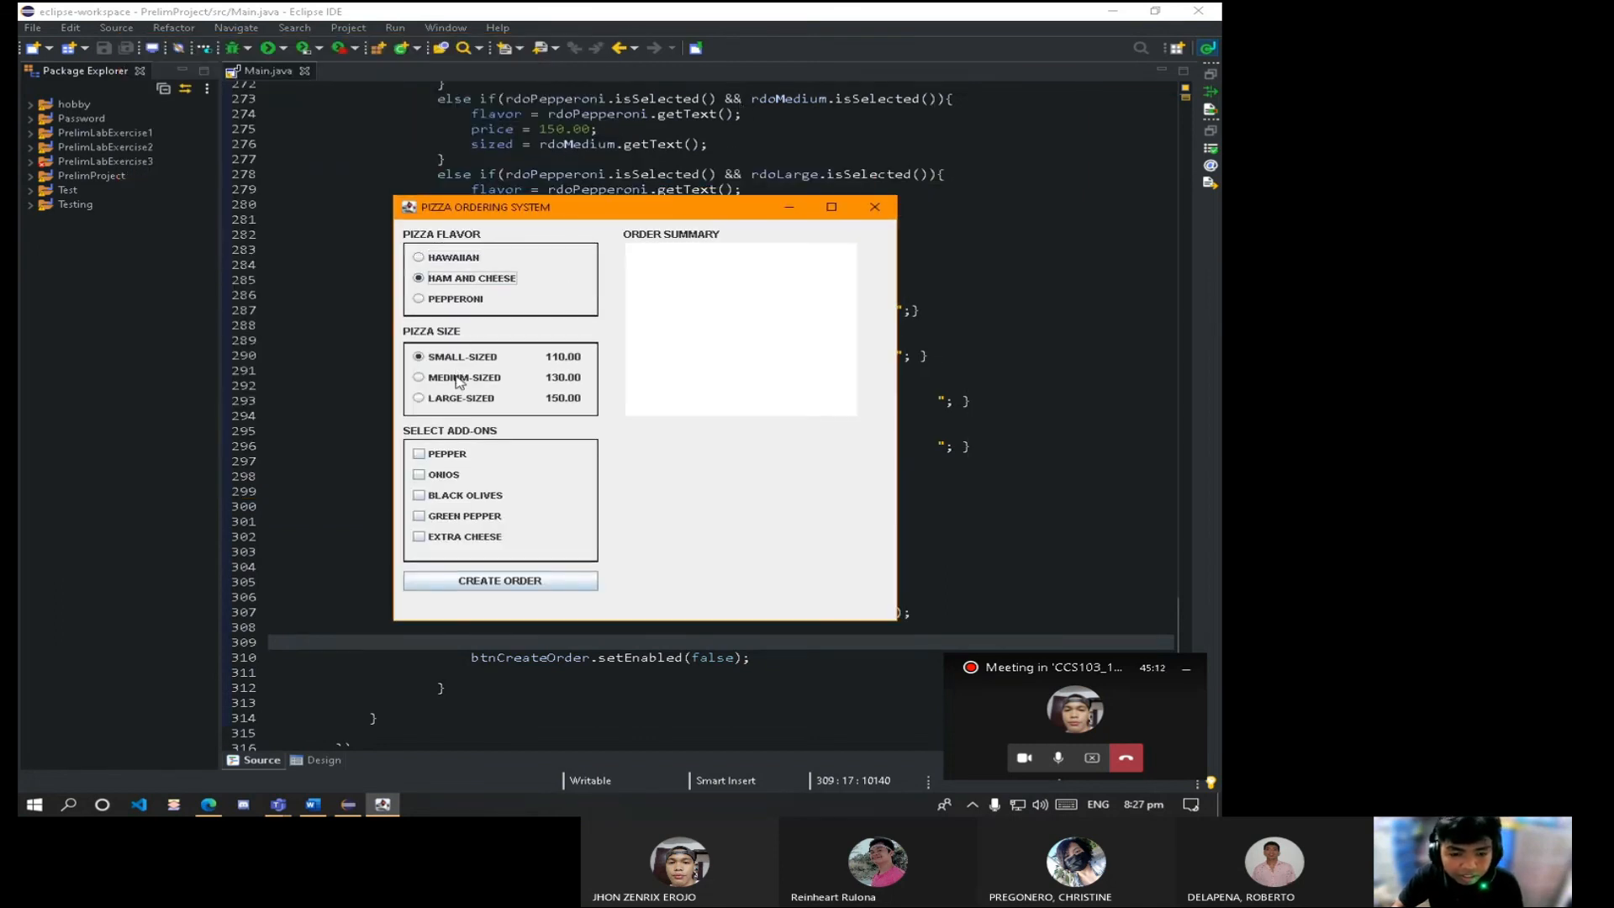
pyautogui.click(418, 376)
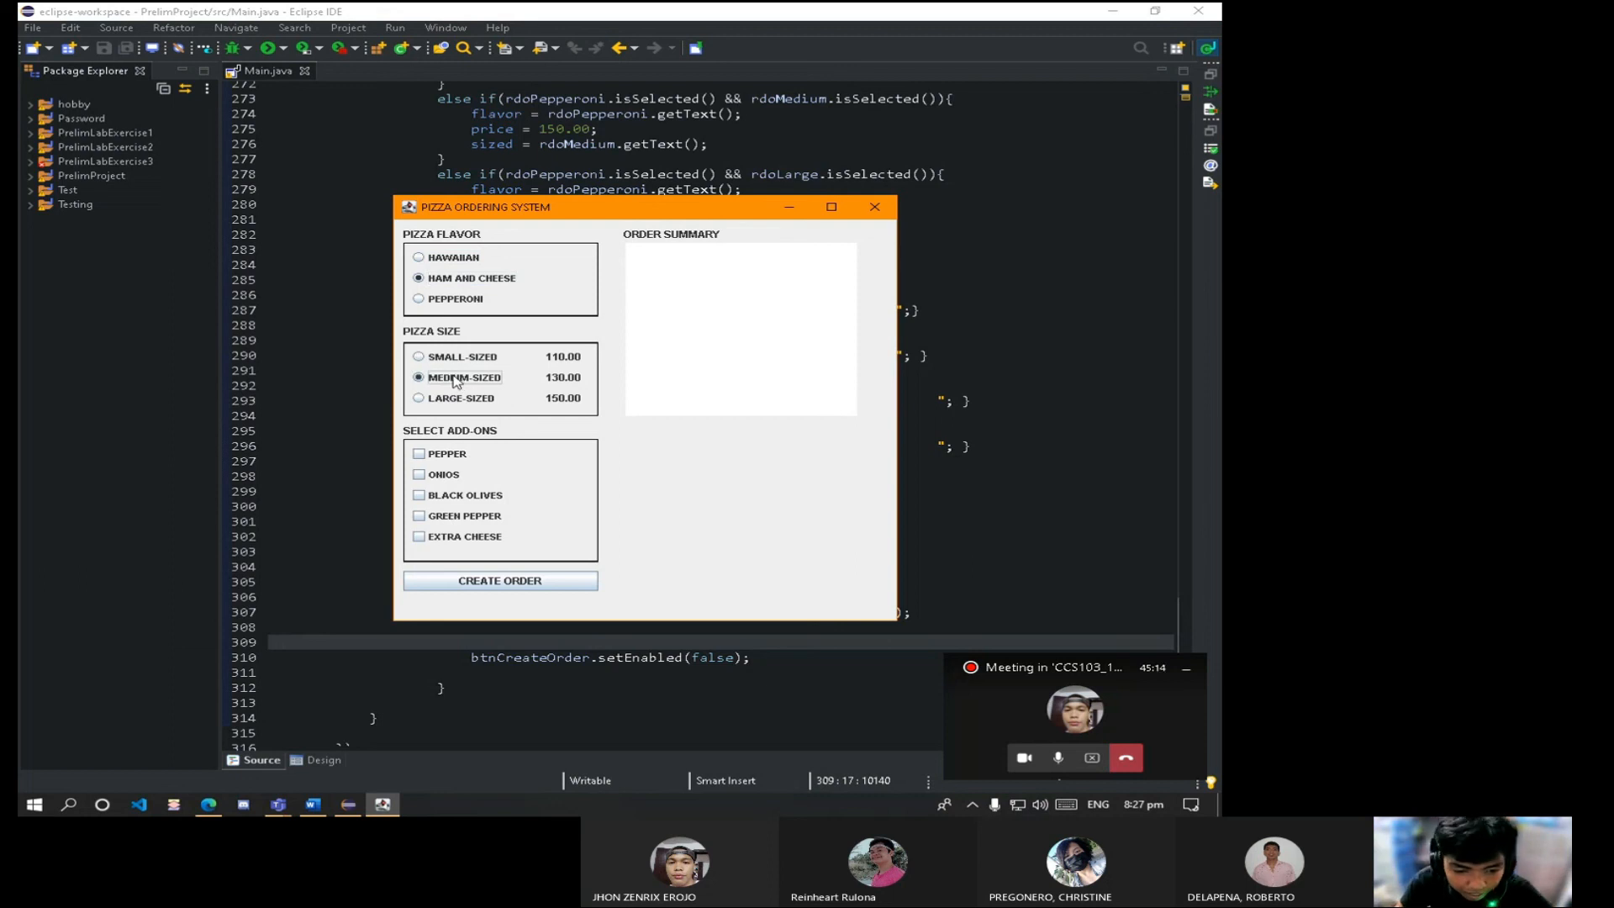
pyautogui.moveTo(461, 456)
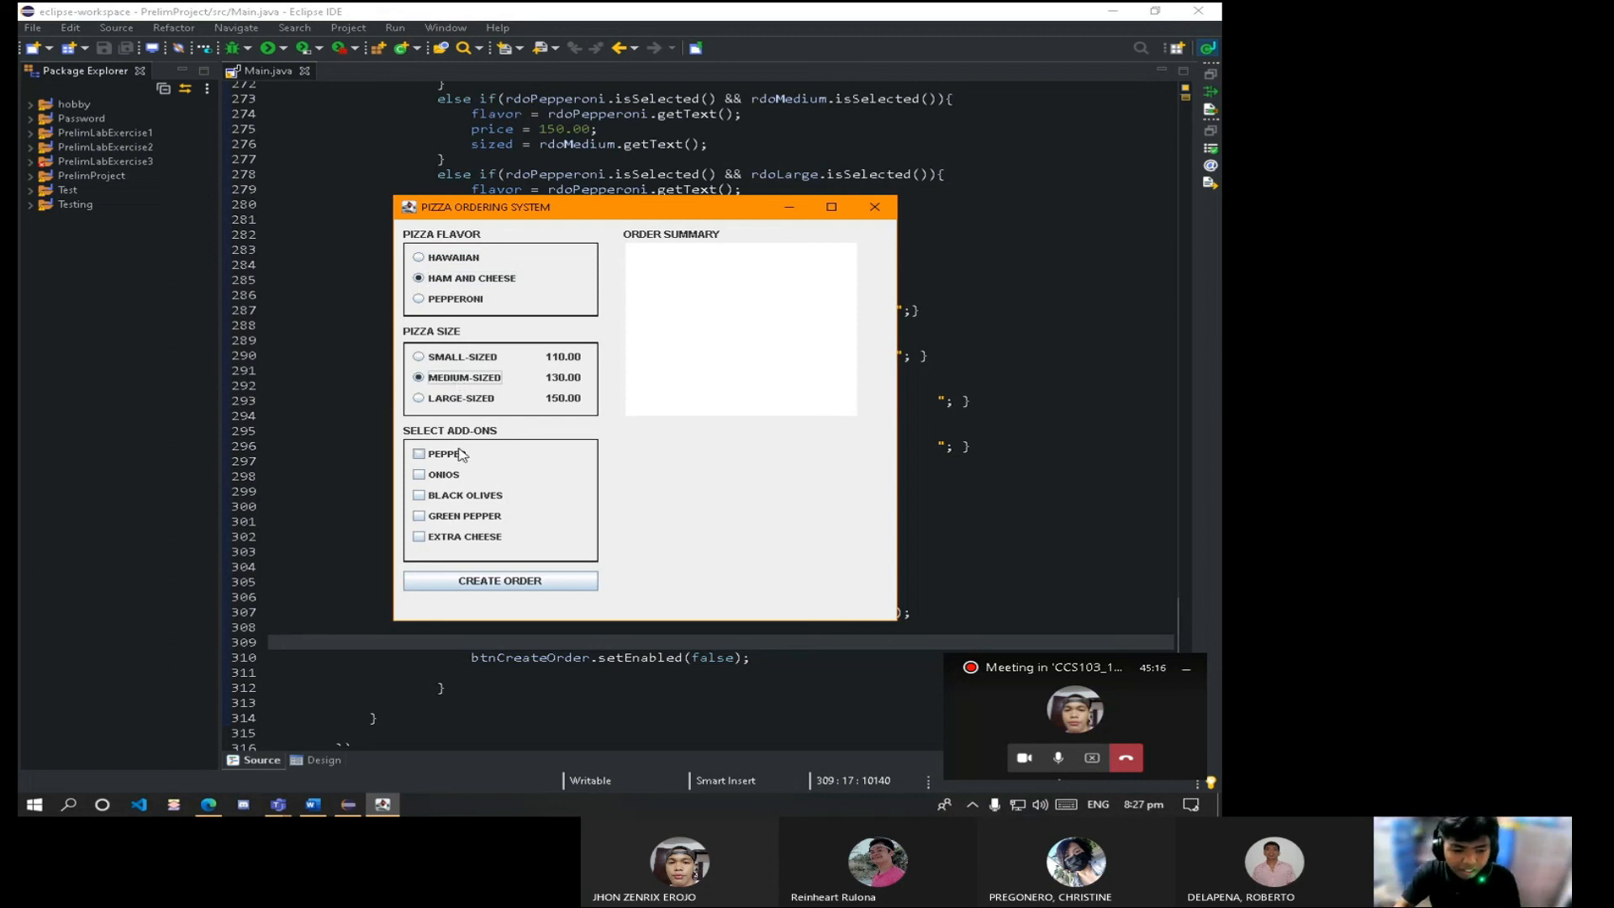
pyautogui.click(419, 494)
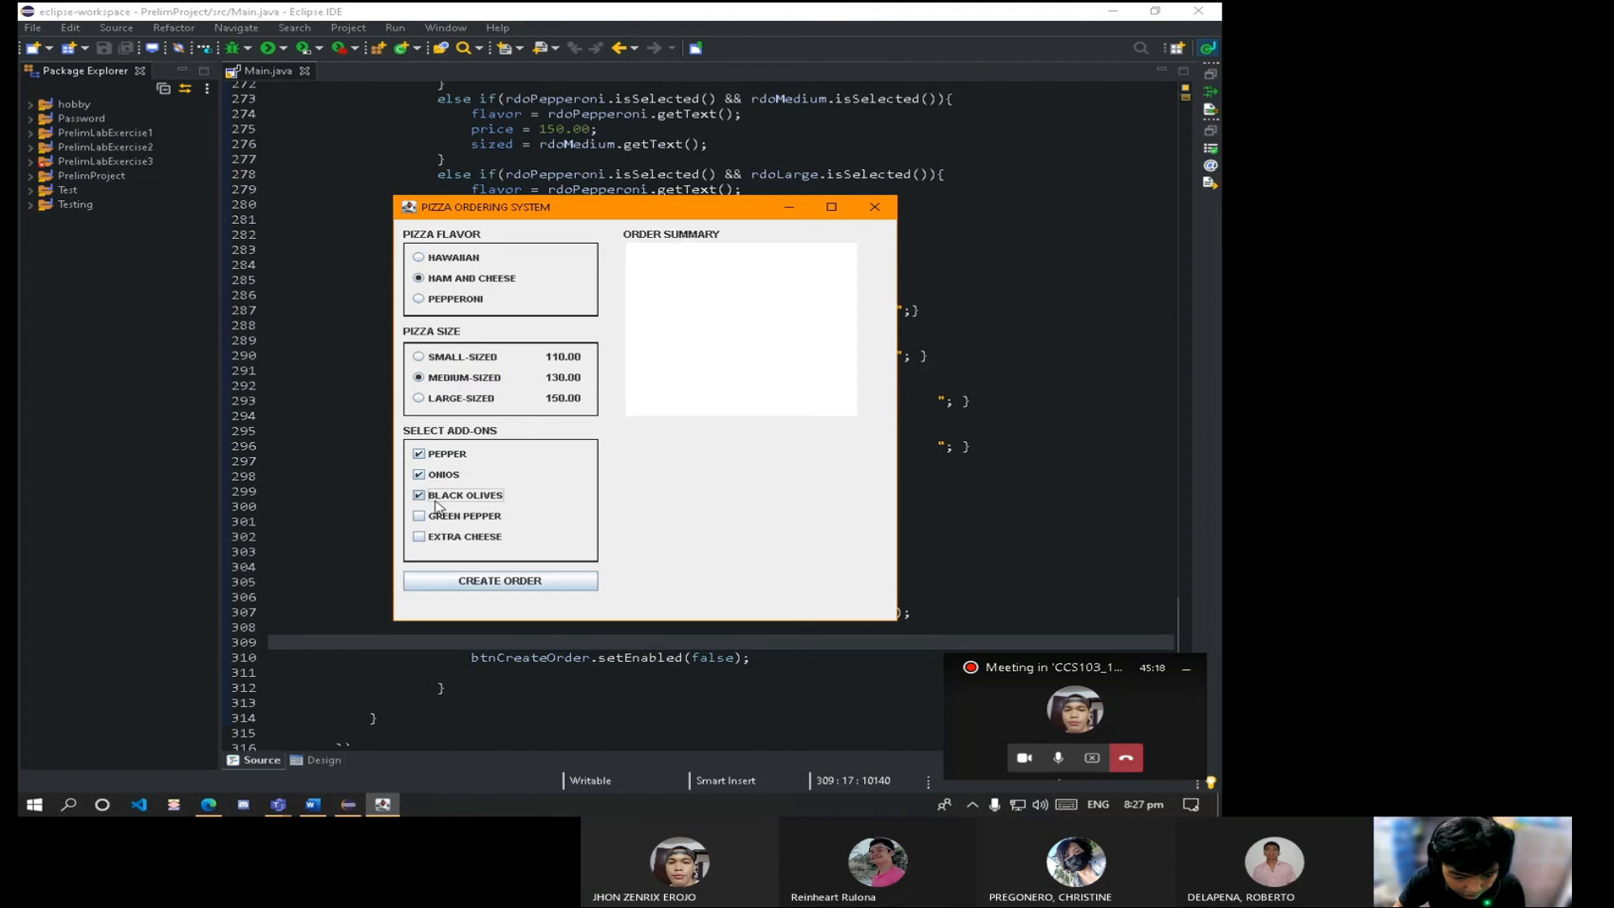
pyautogui.click(418, 514)
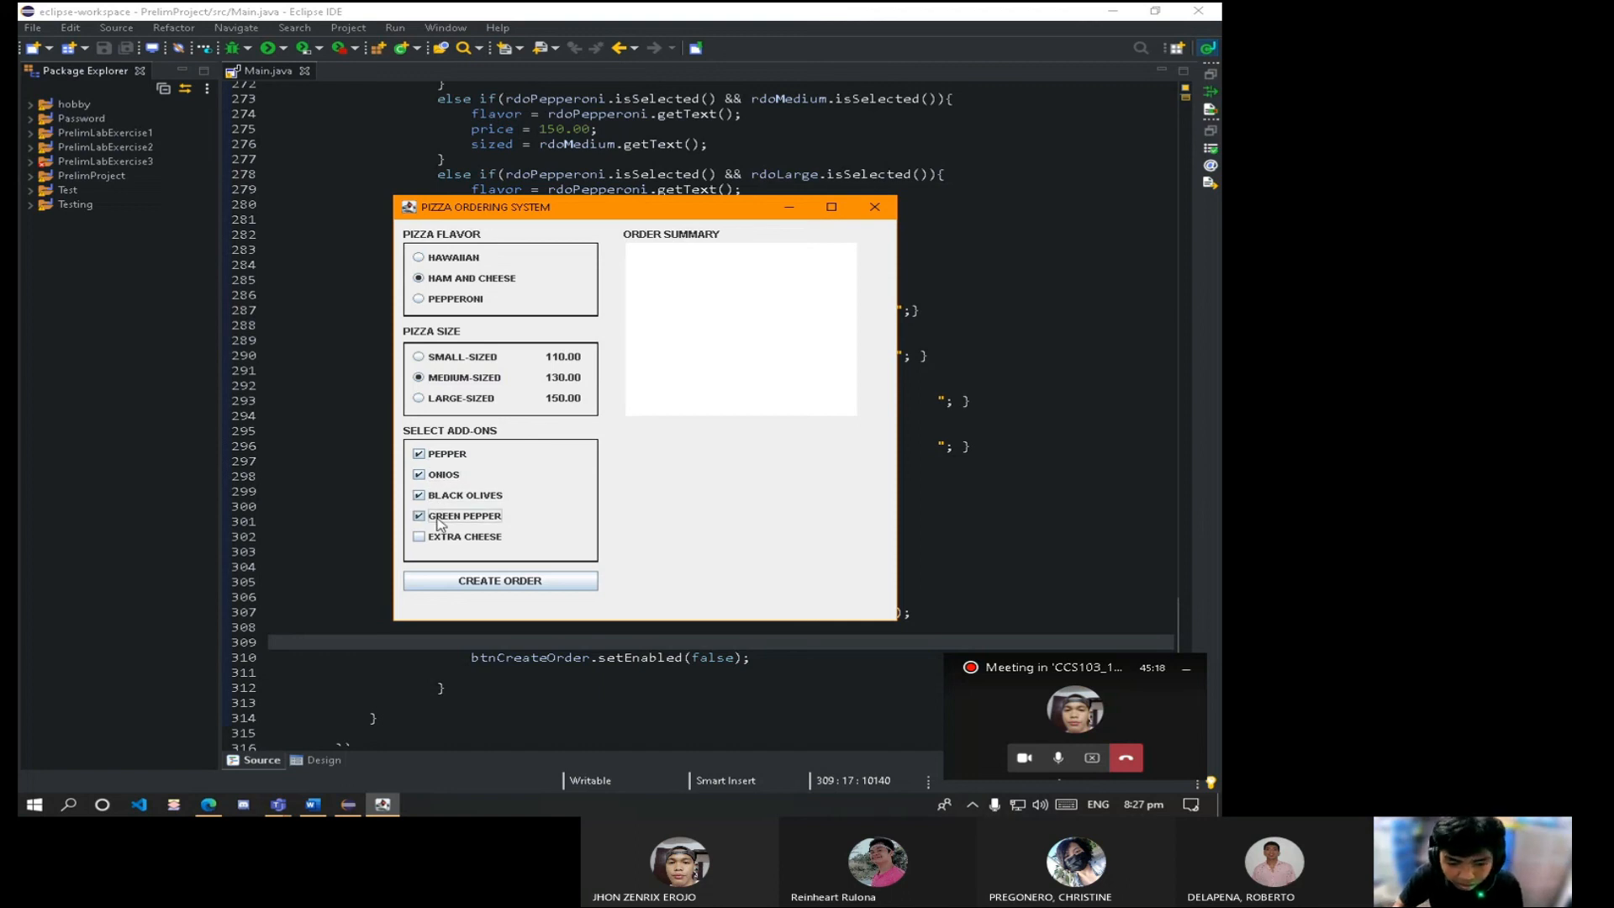
pyautogui.click(499, 580)
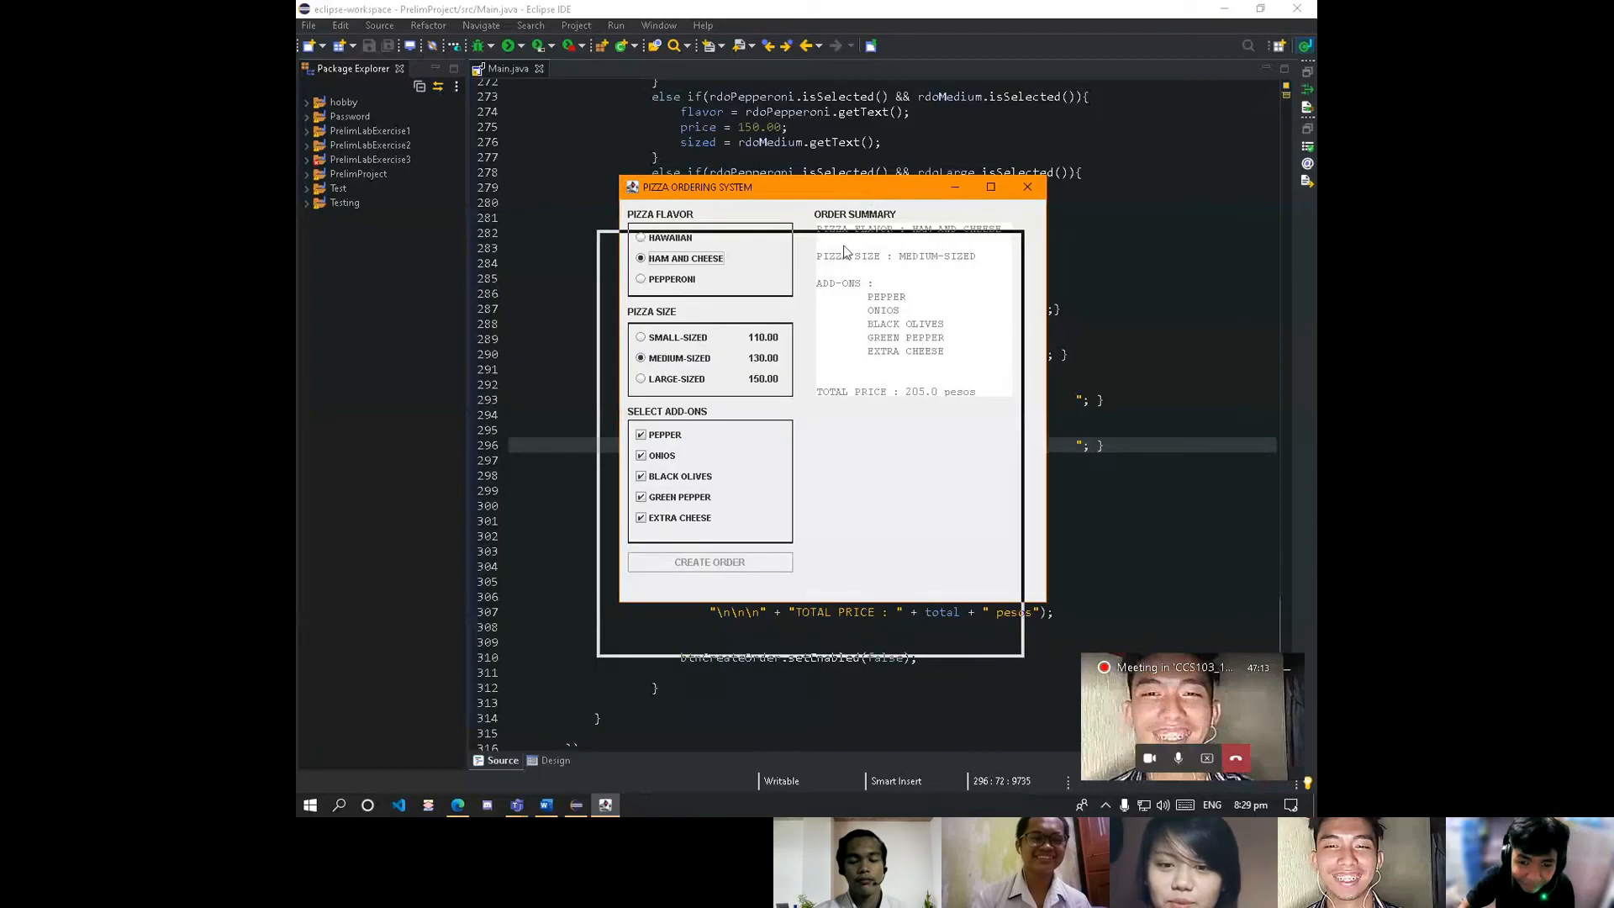